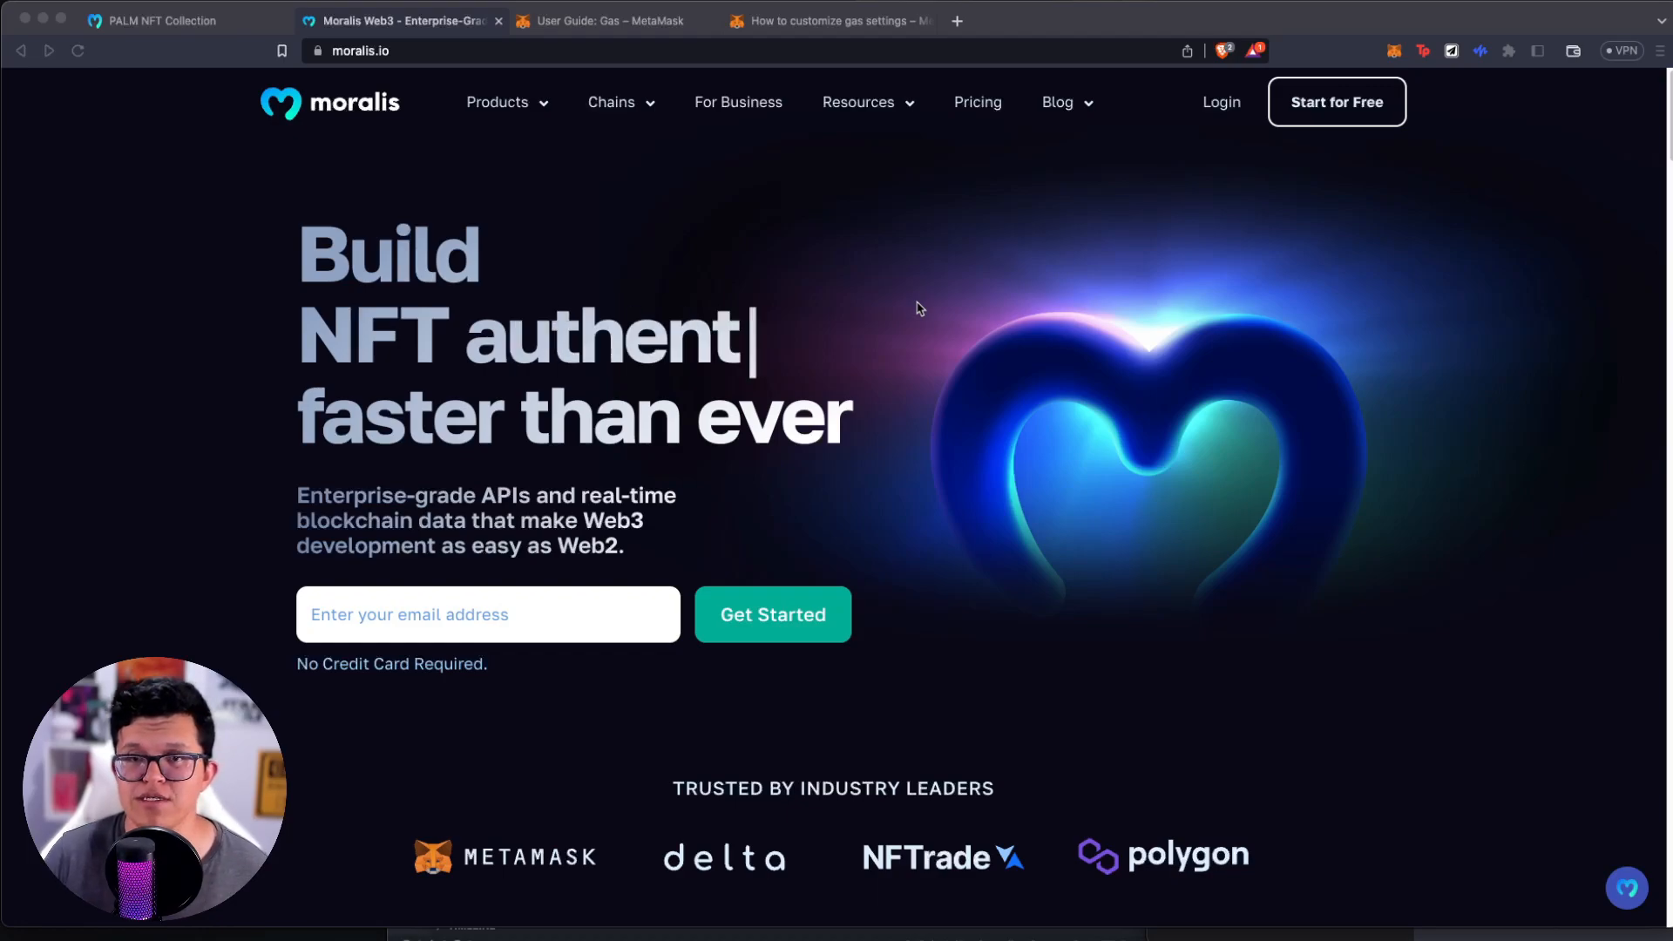
- Start a new ETH transfer from the MetaMask wallet
left_click(1393, 51)
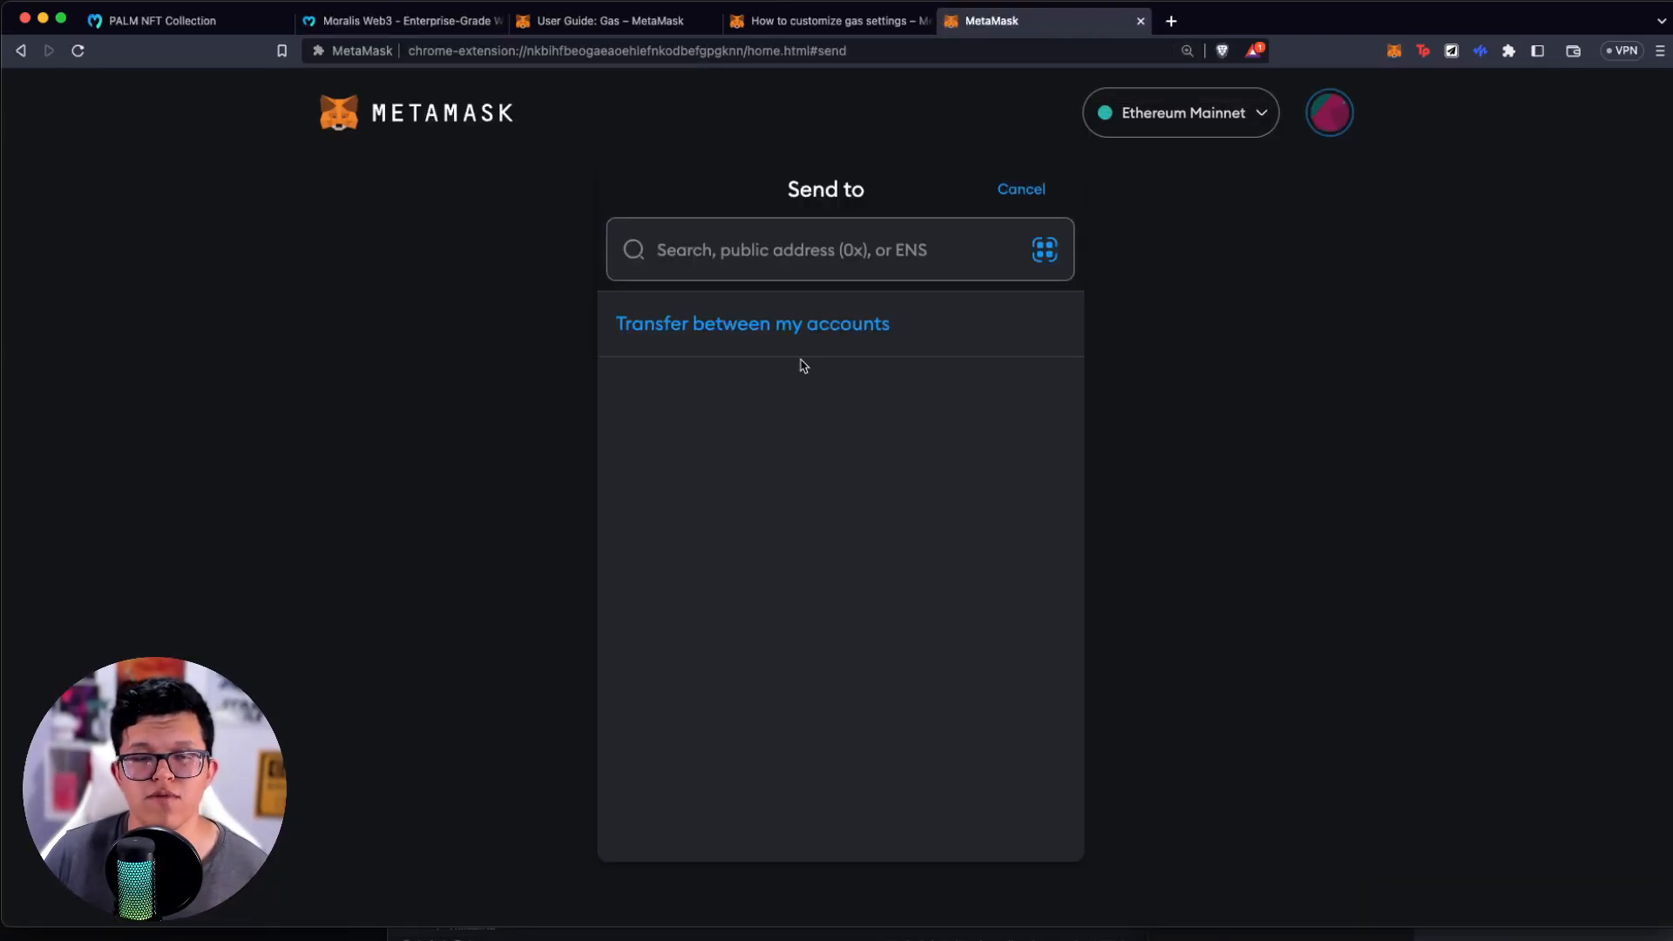
- Choose Account 5 as recipient with Max ETH and continue to the transaction review
left_click(750, 324)
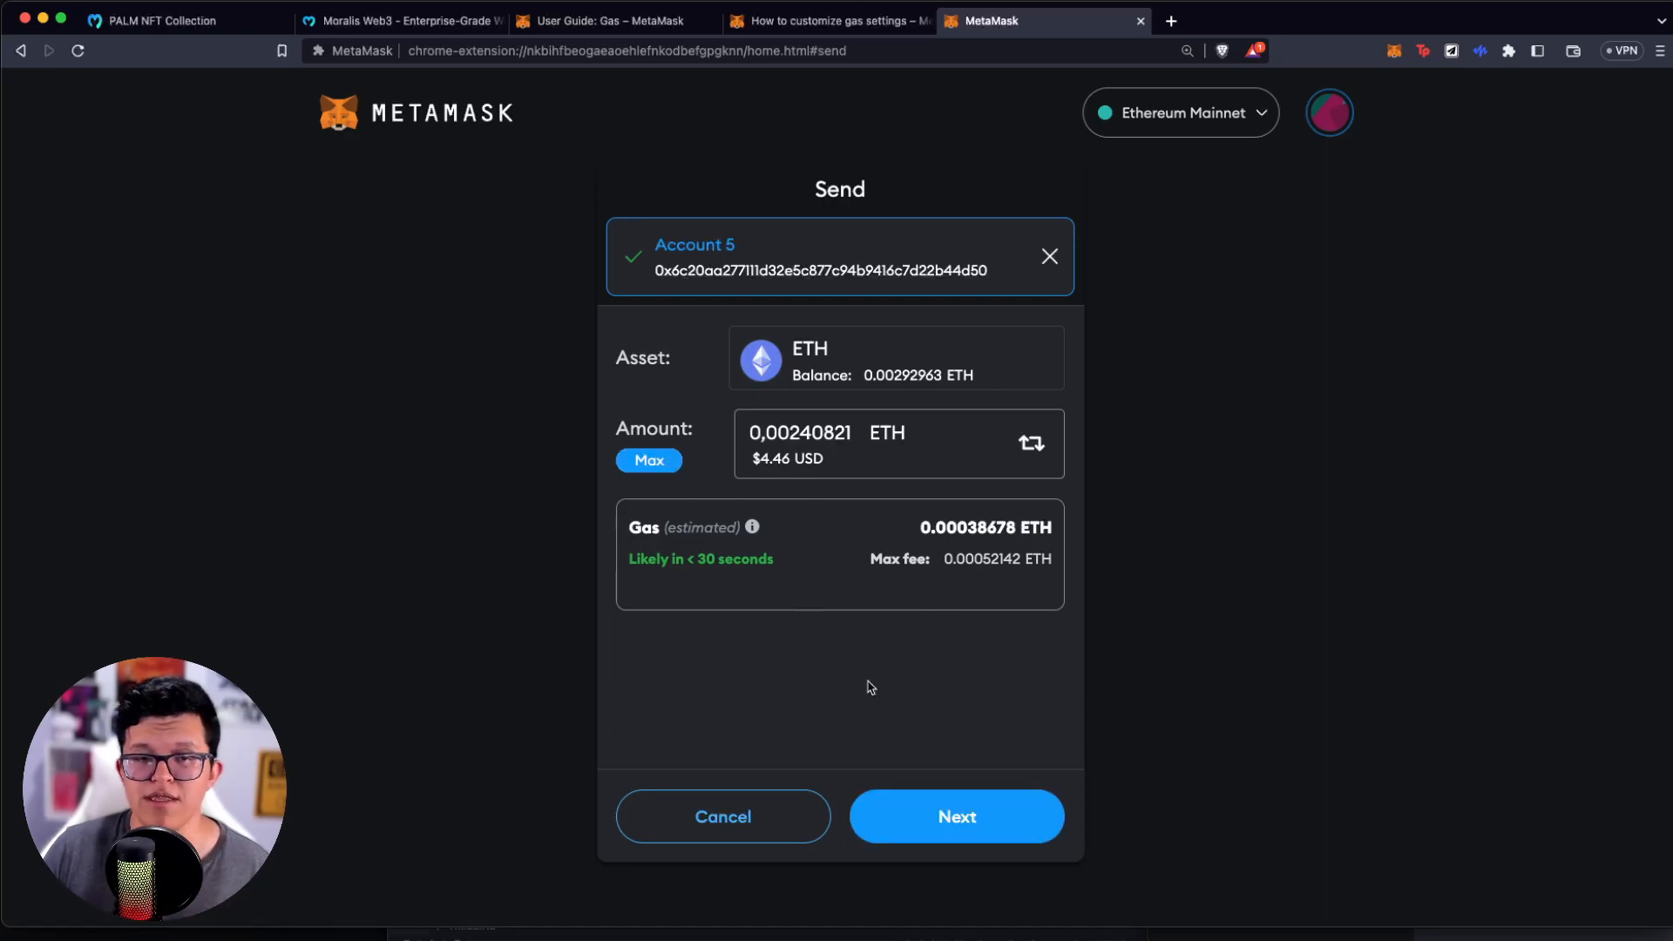
left_click(954, 815)
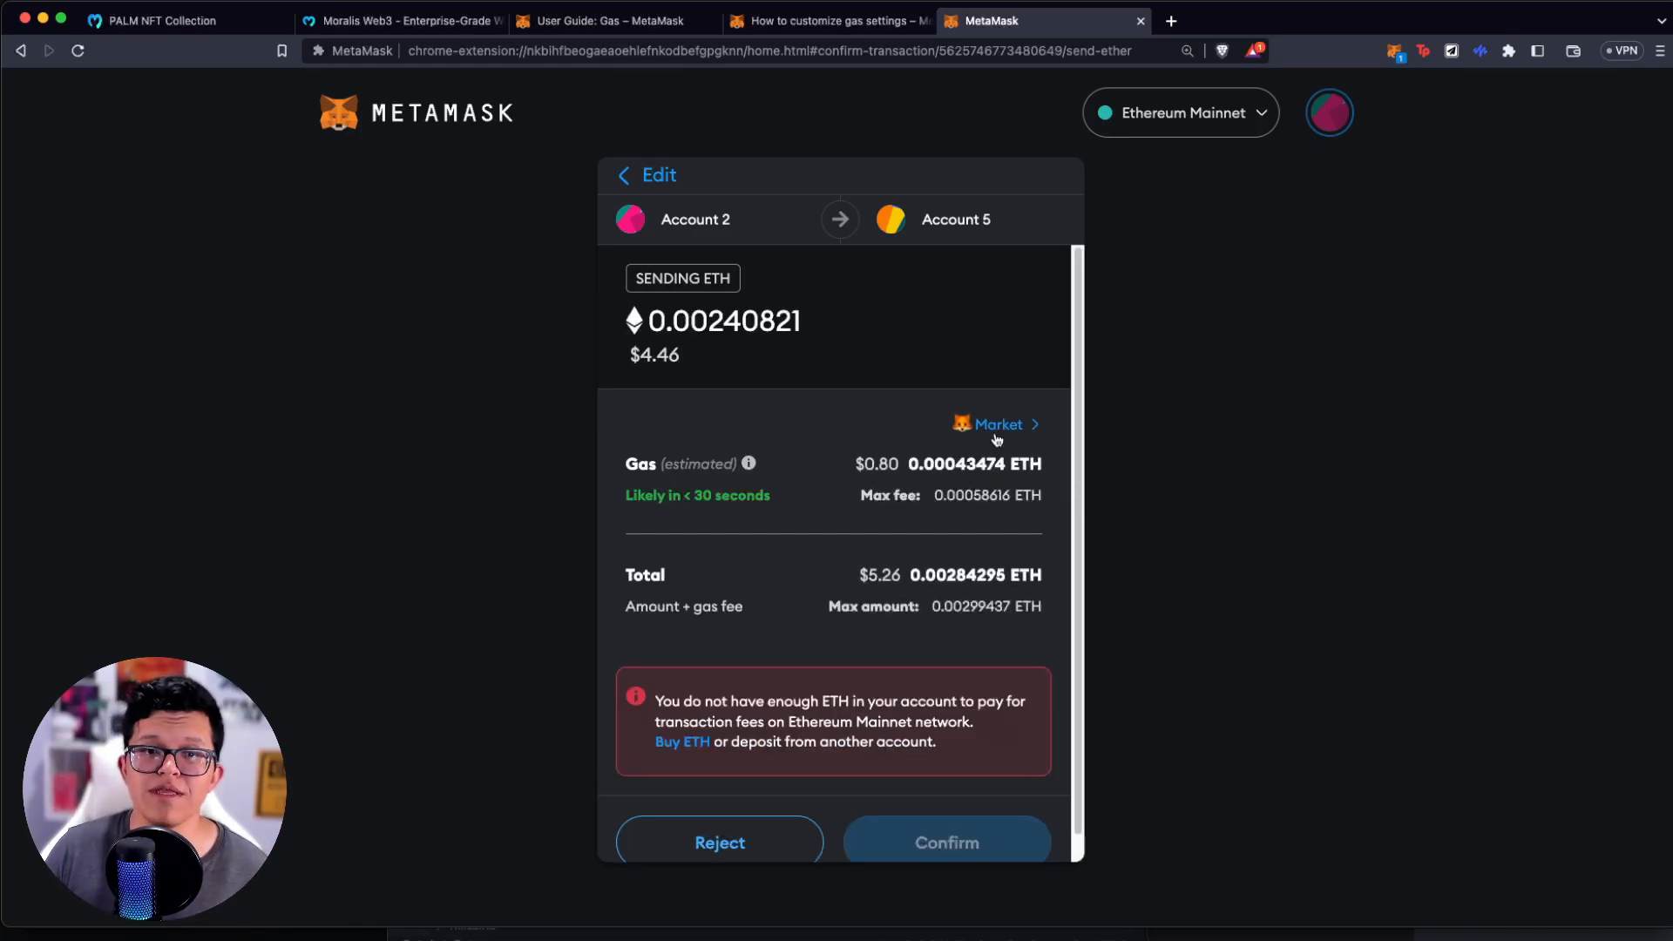
- Set the gas option from Market to Aggressive and show the fee choices again
left_click(995, 425)
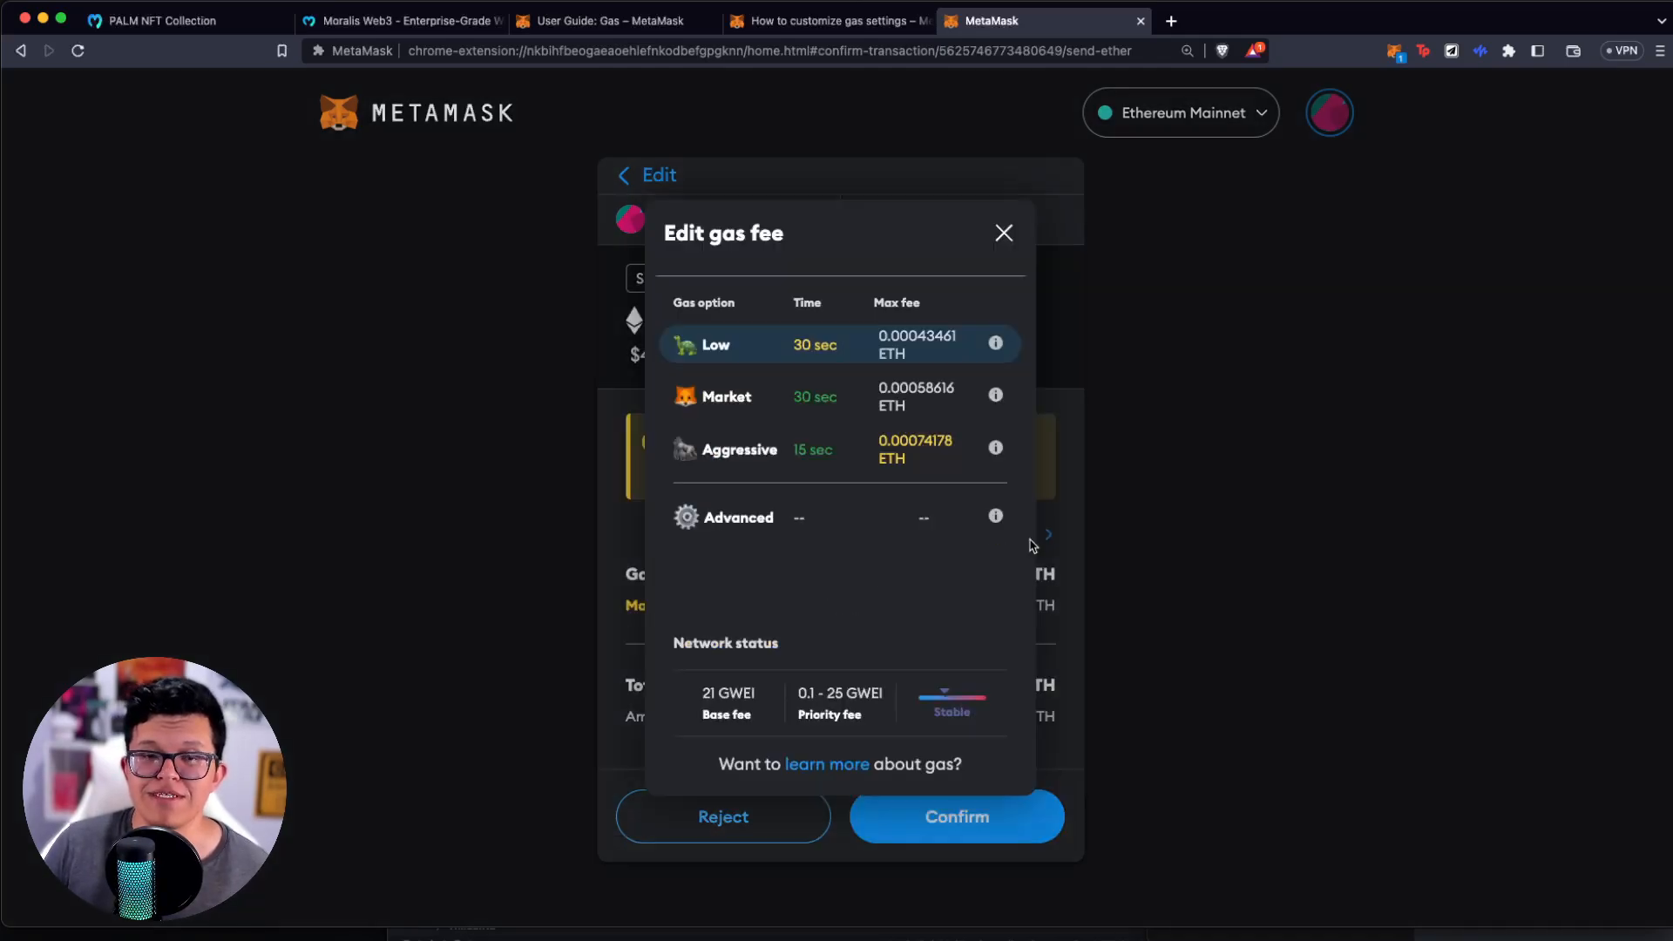
mouse_move(899, 427)
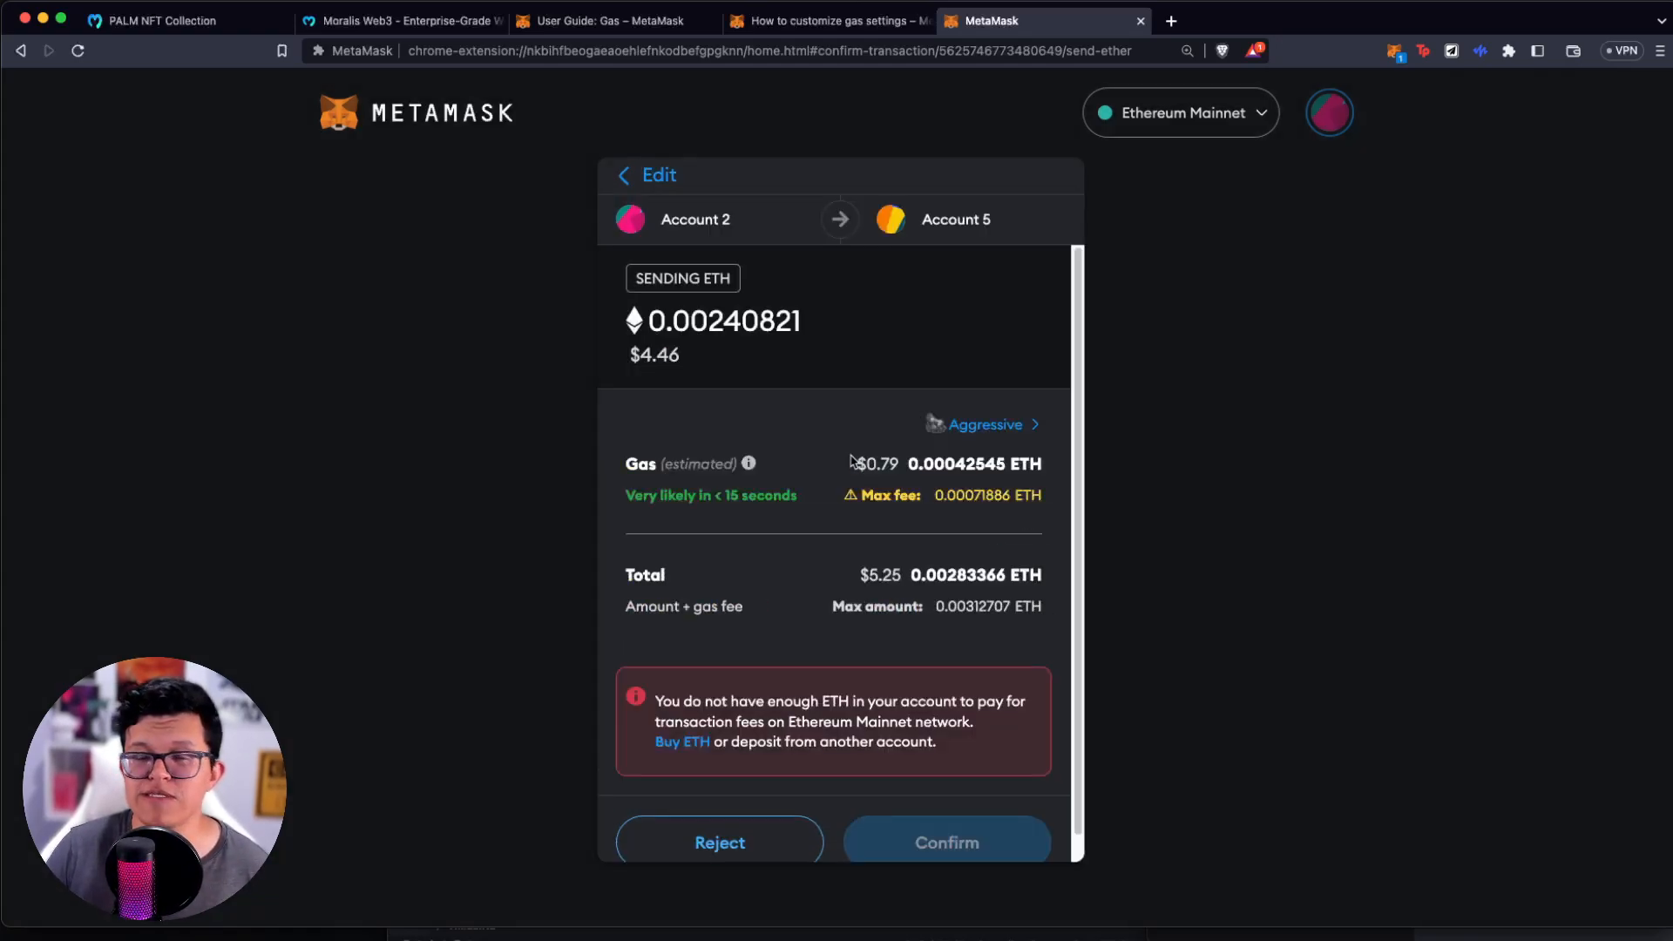
mouse_move(852, 460)
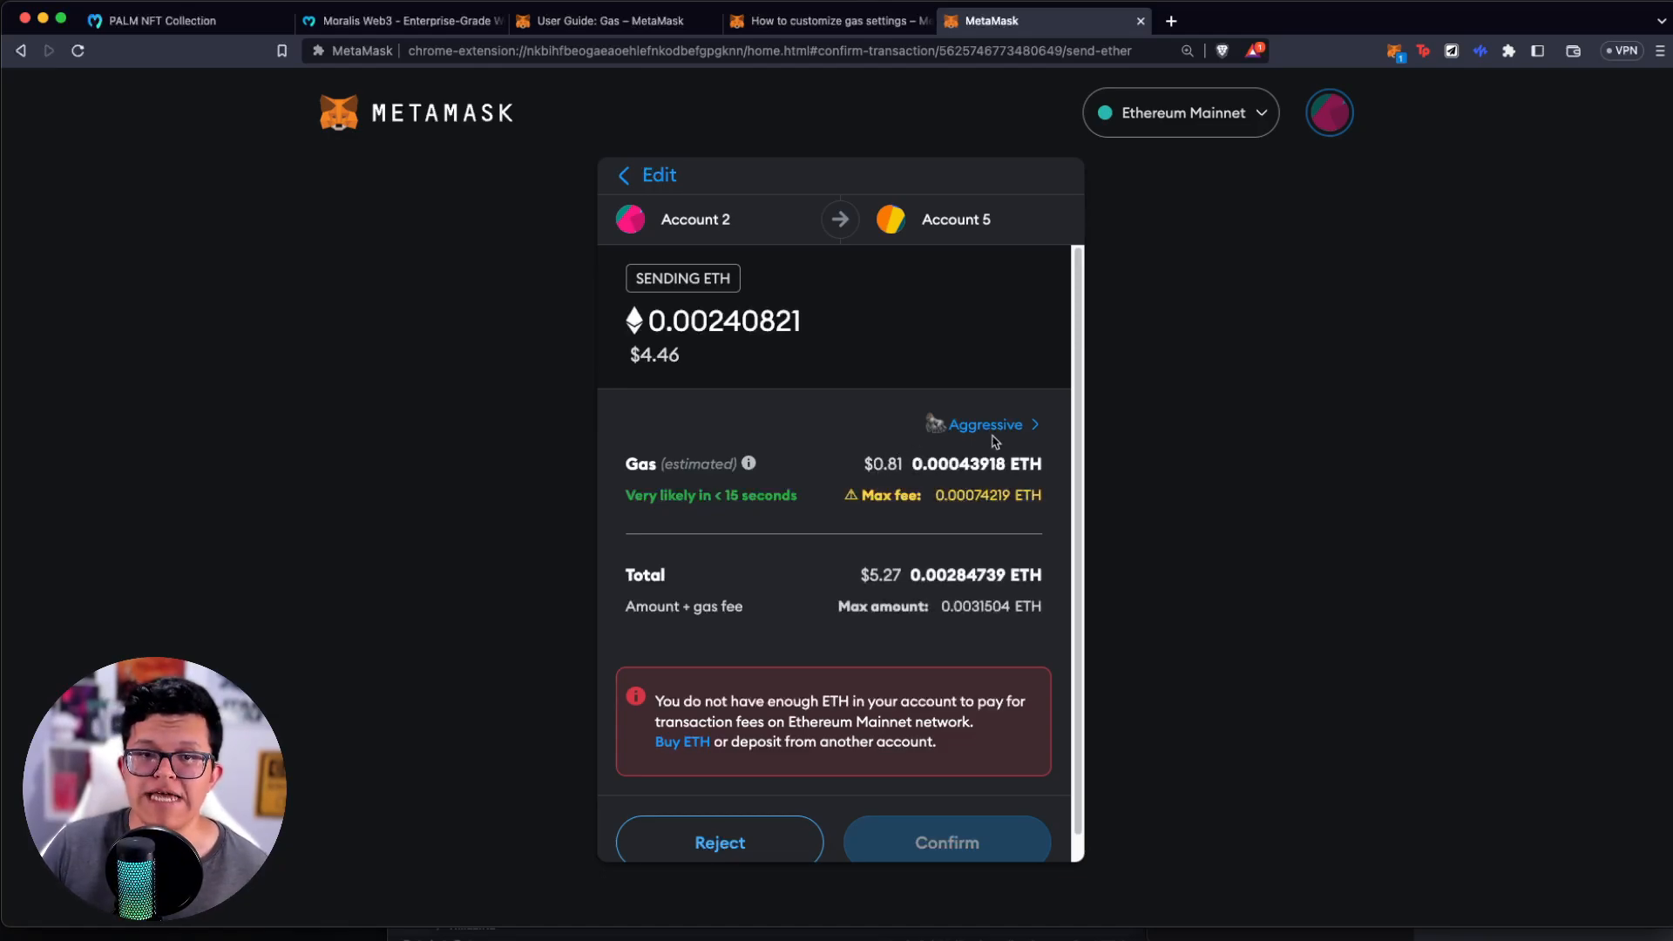
left_click(982, 424)
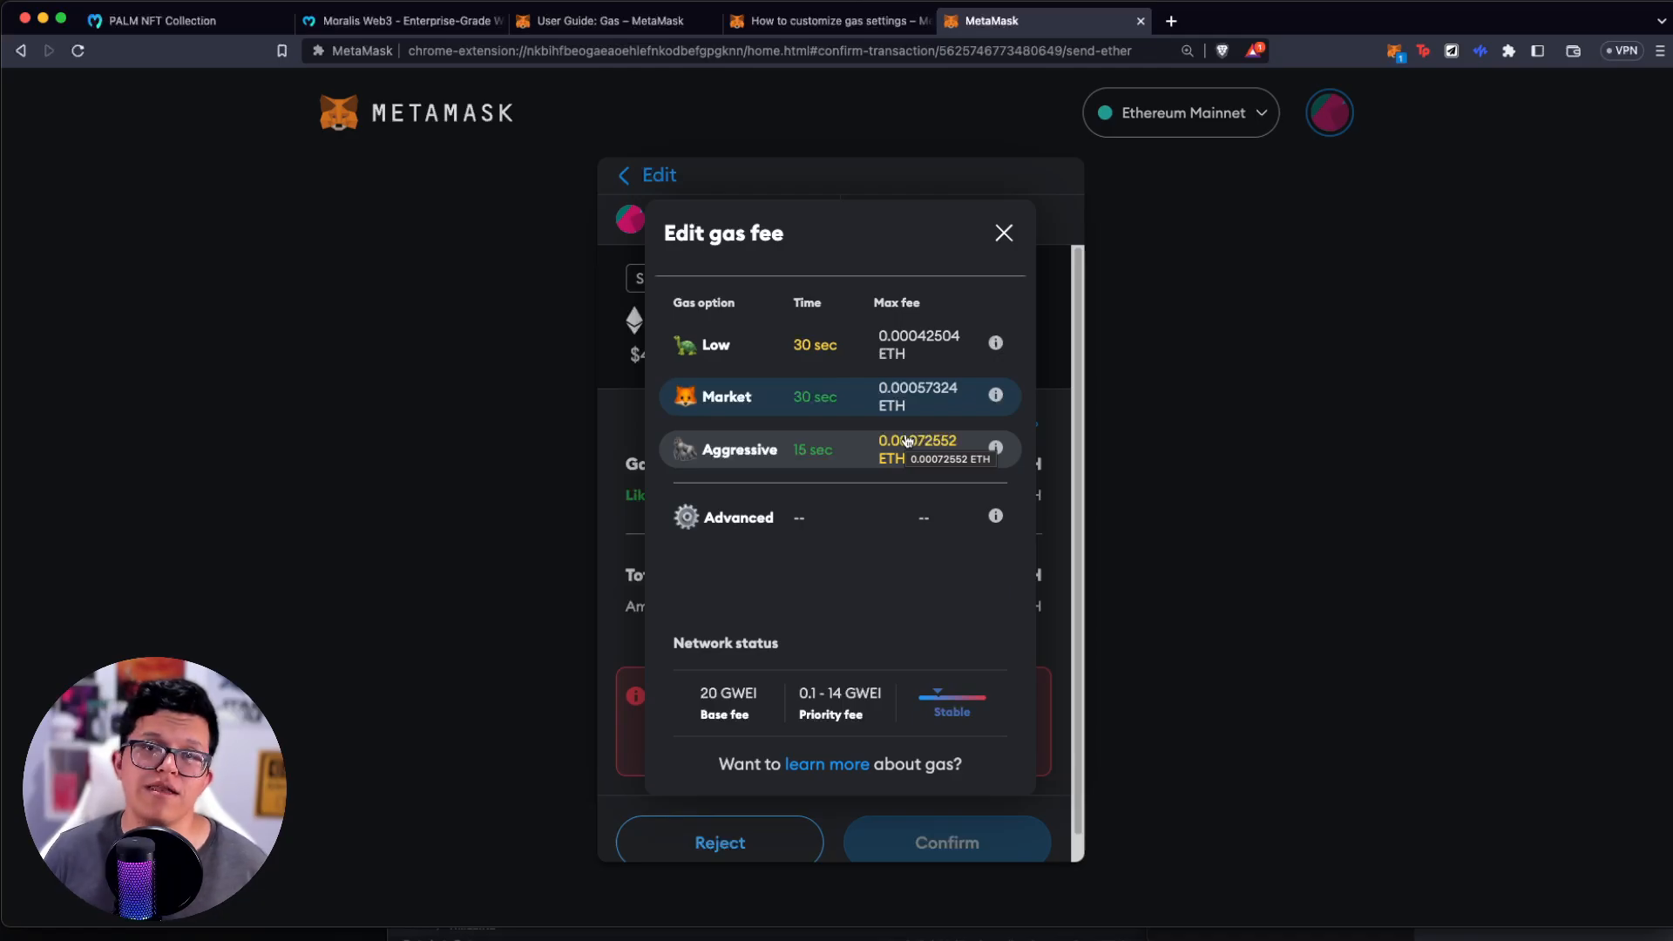
- View the Advanced gas fee form with Max base fee, Priority Fee and the 21000 gas limit
left_click(737, 517)
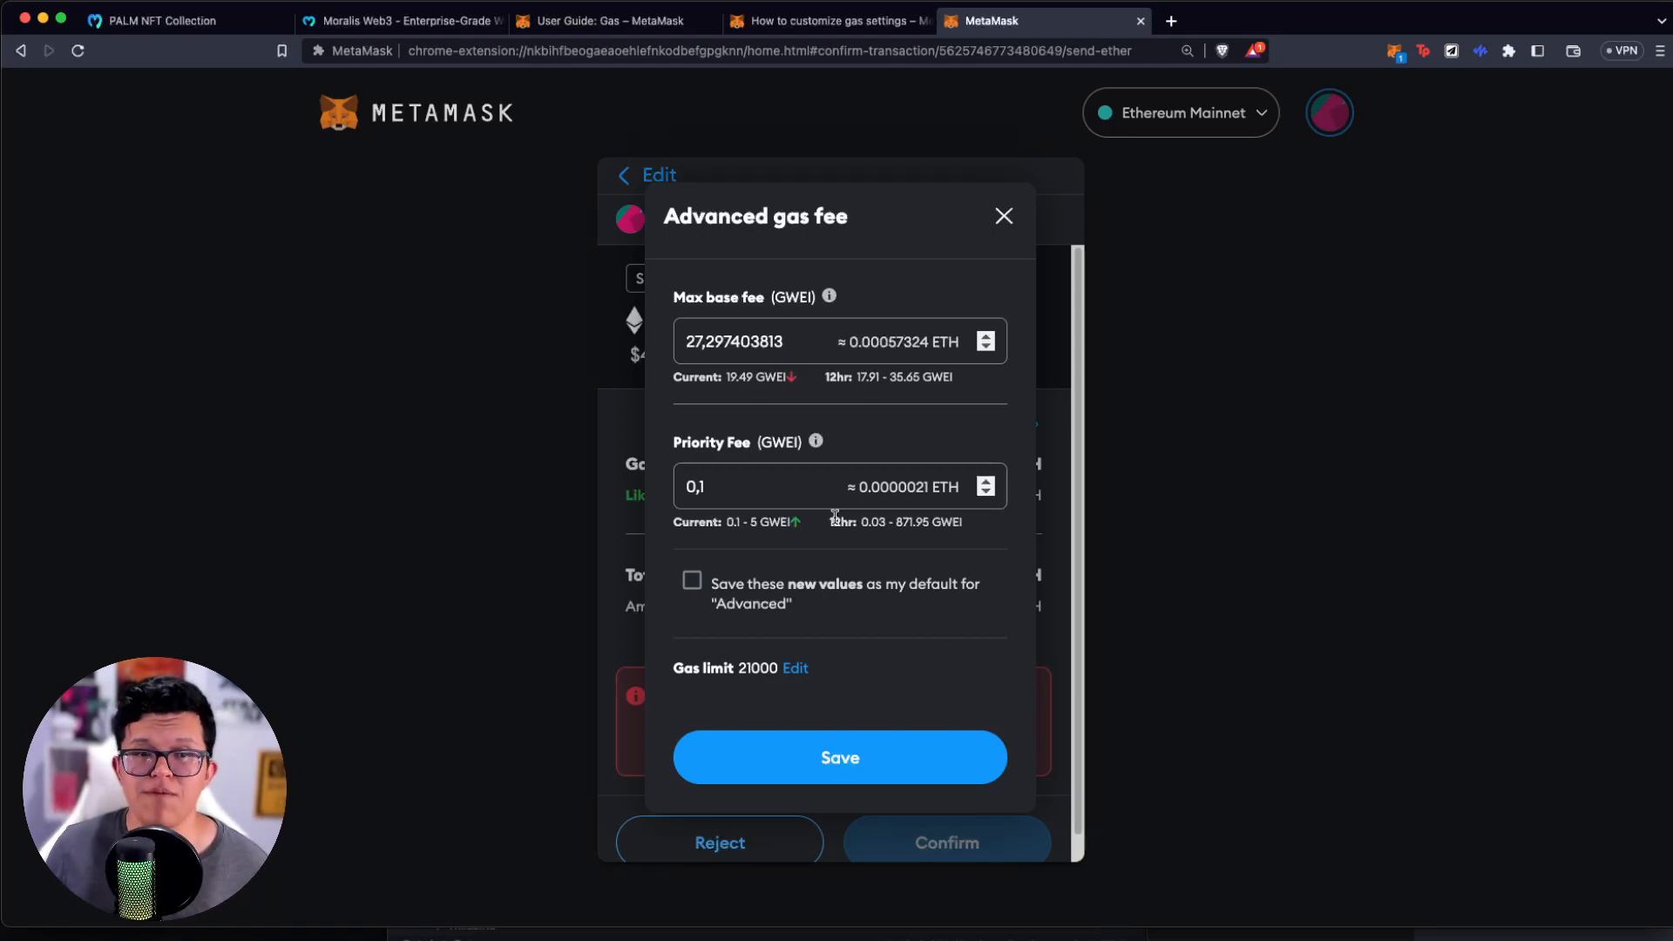
mouse_move(943, 402)
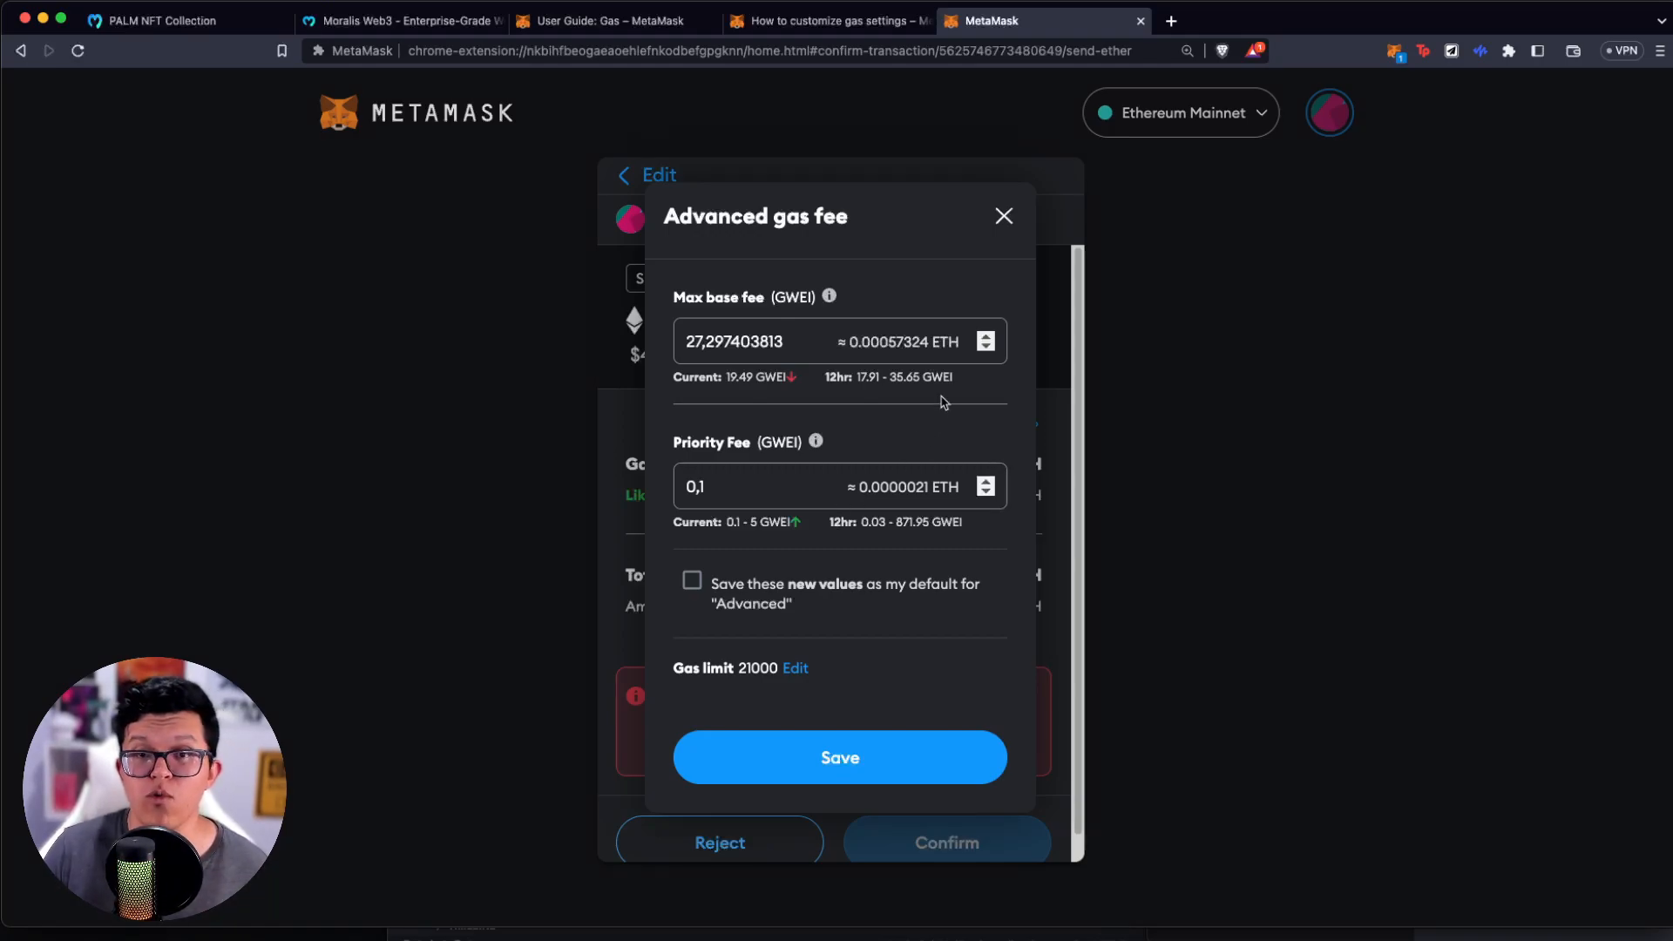
left_click(734, 341)
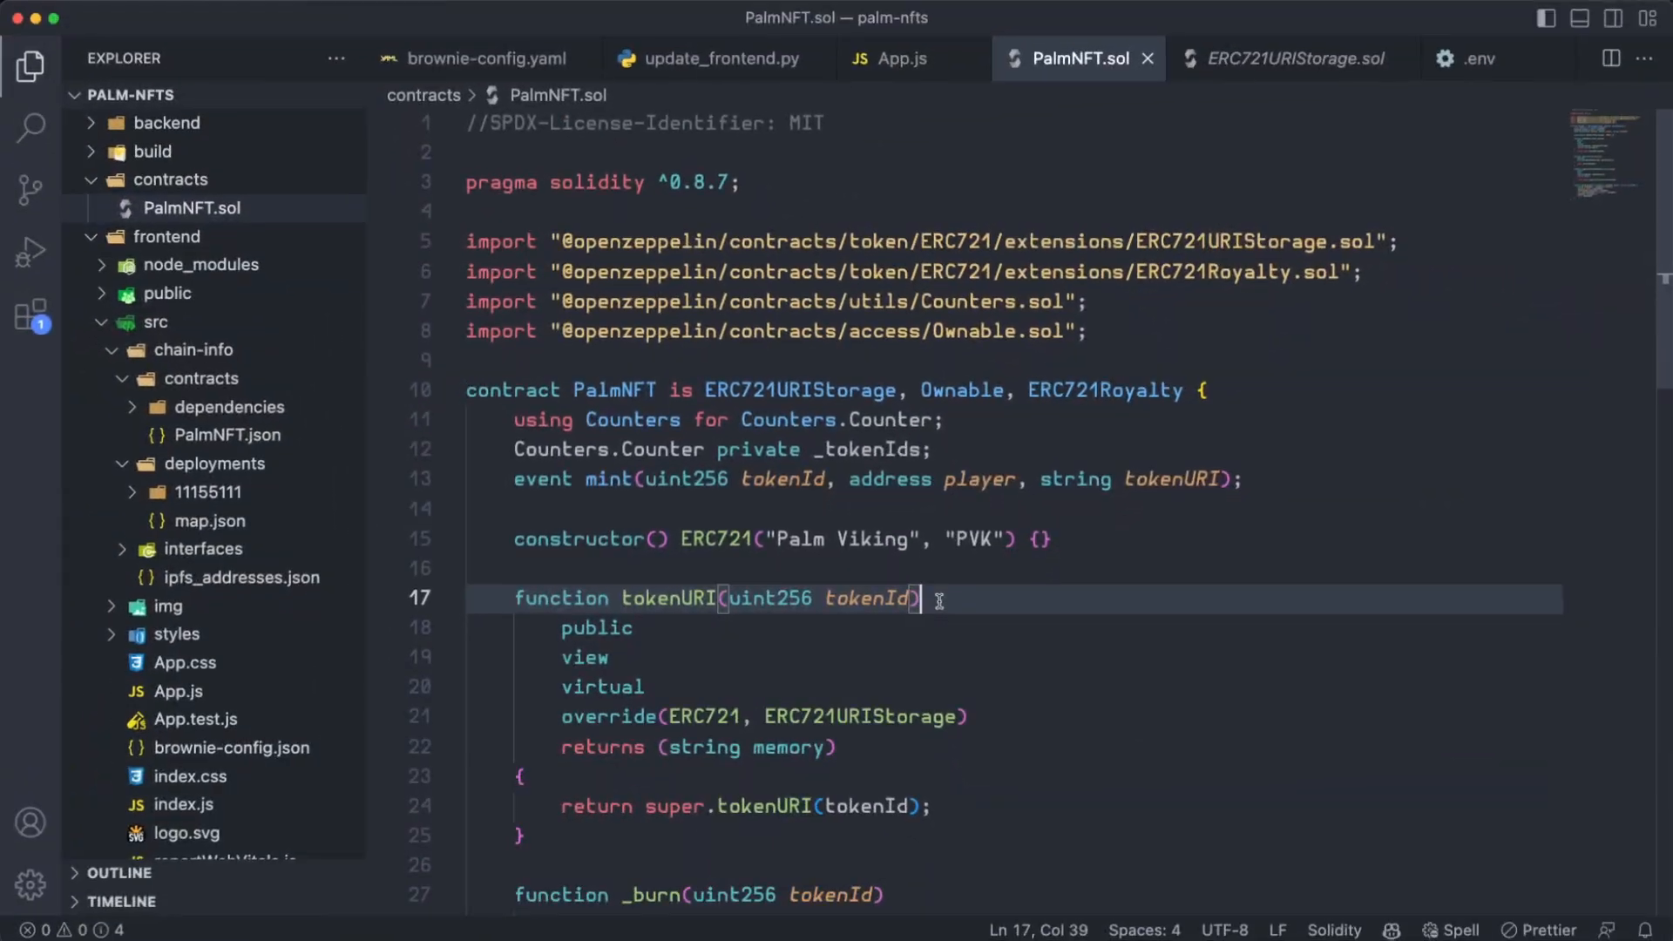
- Review PalmNFT.sol's imports and the tokenURI function, then move into ERC721URIStorage.sol
scroll("down", 3)
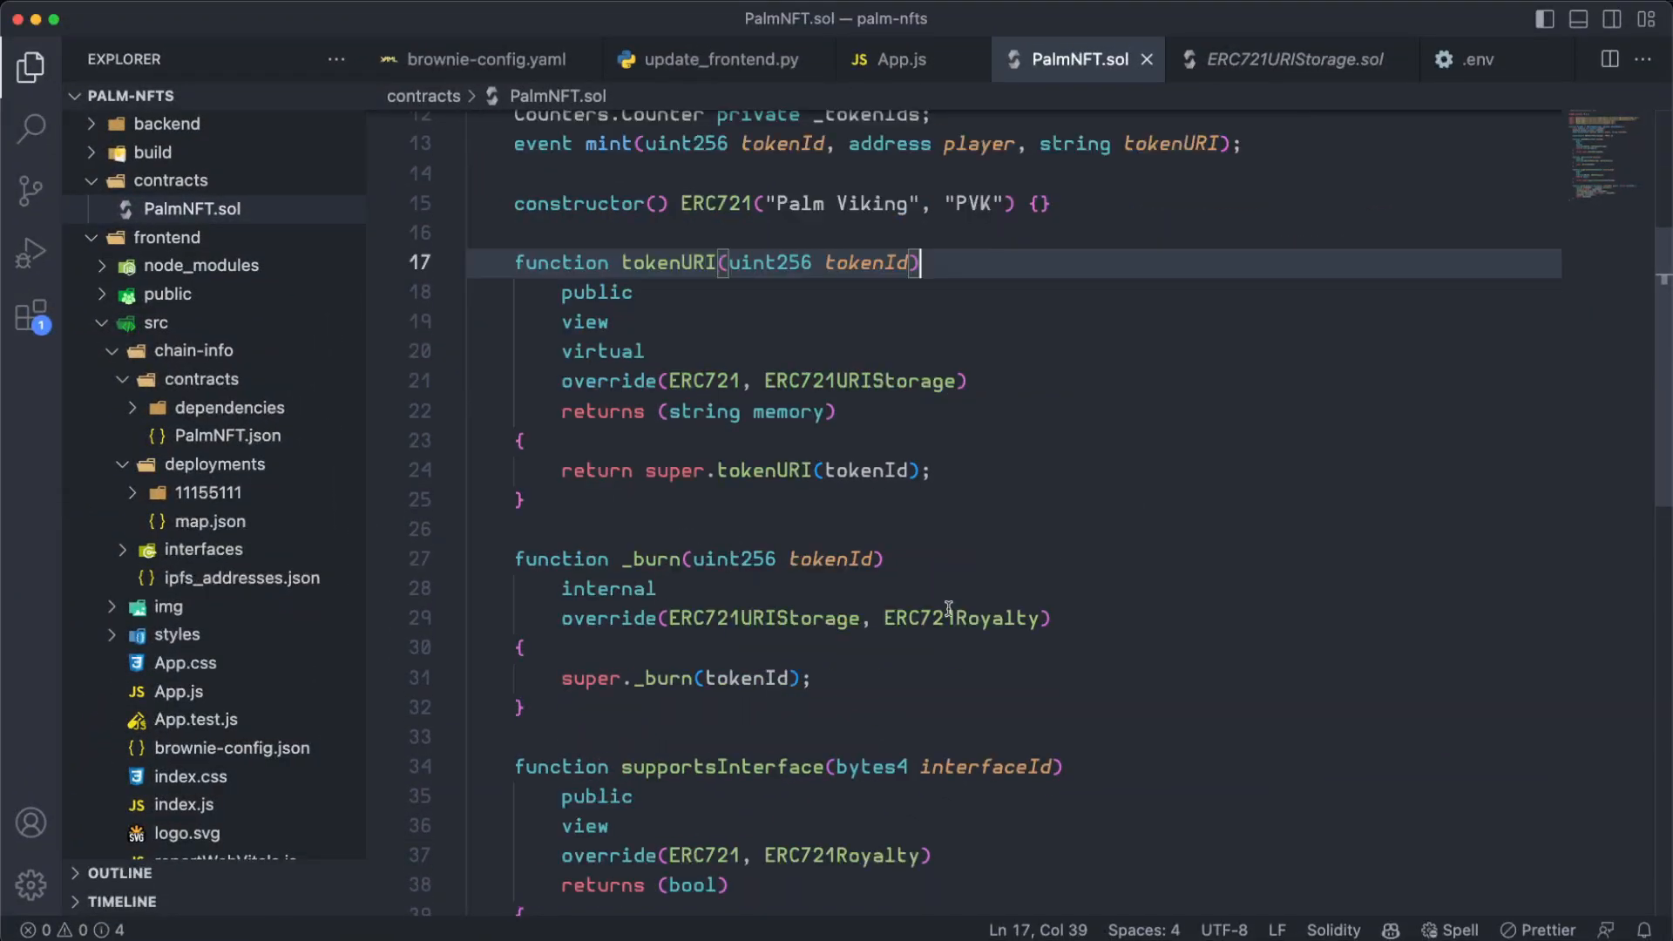
scroll("up", 3)
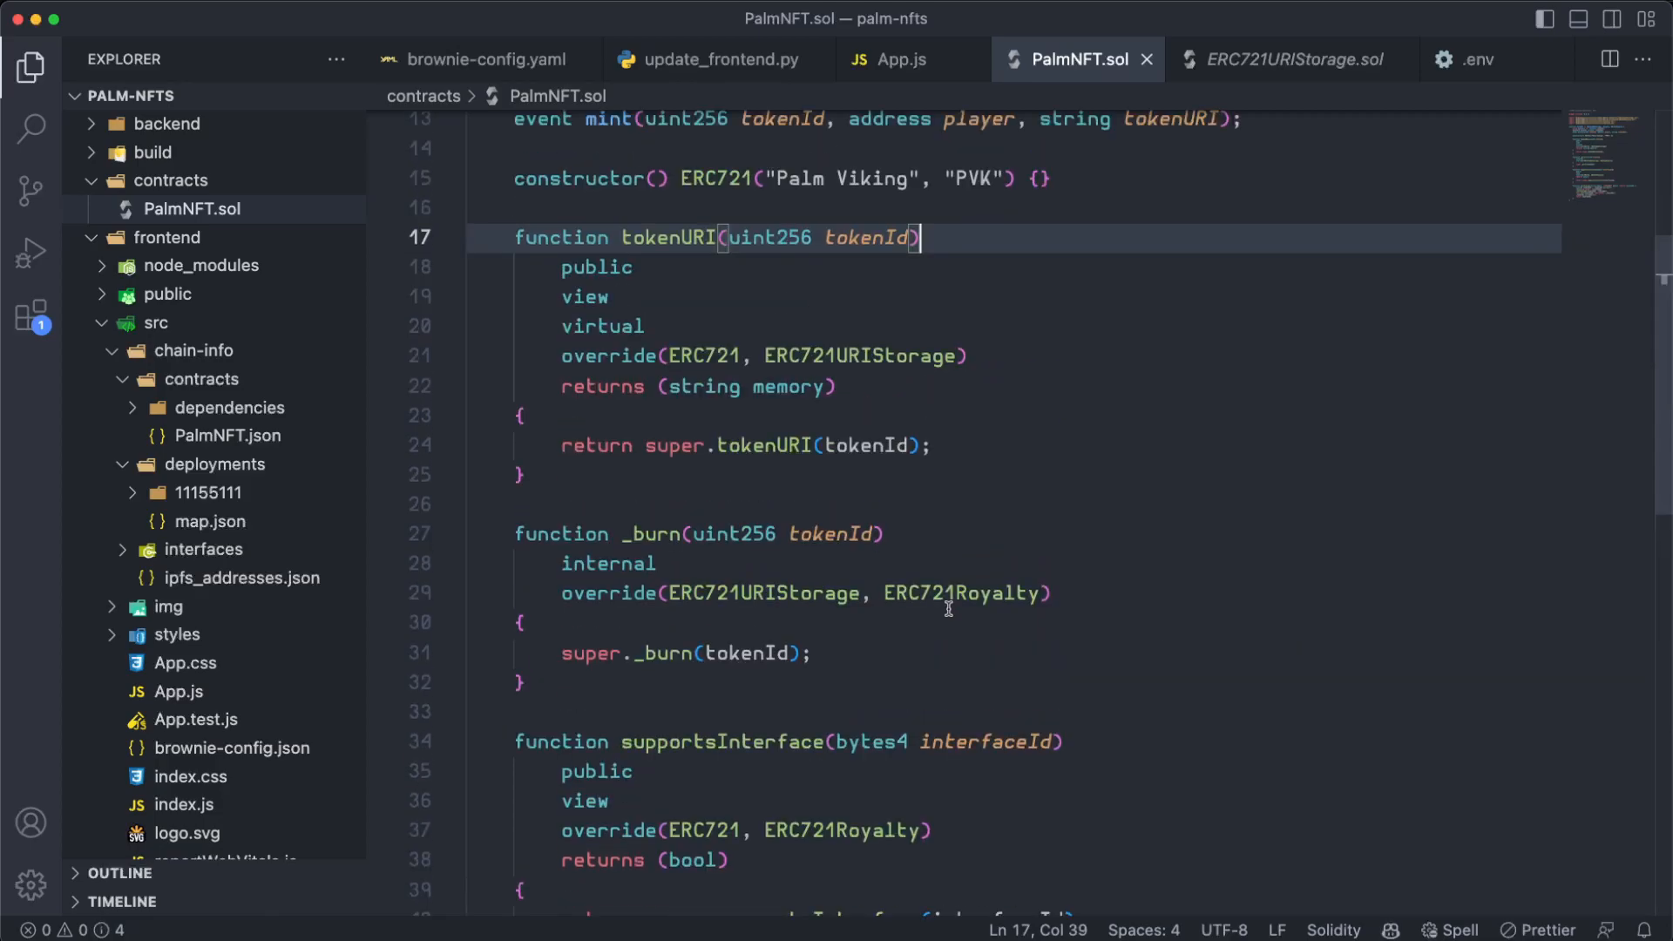
scroll("up", 3)
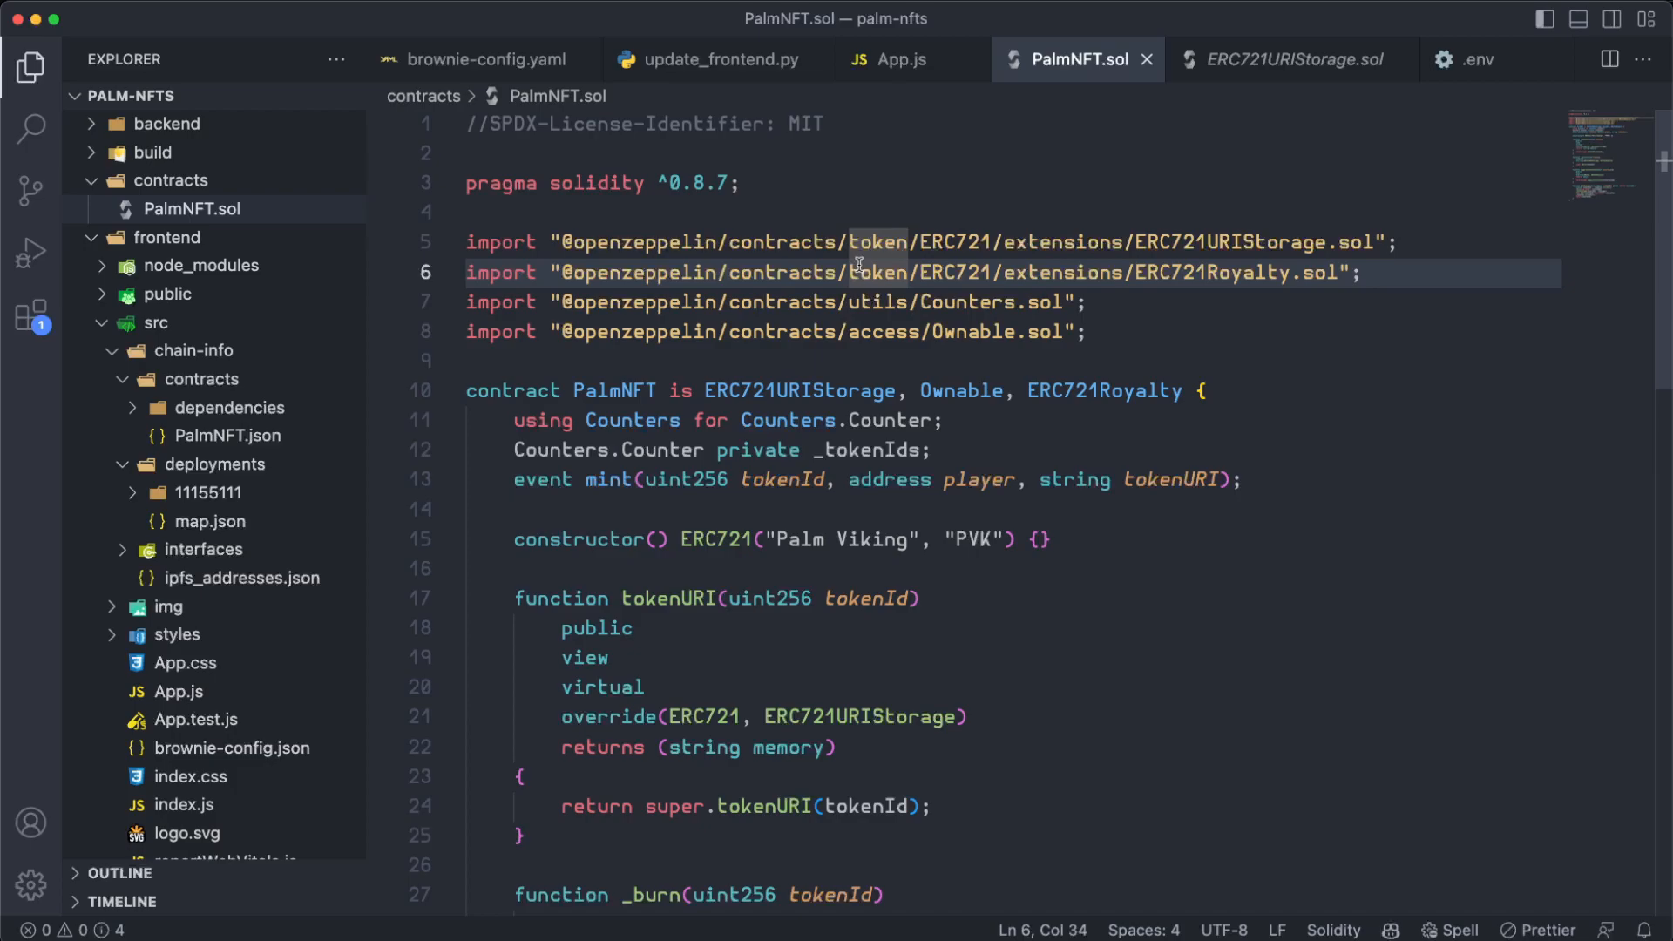
mouse_move(1617, 303)
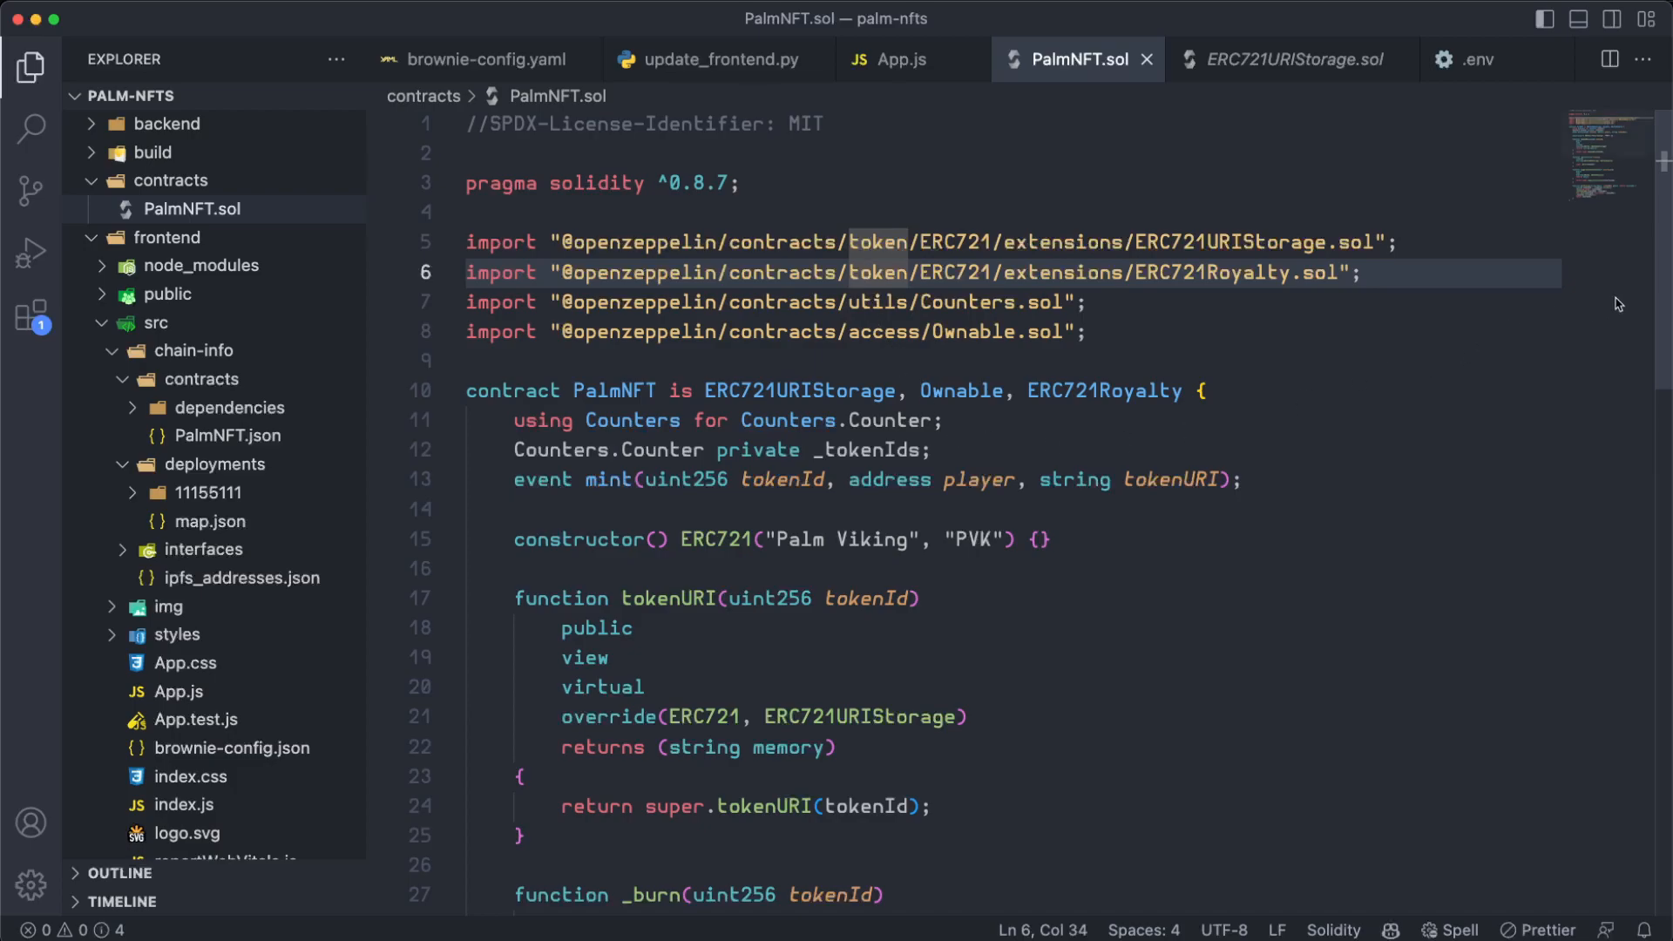
scroll("down", 3)
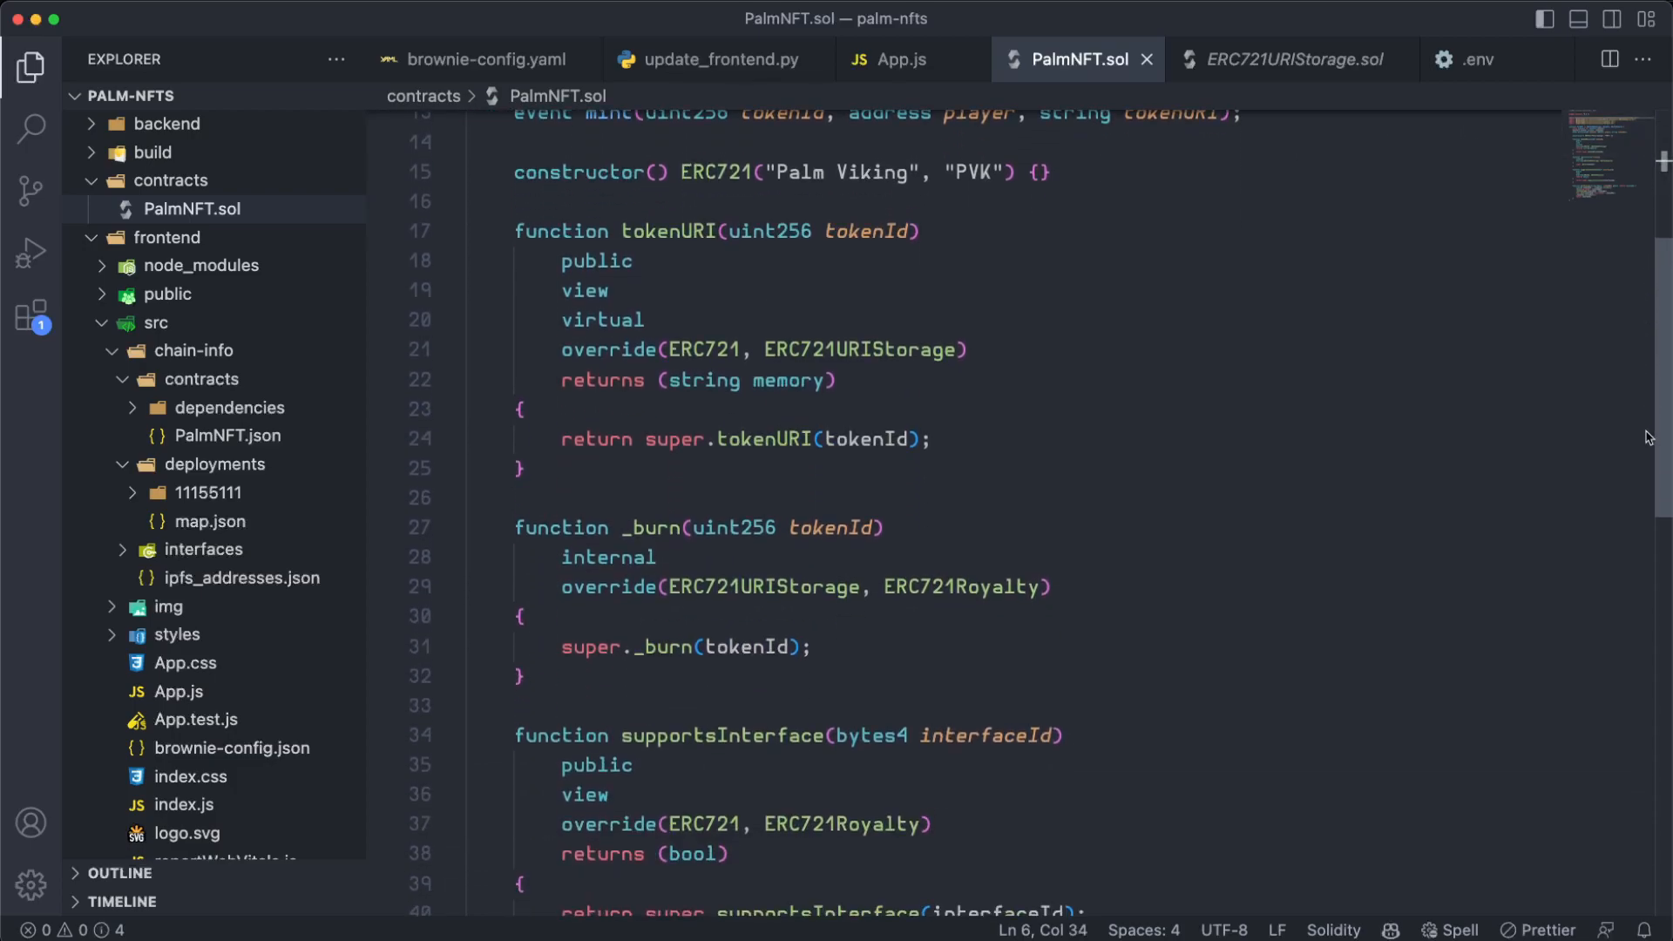
scroll("down", 3)
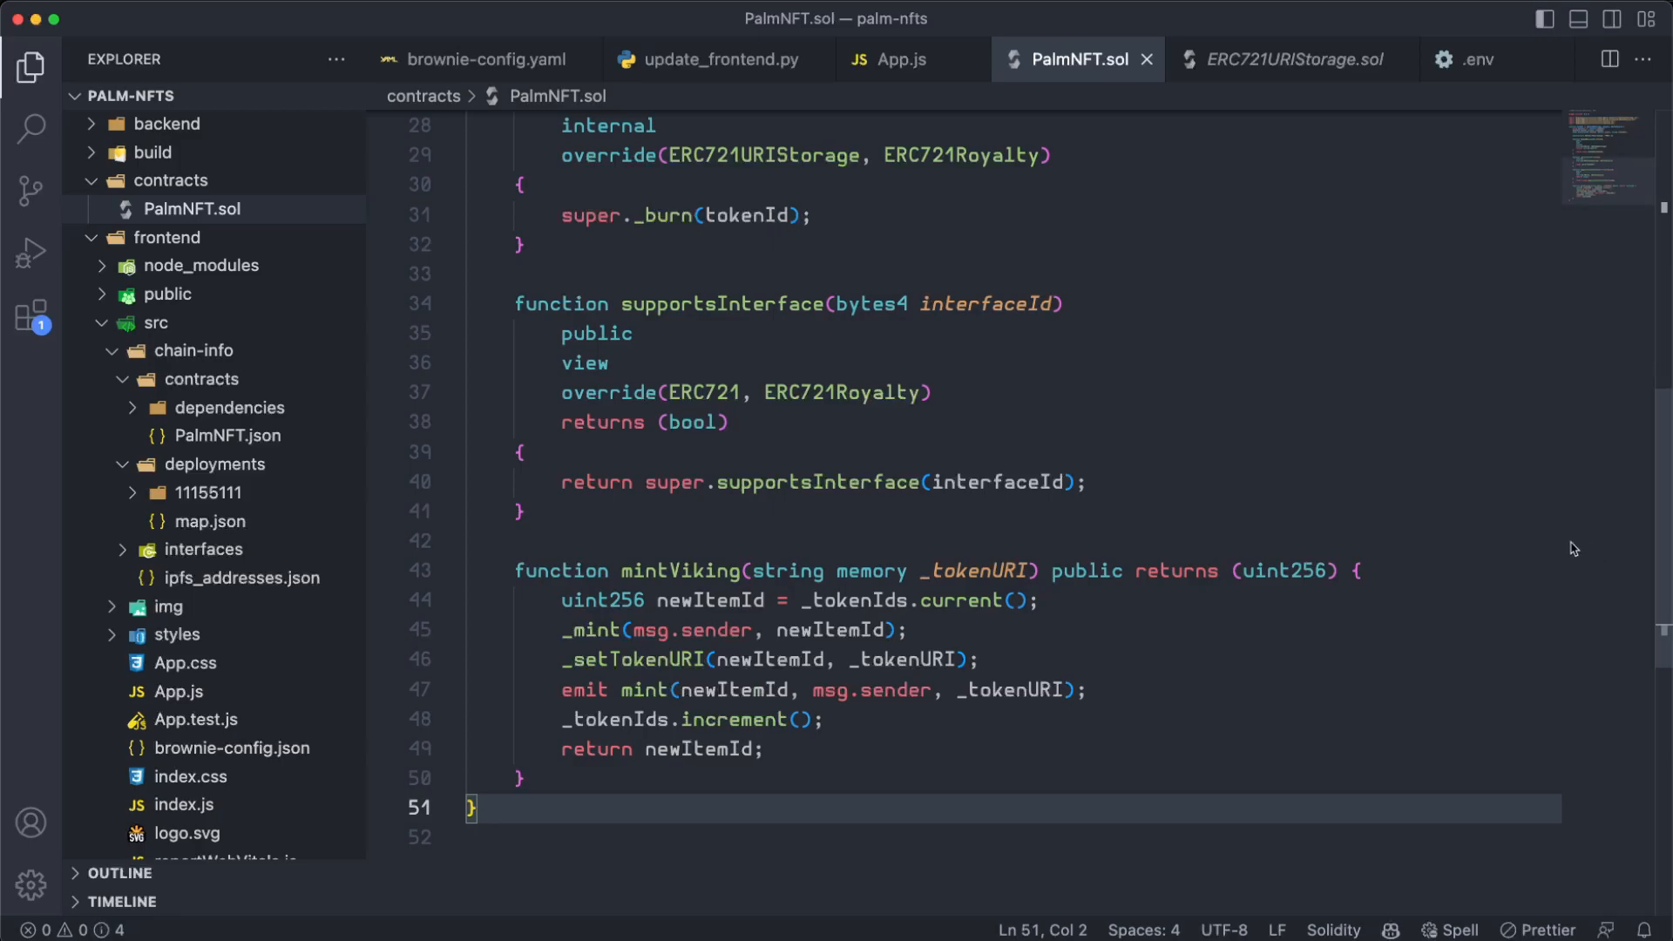
mouse_move(1538, 530)
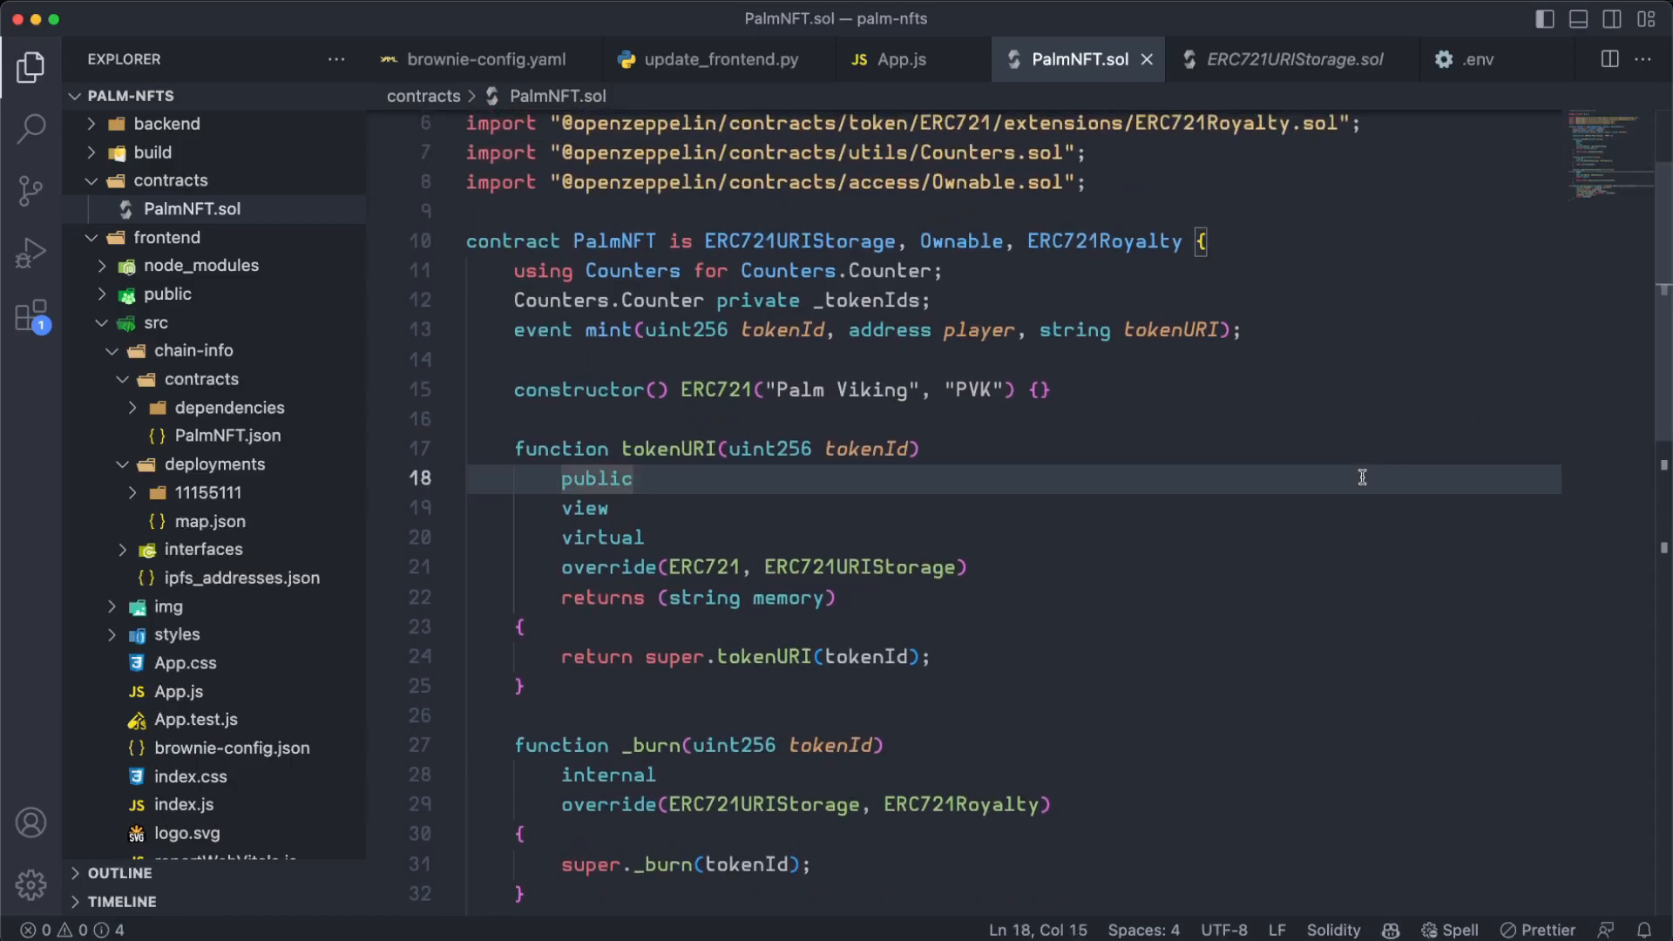
left_click(644, 538)
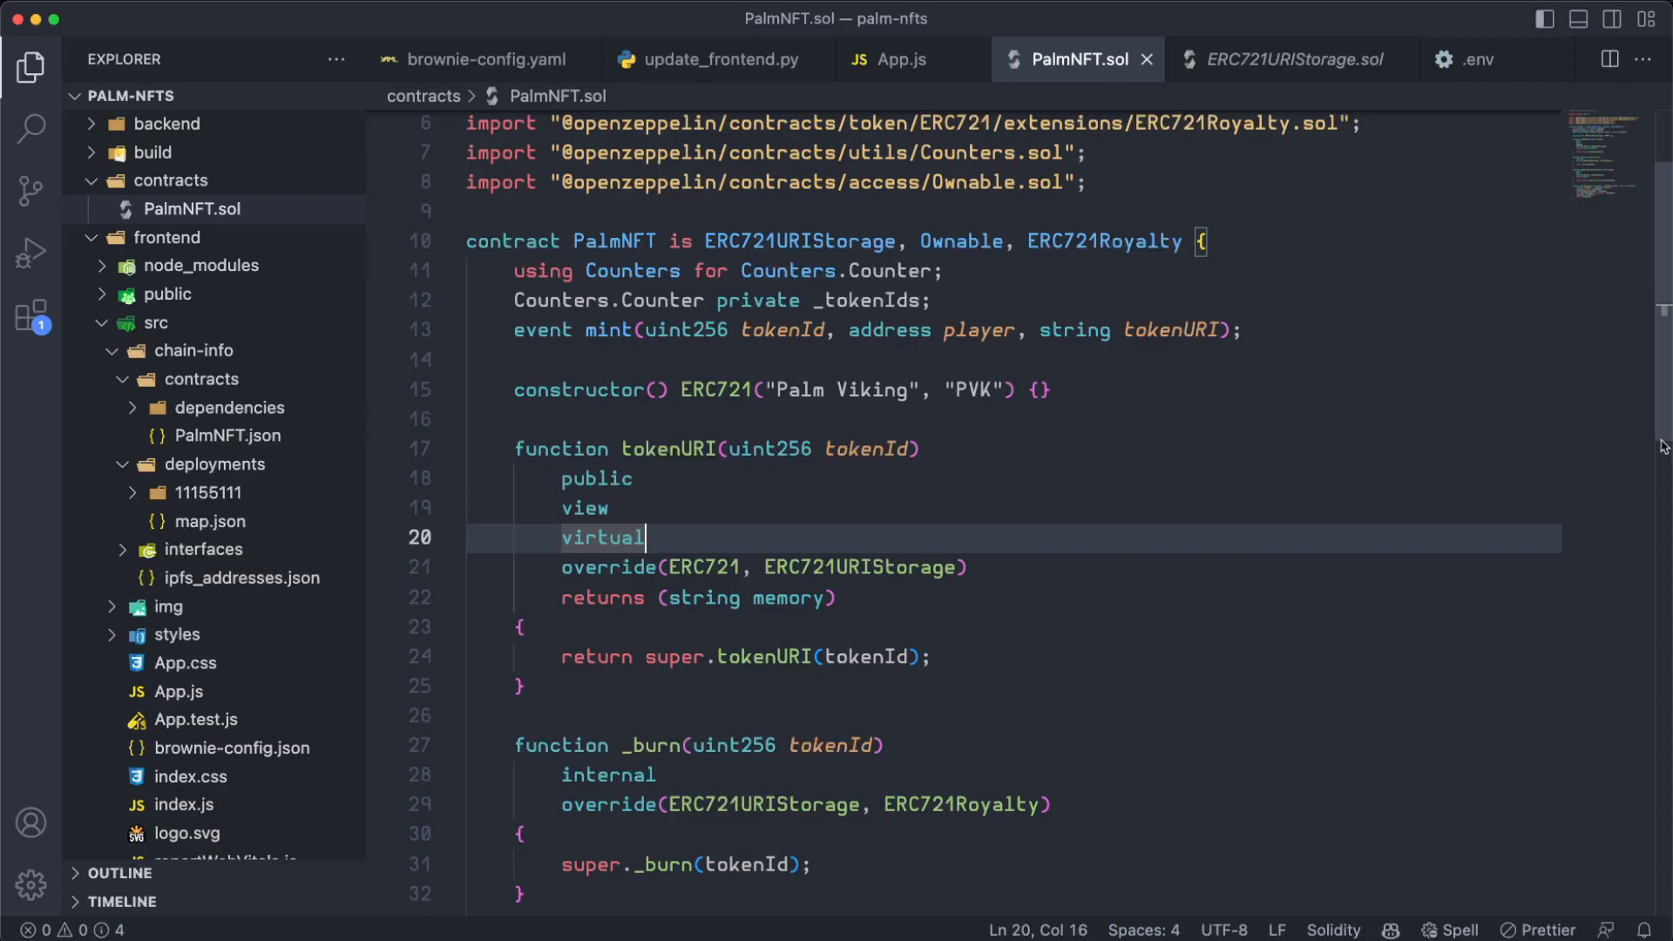
scroll("down", 3)
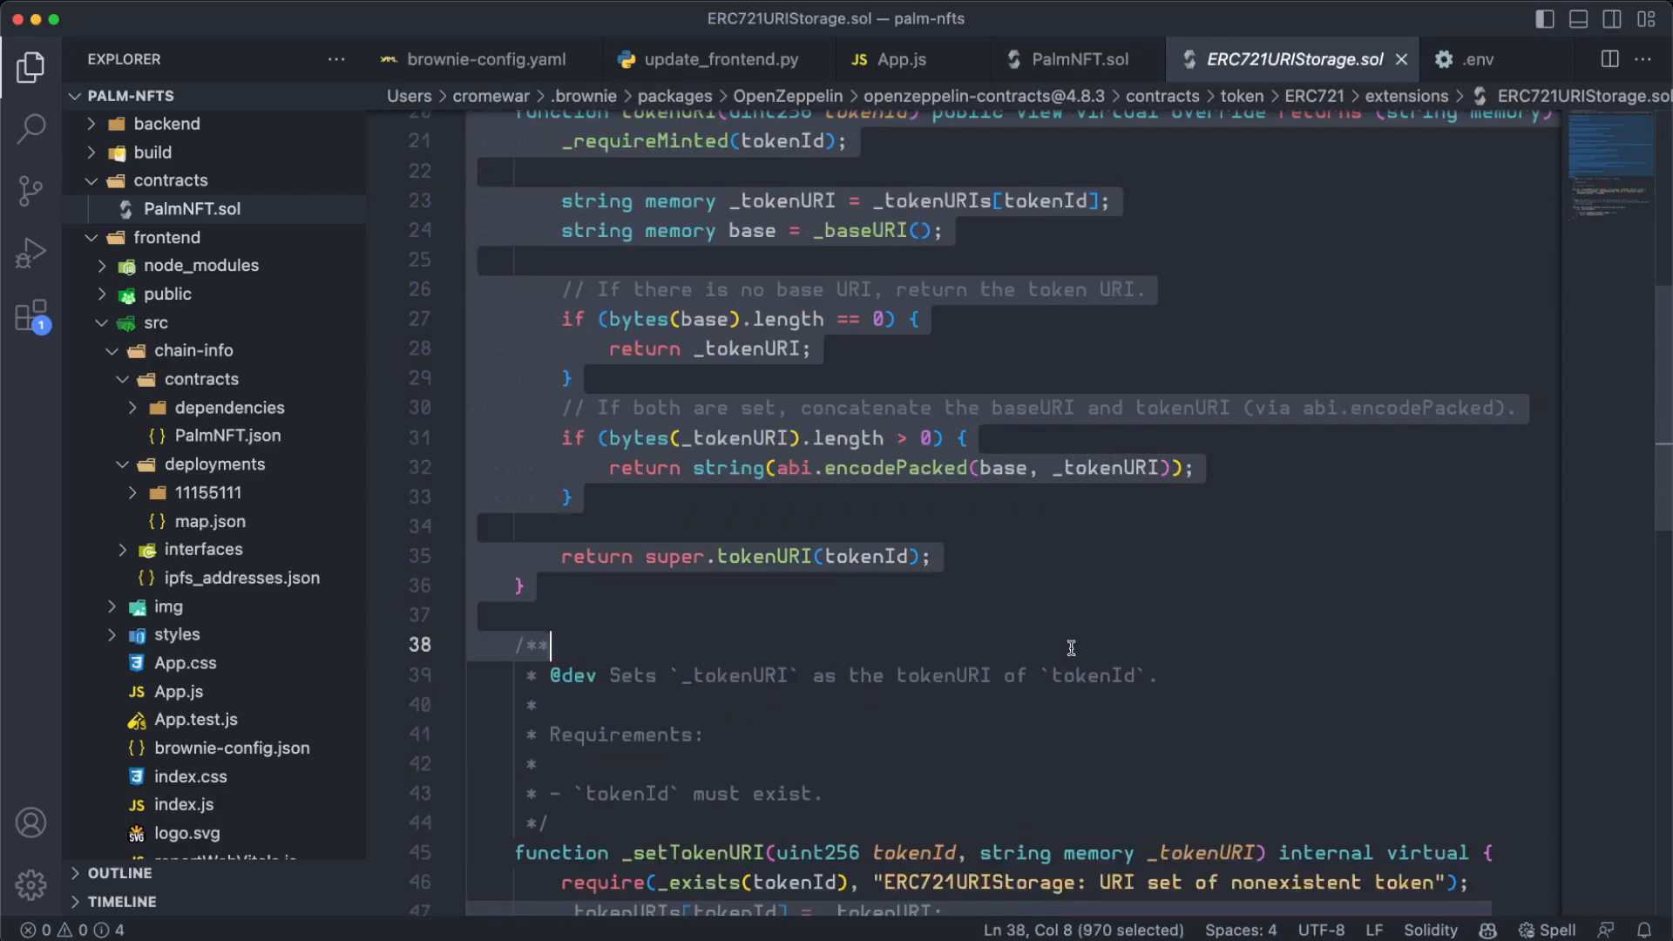
- Return to PalmNFT.sol and select the 'string' parameter in the mint event declaration
scroll("down", 3)
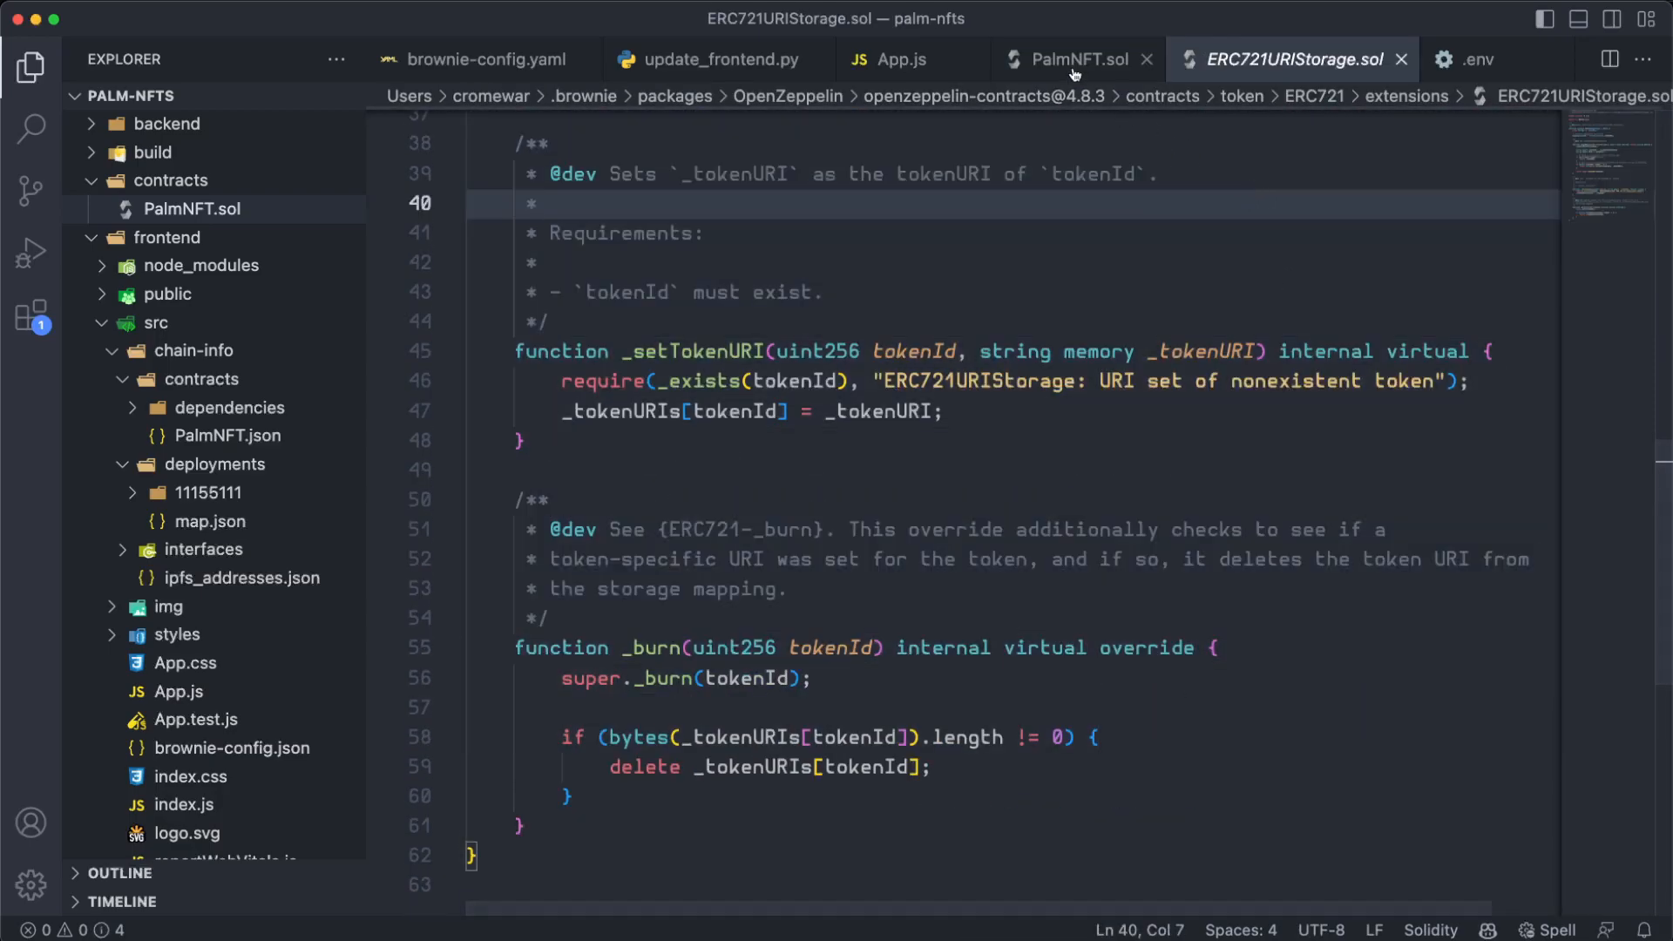
left_click(1071, 60)
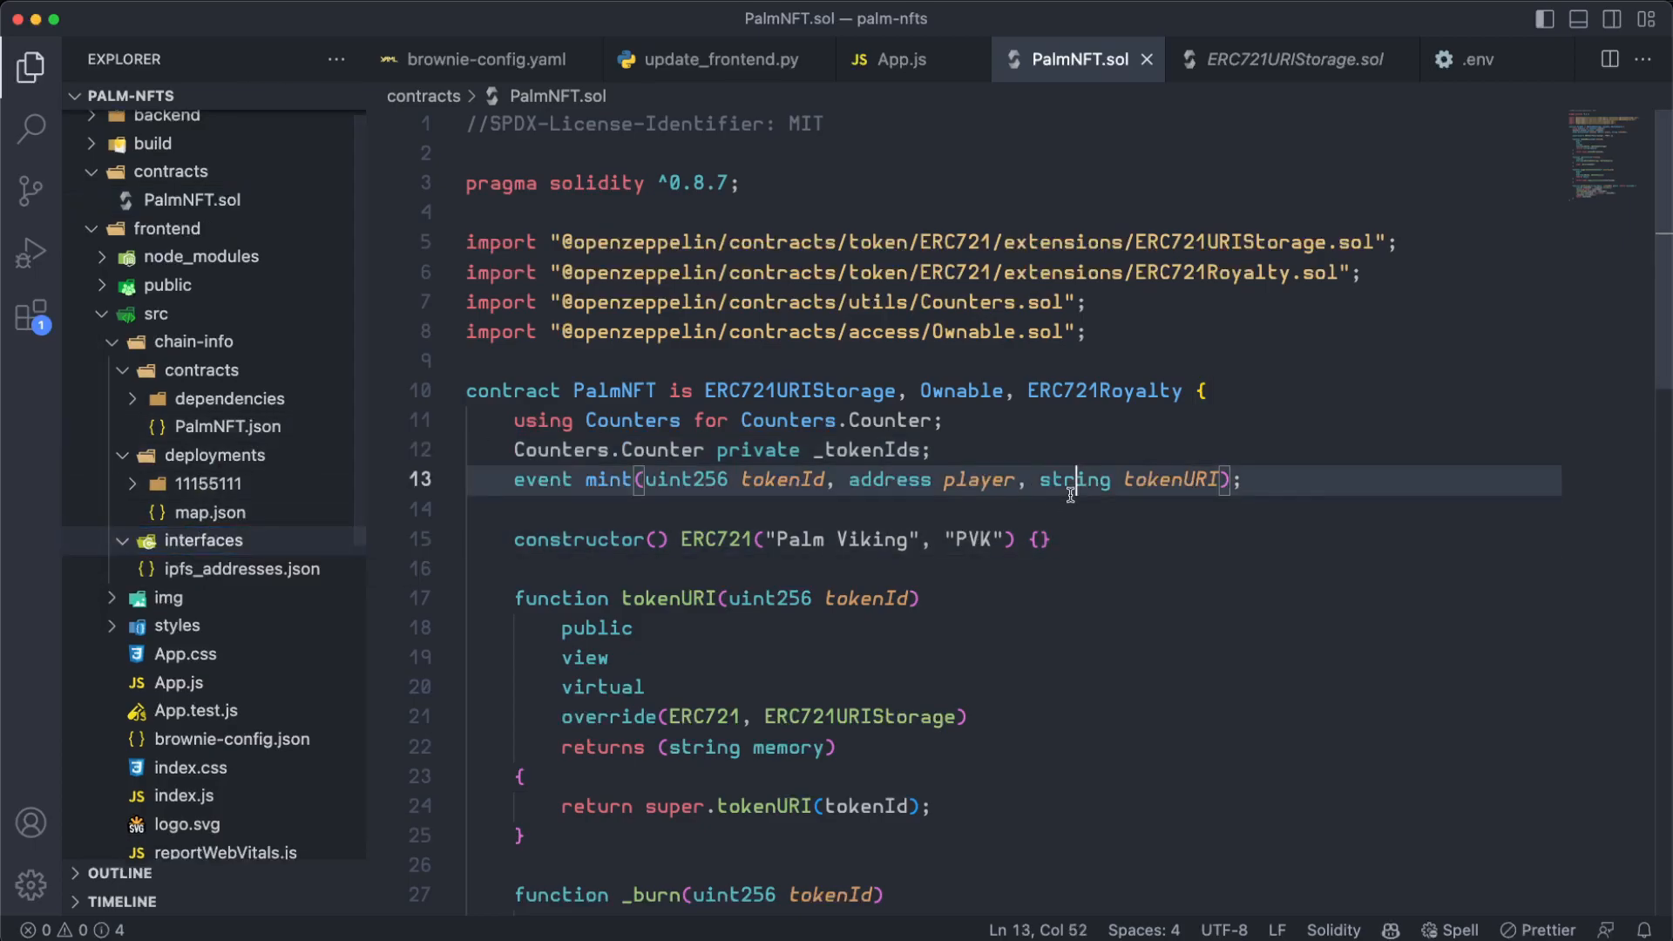
double_click(1075, 479)
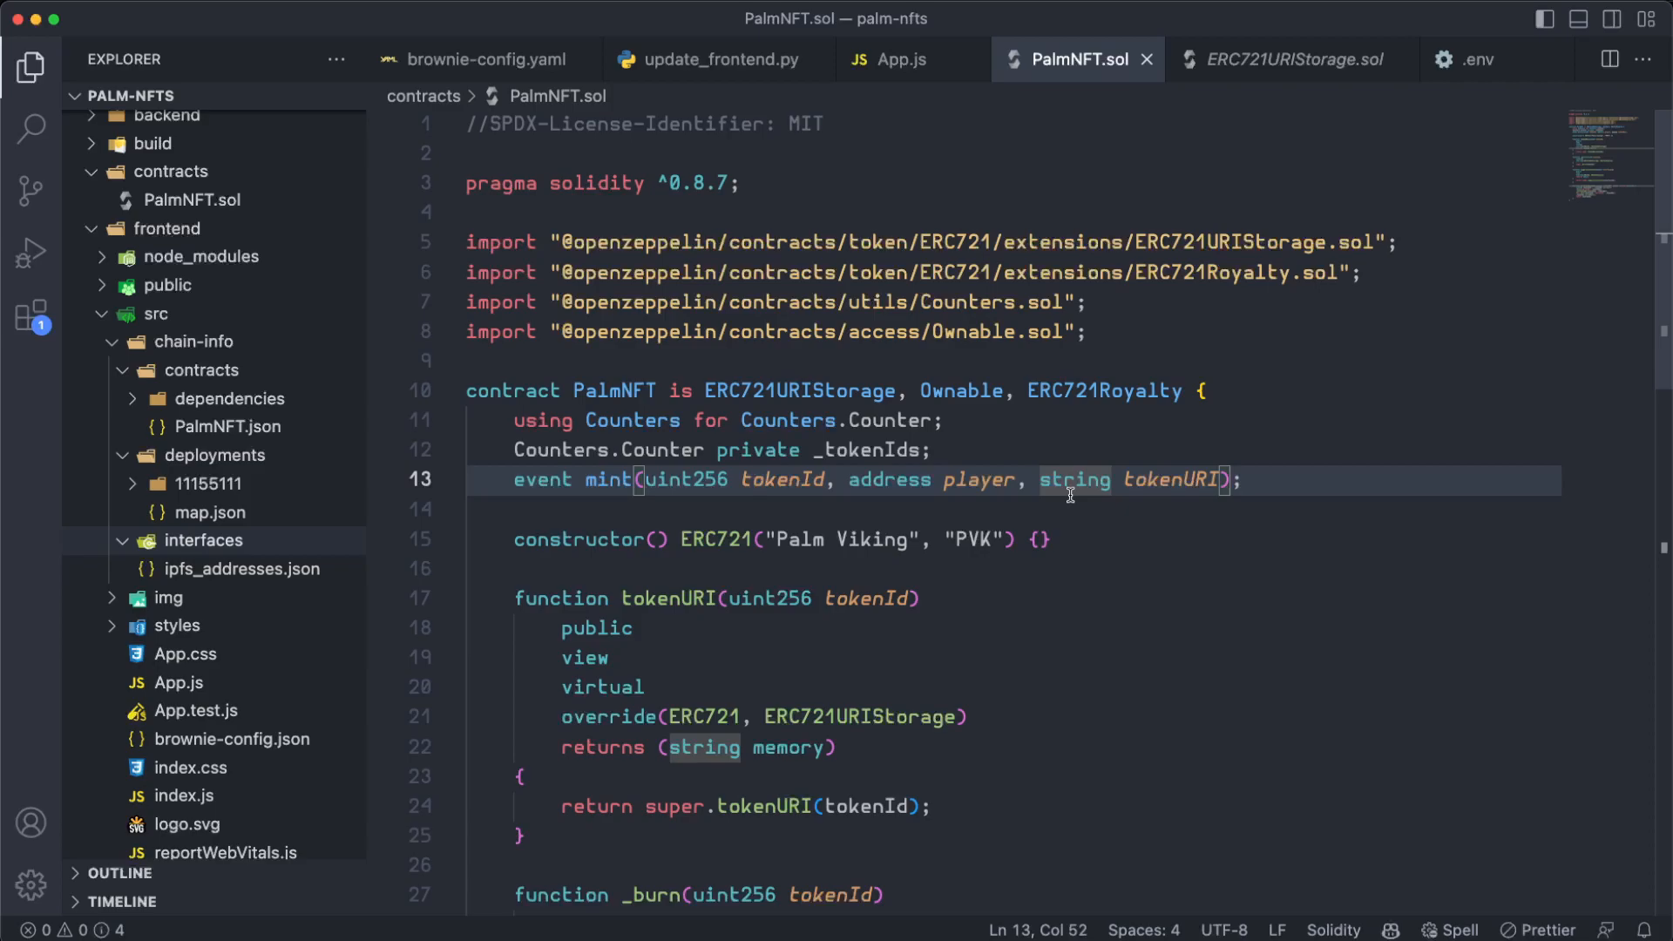
scroll("down", 3)
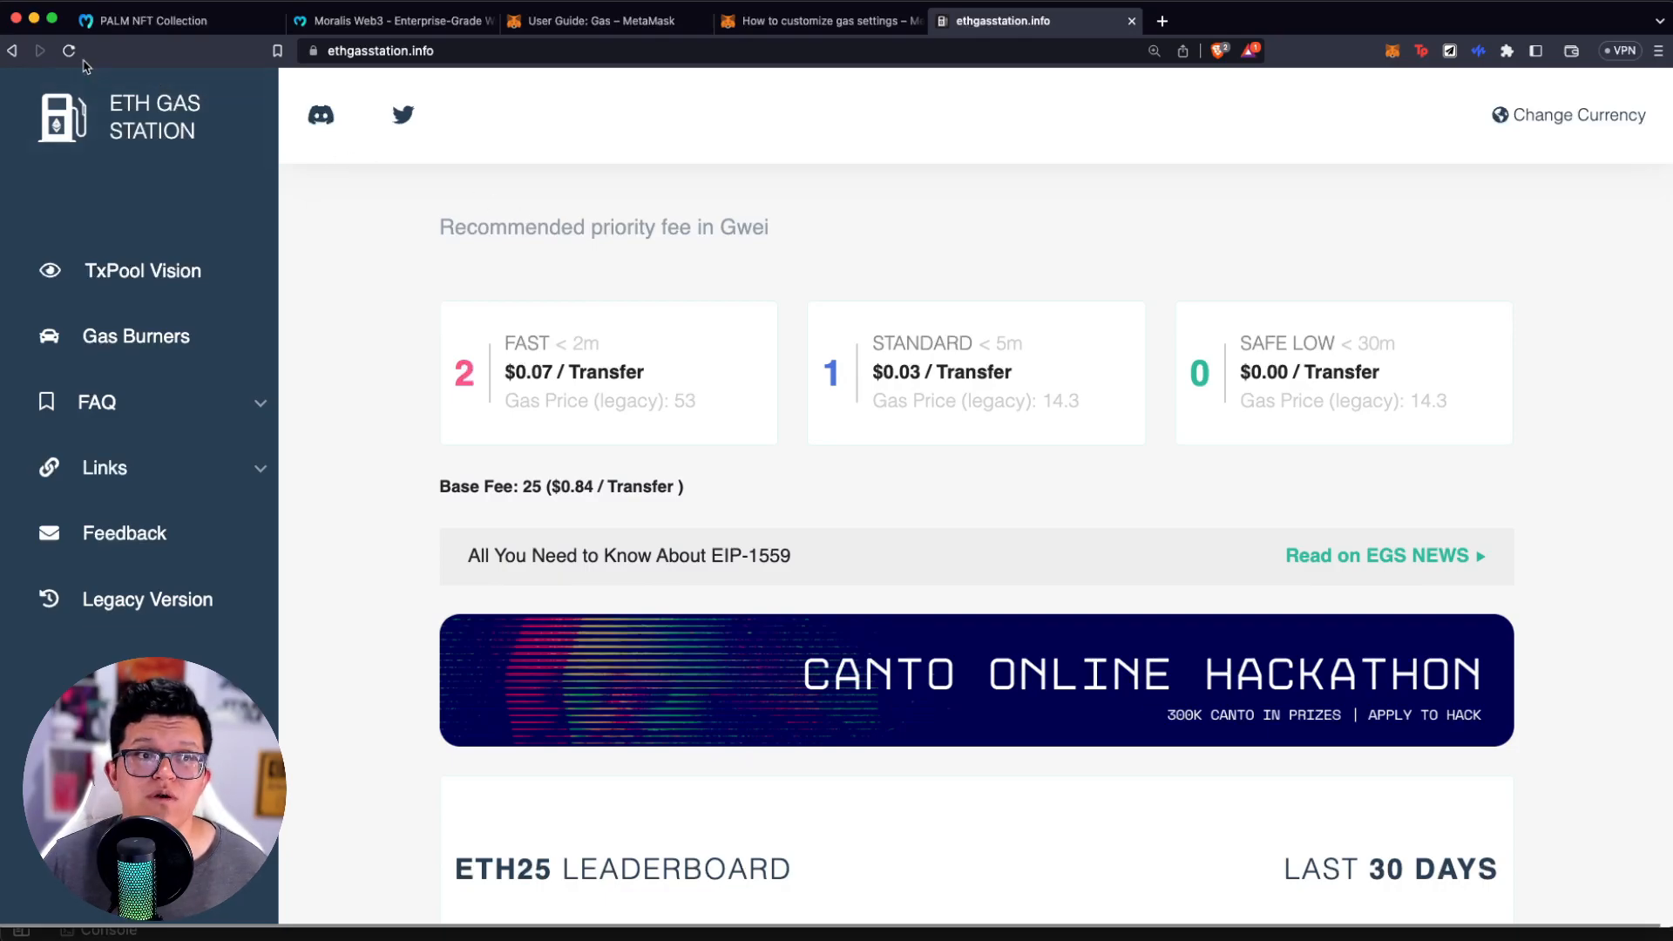
- Refresh ETH Gas Station until the base fee shows 22 at $0.74 per transfer
left_click(70, 50)
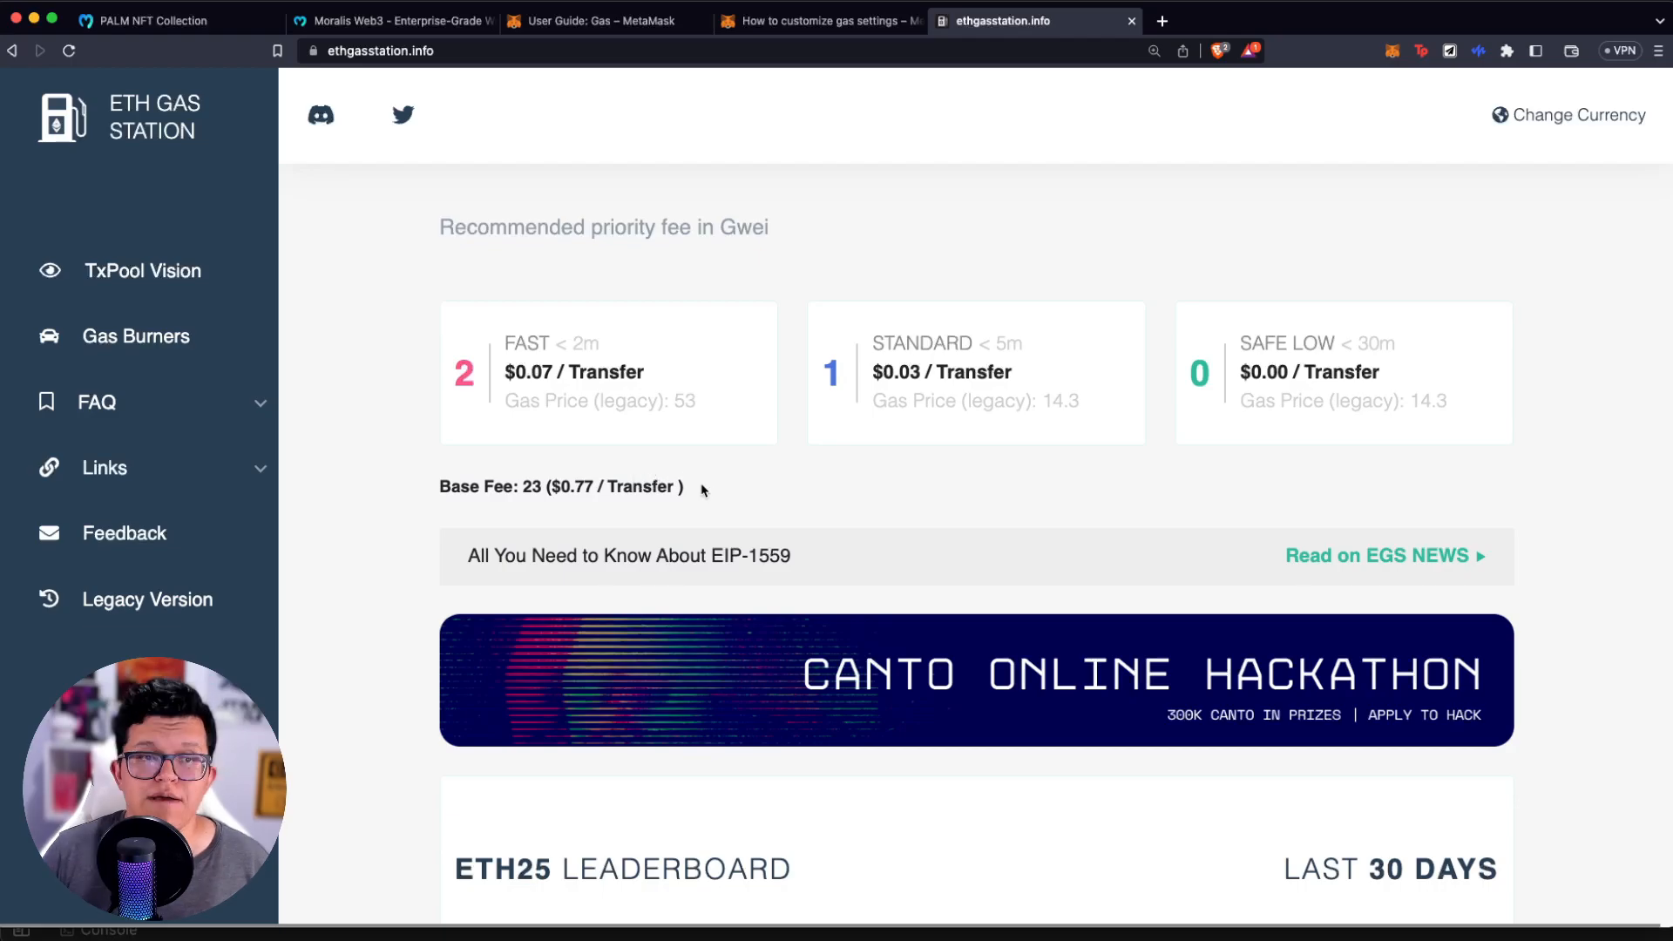
left_click_drag(598, 486, 683, 486)
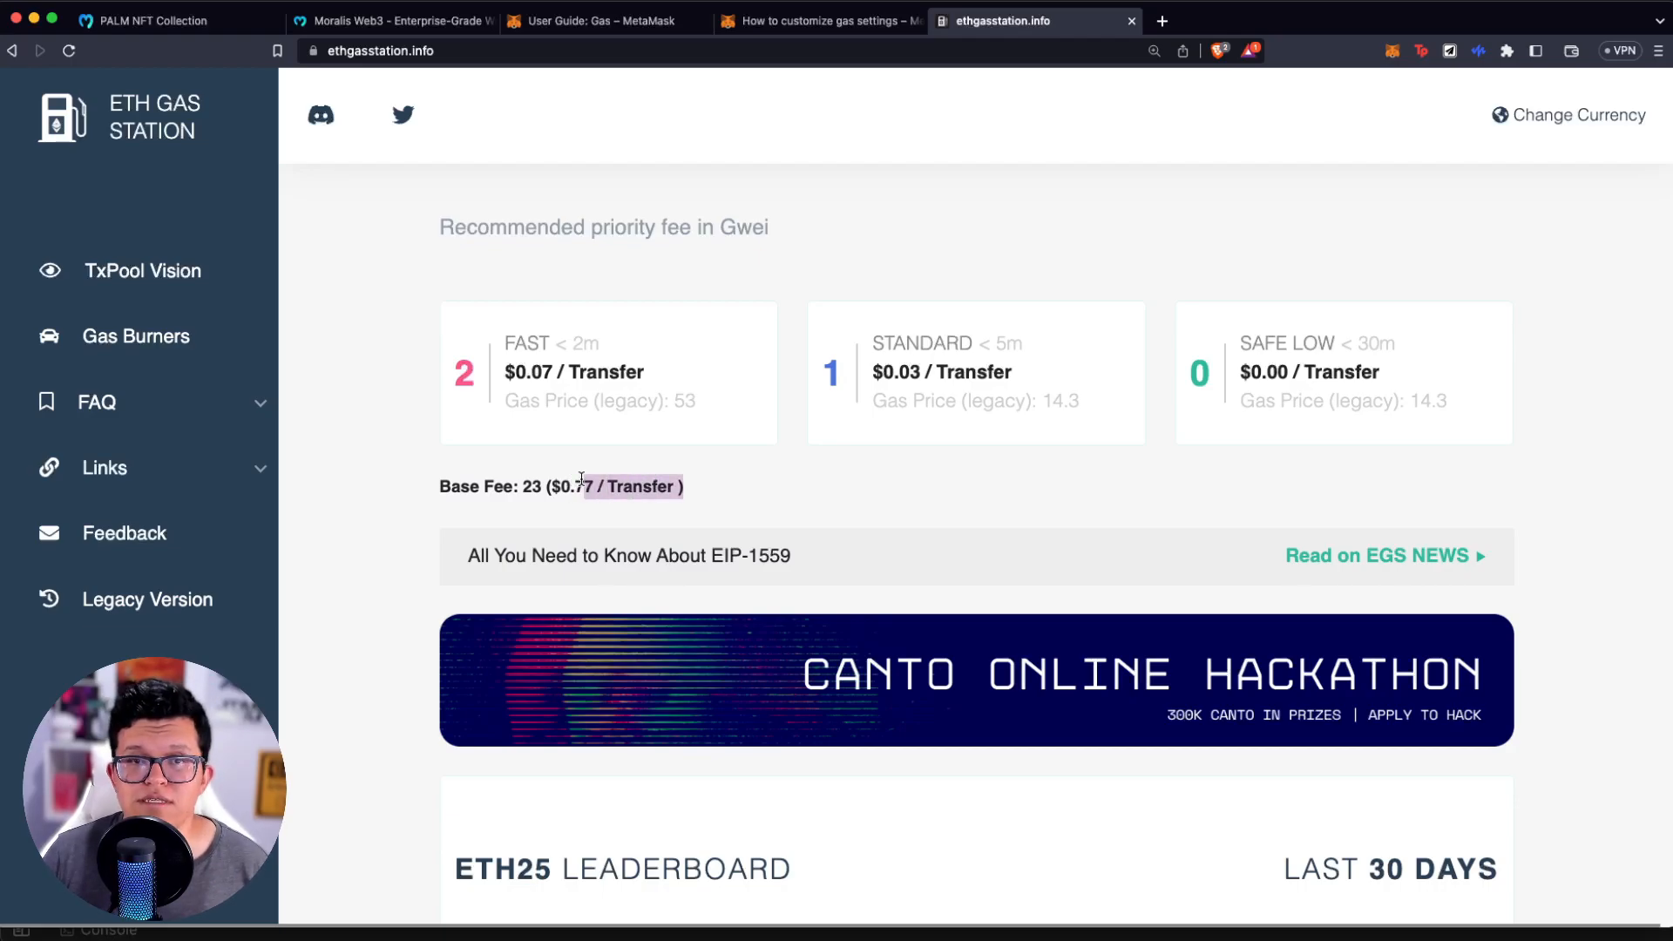
left_click(69, 51)
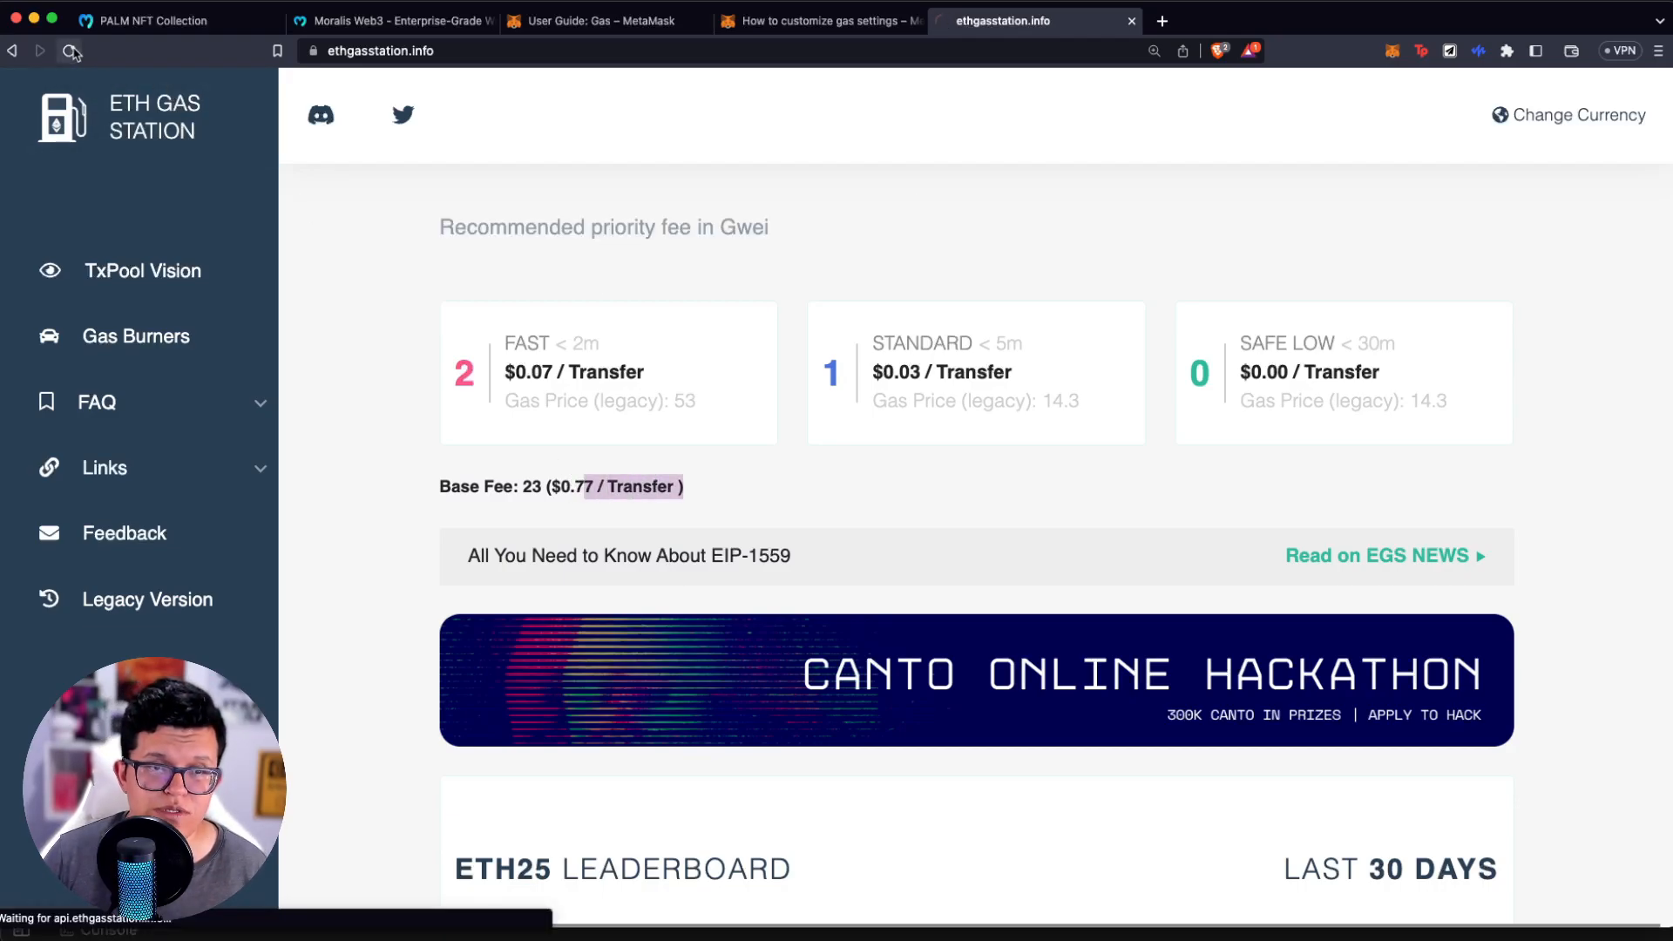
left_click(70, 50)
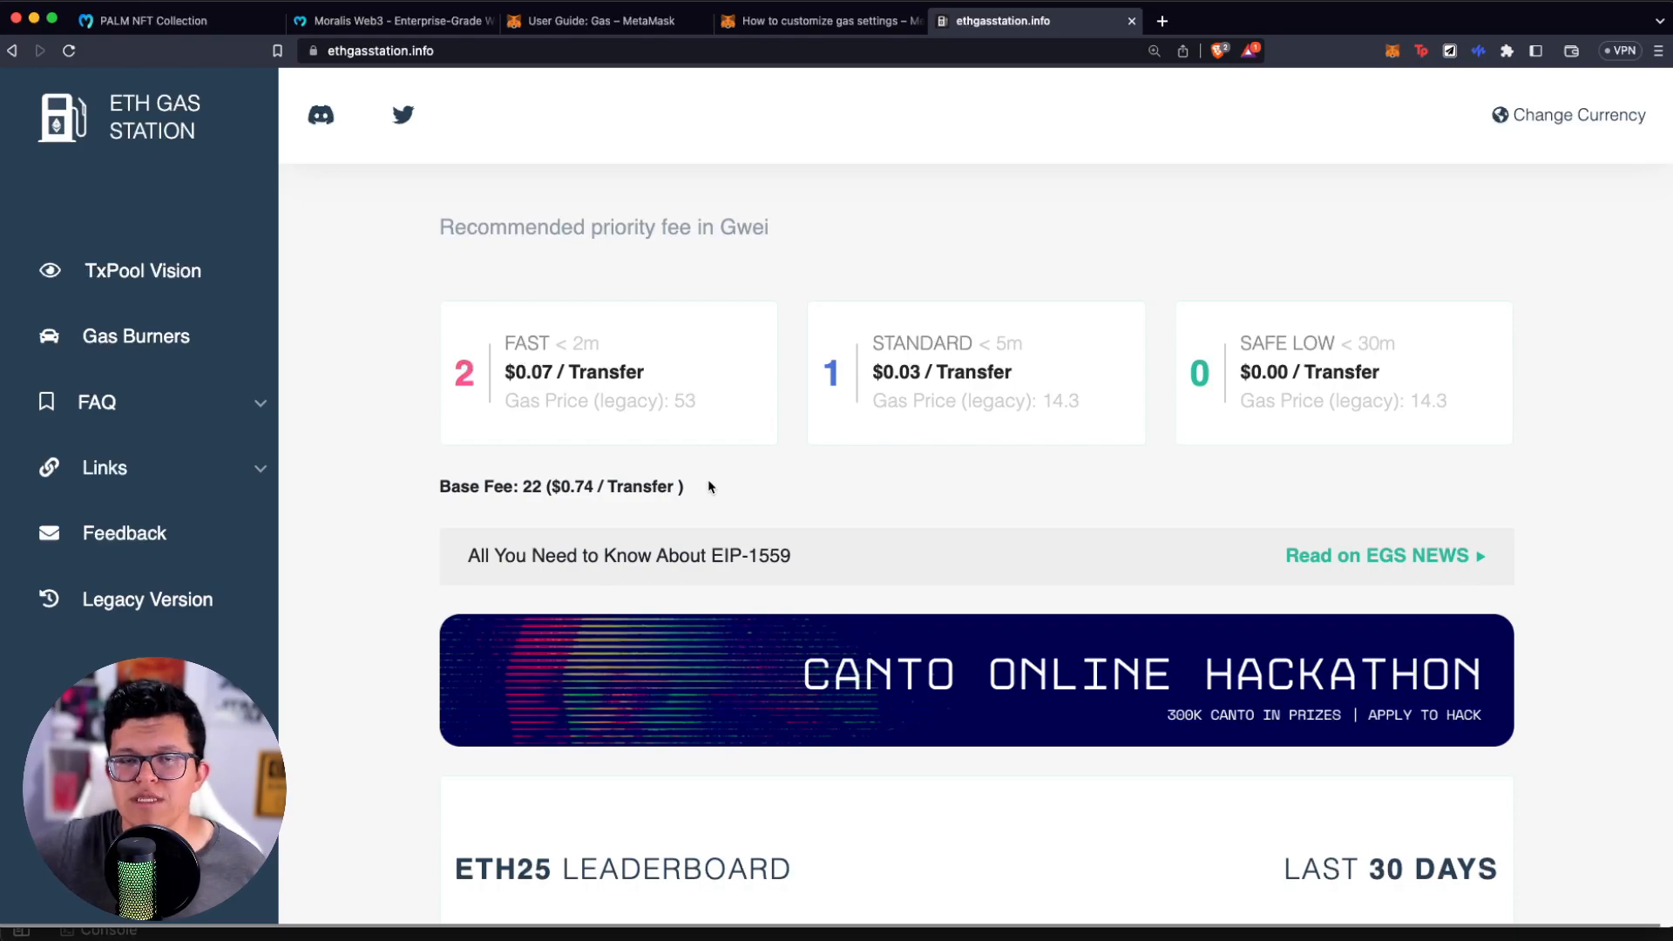
left_click(150, 21)
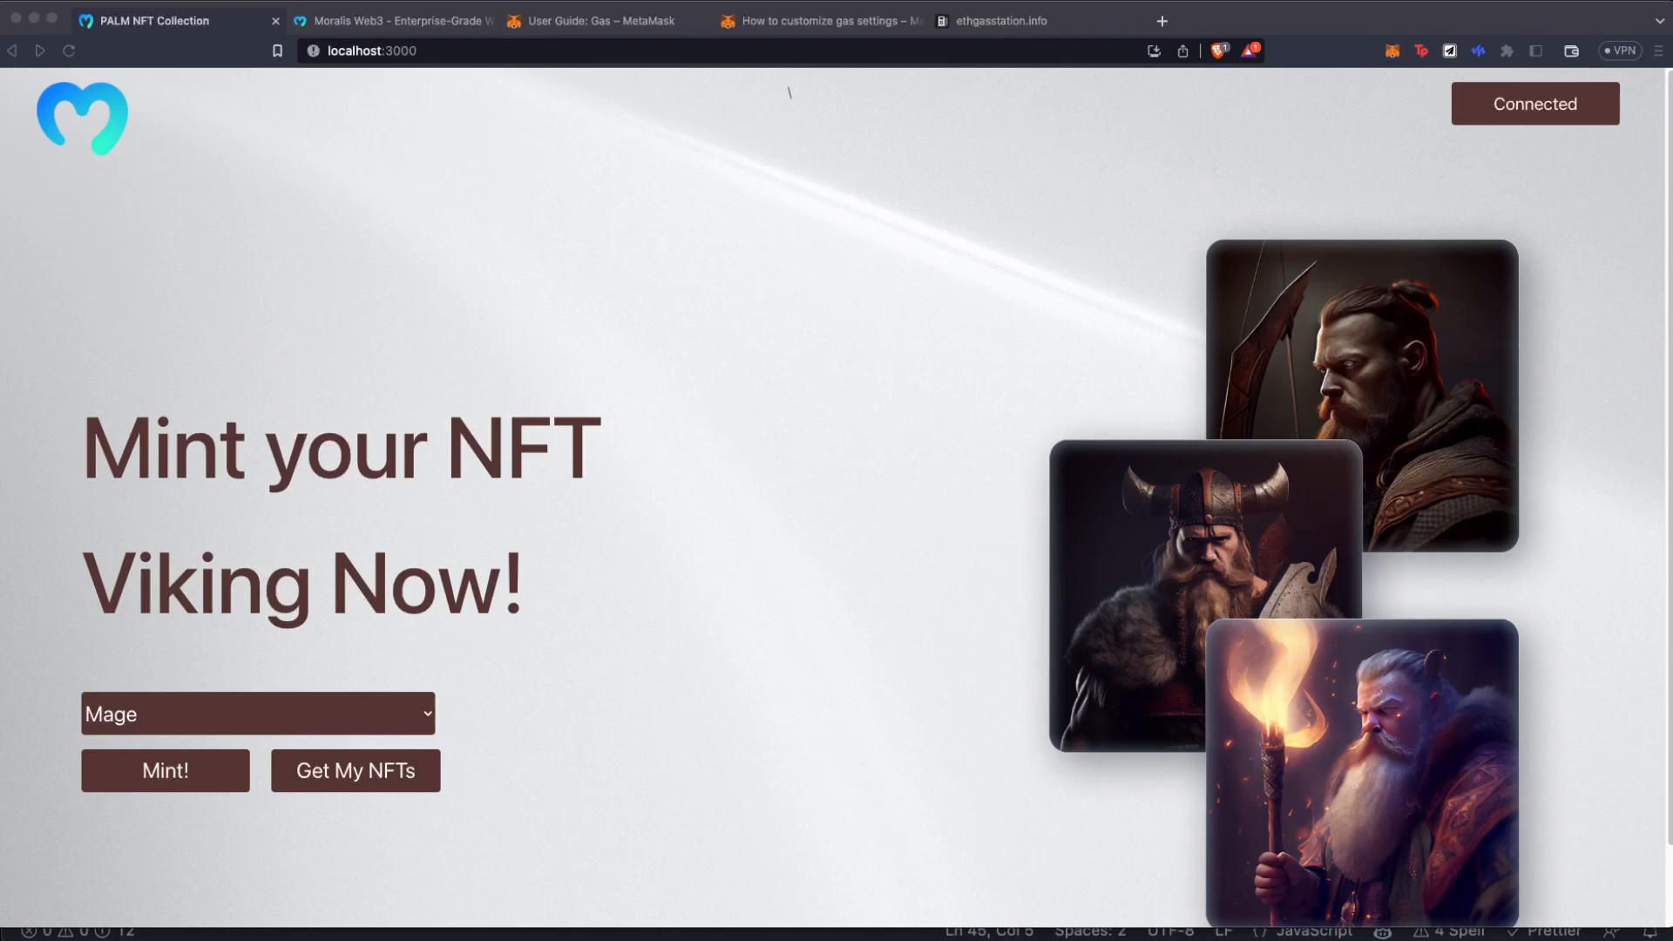
mouse_move(697, 406)
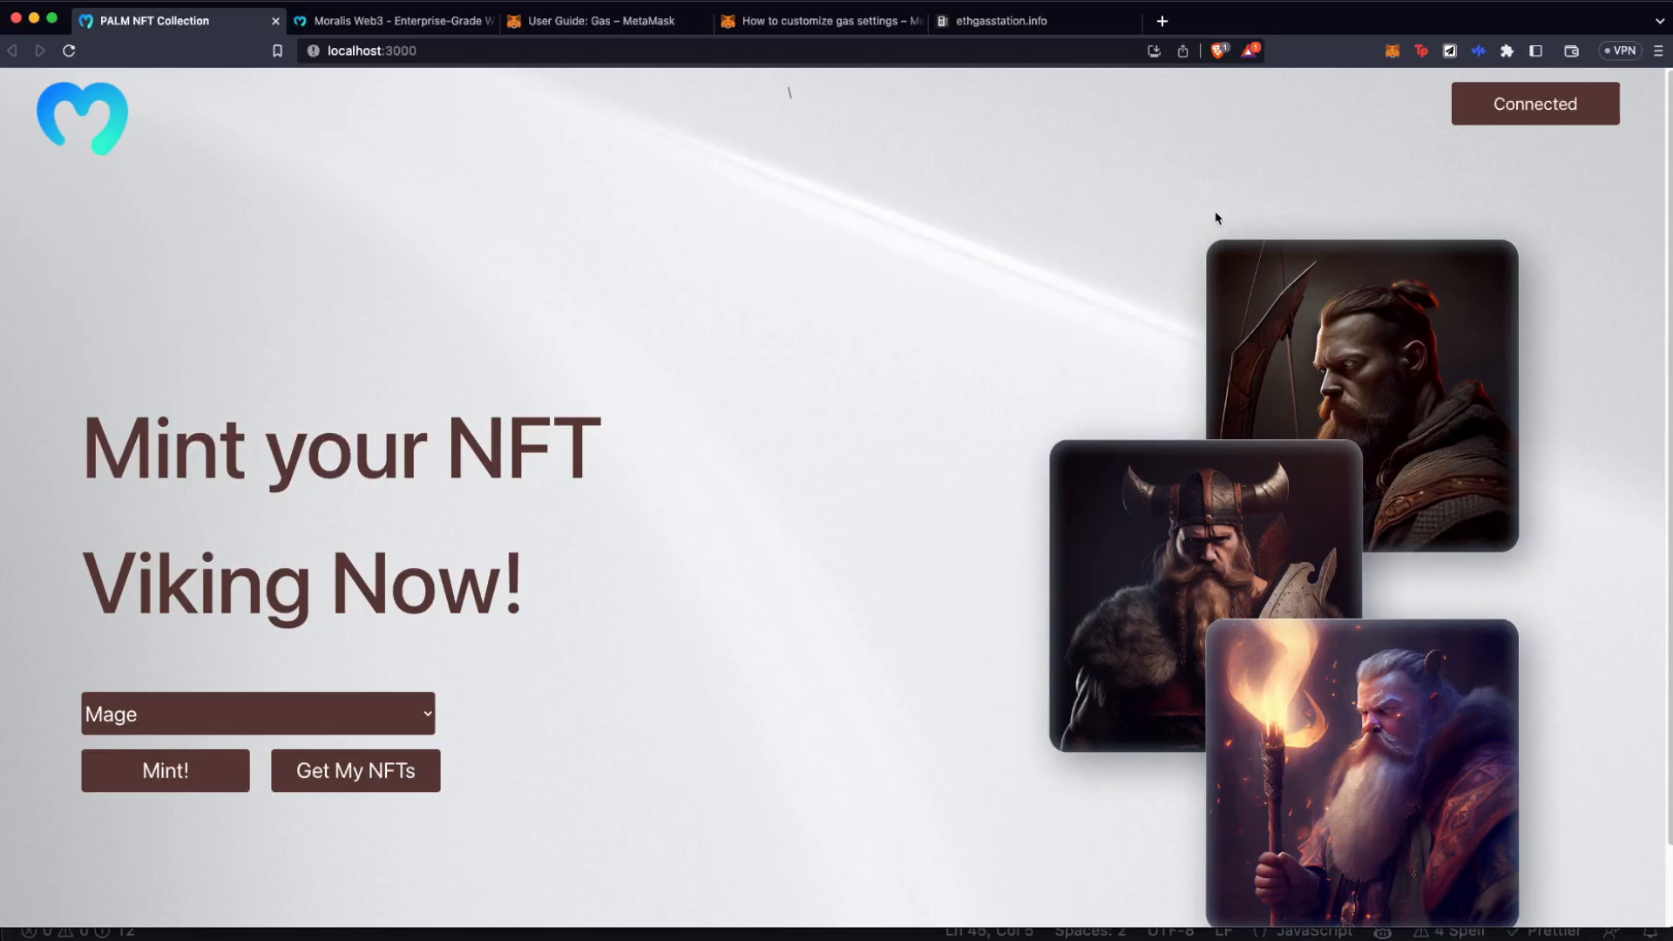
mouse_move(359, 744)
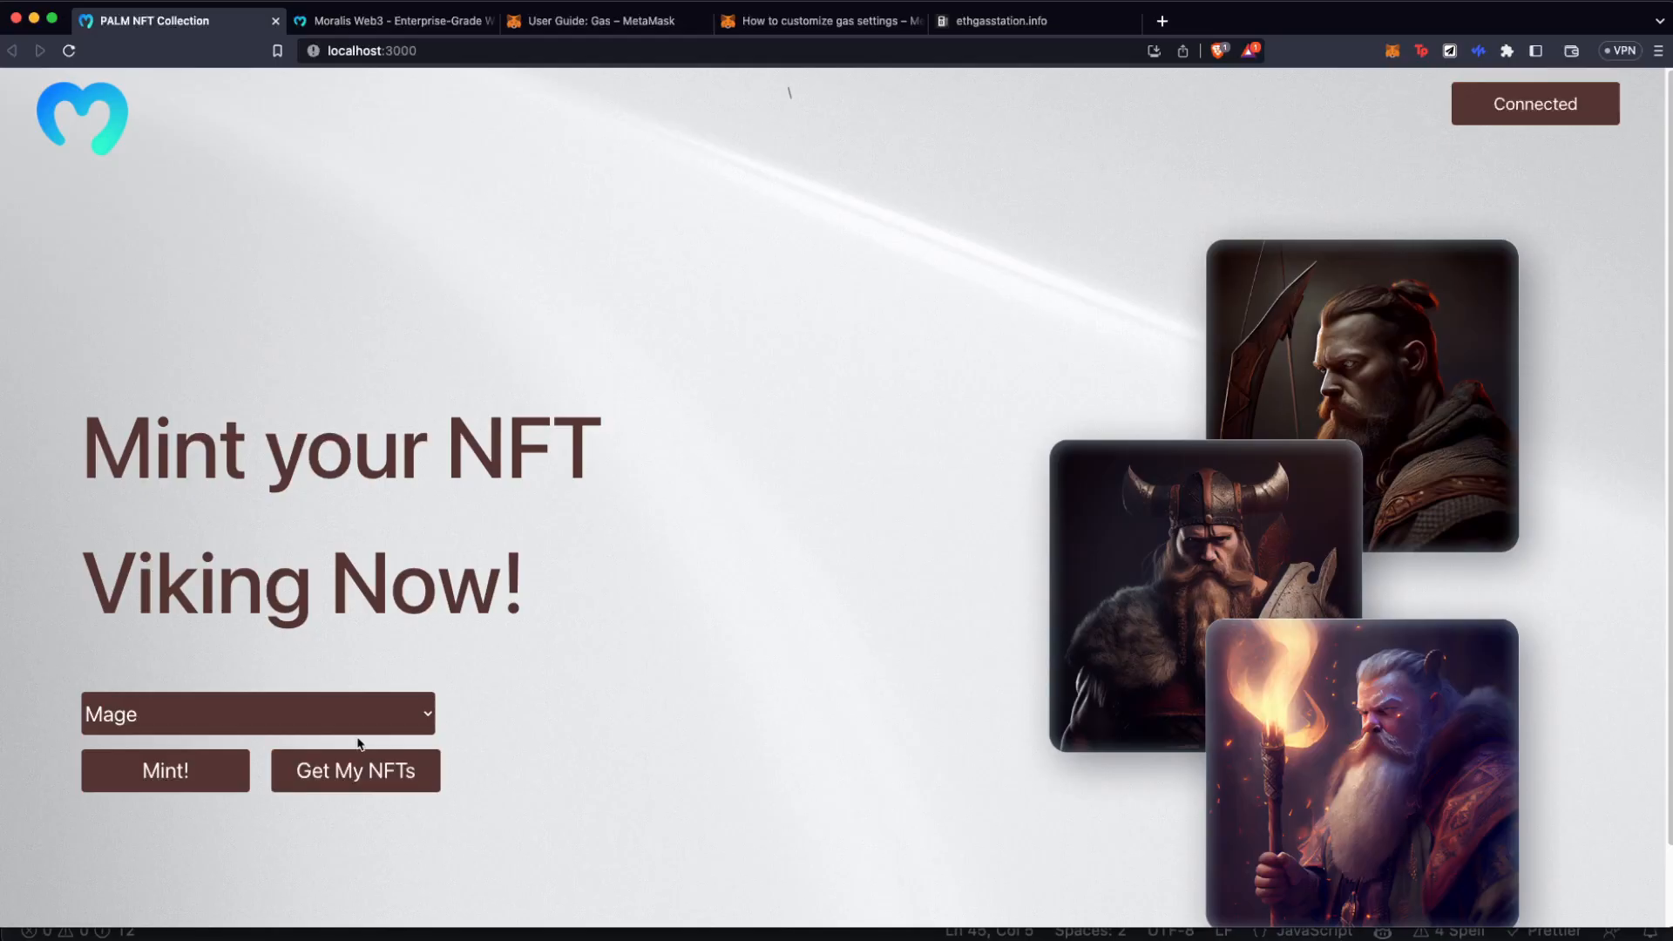
- Choose the Warrior Viking and mint it to see MetaMask's 0.0015 SepoliaETH gas estimate
left_click(256, 714)
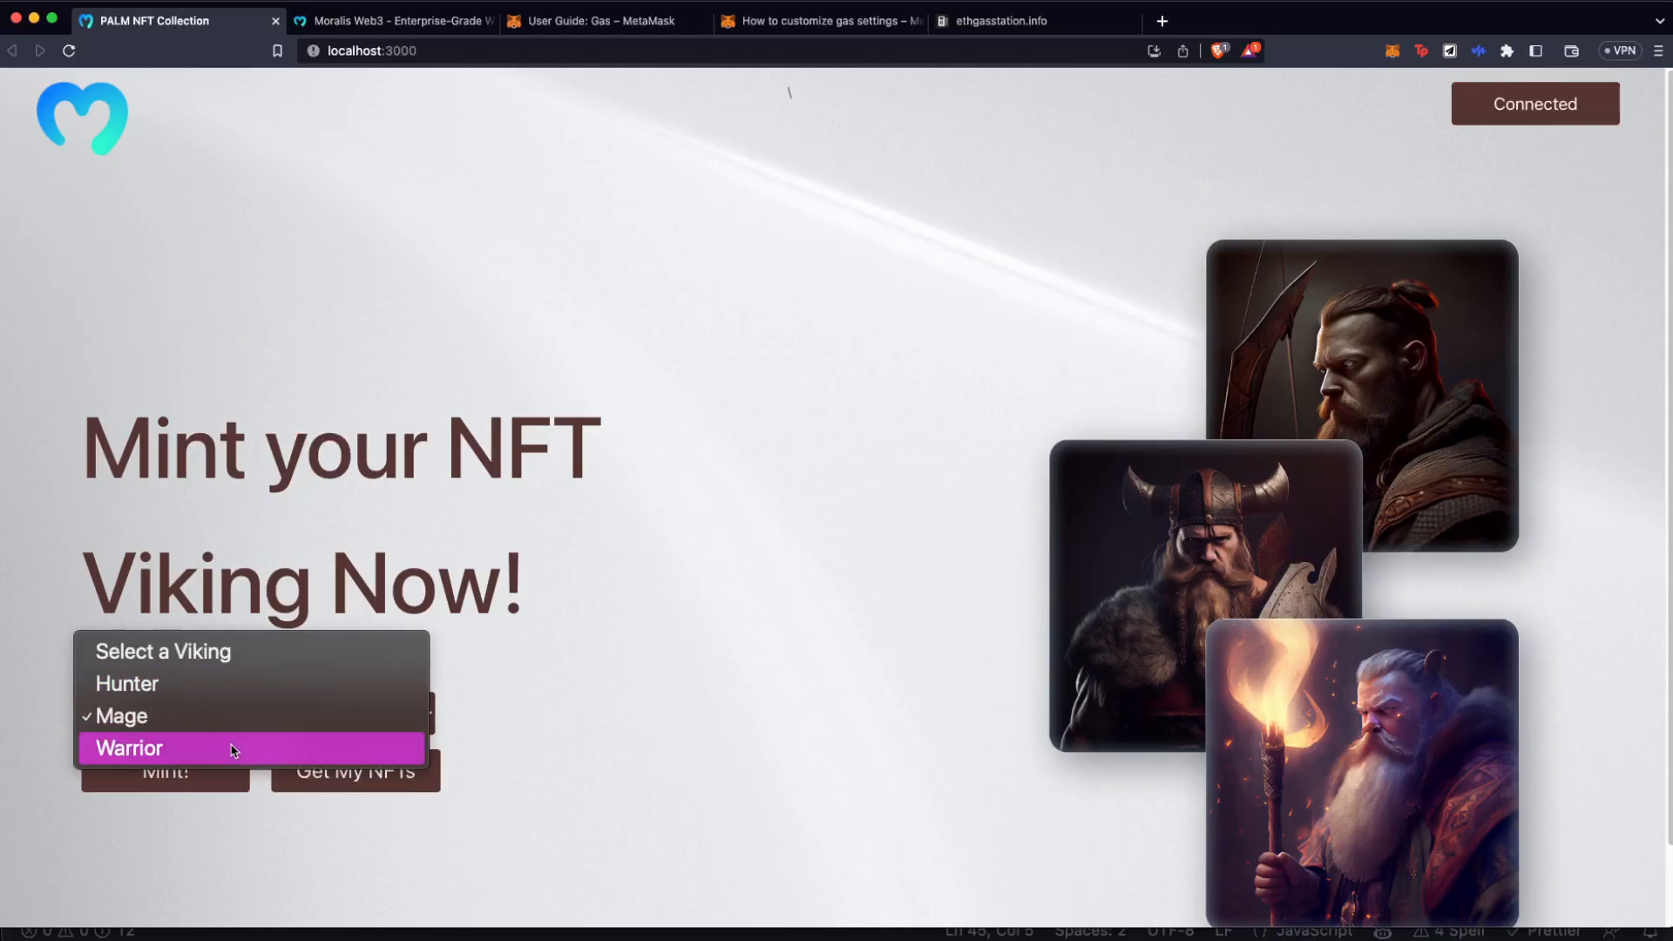
left_click(127, 747)
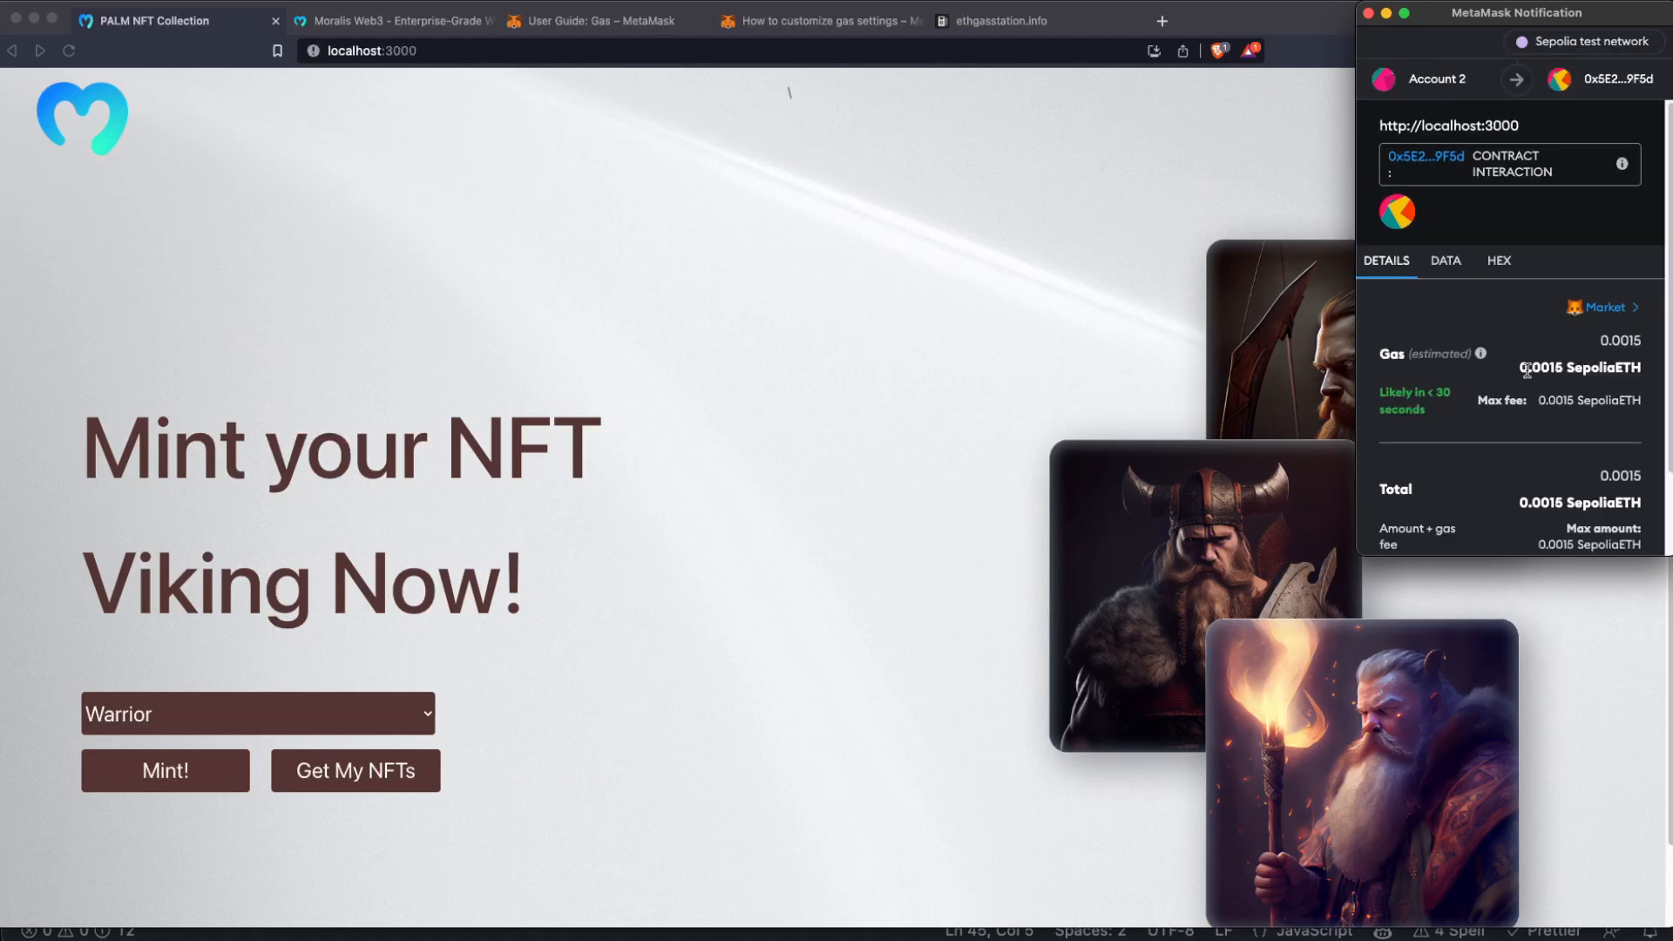
double_click(1542, 368)
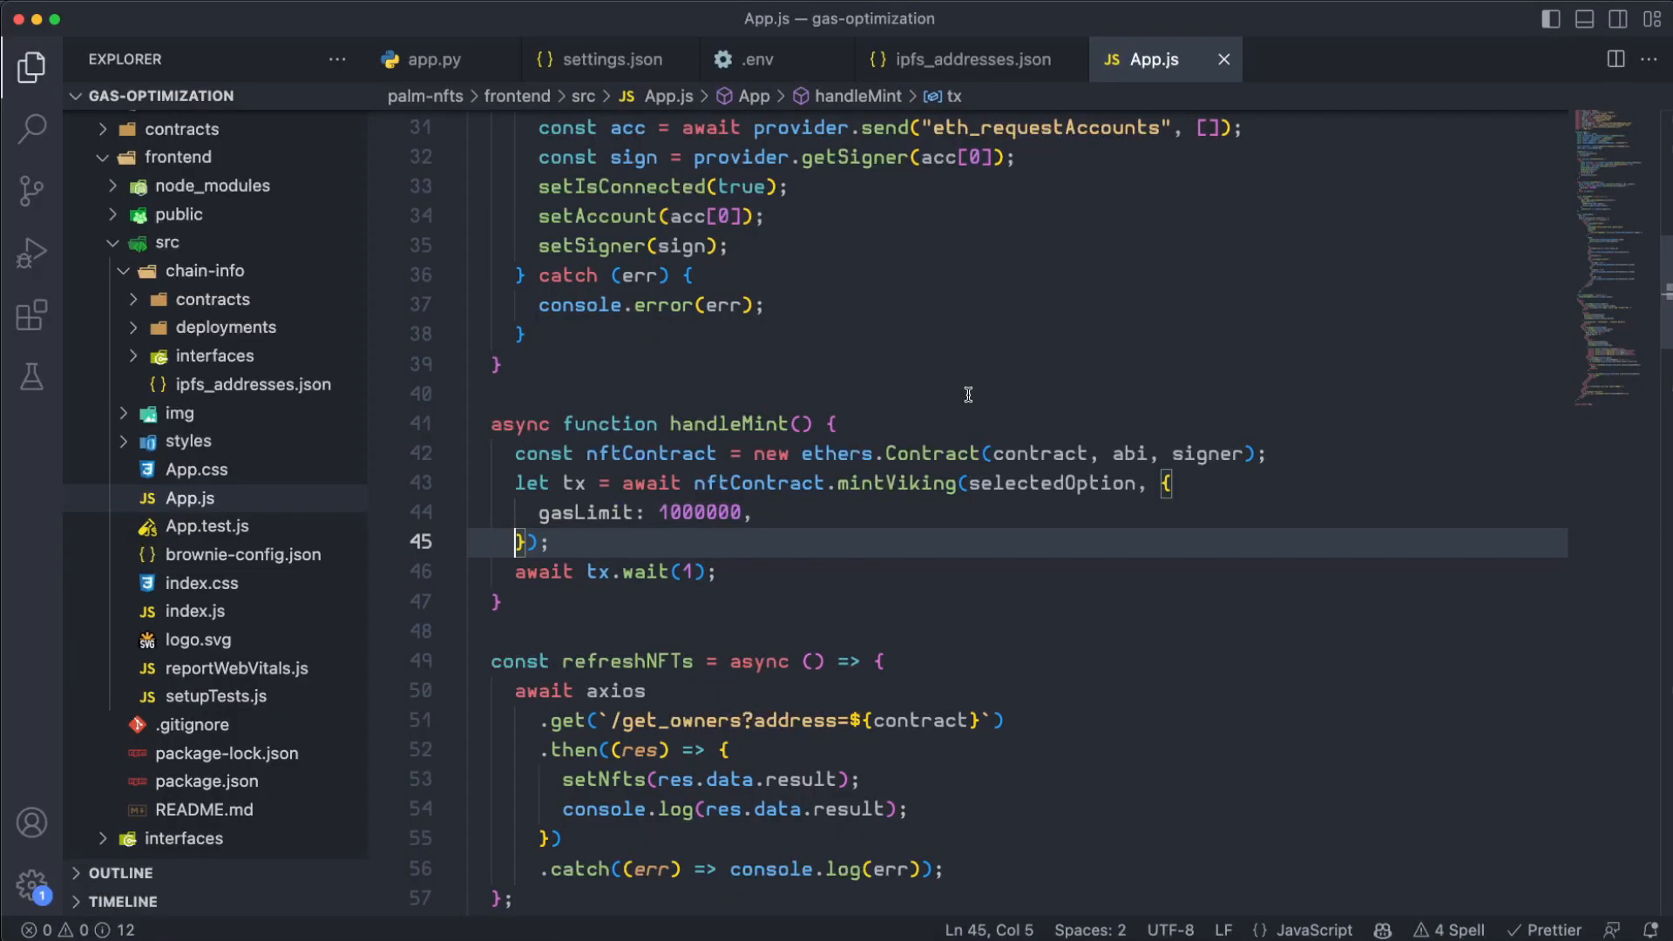
- Add gasPrice: ethers.utils.parseUnits("10", "gwei") after gasLimit in the mintViking options
left_click(753, 512)
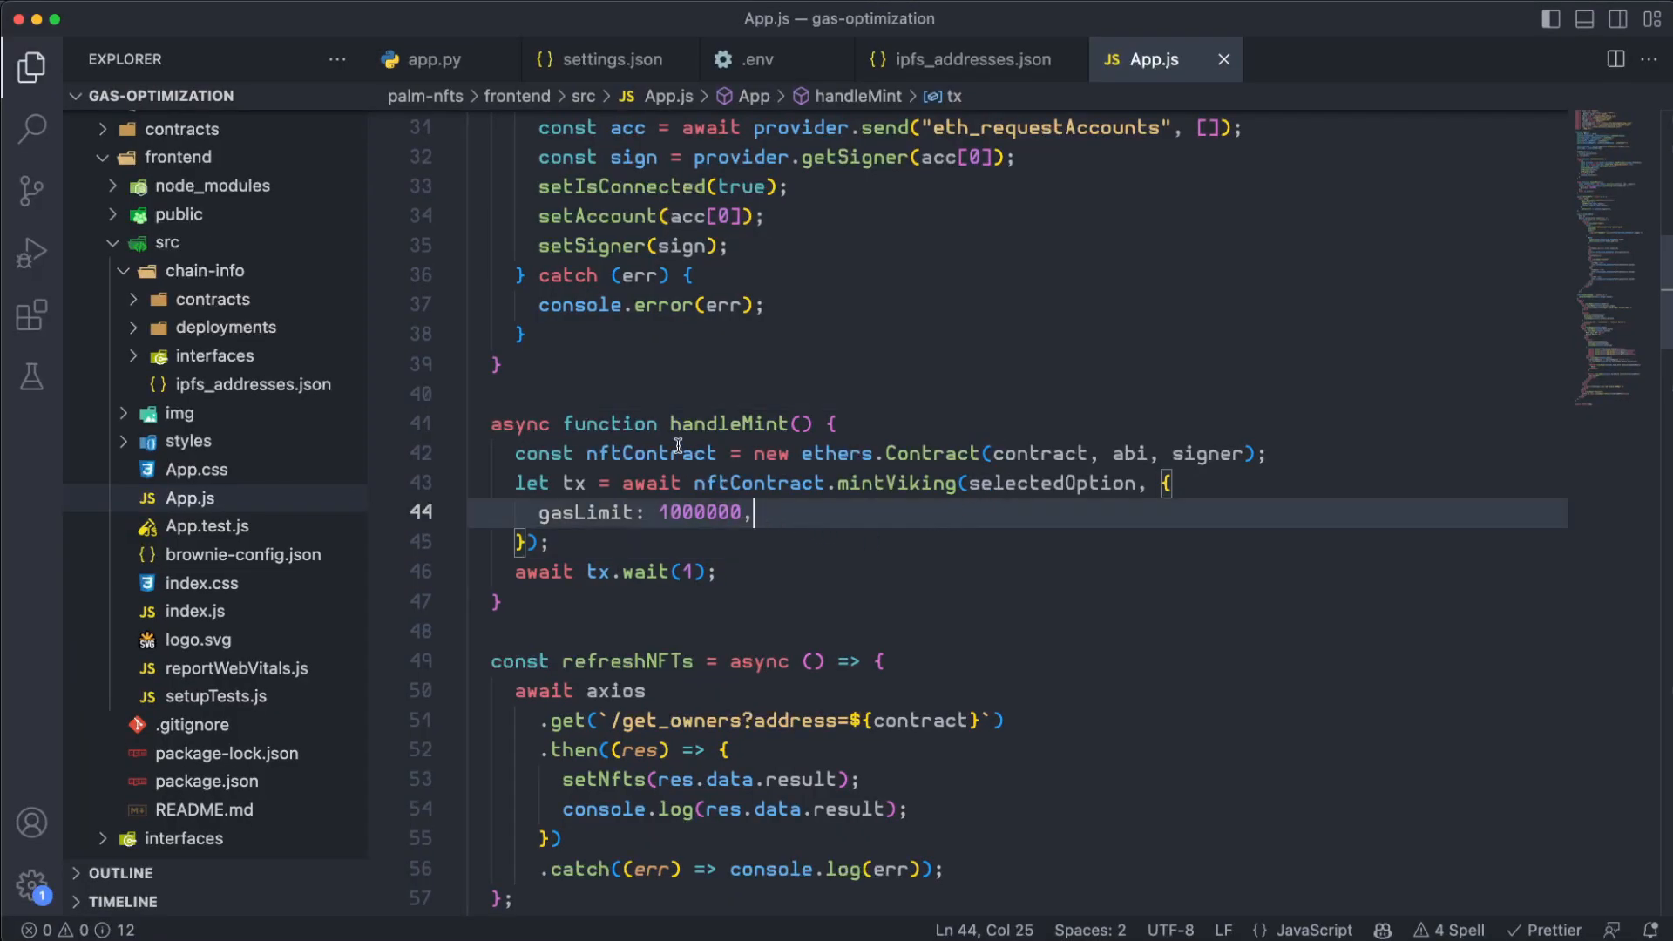
mouse_move(724, 423)
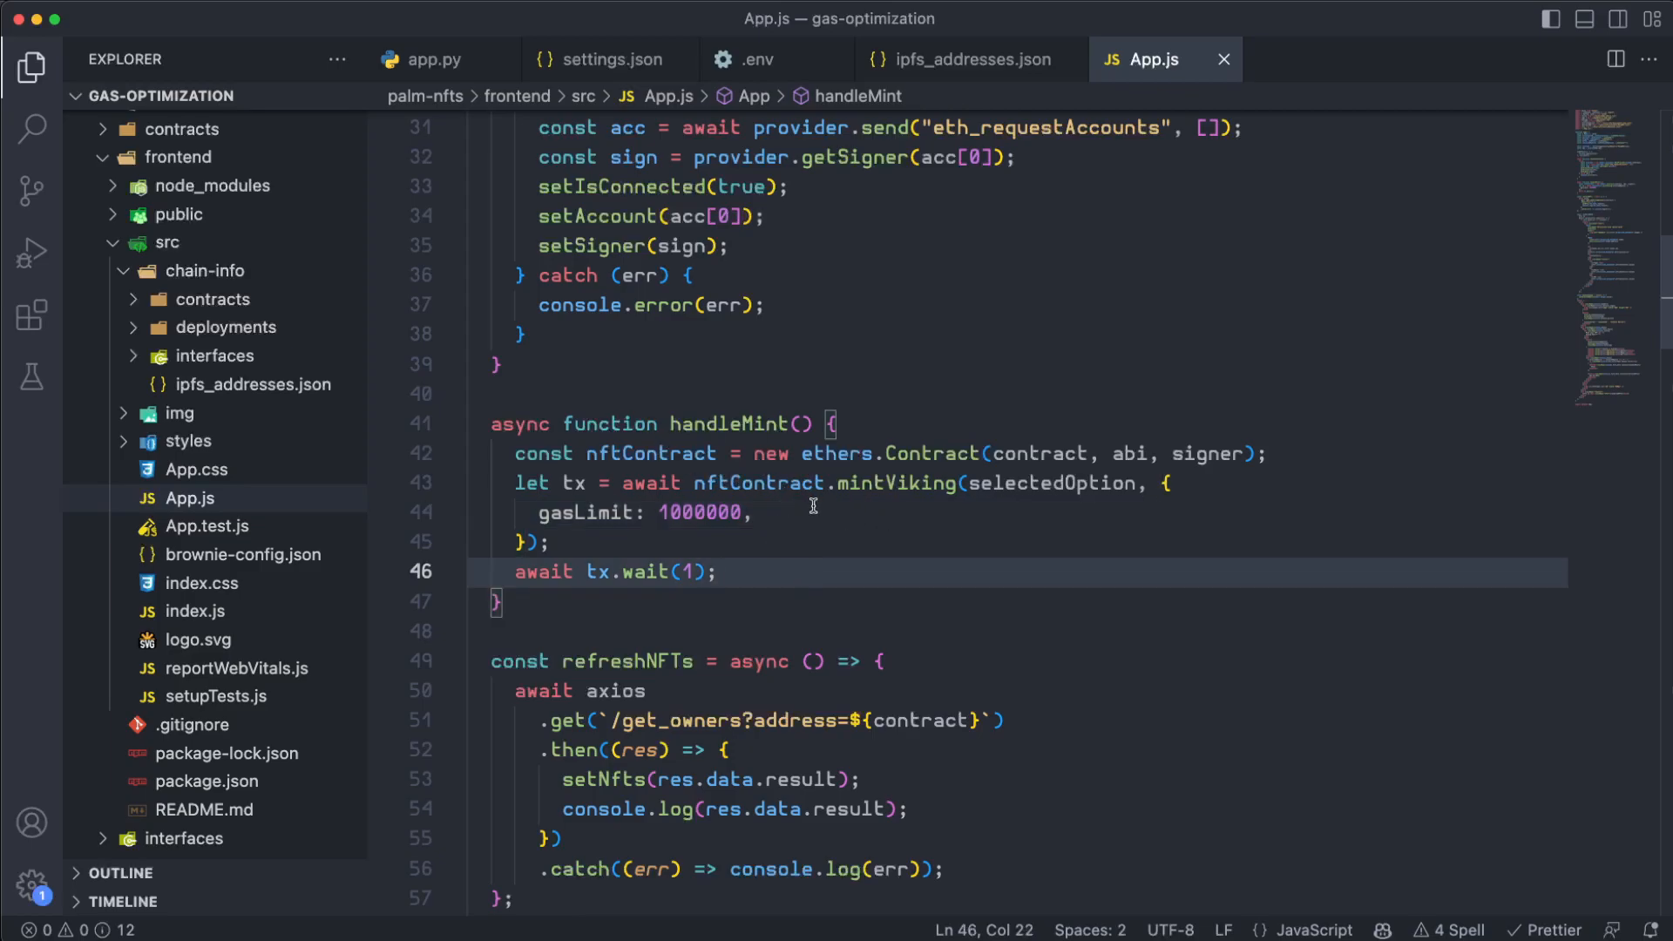
left_click(749, 482)
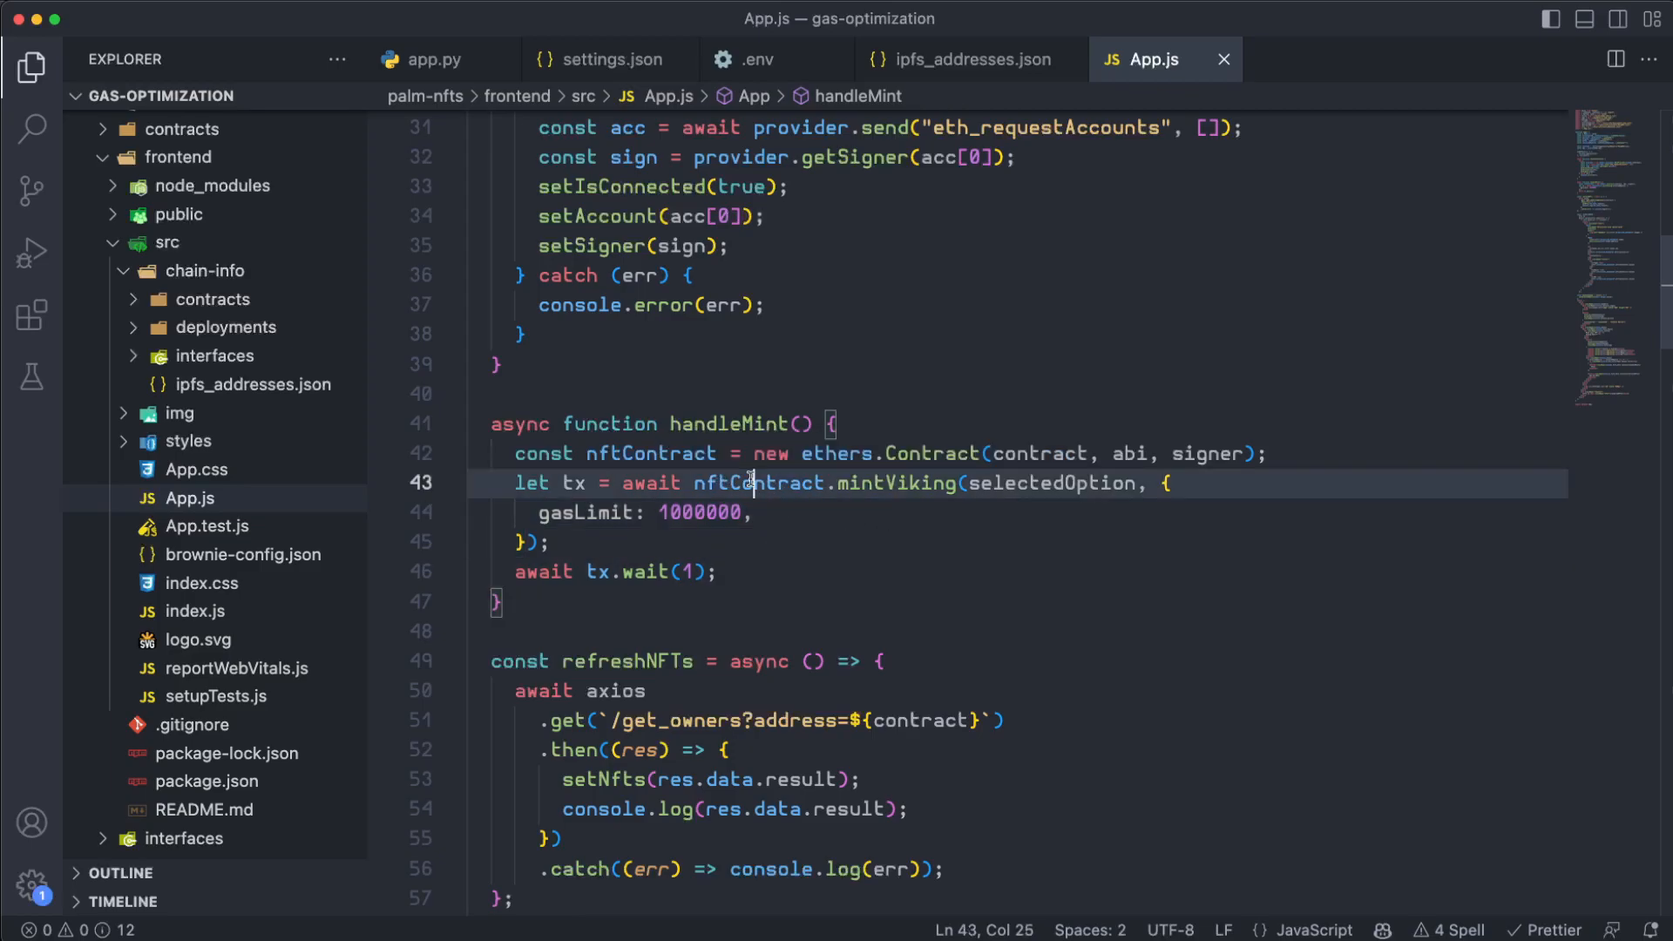
left_click(815, 512)
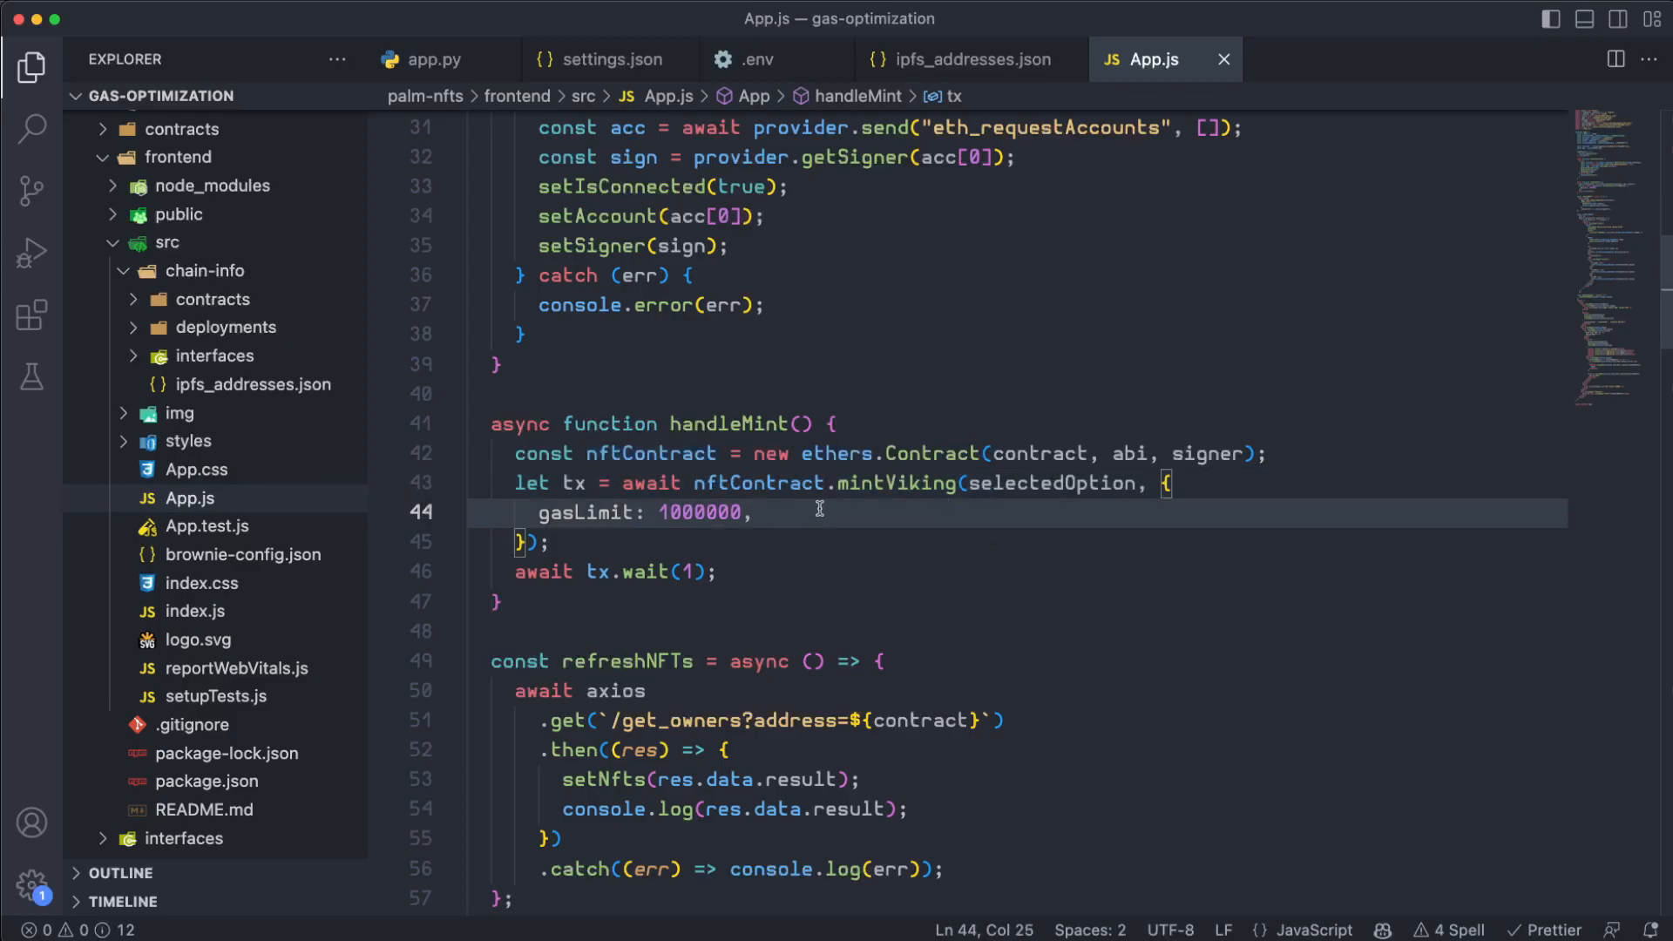
type("ga")
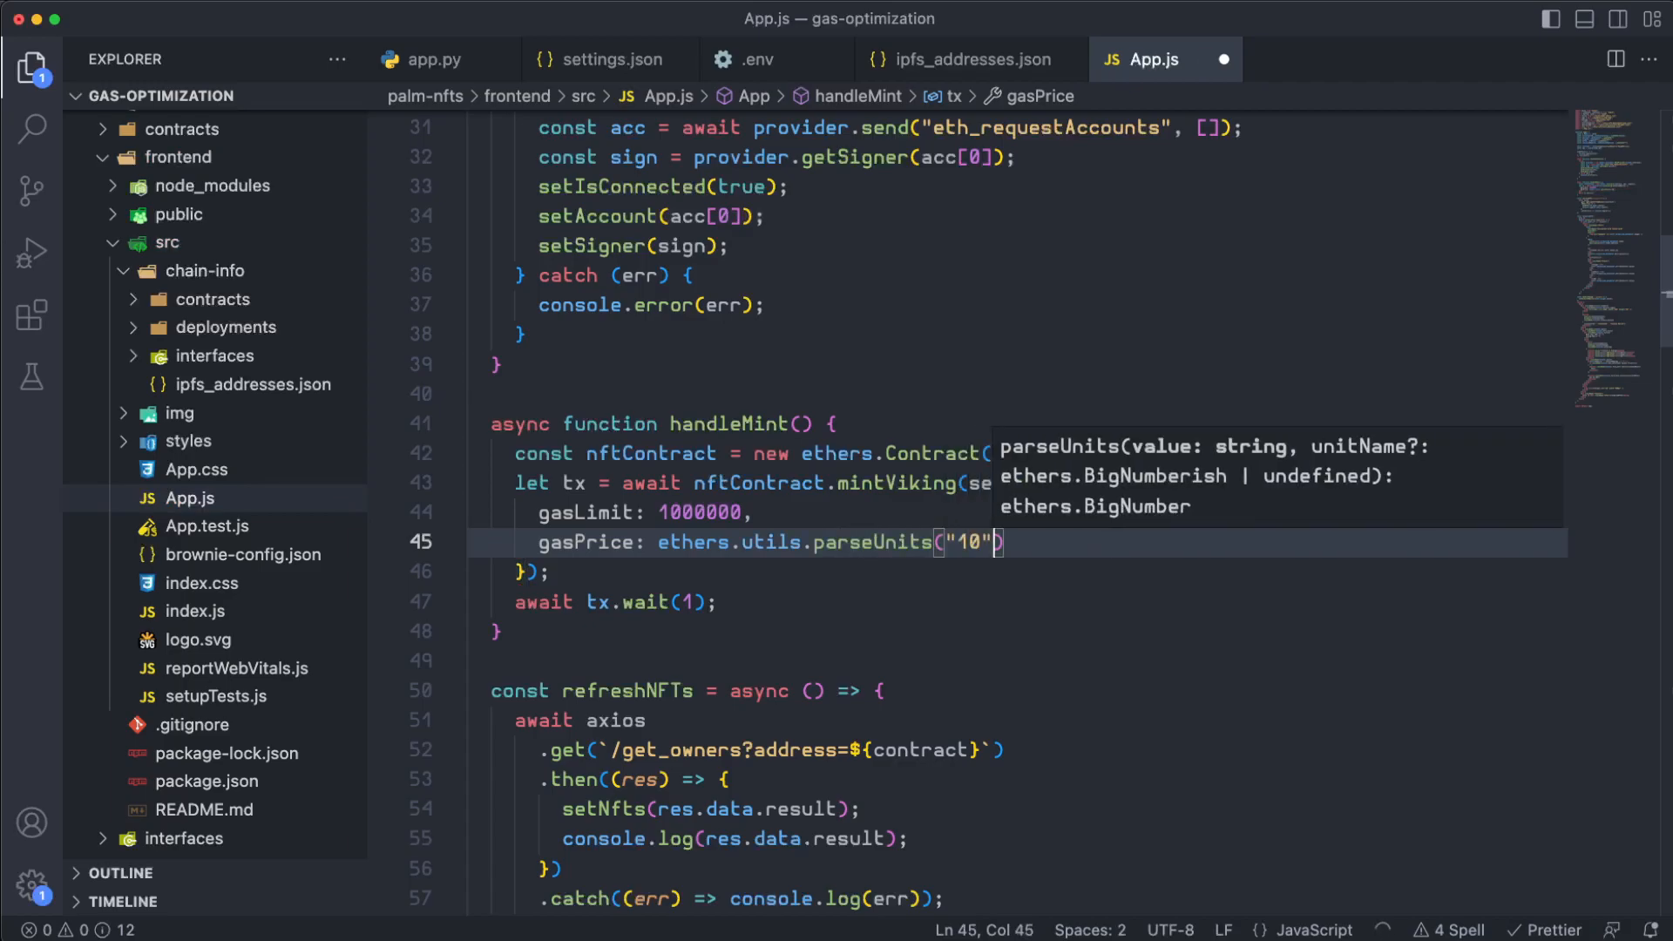
type(", \"gwei\"")
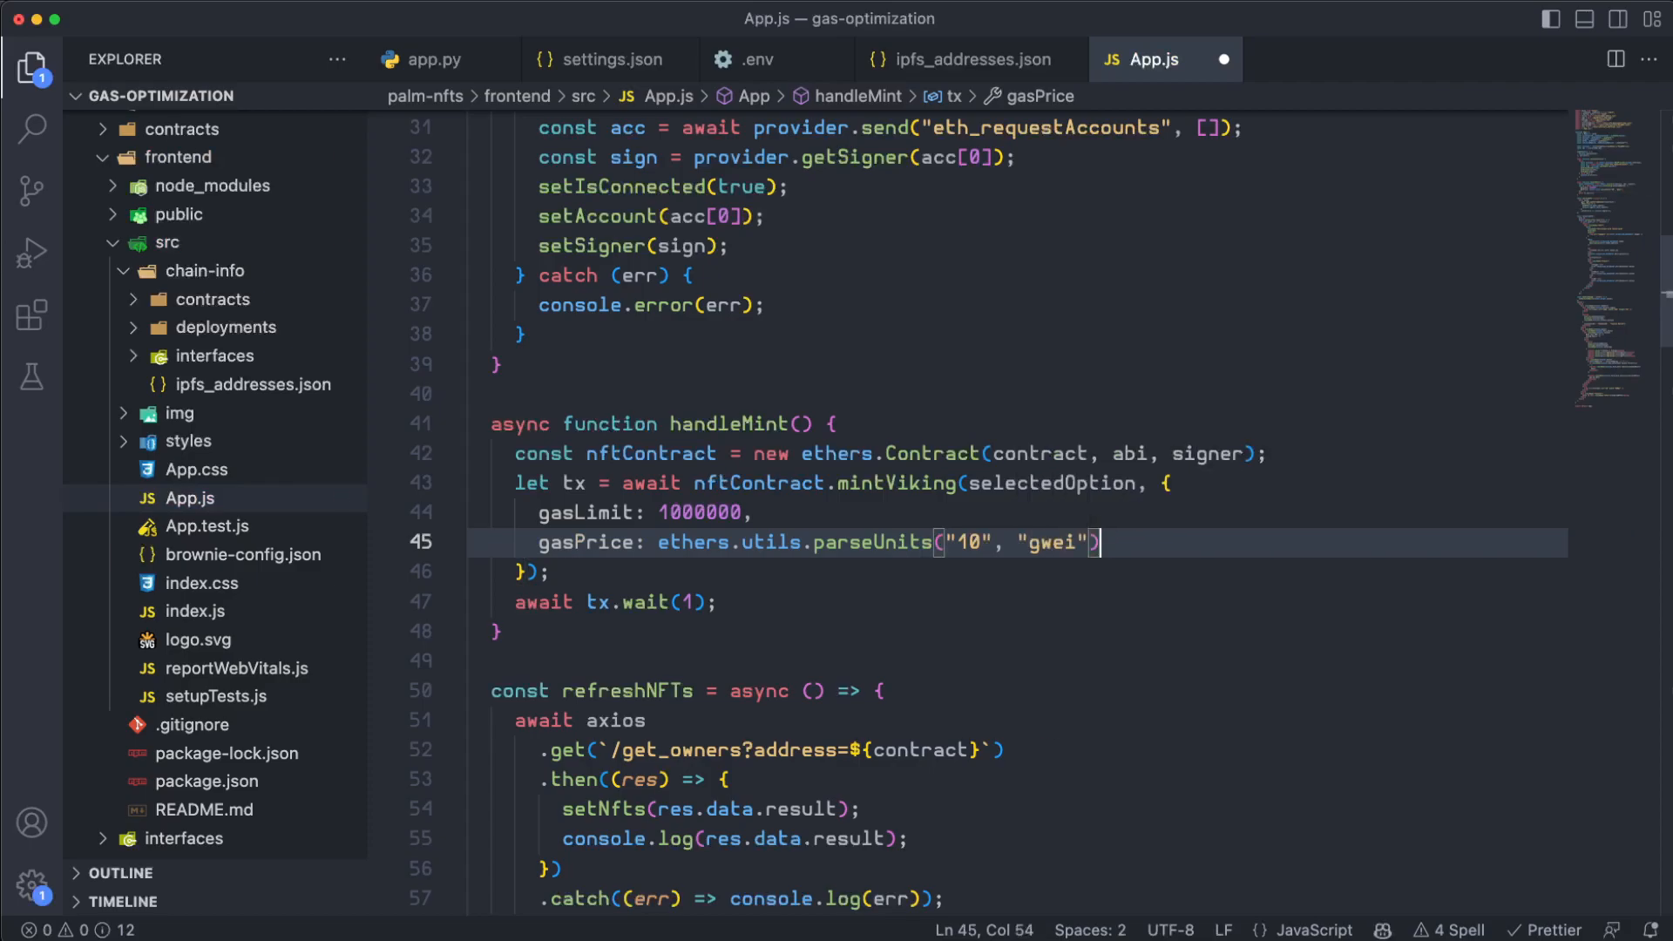
type(".")
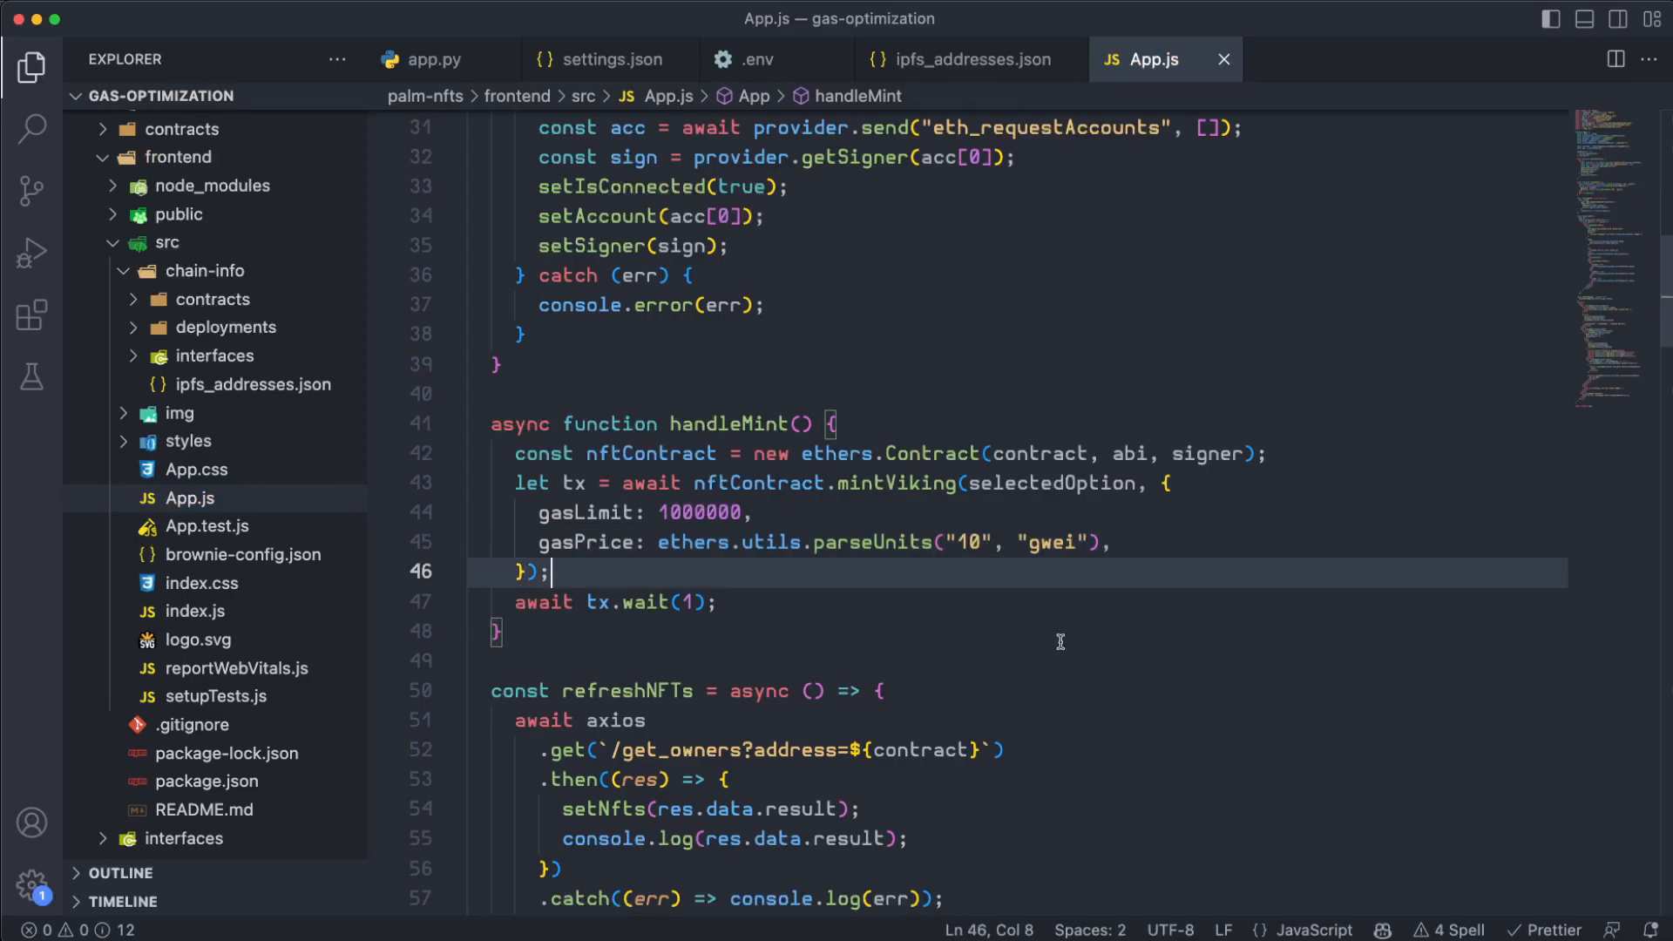
mouse_move(1110, 827)
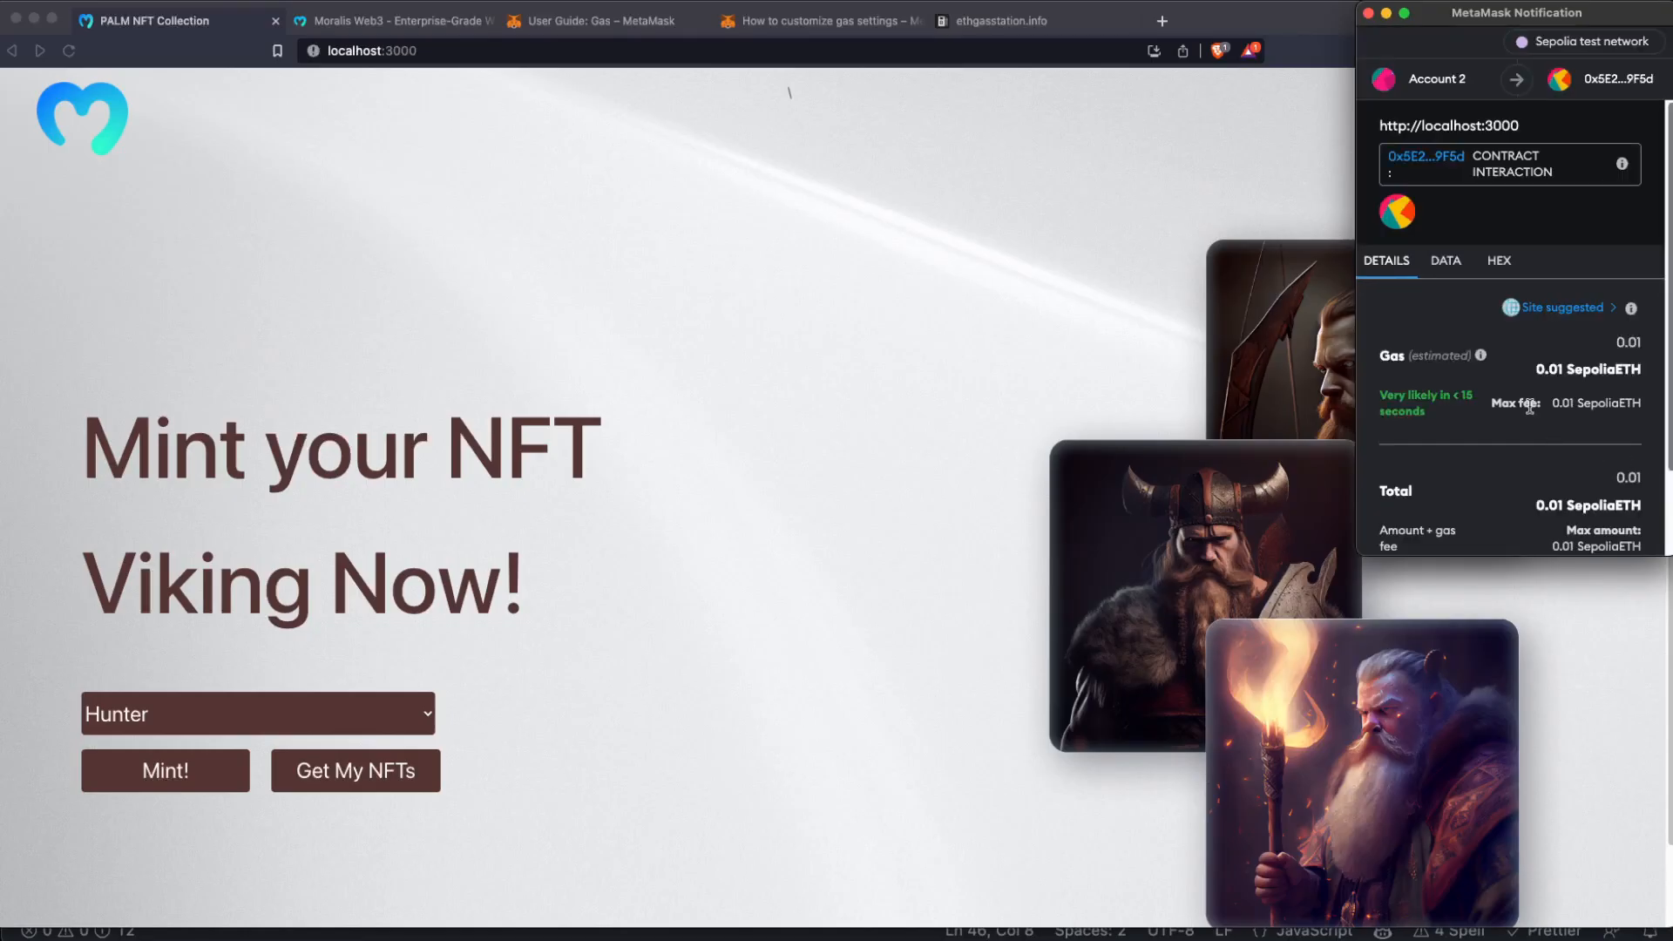
mouse_move(1558, 371)
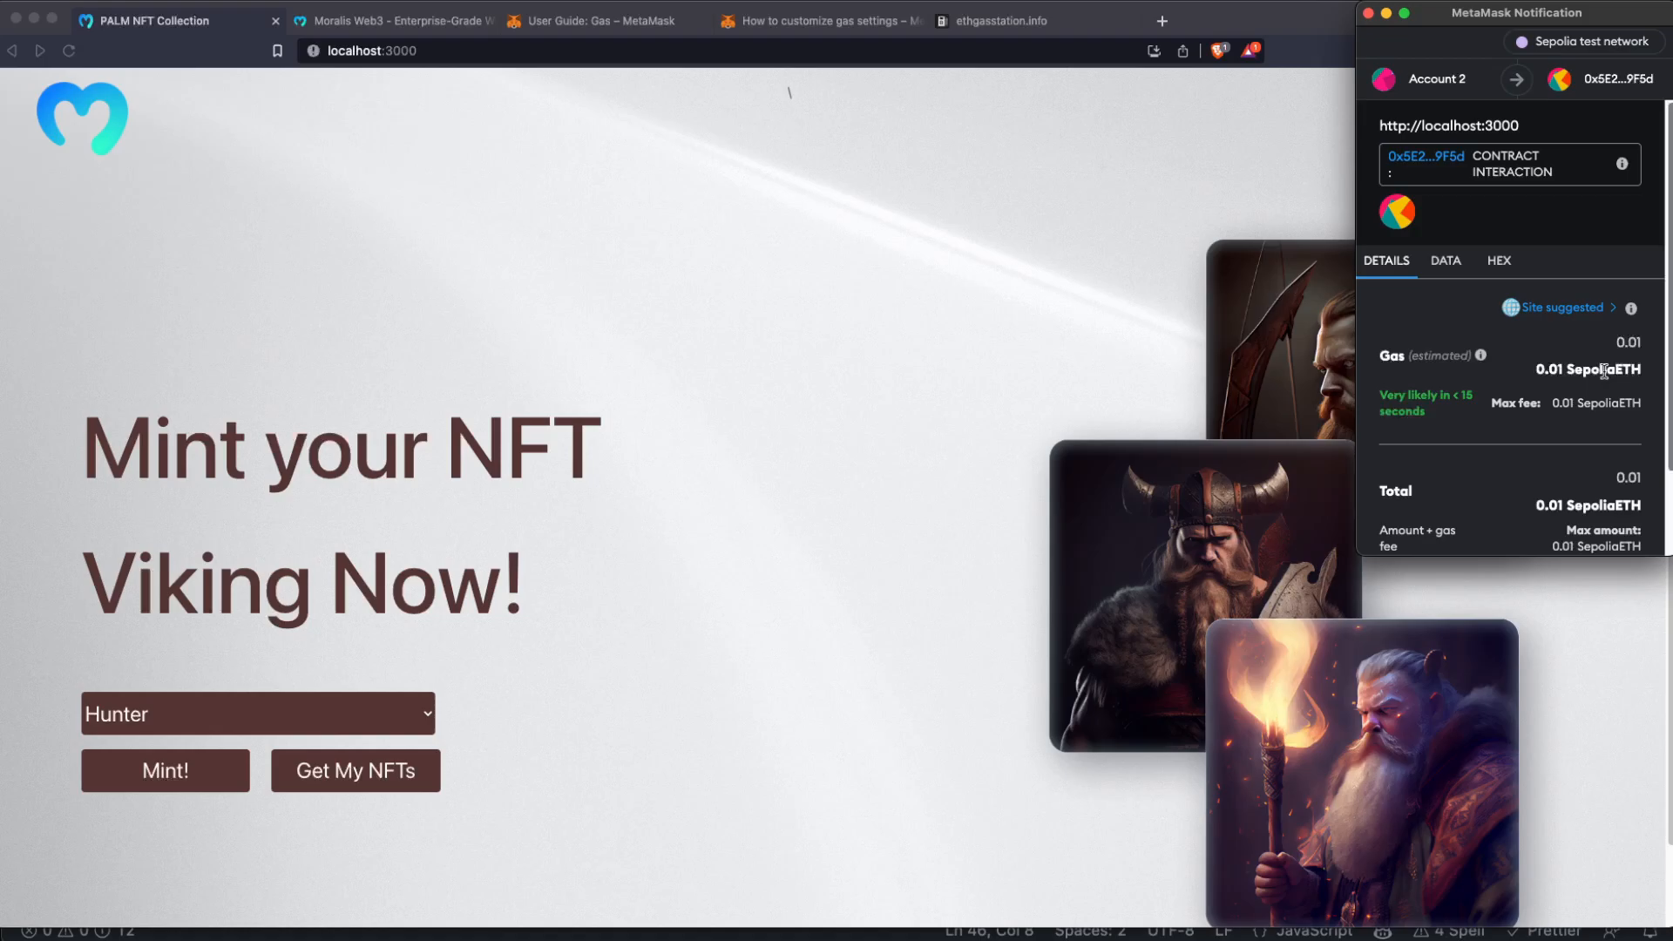
mouse_move(1551, 388)
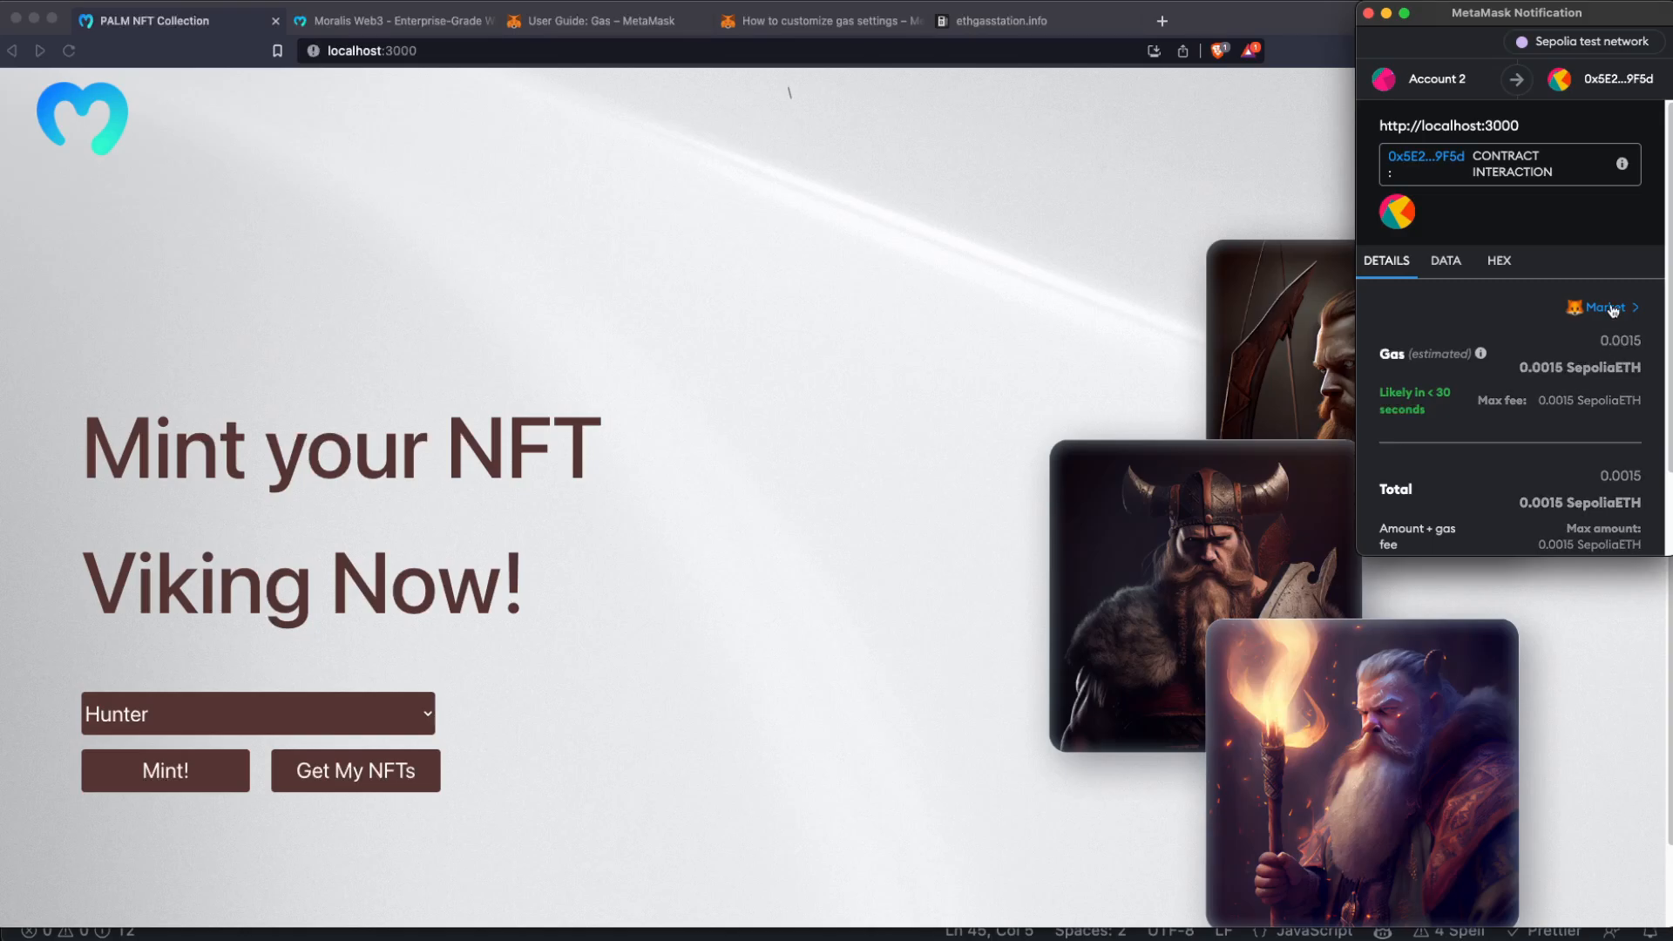
- Compare the 0.01 SepoliaETH site-suggested fee with the Low, Market and Aggressive options, then dismiss them
left_click(1604, 307)
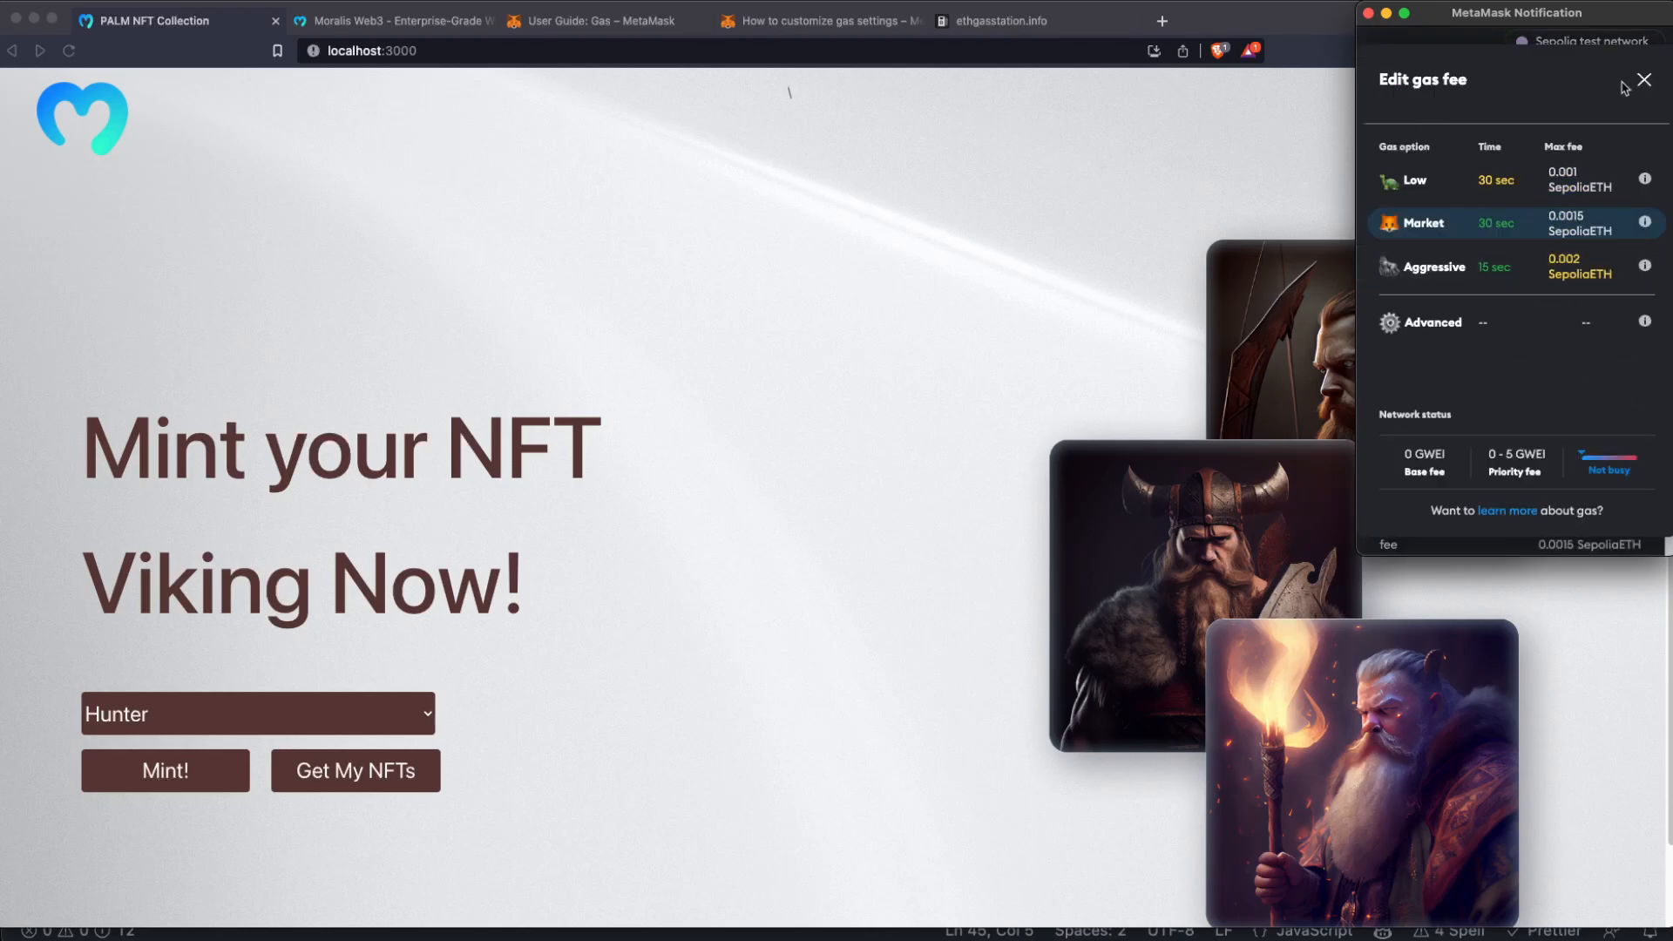
left_click(1643, 78)
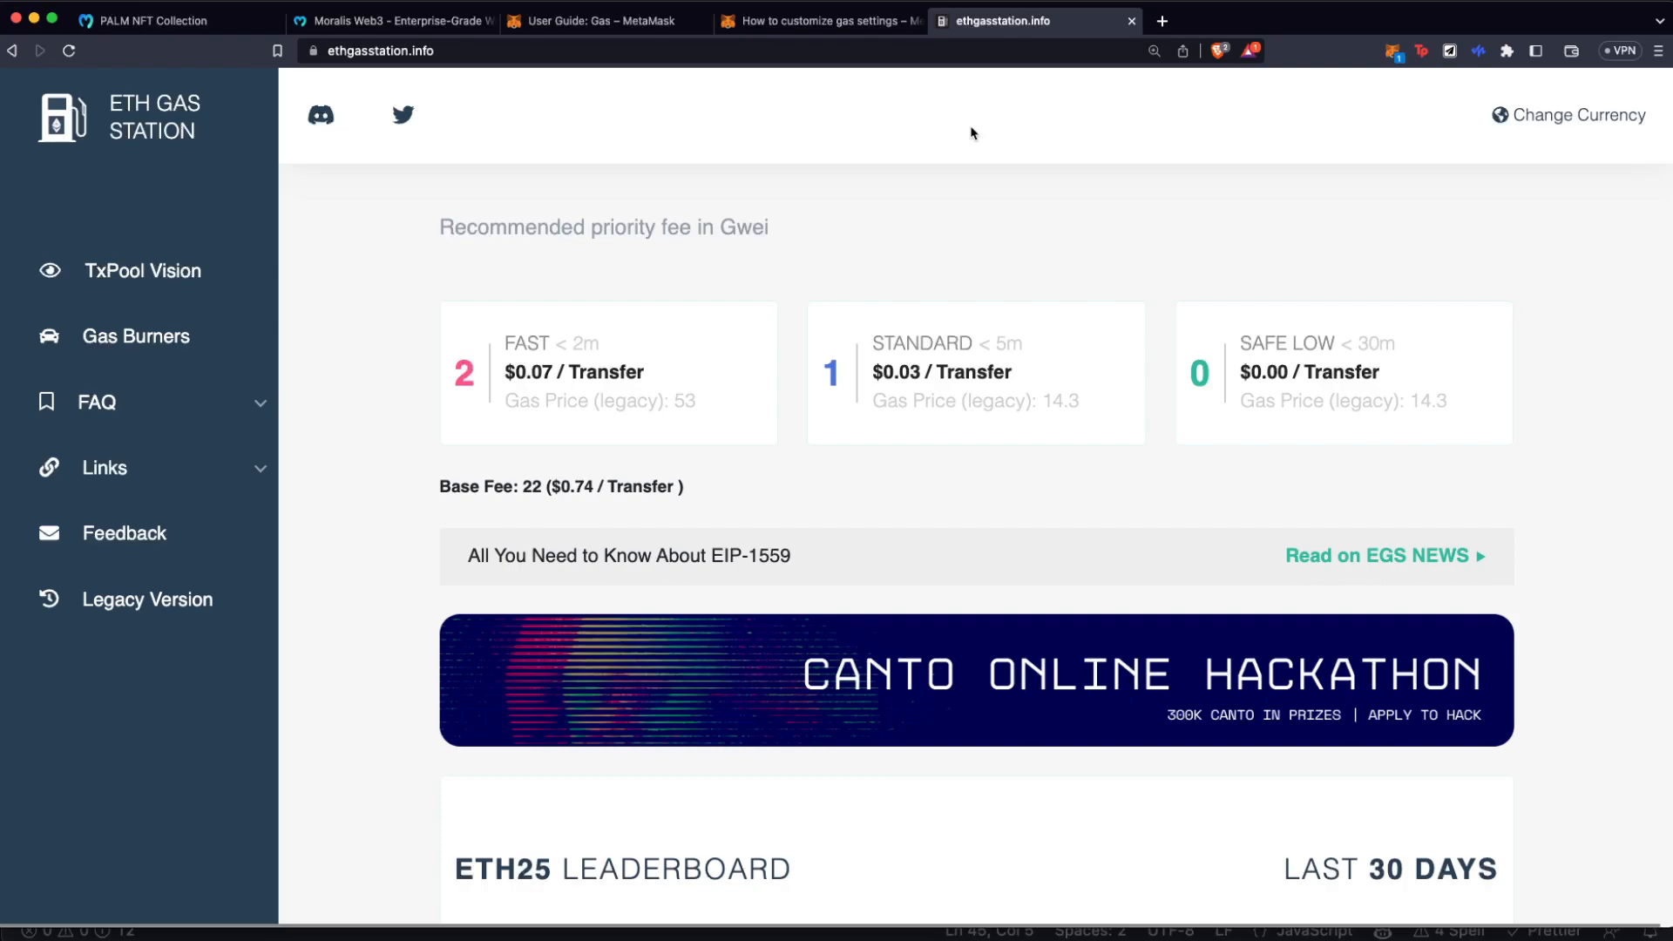
mouse_move(1155, 50)
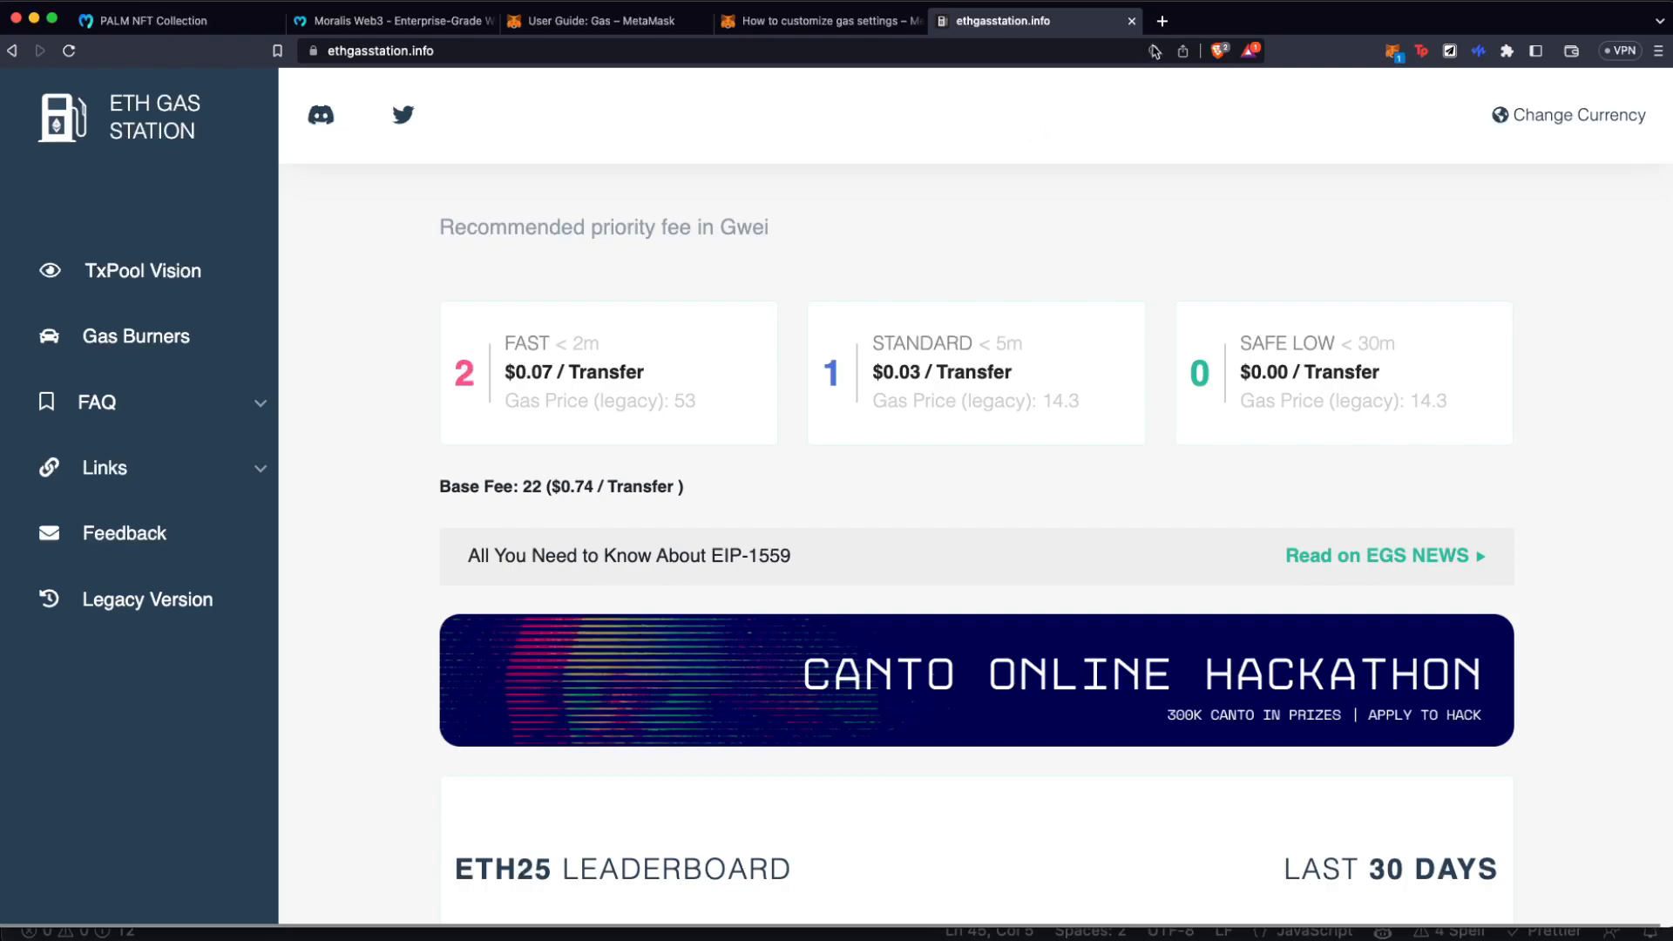
mouse_move(1160, 21)
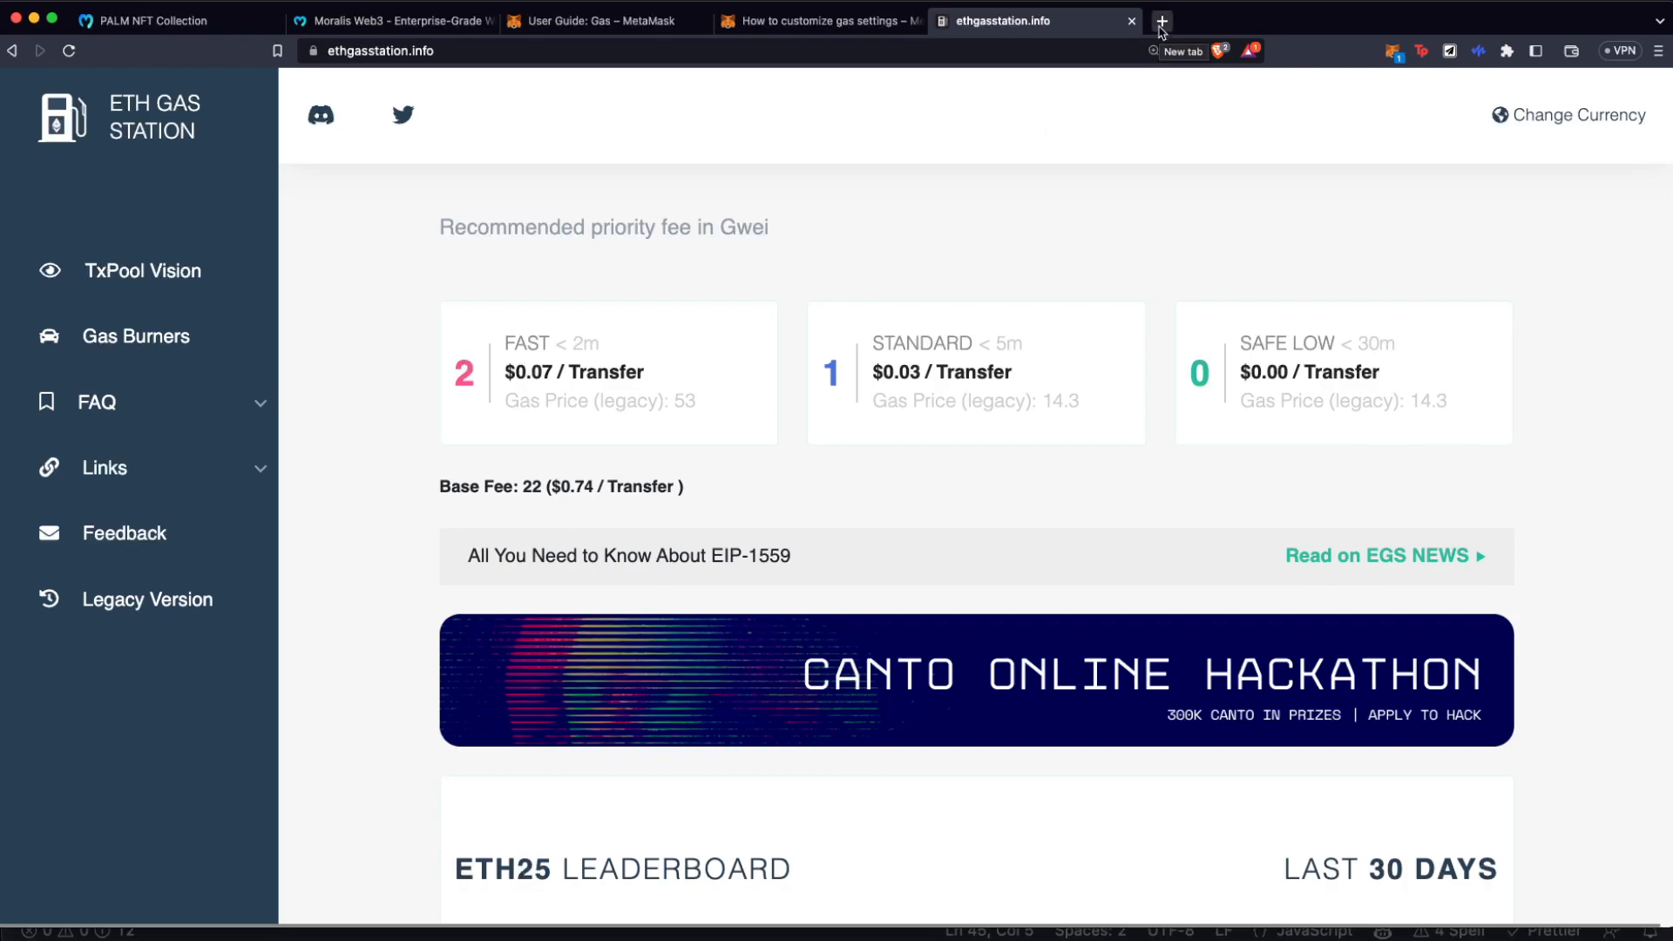
left_click(1161, 21)
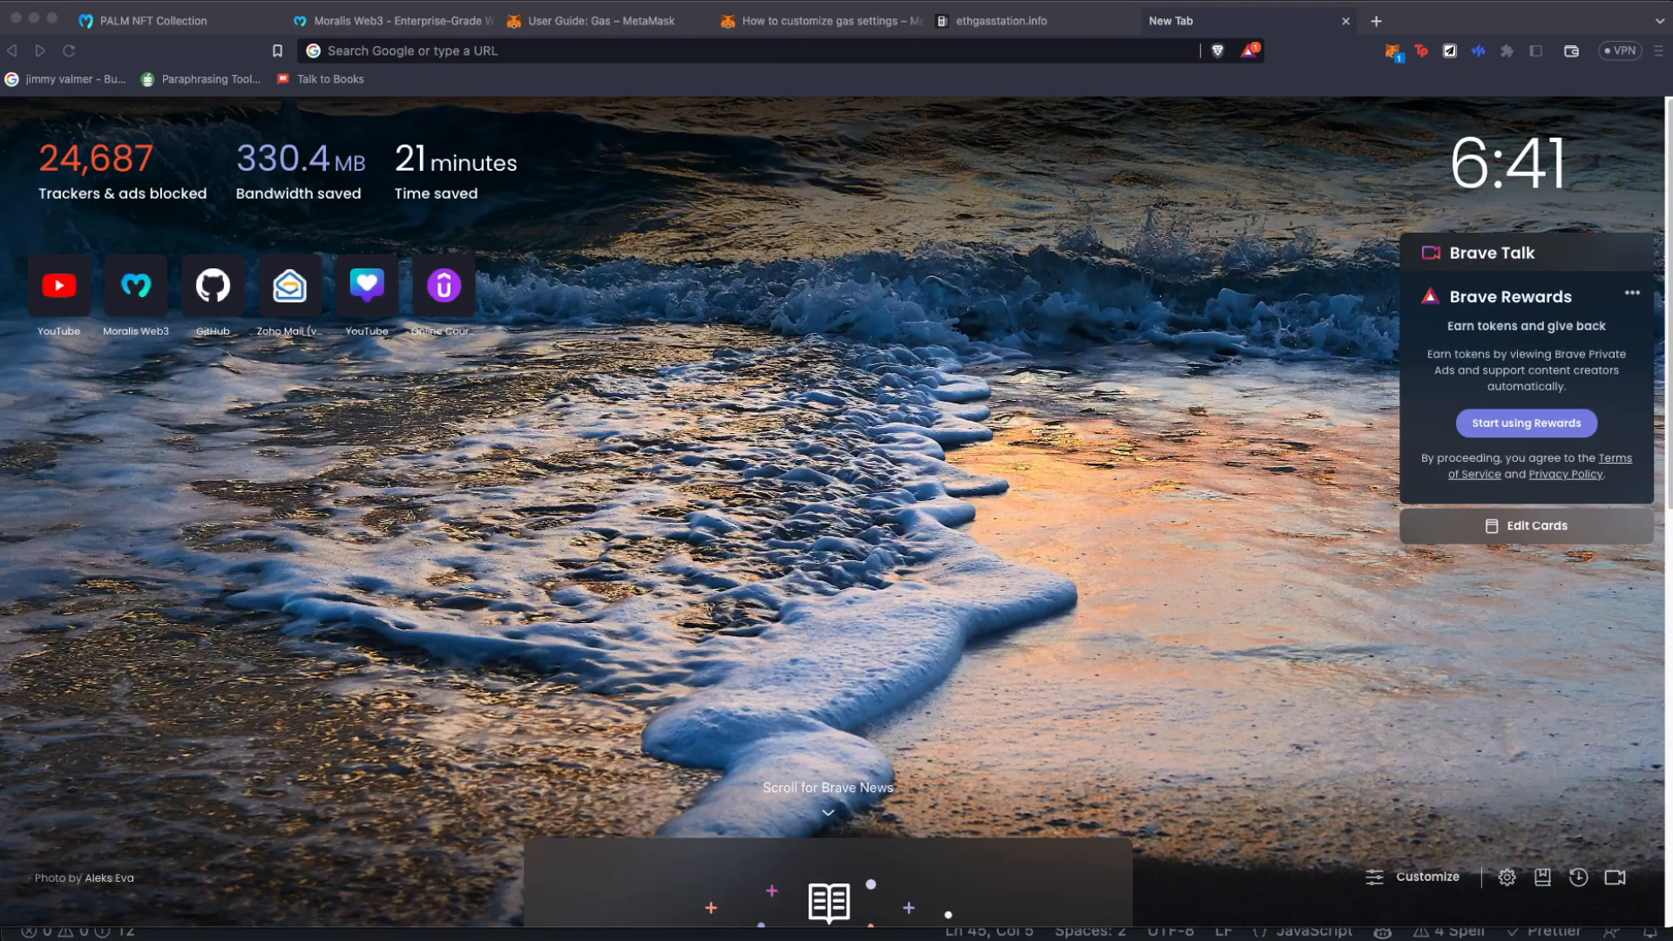
type("https://ethgasstation.info/api/ethgasAPI.json")
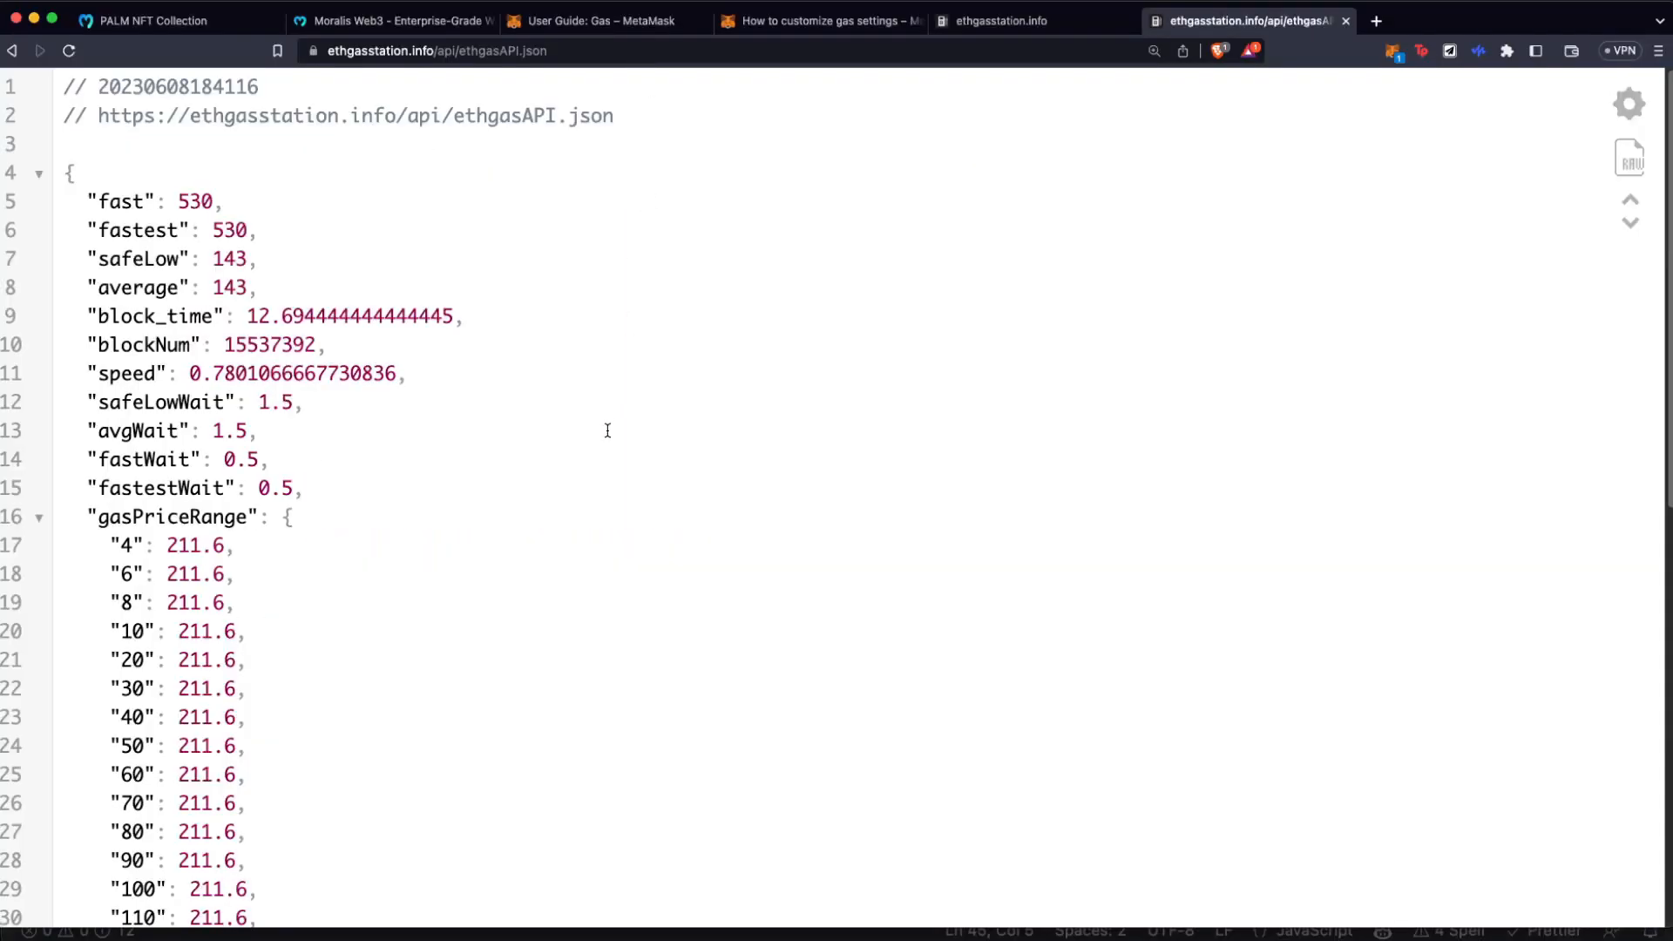
scroll("down", 3)
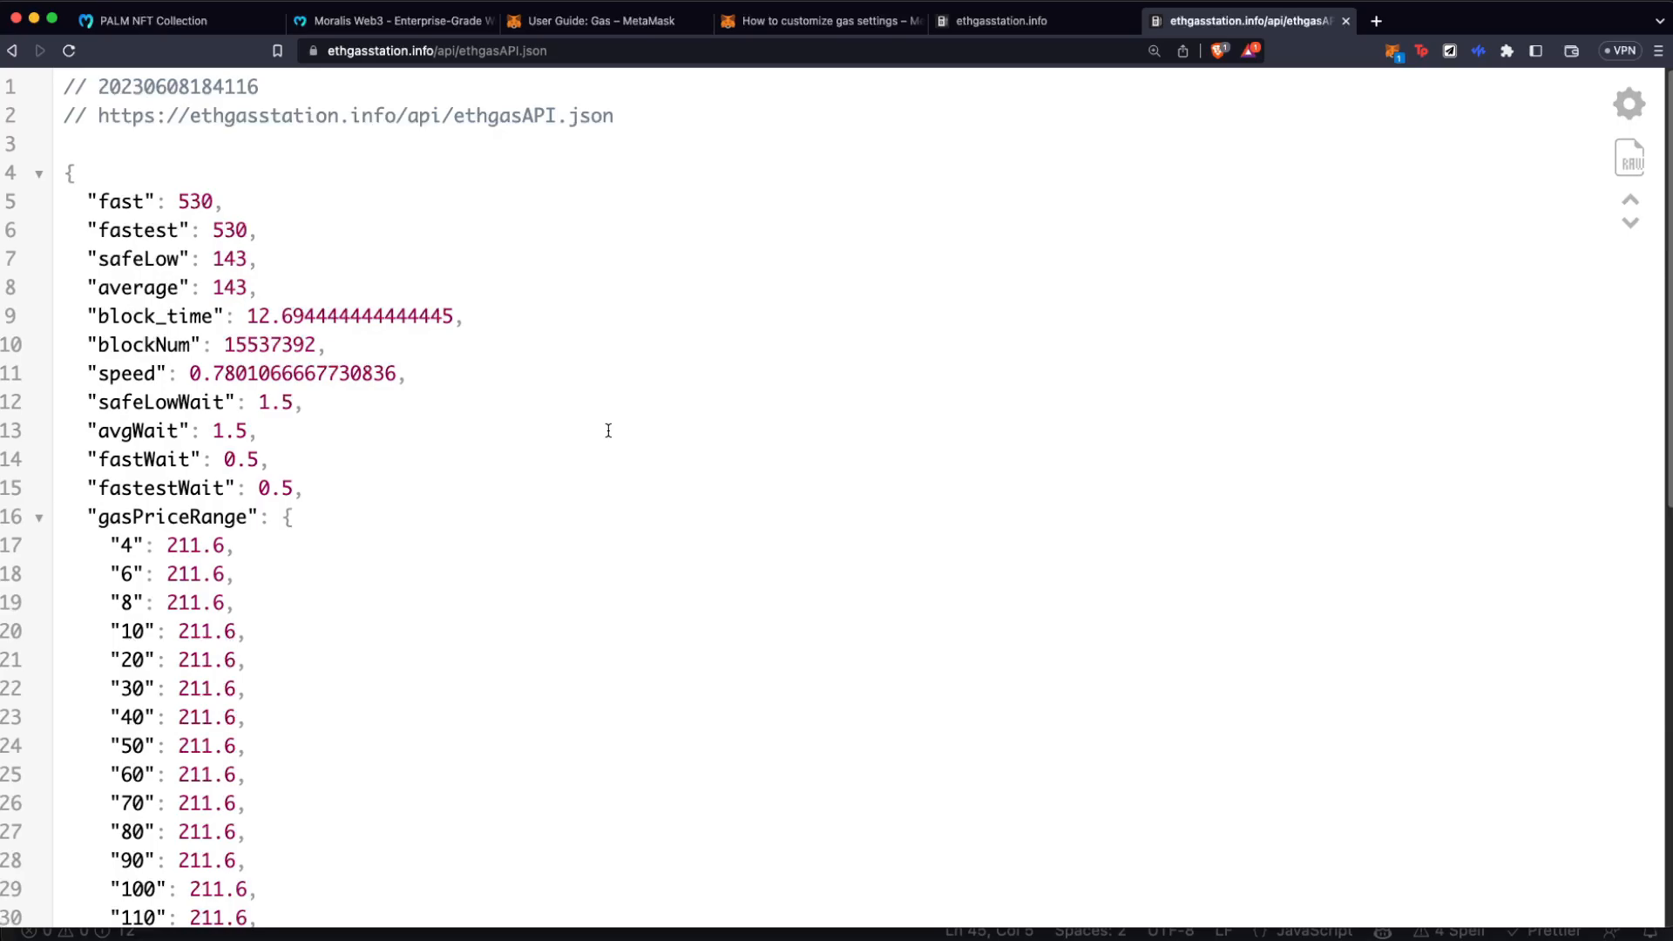
mouse_move(869, 331)
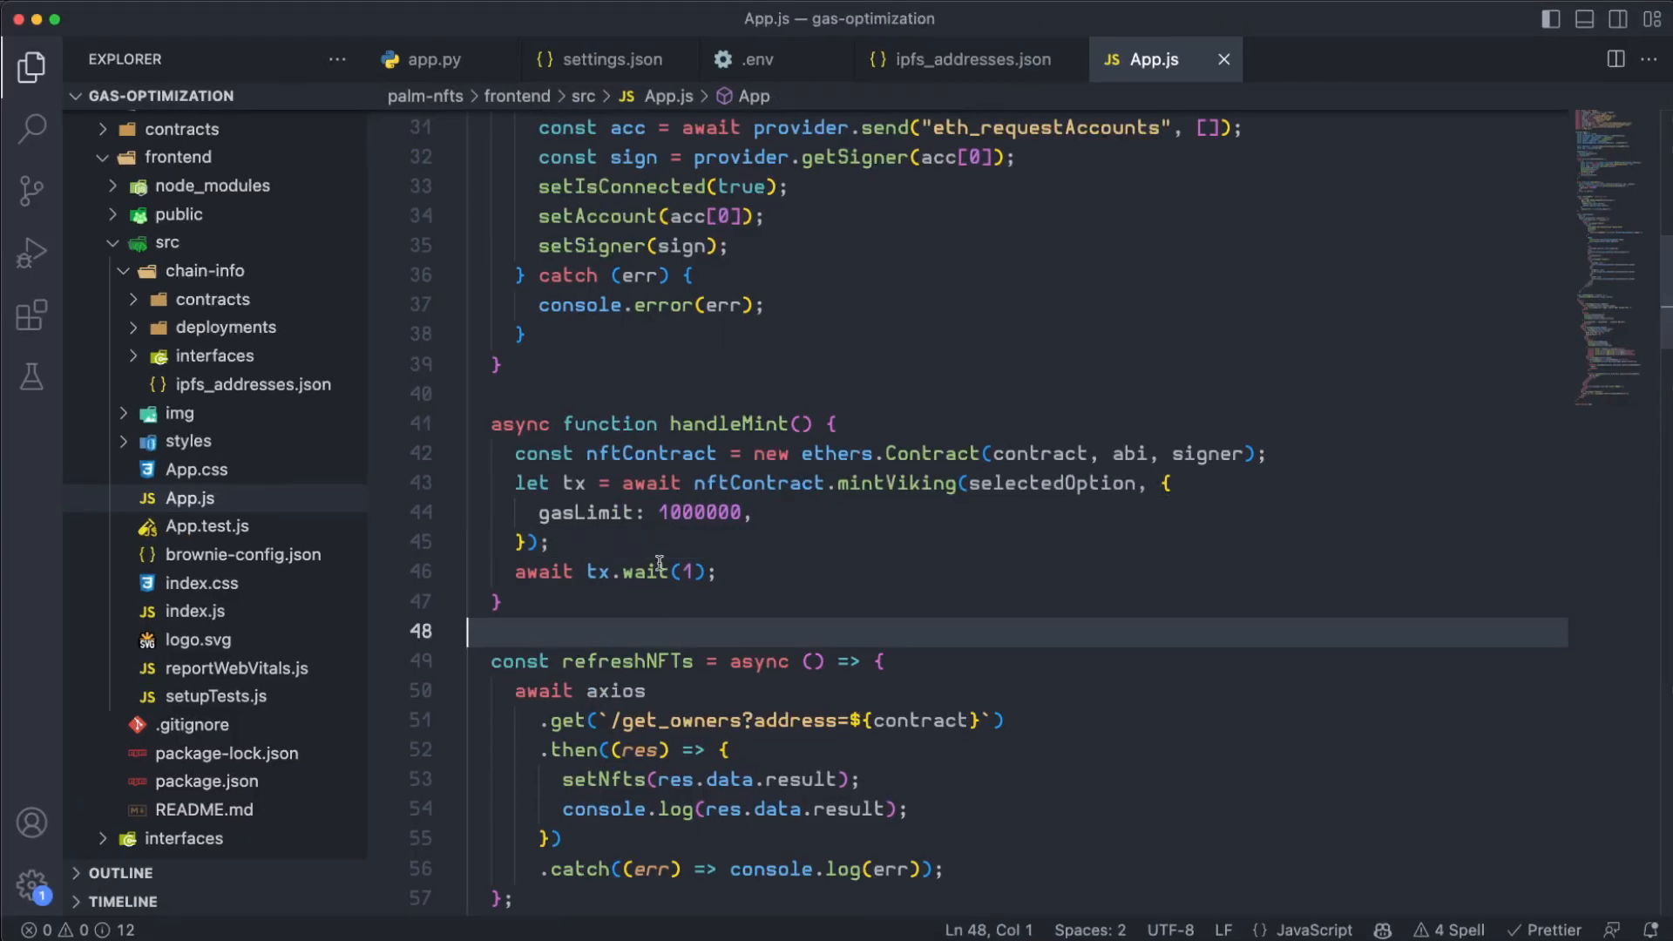
- Write getEthGasStationPrice fetching the feed with axios and setting gasPrice from res.data.average / 10
type("async function getEthGF")
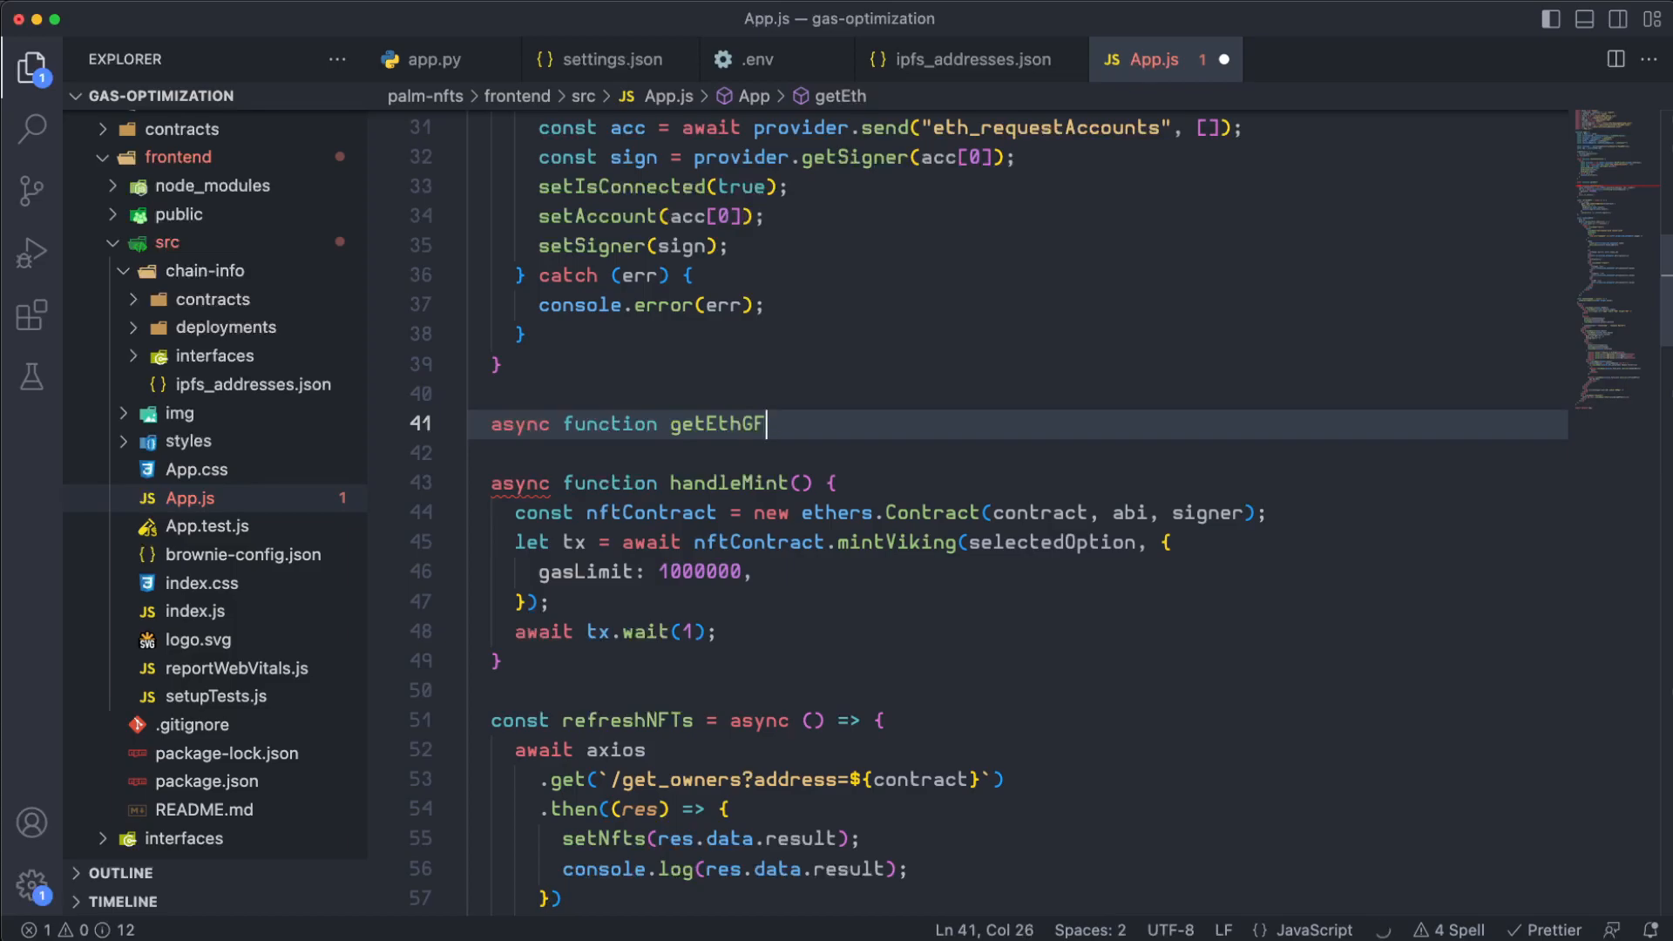
type("asStationPric")
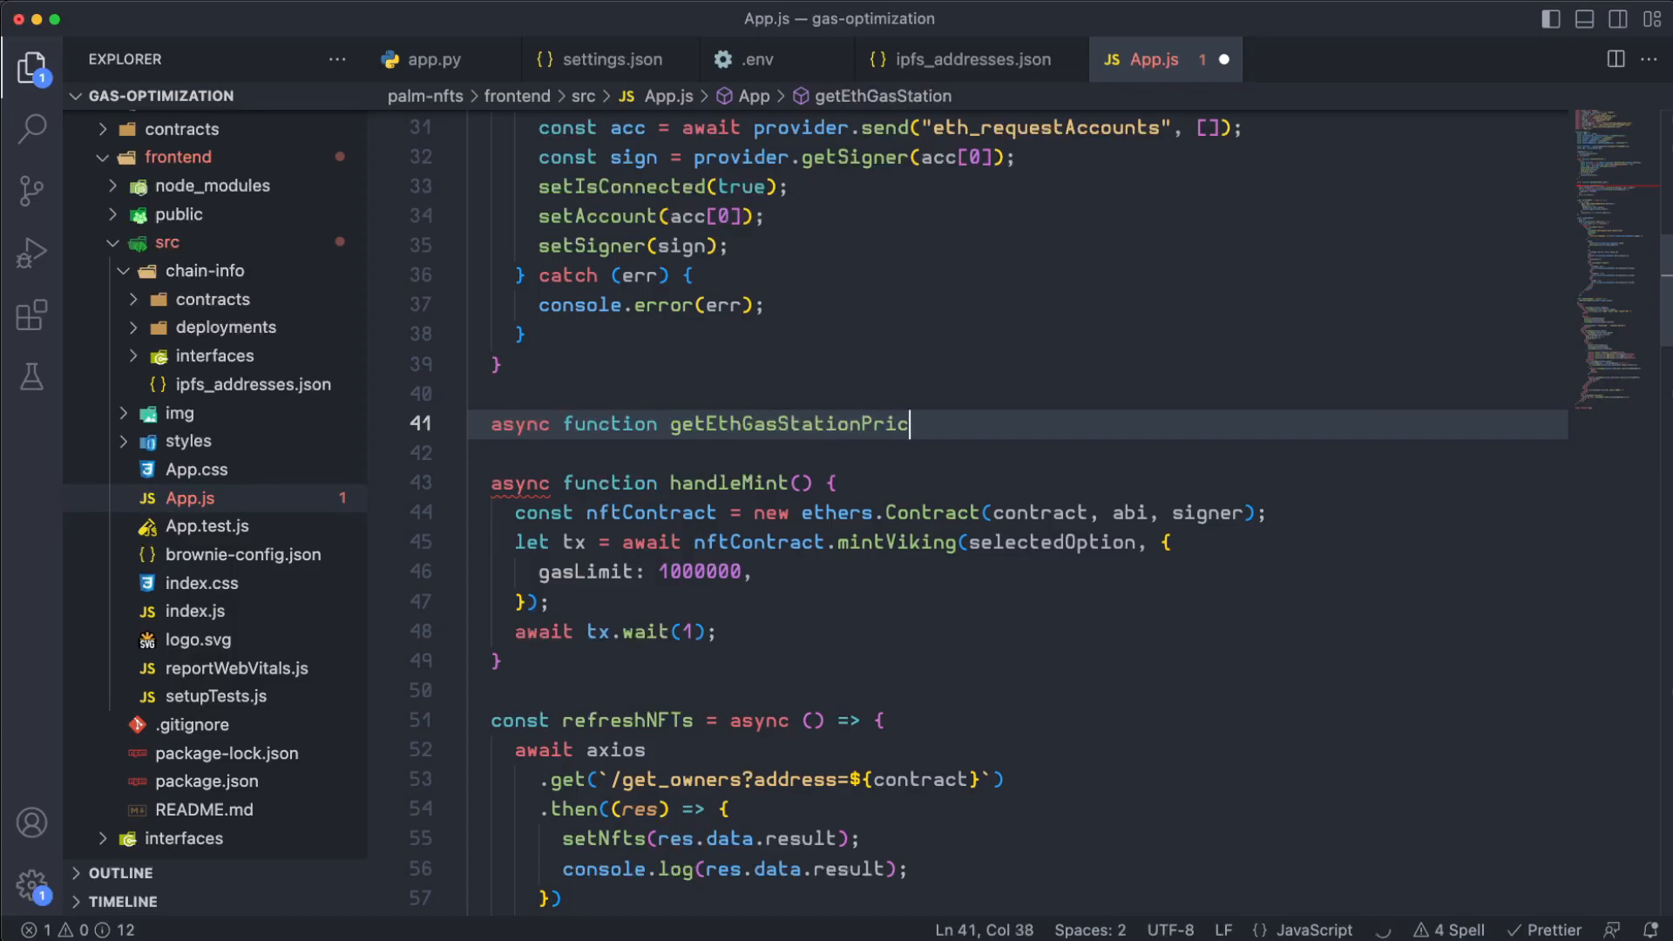
type("e(){")
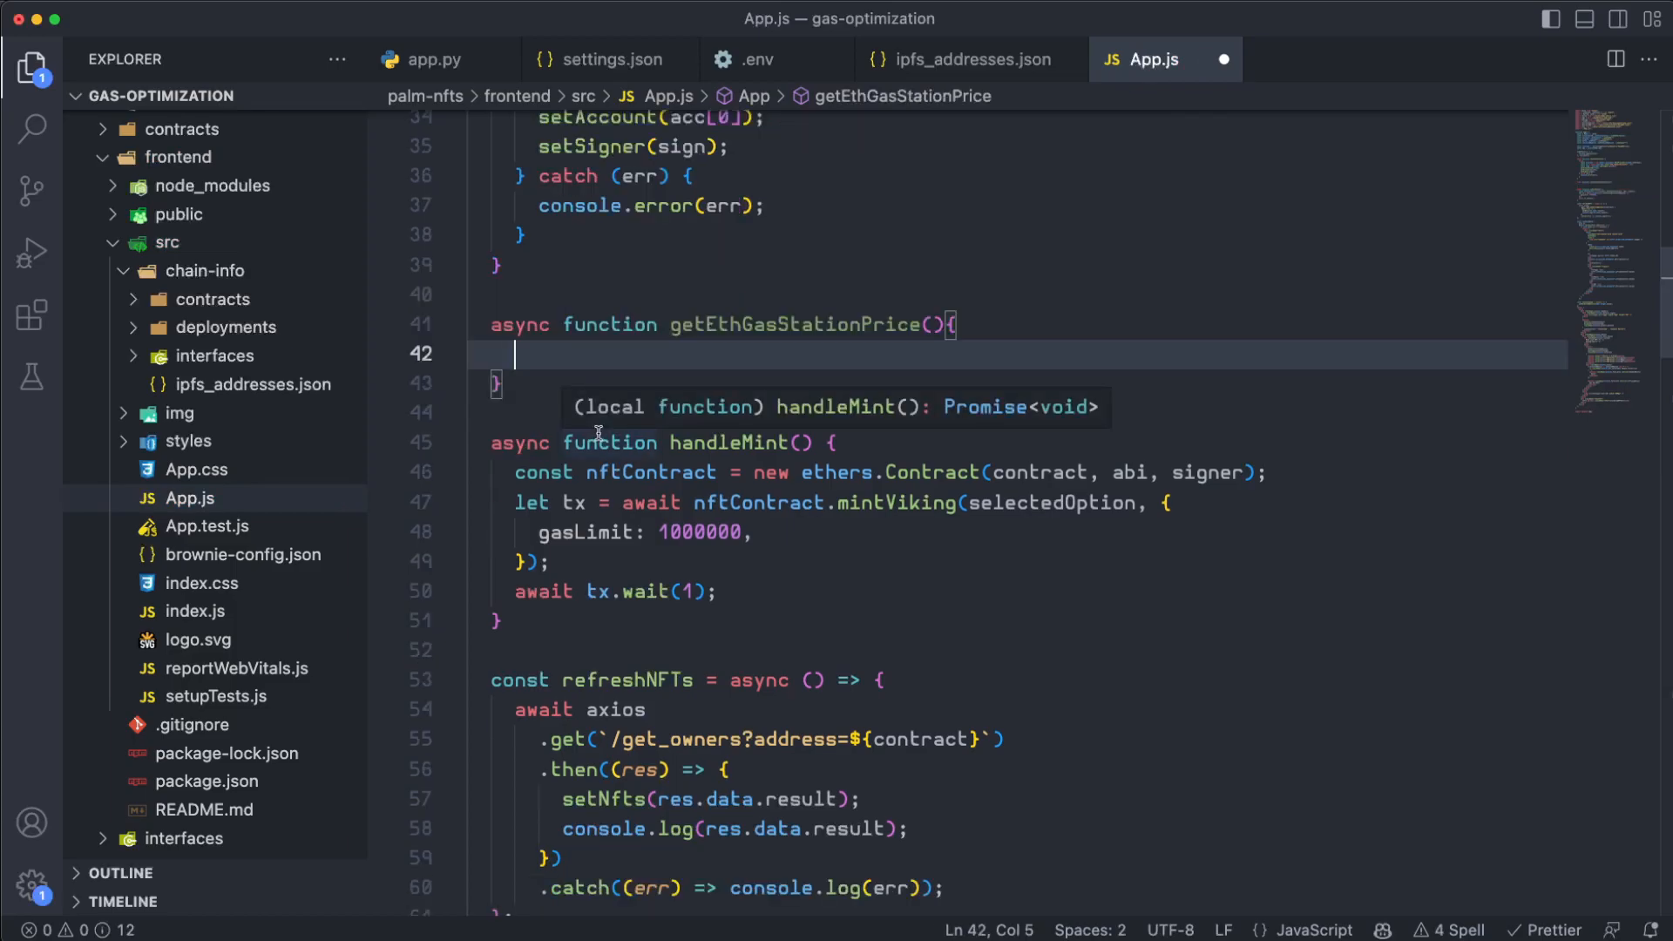
type("await axios.get(\"https://ethgasstation.info/api/ethgasAPI.json\").then();")
type("getEthGasStationPrice();")
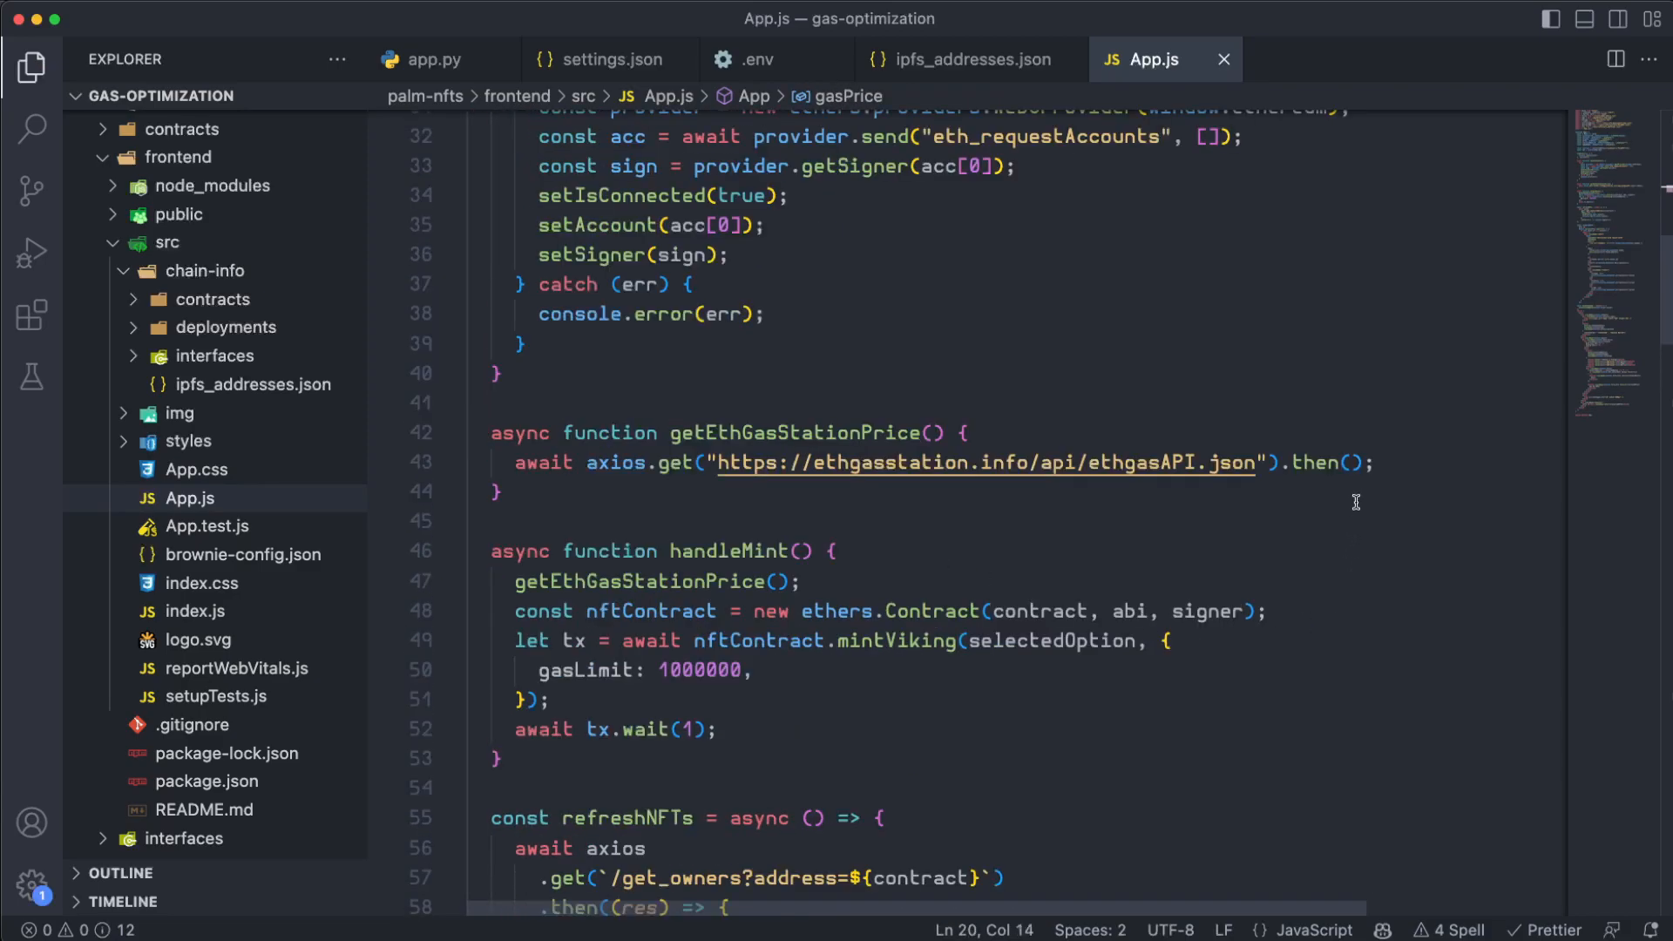
type("res) =")
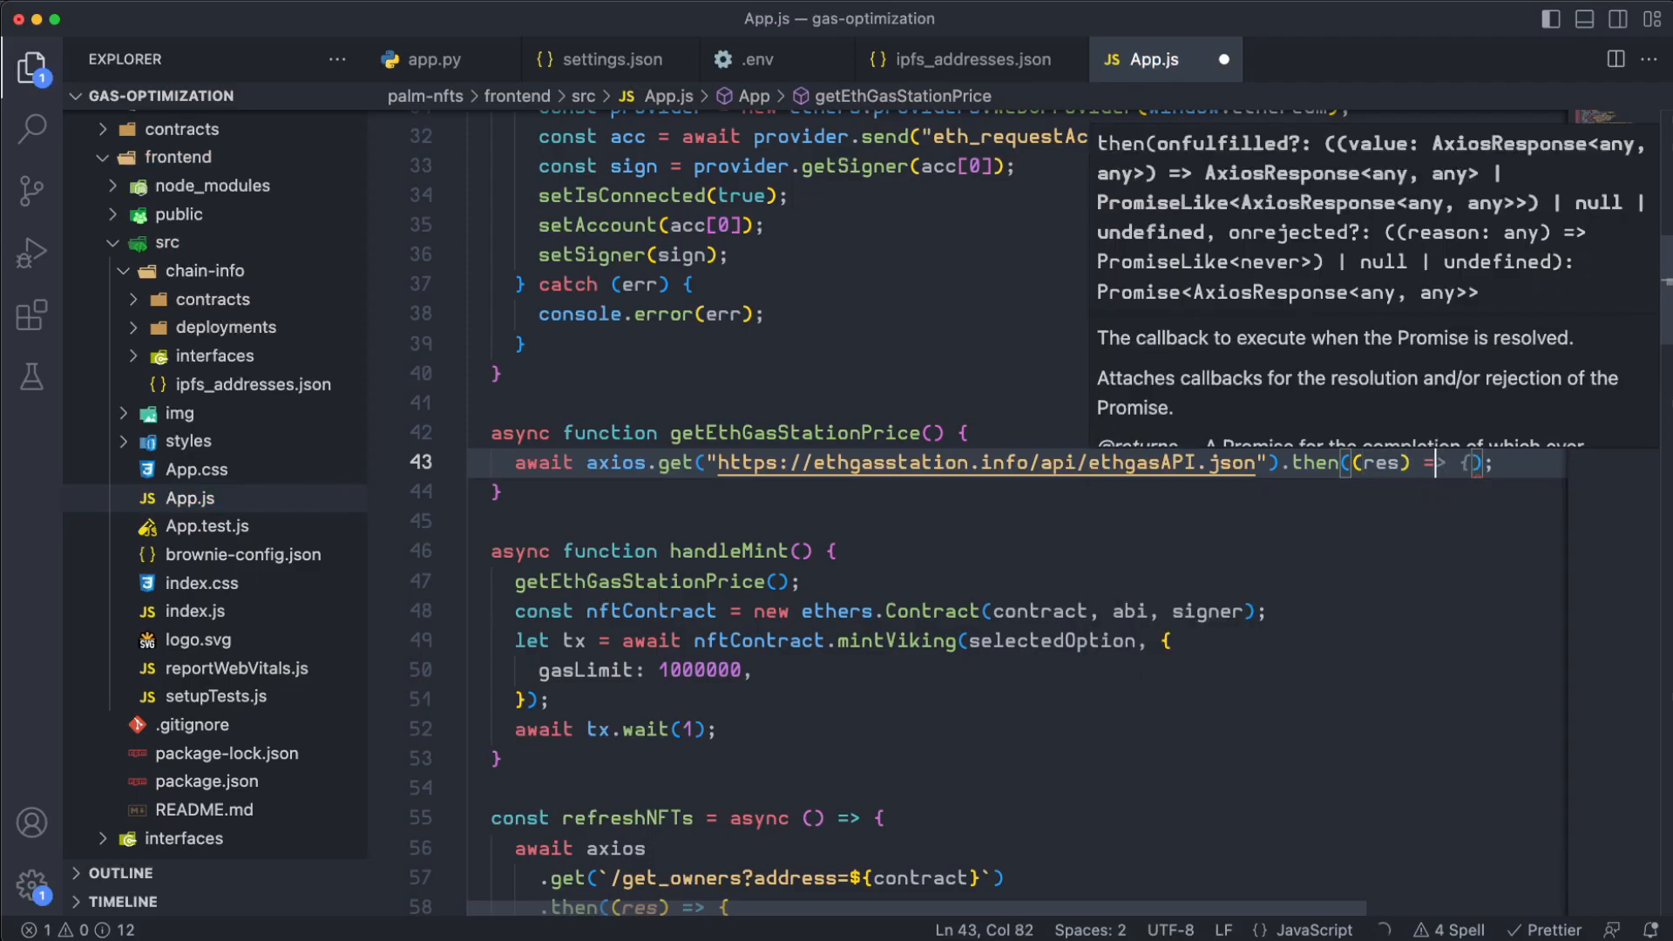
key("enter")
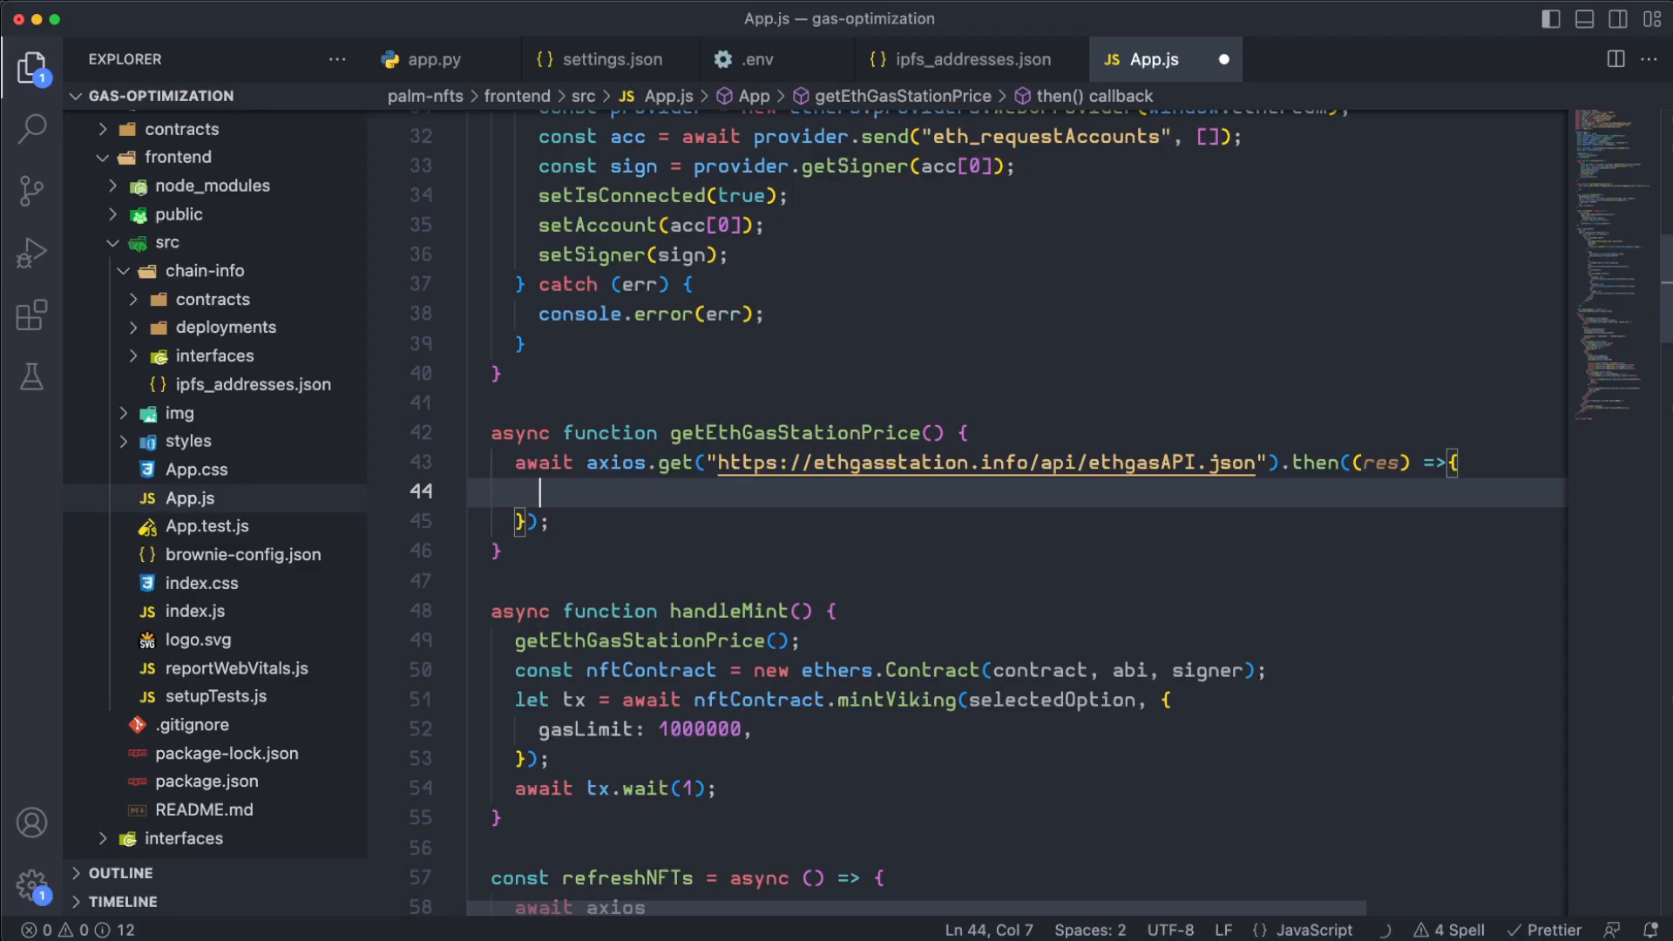
type("se")
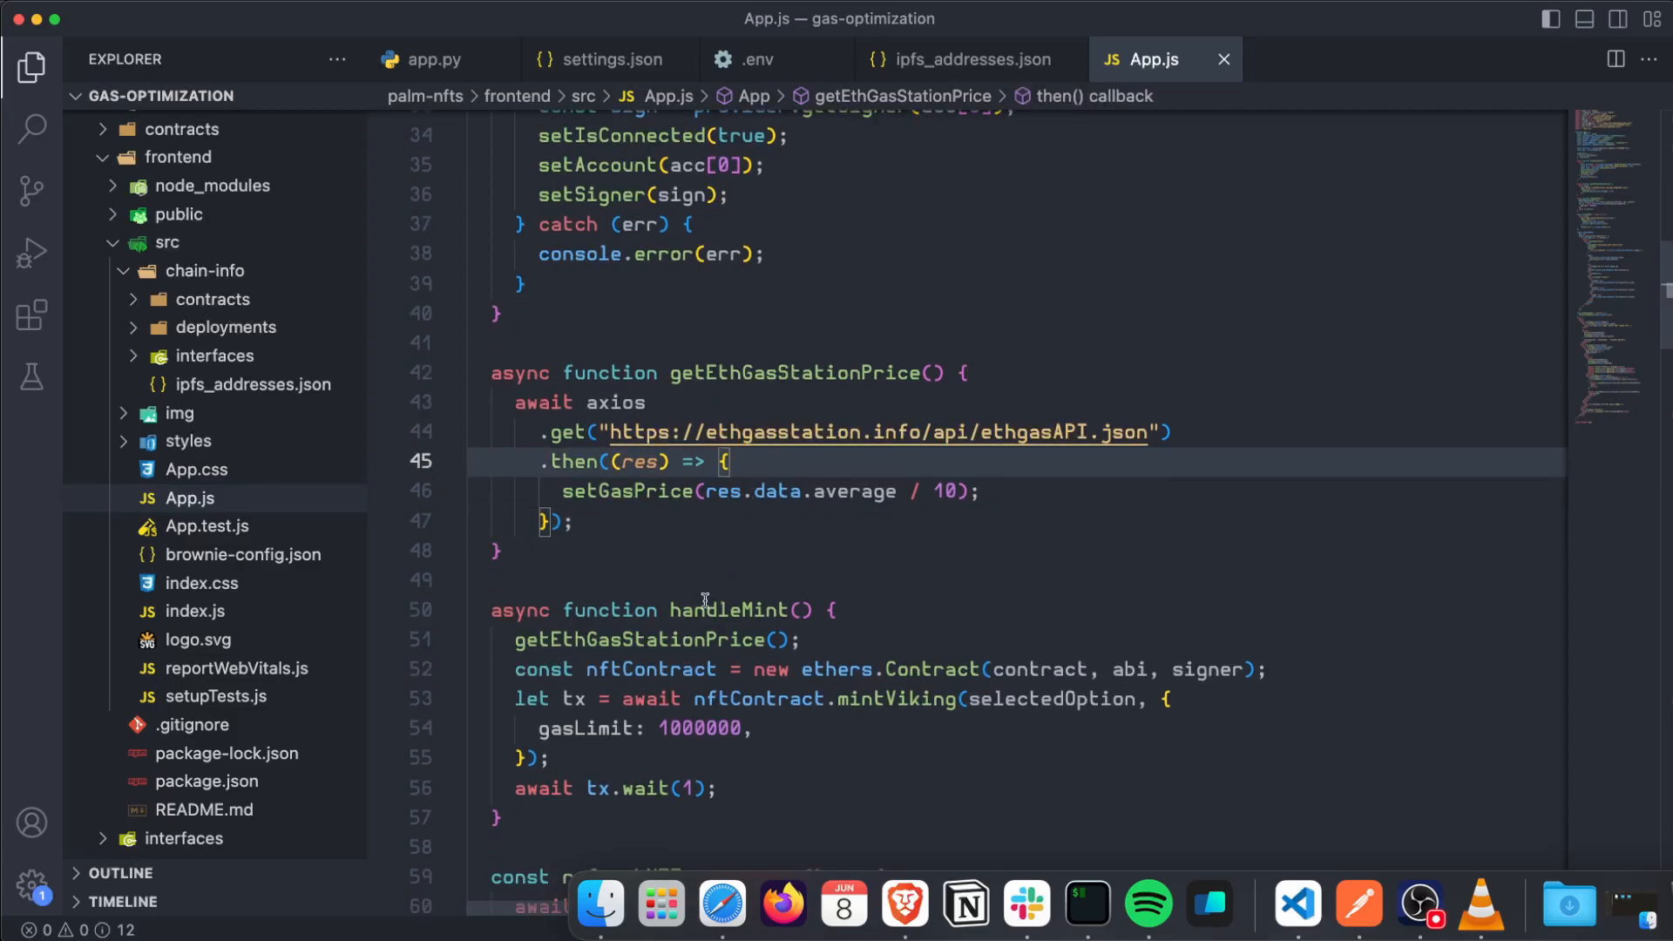
- Add gasPrice: gasPrice to mintViking's transaction options
left_click(728, 610)
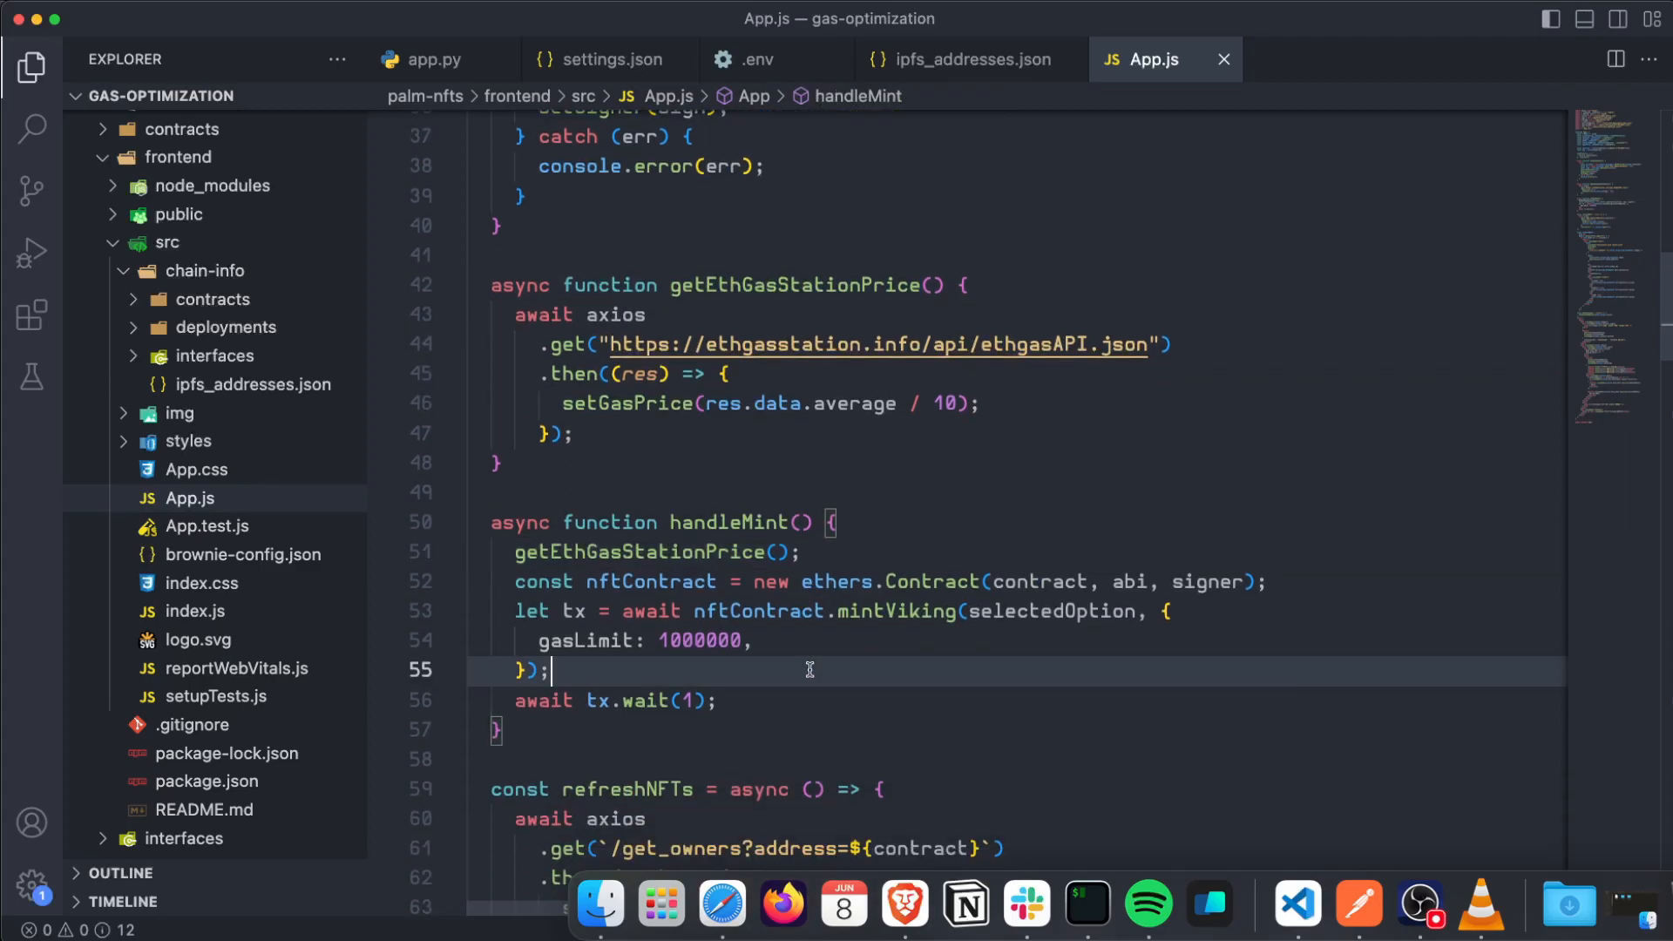
type("gasPrice")
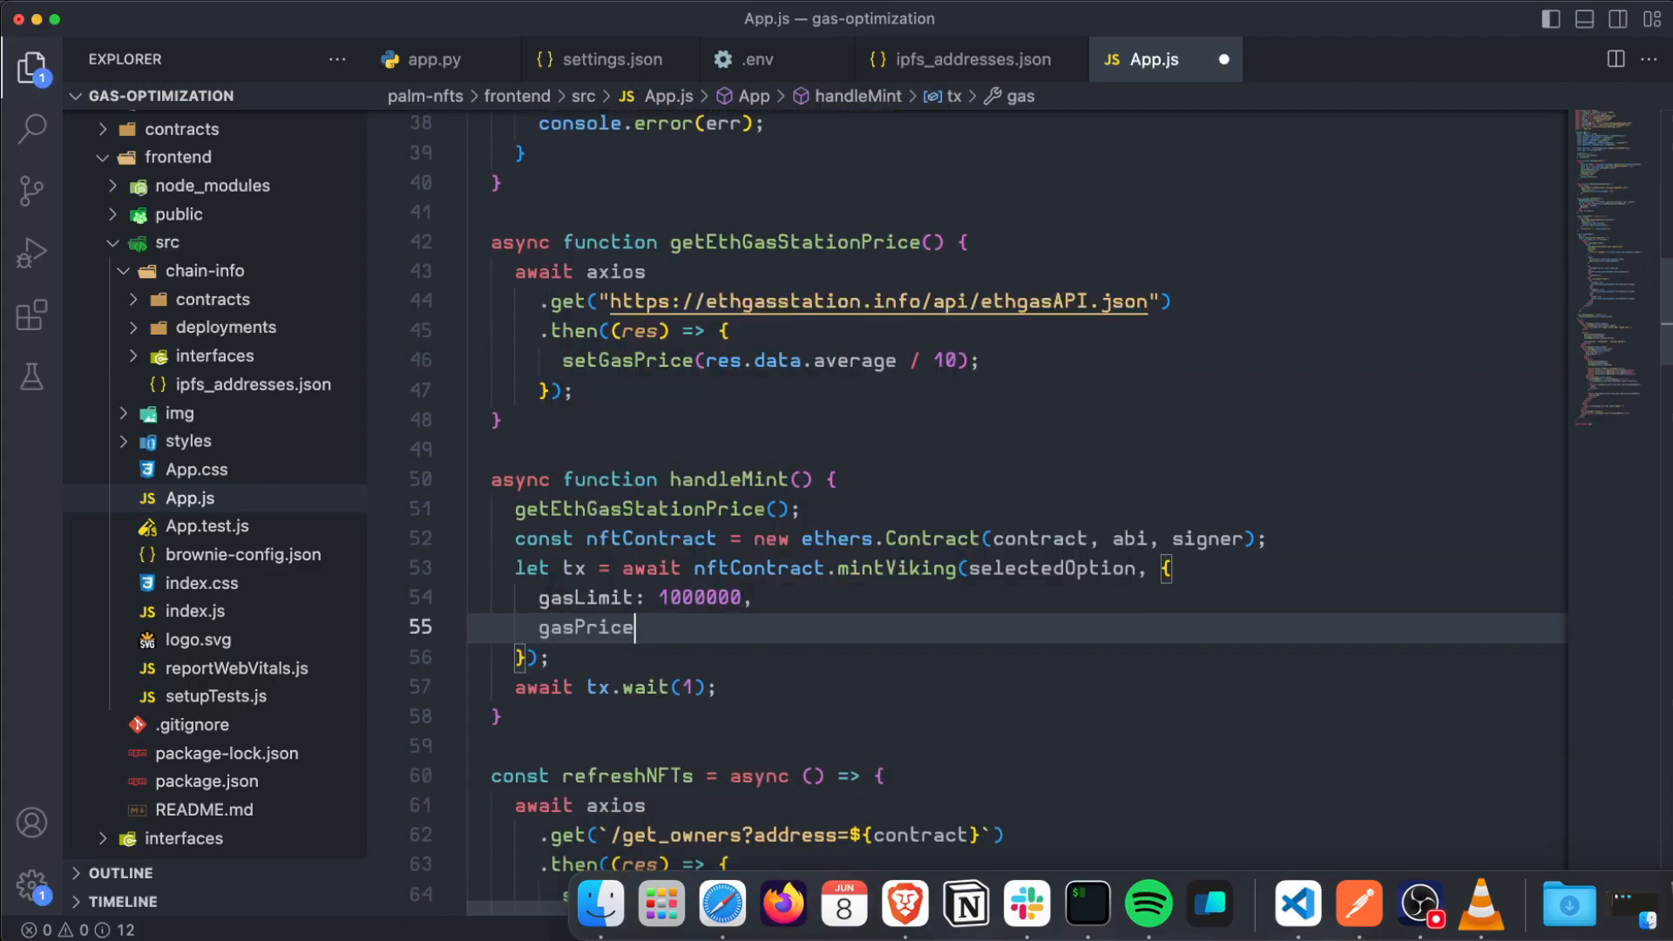
type(": g")
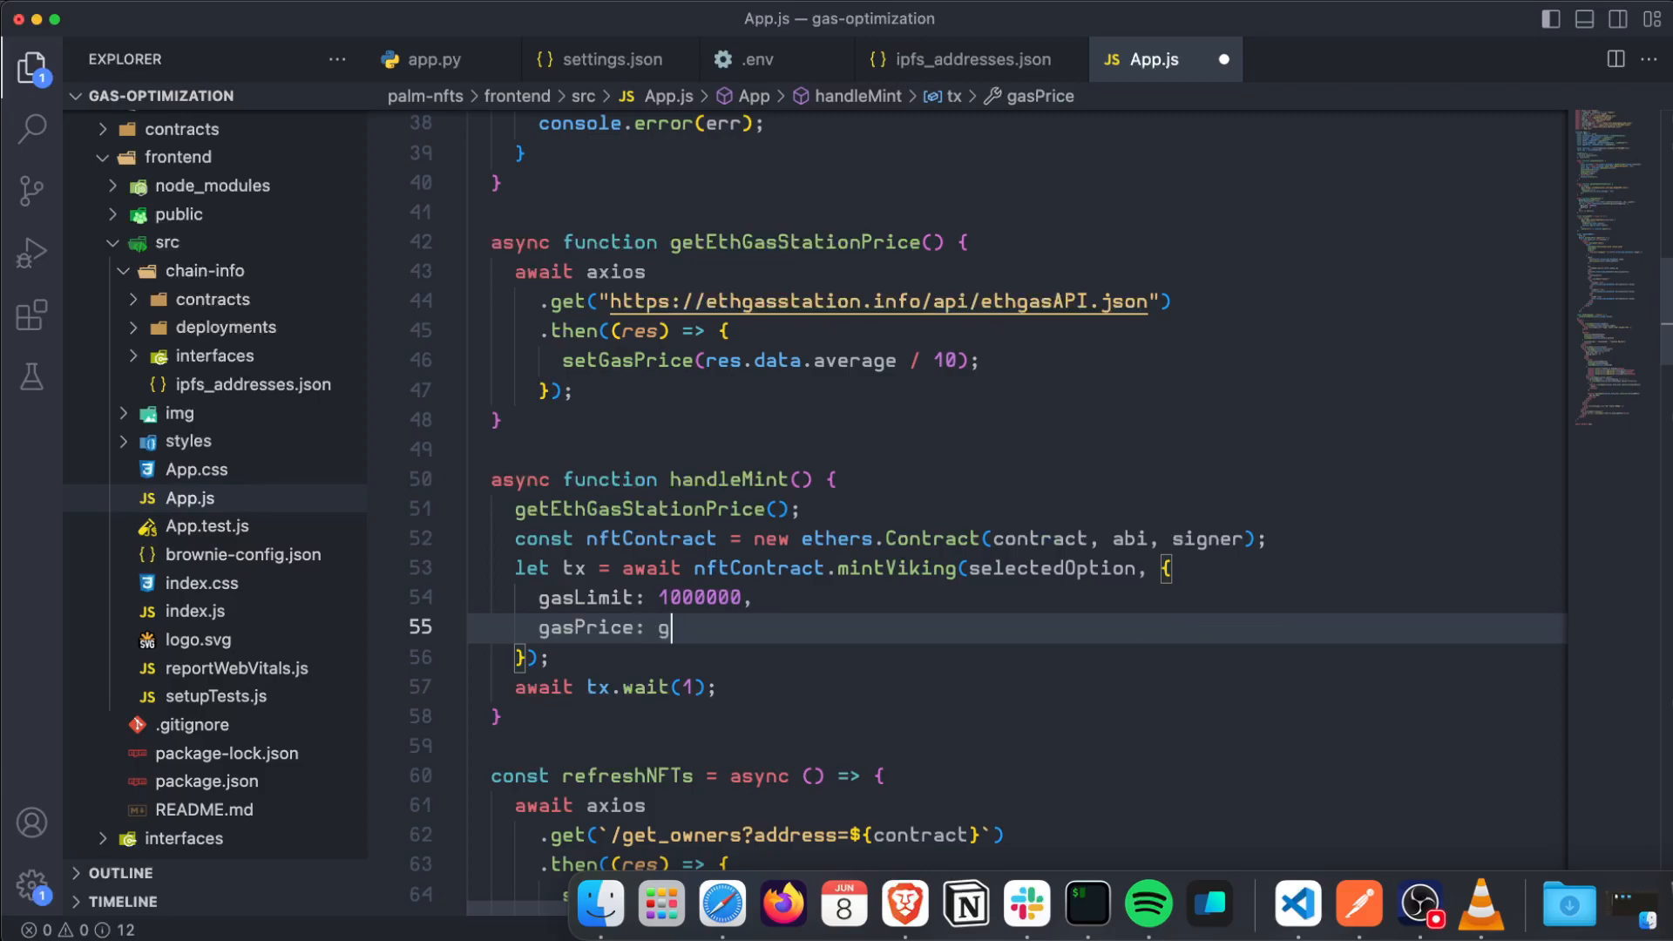
type("asPrice,")
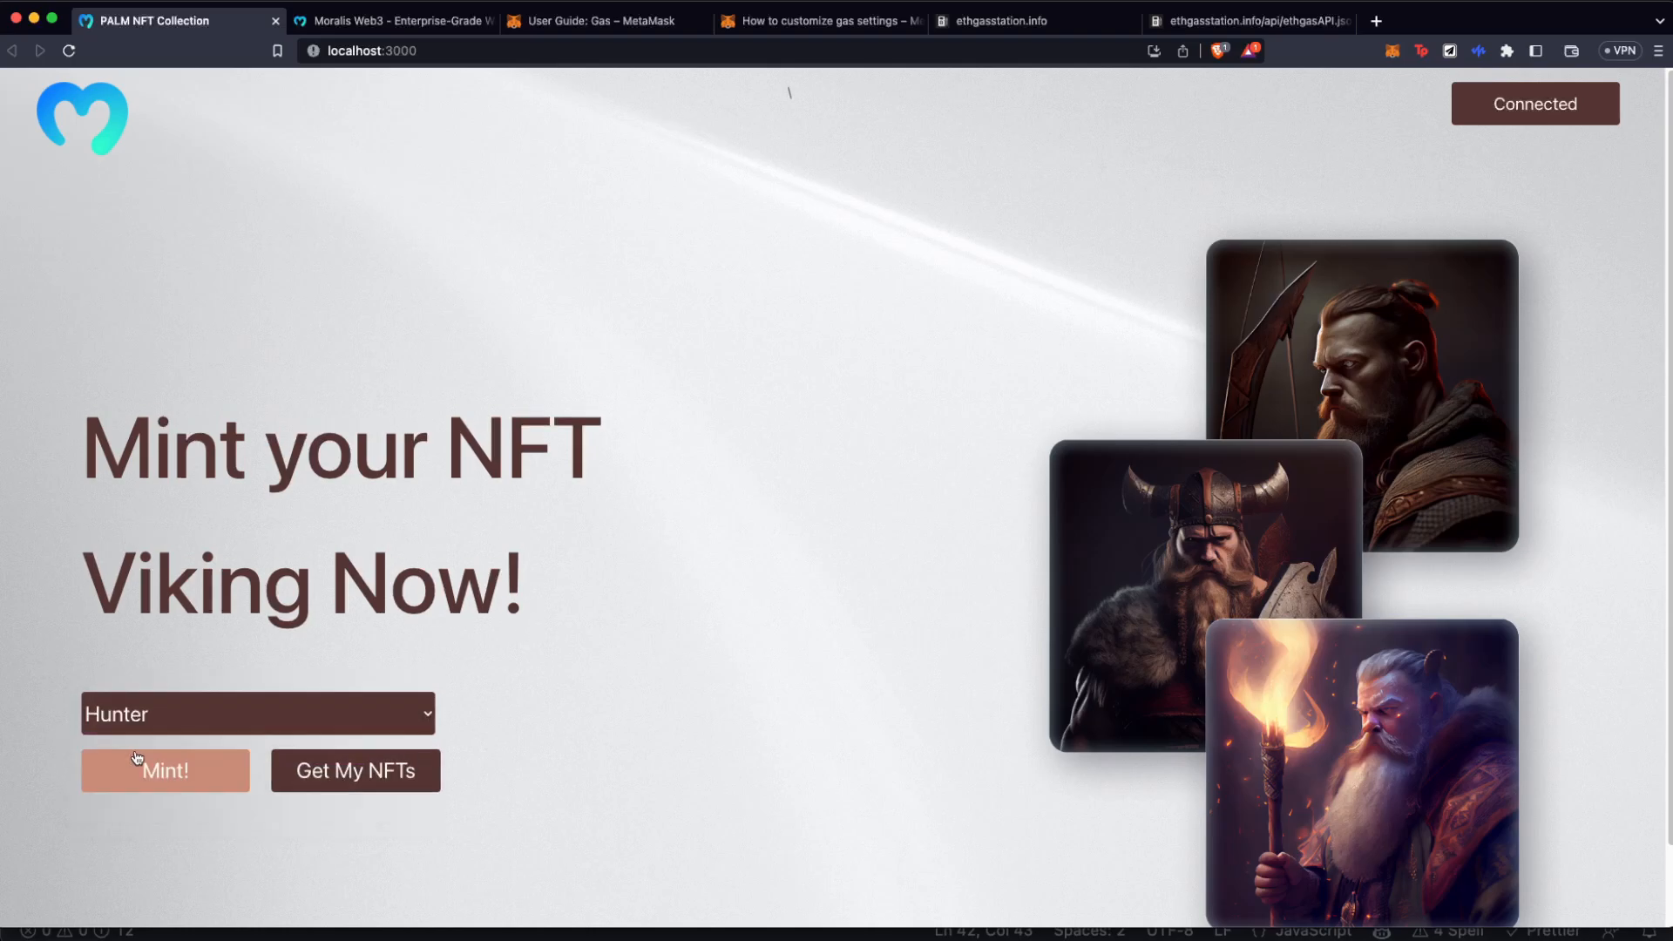
- Mint a Hunter viking so MetaMask shows the 0.0015 SepoliaETH gas estimate
left_click(164, 770)
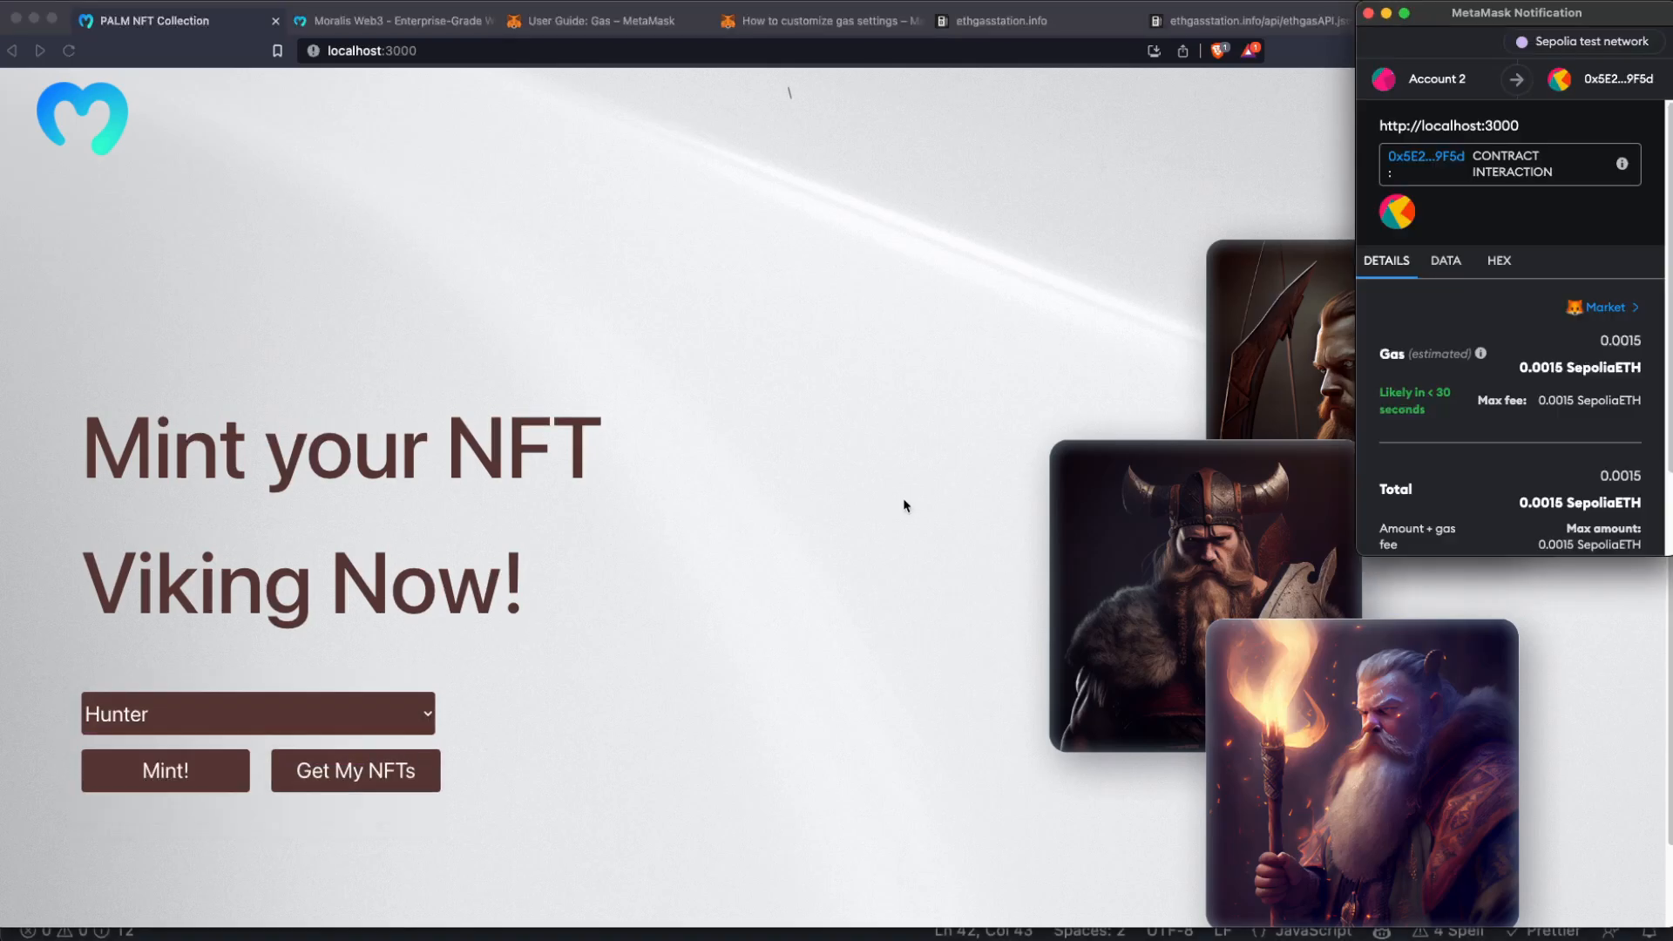
mouse_move(1376, 411)
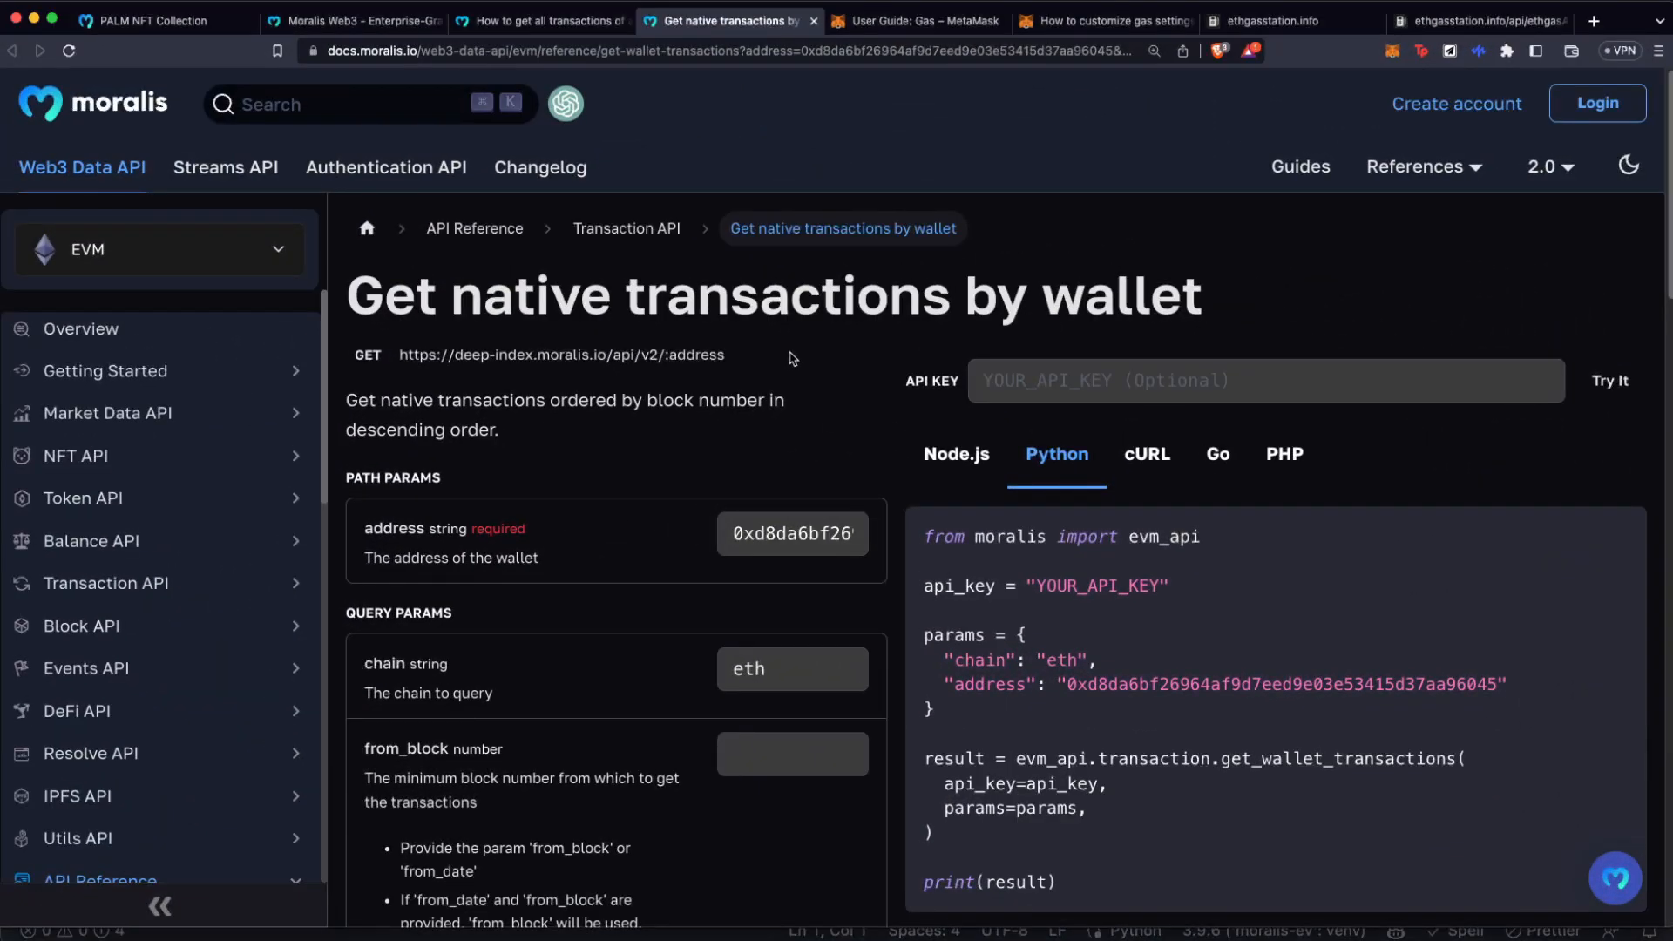
- Read the Moralis guide on getting an address's transactions down to its sample JSON response
left_click_drag(453, 297, 965, 296)
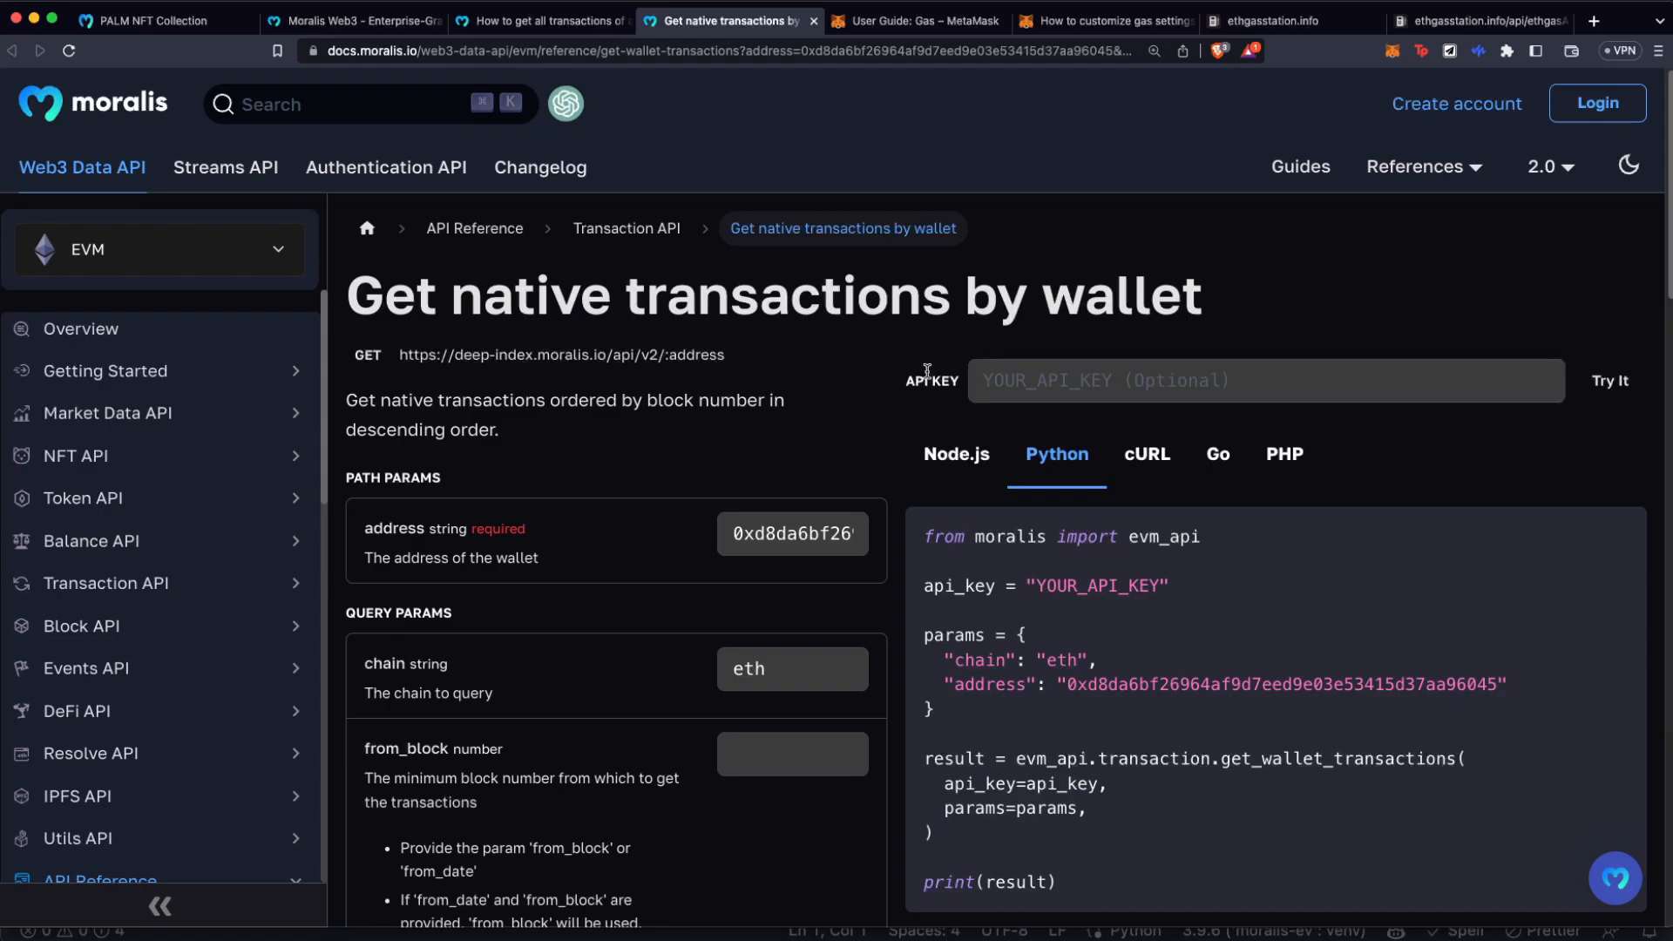
left_click(538, 21)
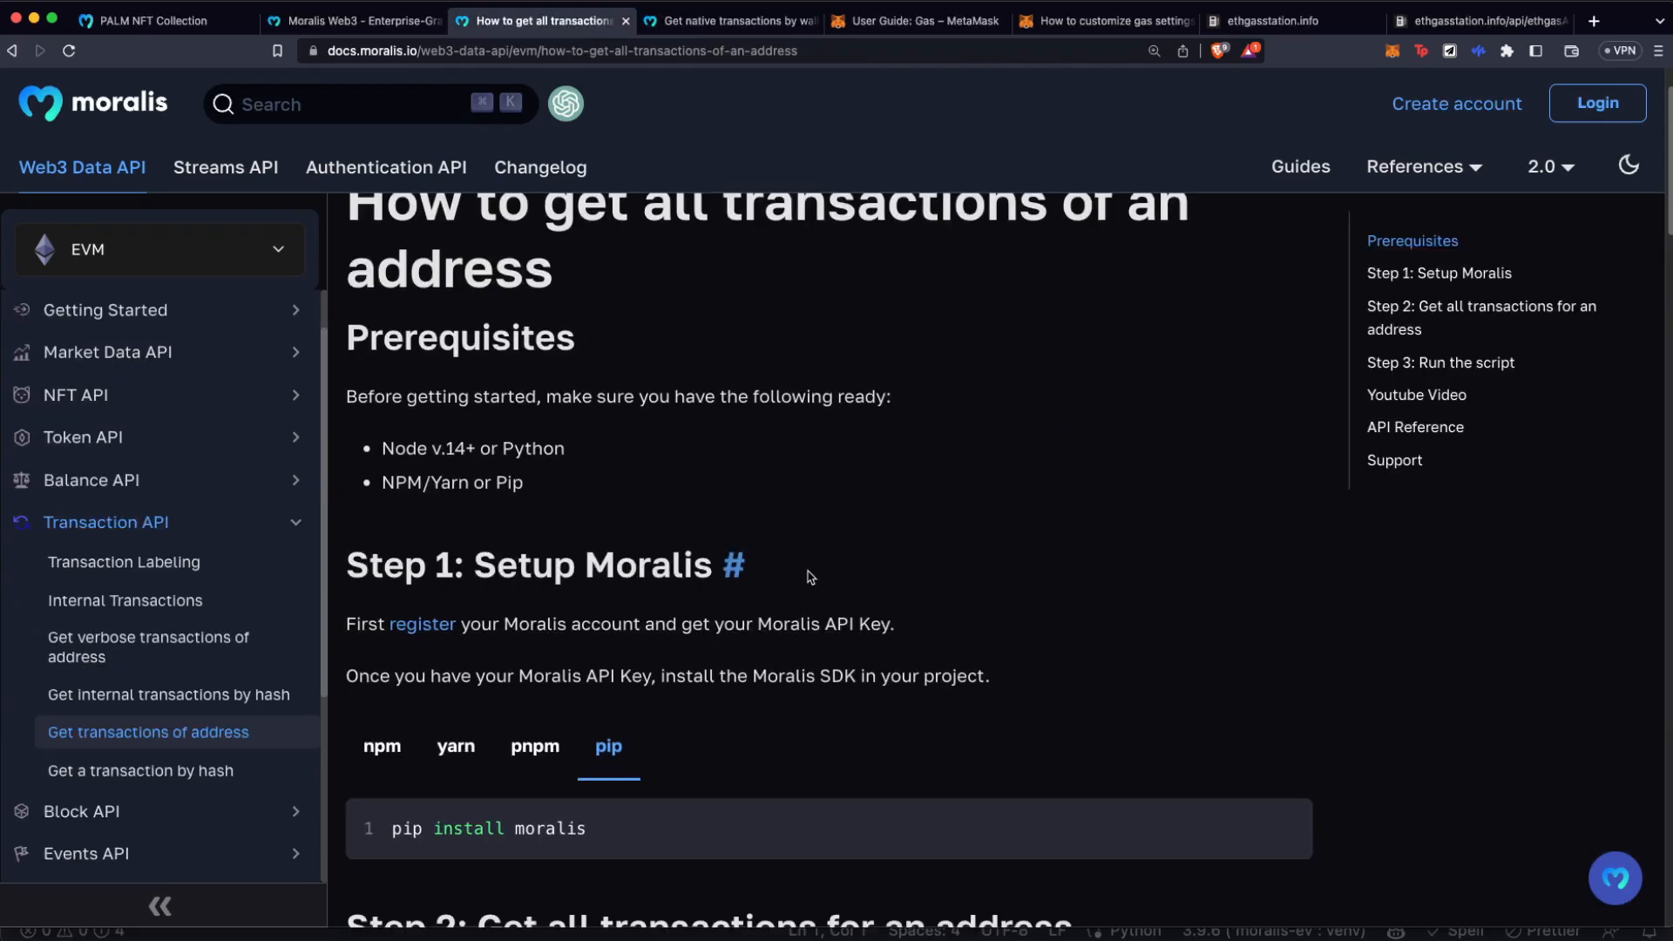
scroll("down", 3)
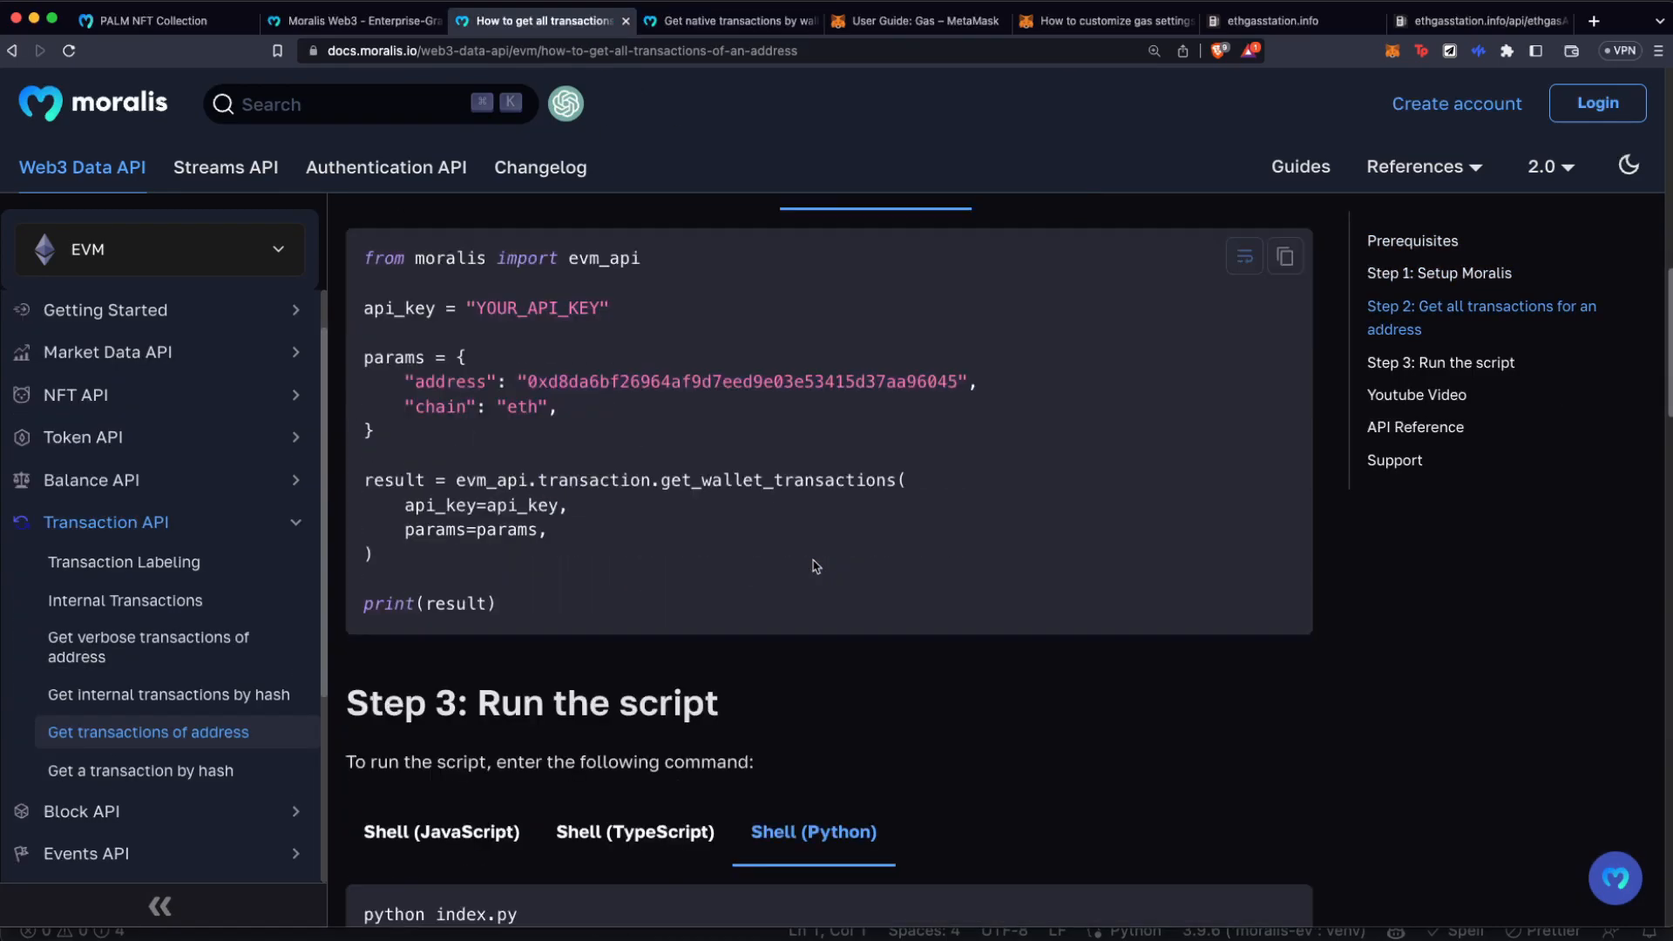
scroll("down", 3)
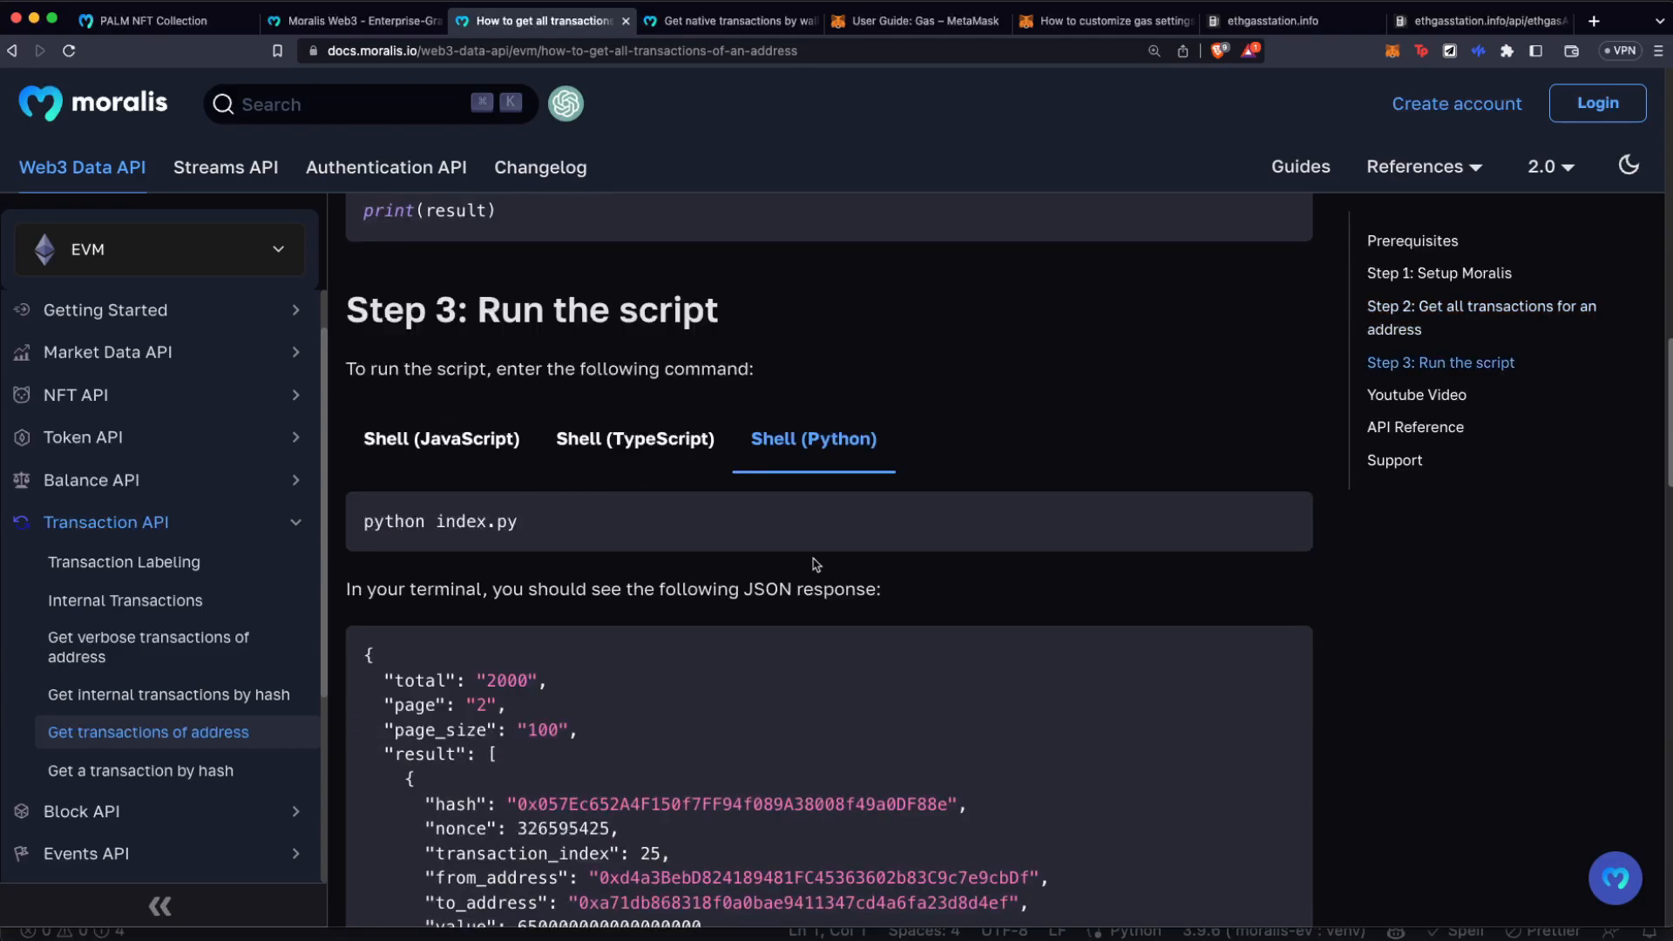
scroll("down", 3)
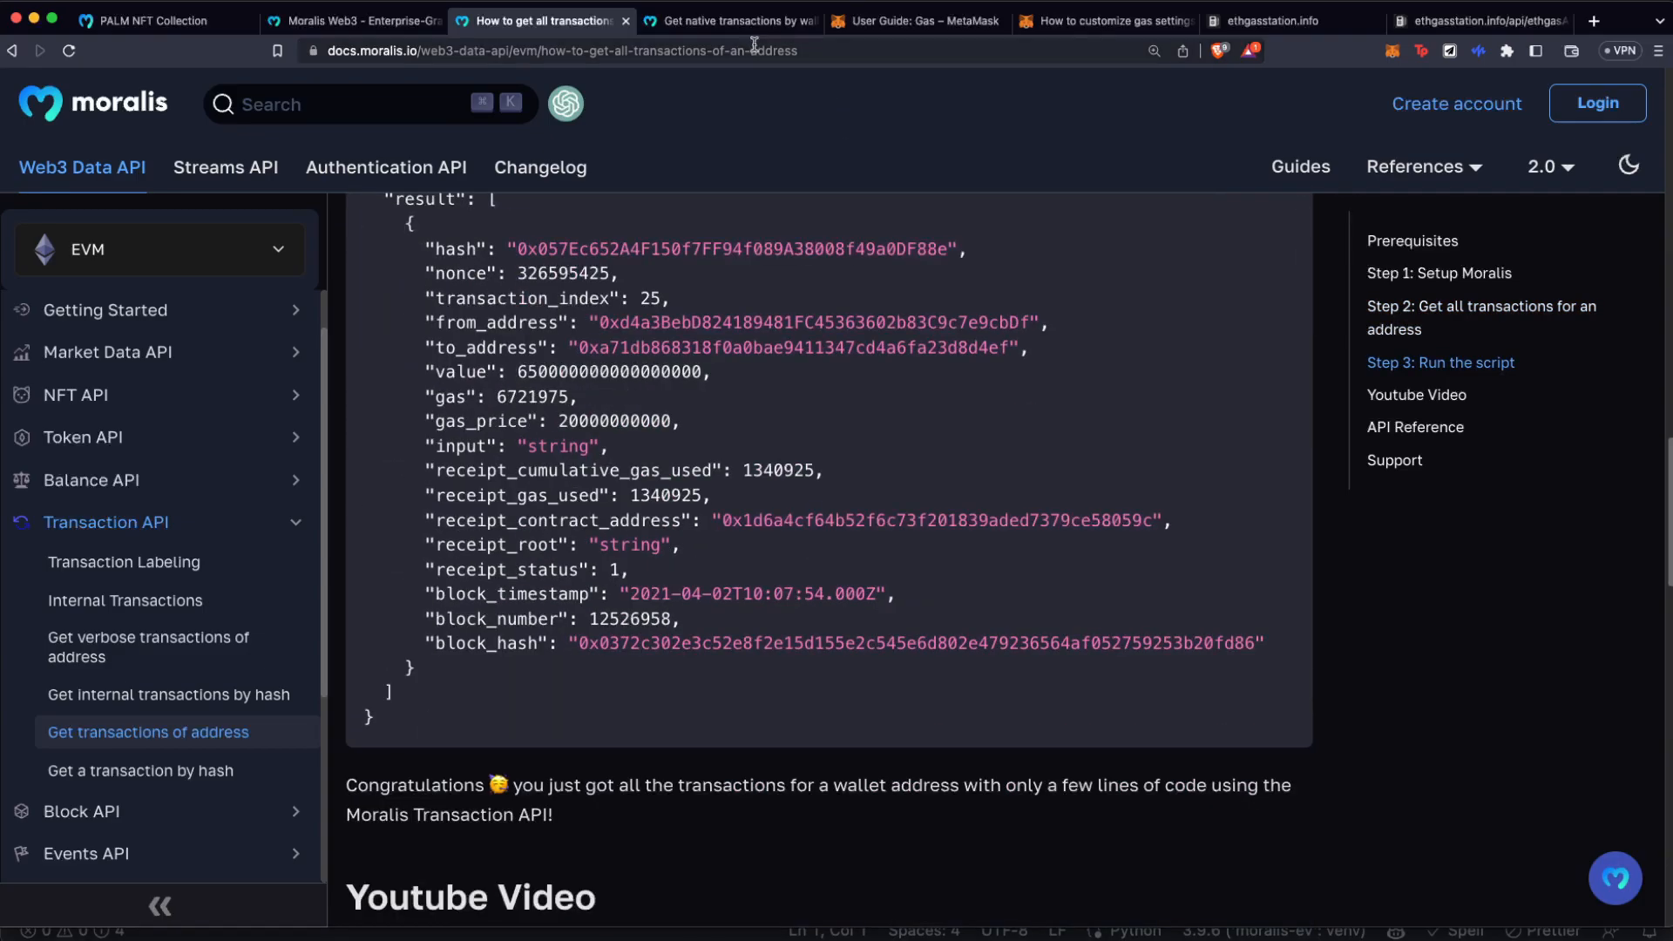
left_click(730, 21)
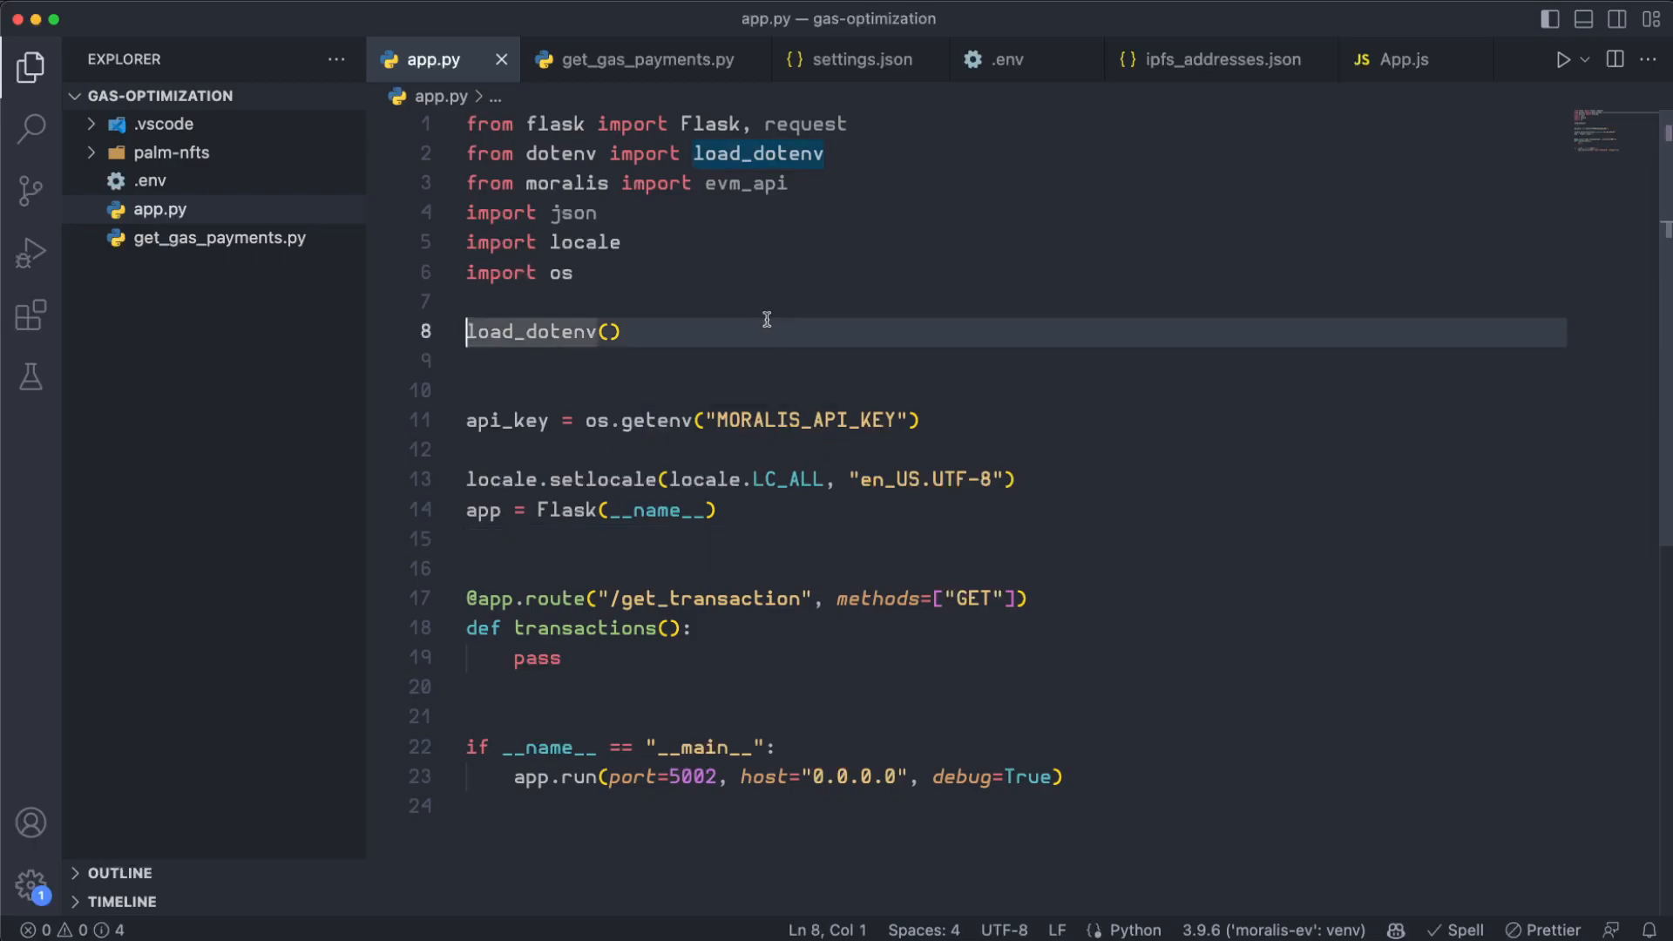
left_click(566, 183)
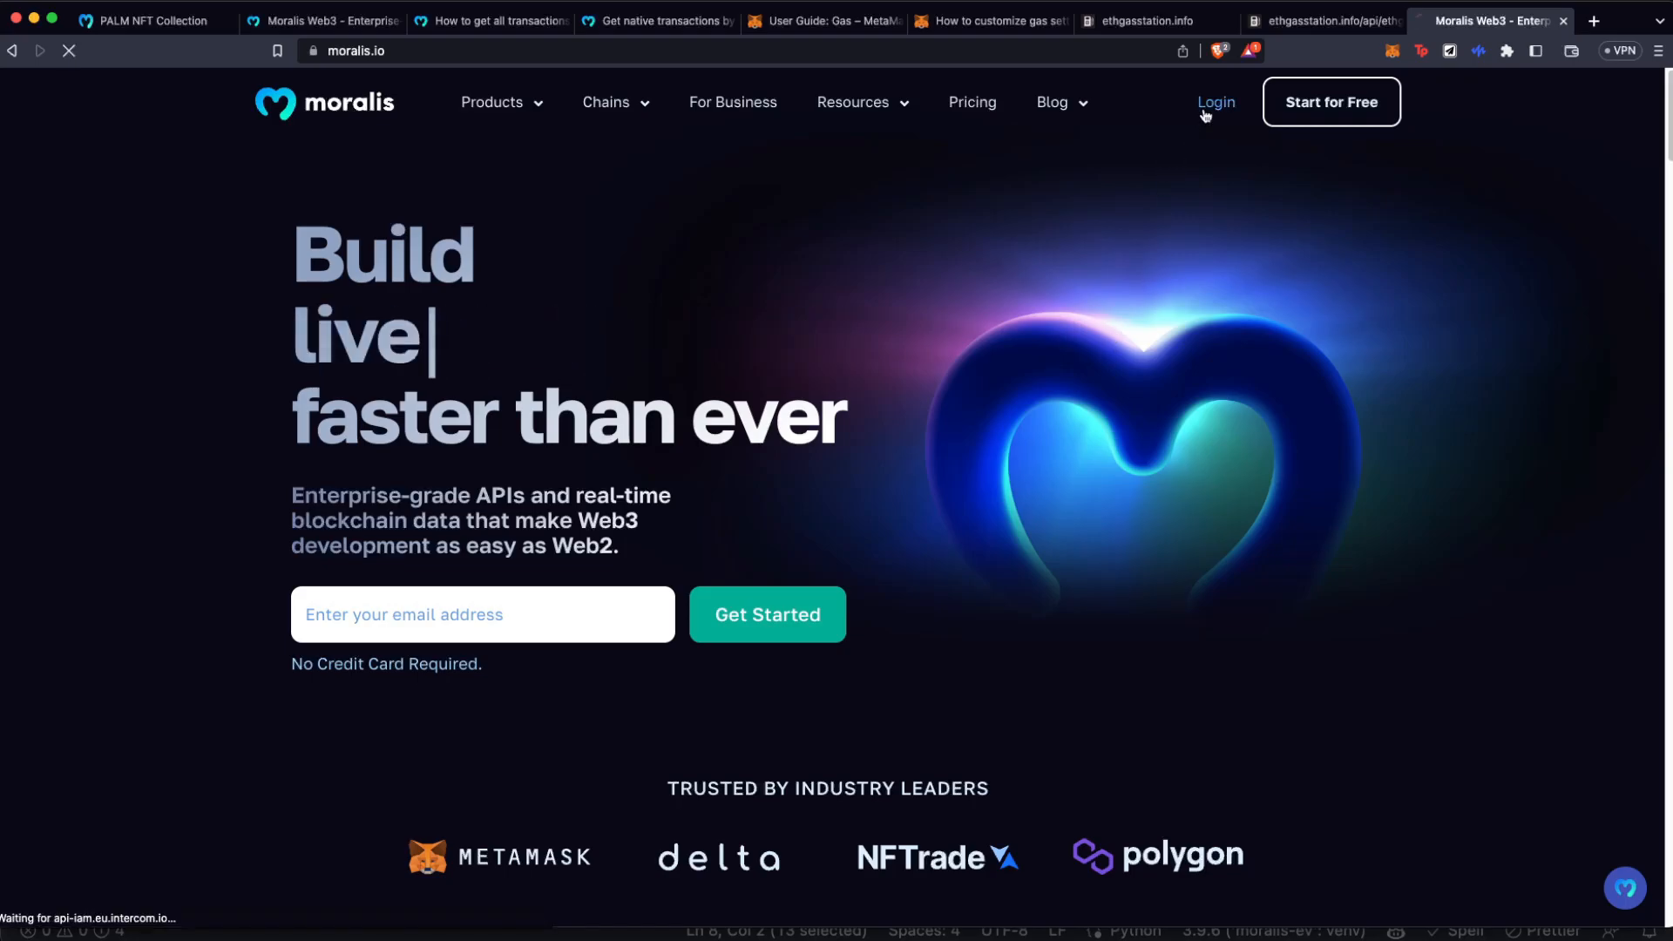
- Log in to Moralis and land on the admin Web3 APIs page
left_click(1215, 101)
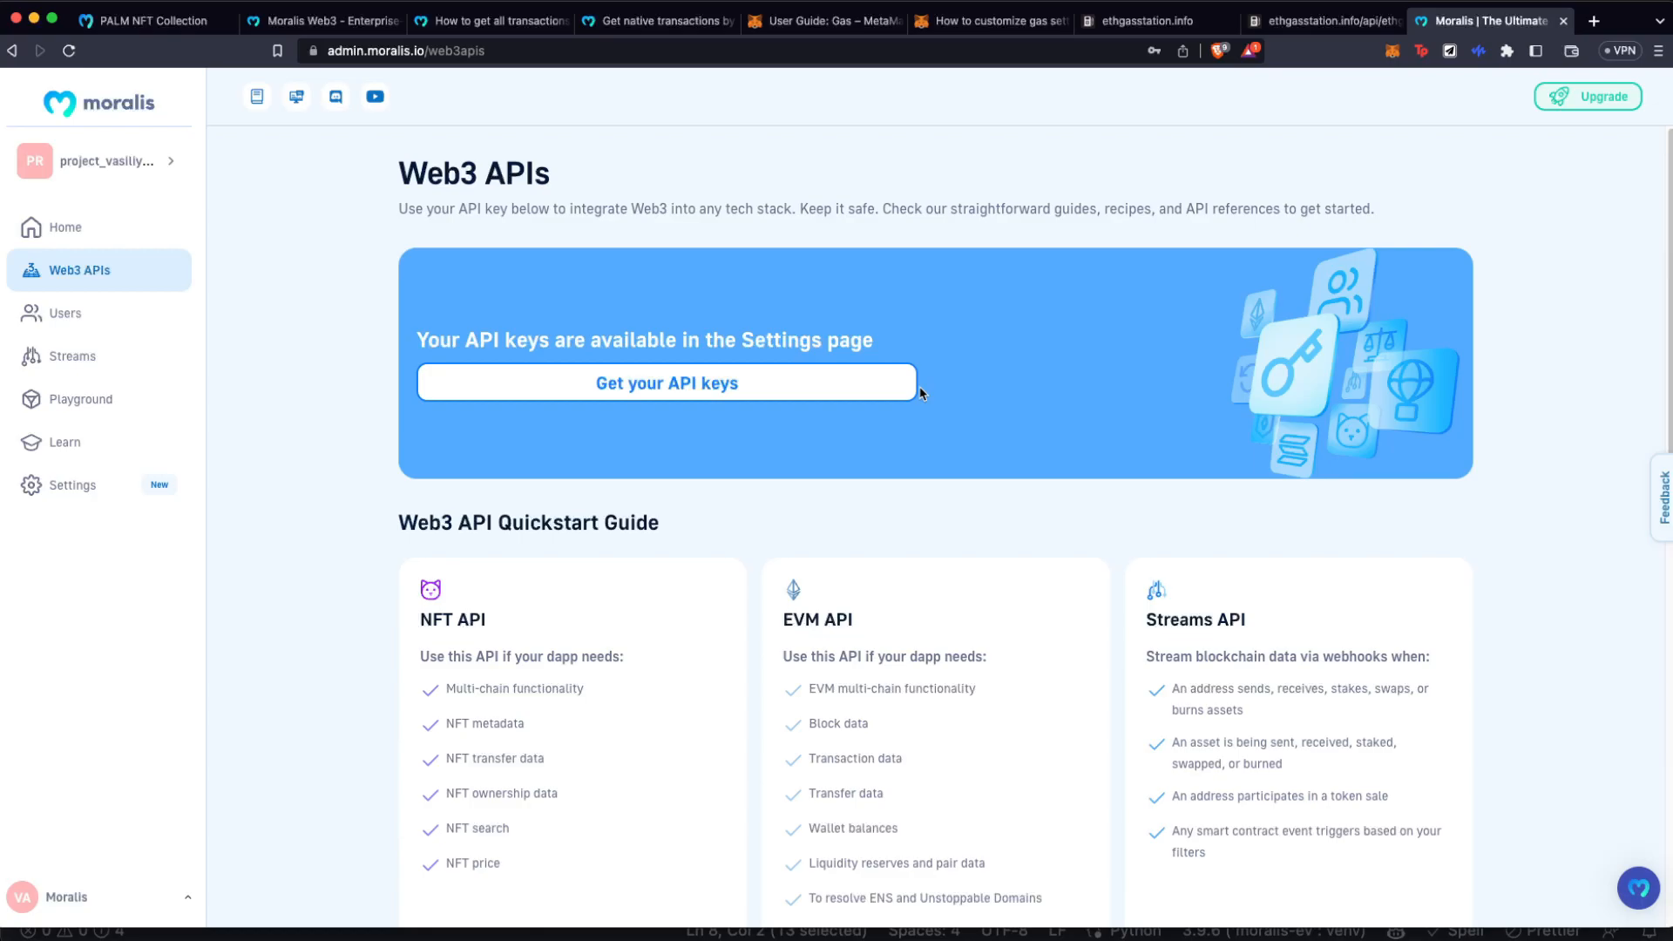
mouse_move(912, 293)
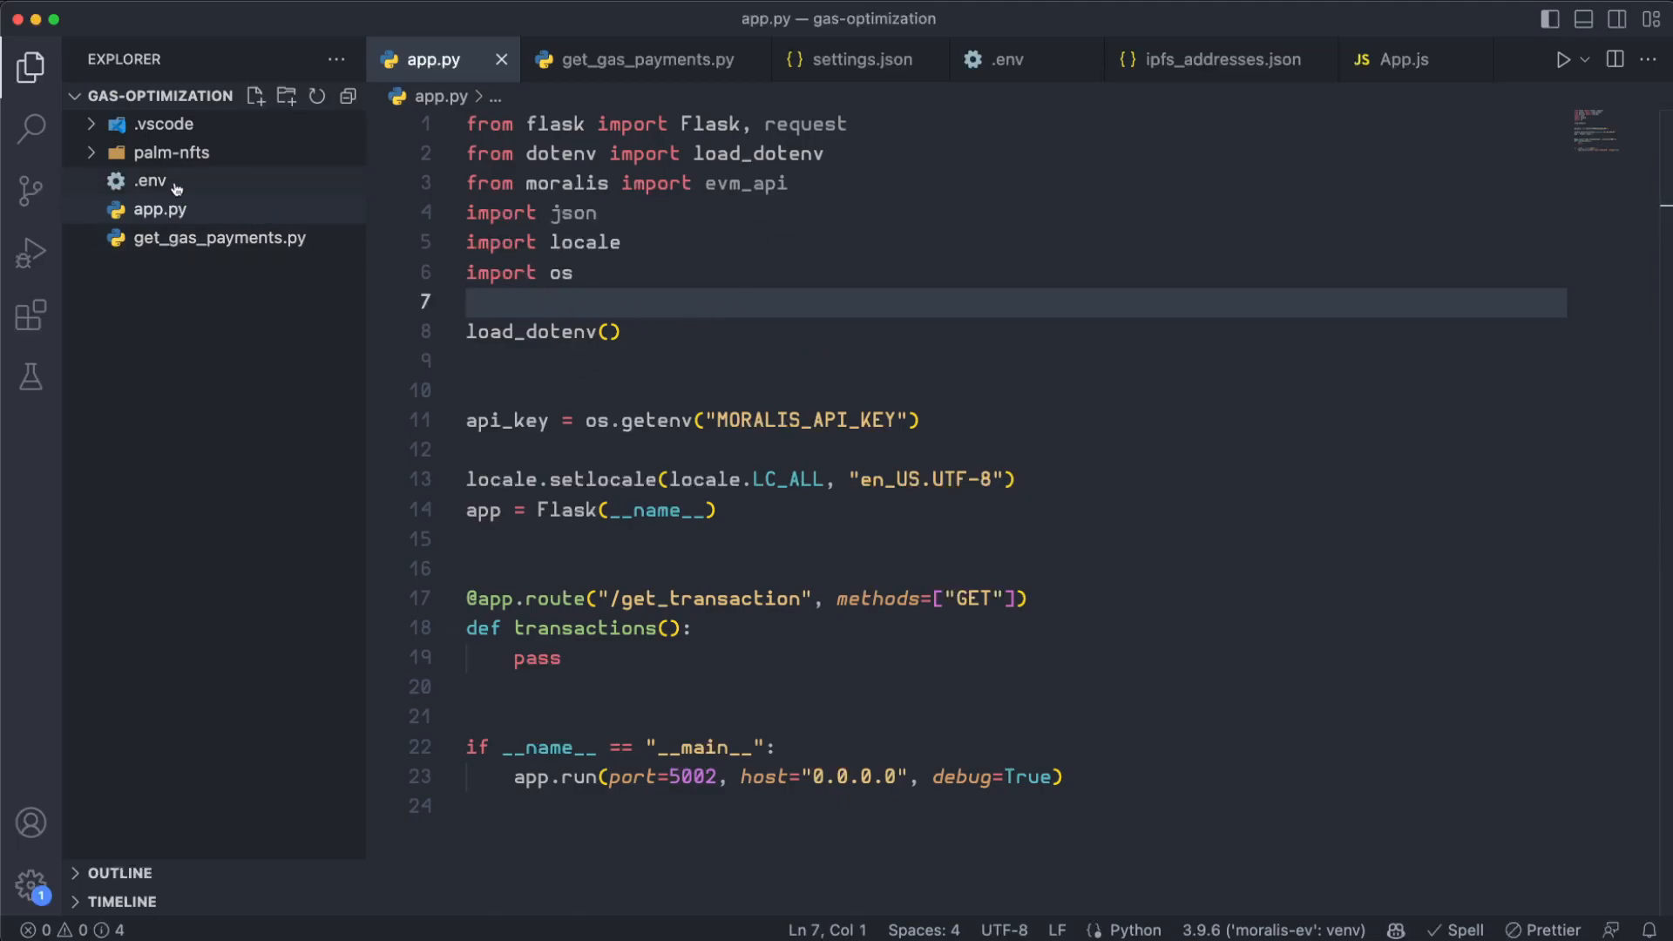
mouse_move(150, 181)
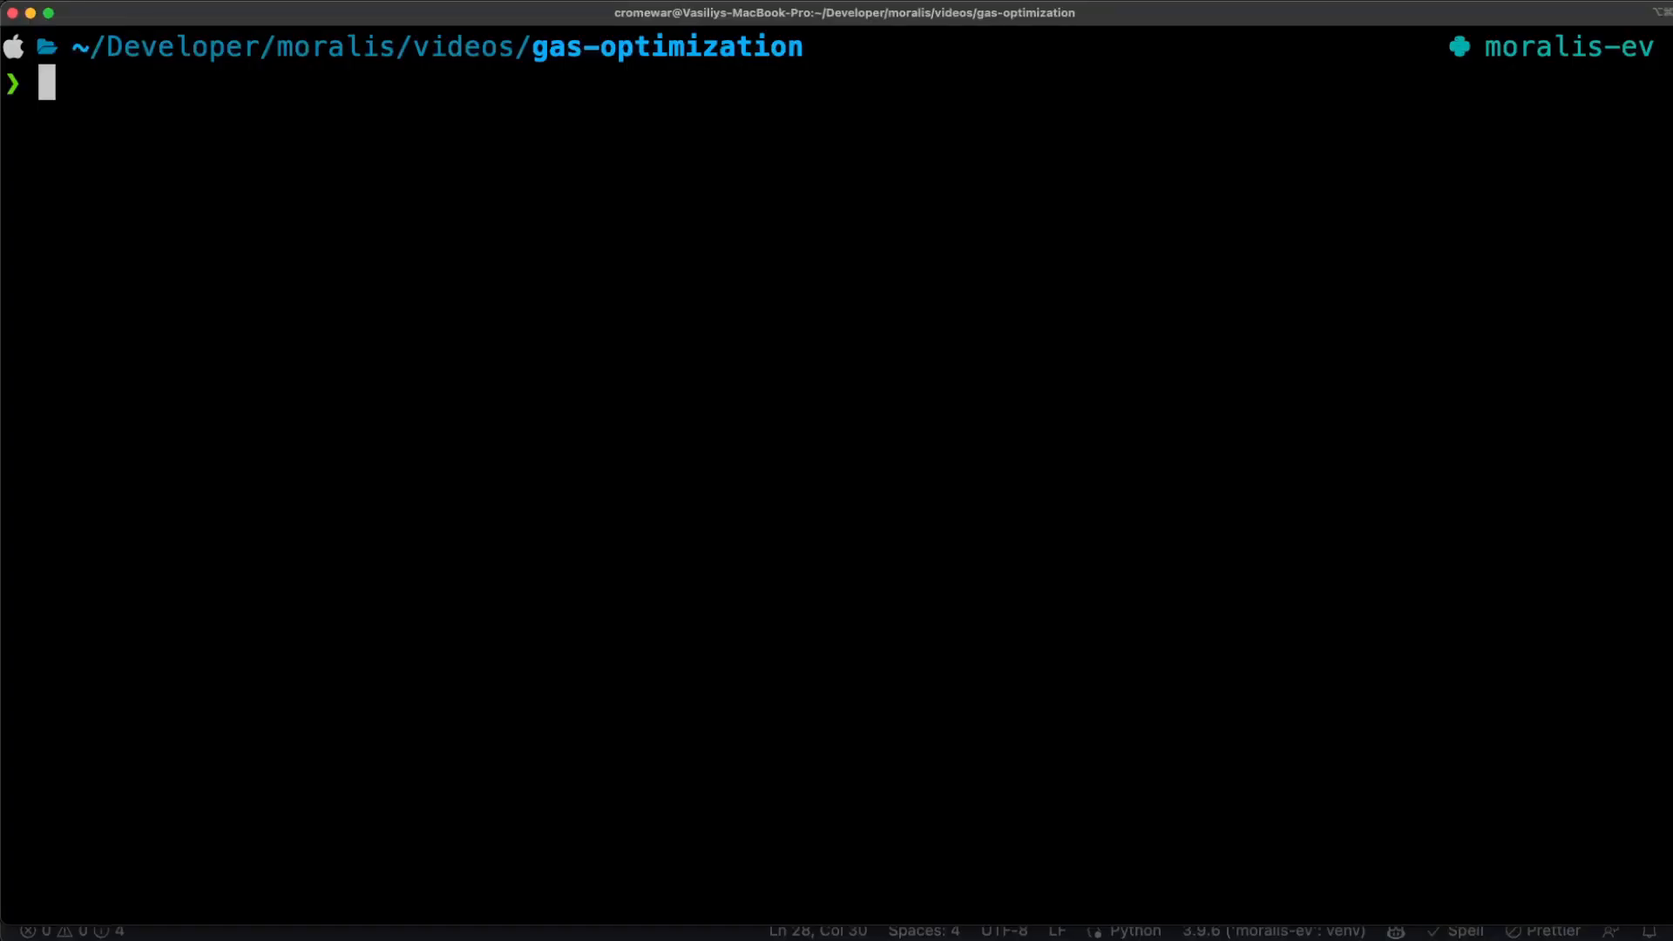
- Run python app.py to serve the Flask app on port 5002 with debug on
type("python app.py")
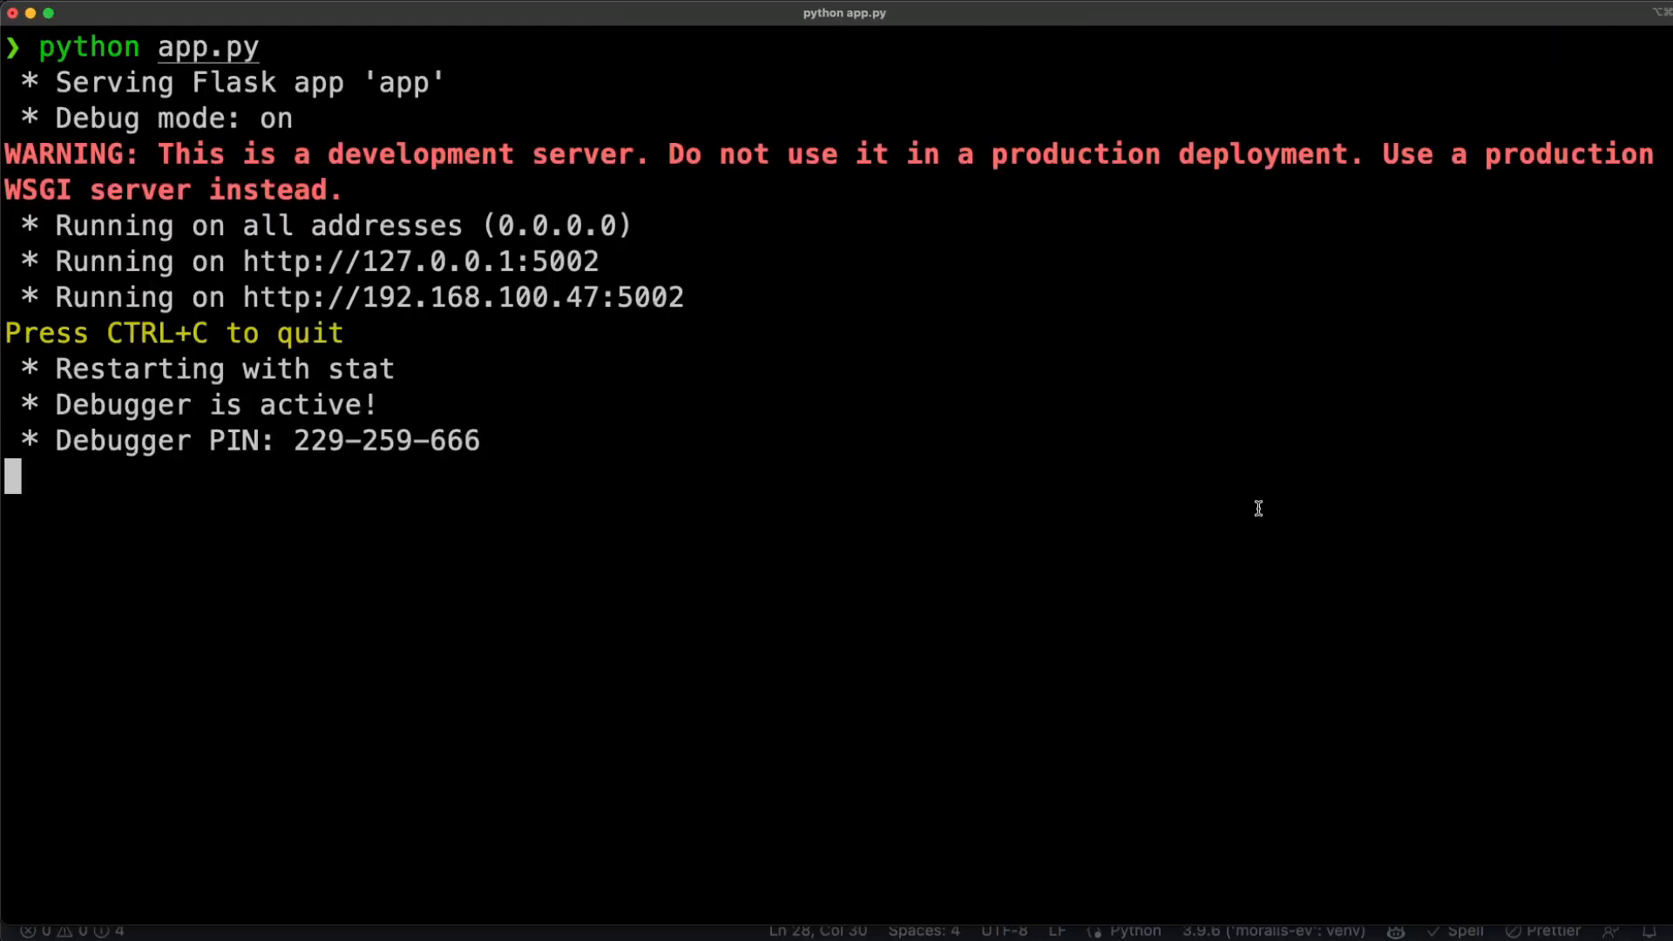
left_click_drag(315, 297, 683, 298)
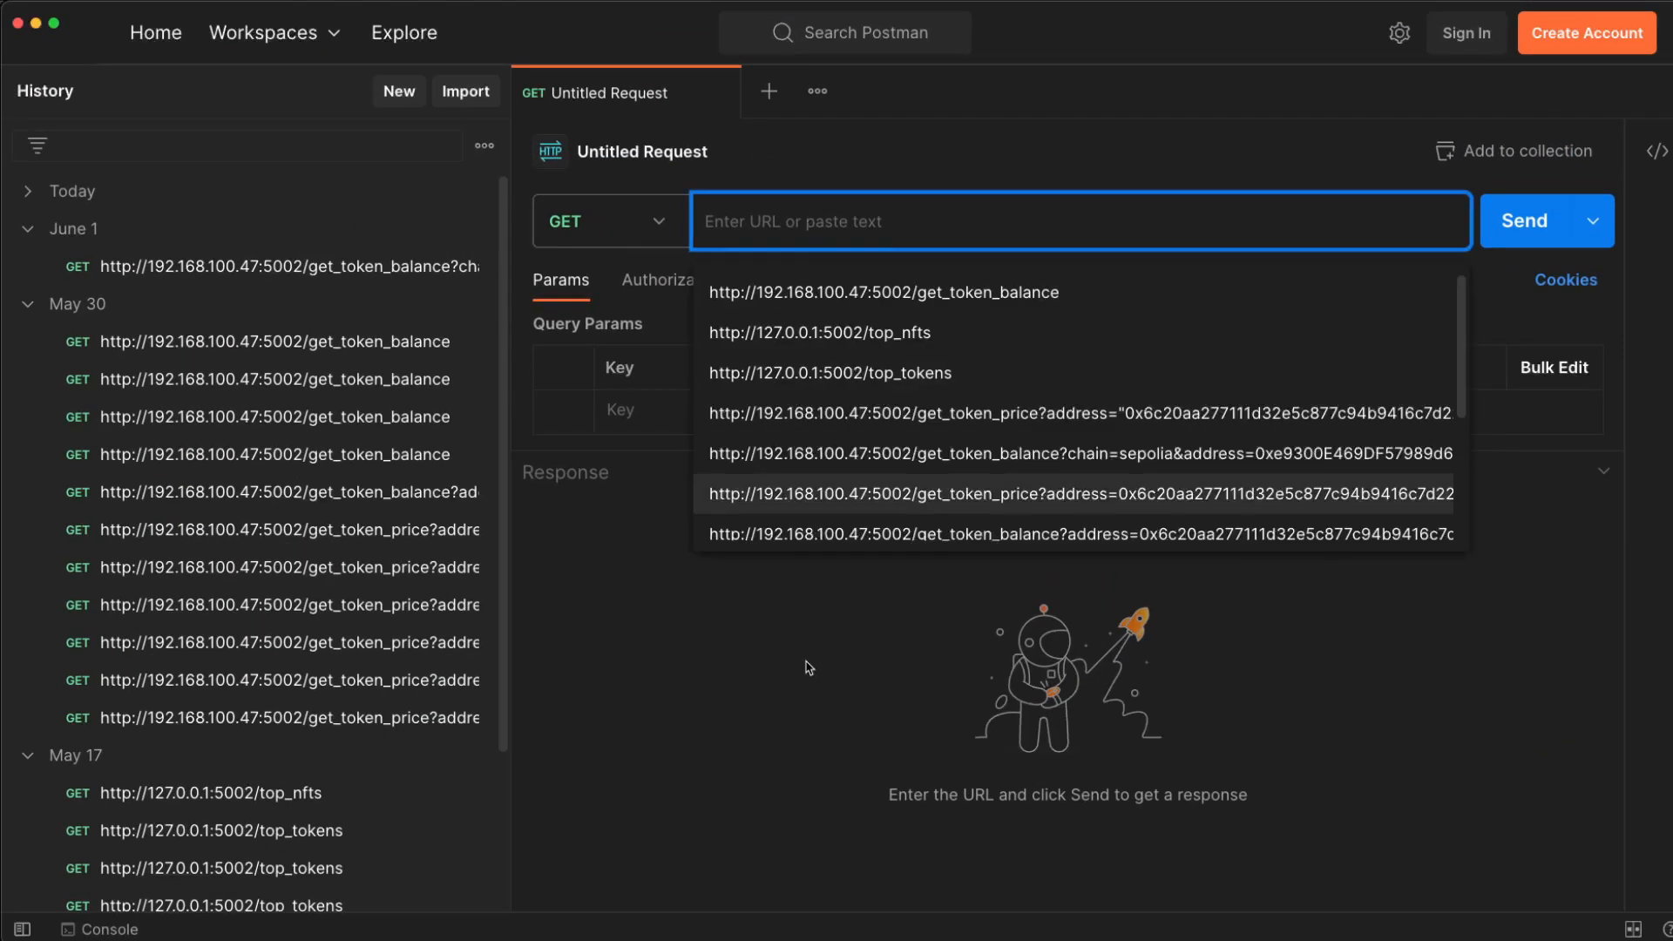
type("http://192.168.100.47:5002")
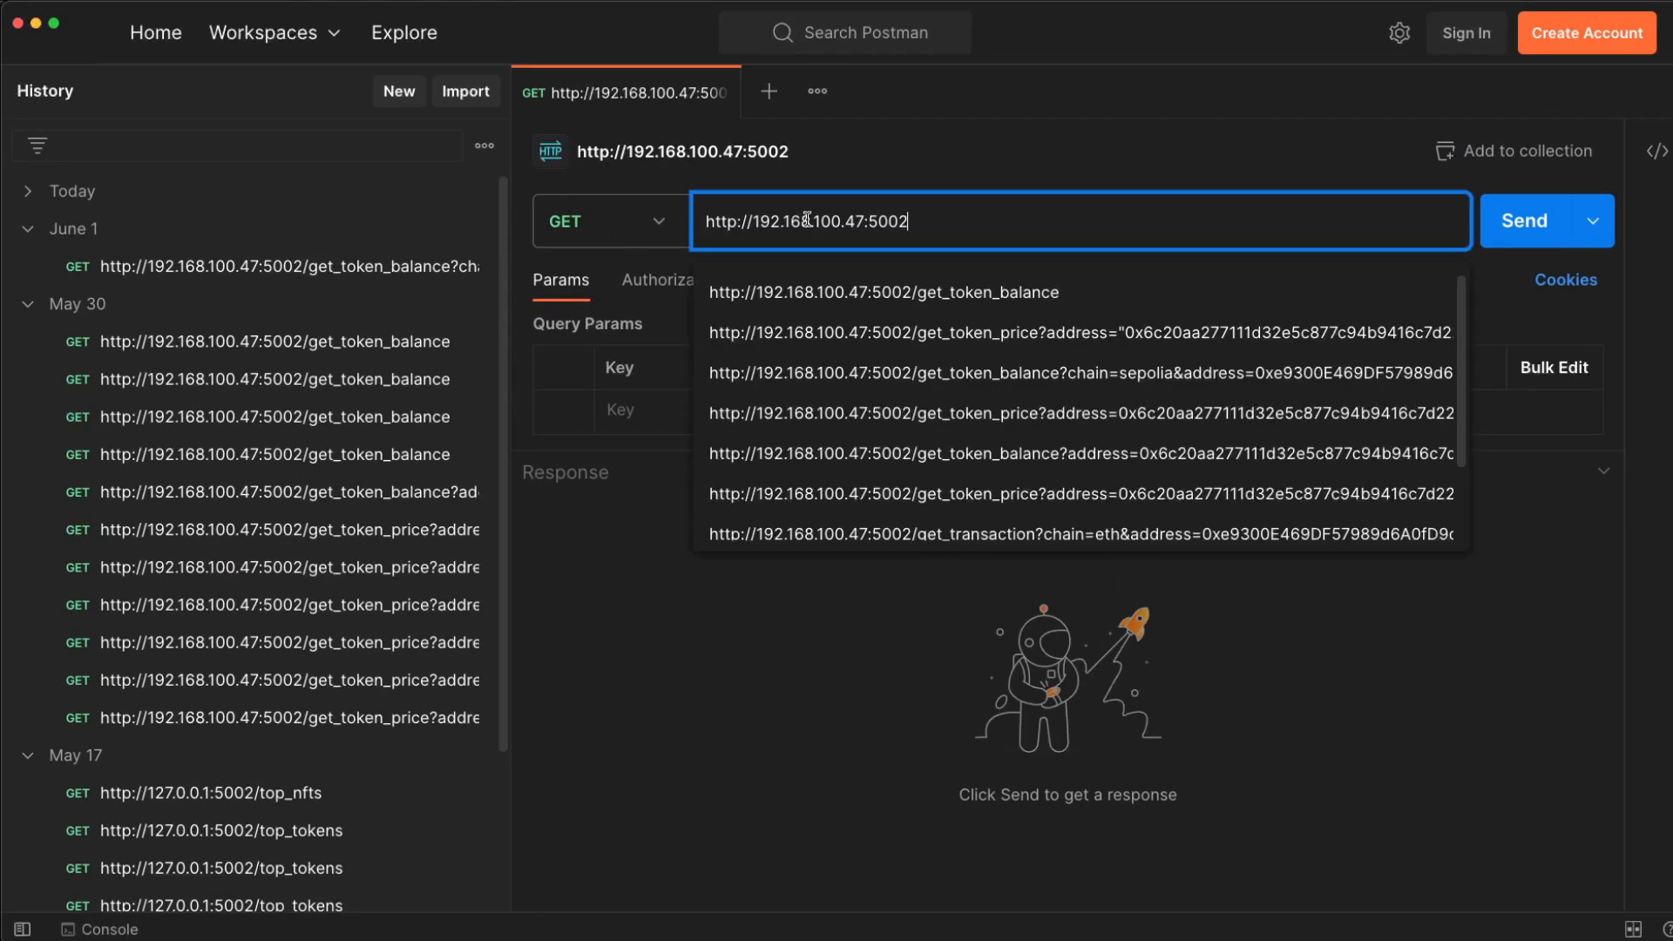
type("/")
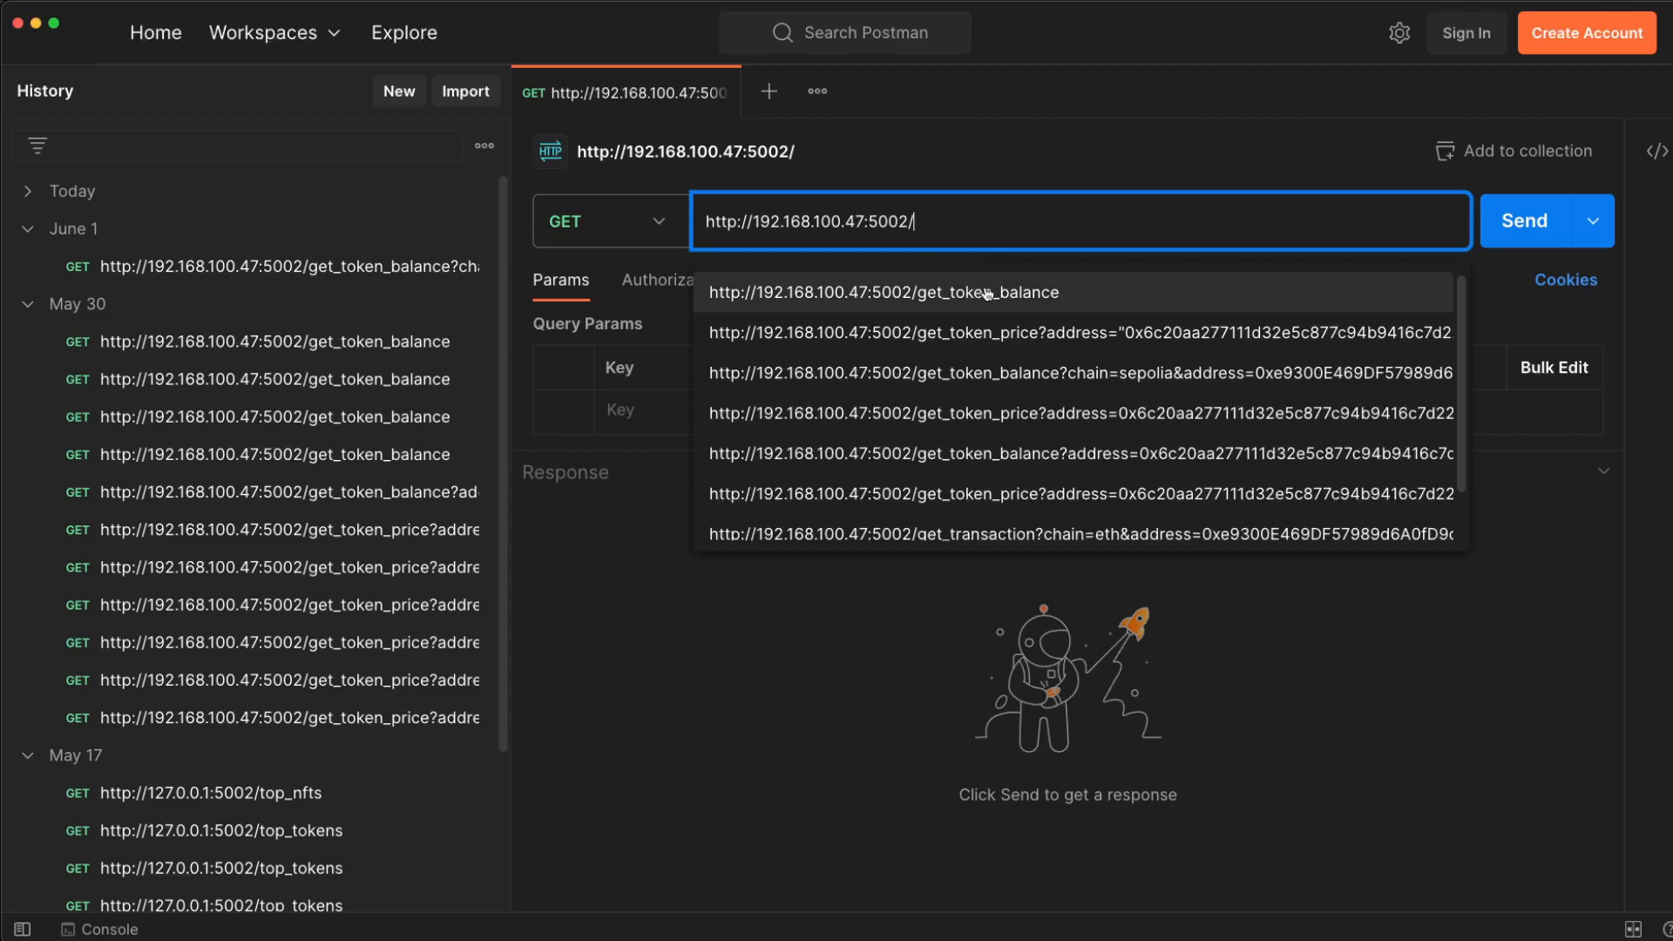
left_click(1077, 533)
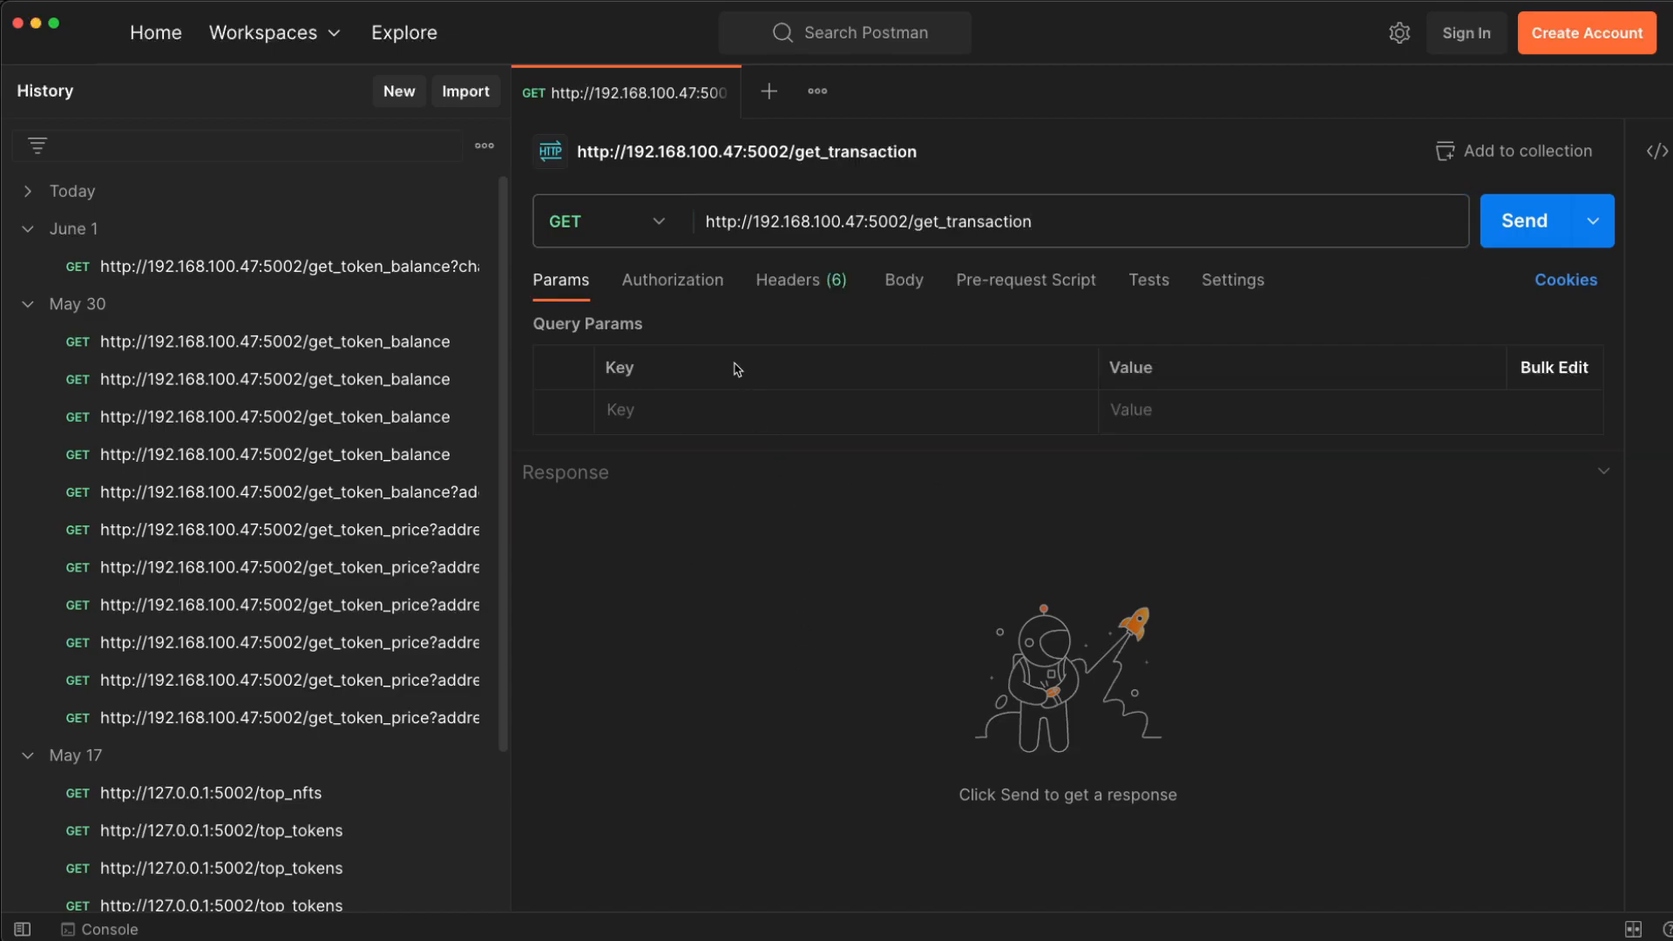
type("chain")
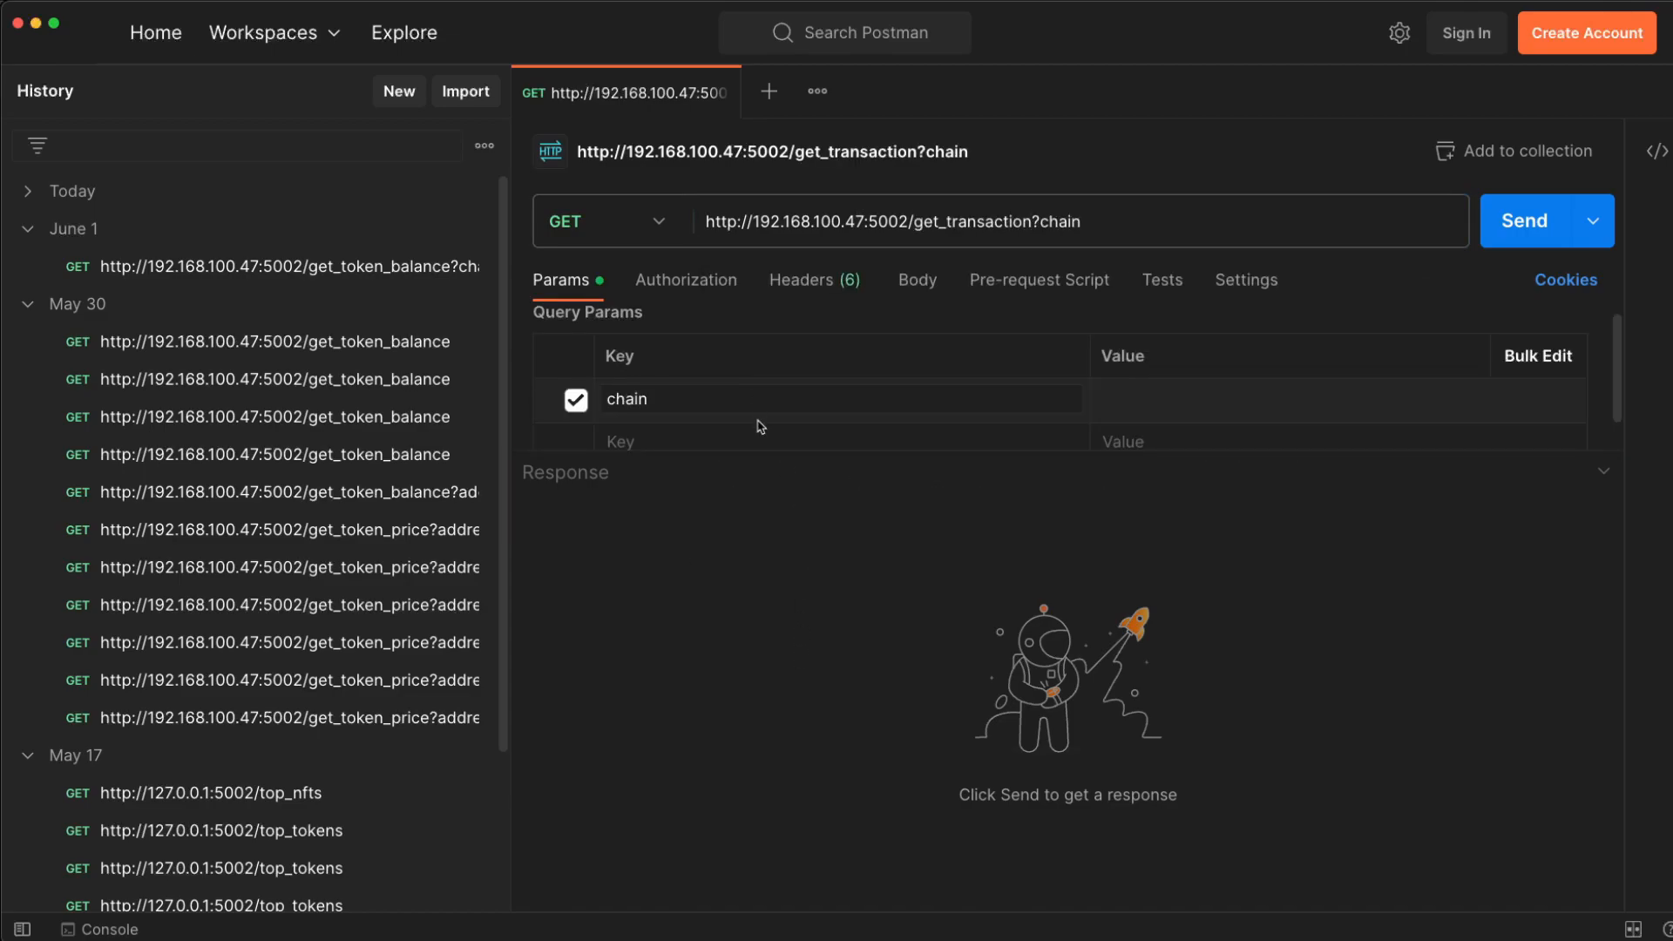
type("address")
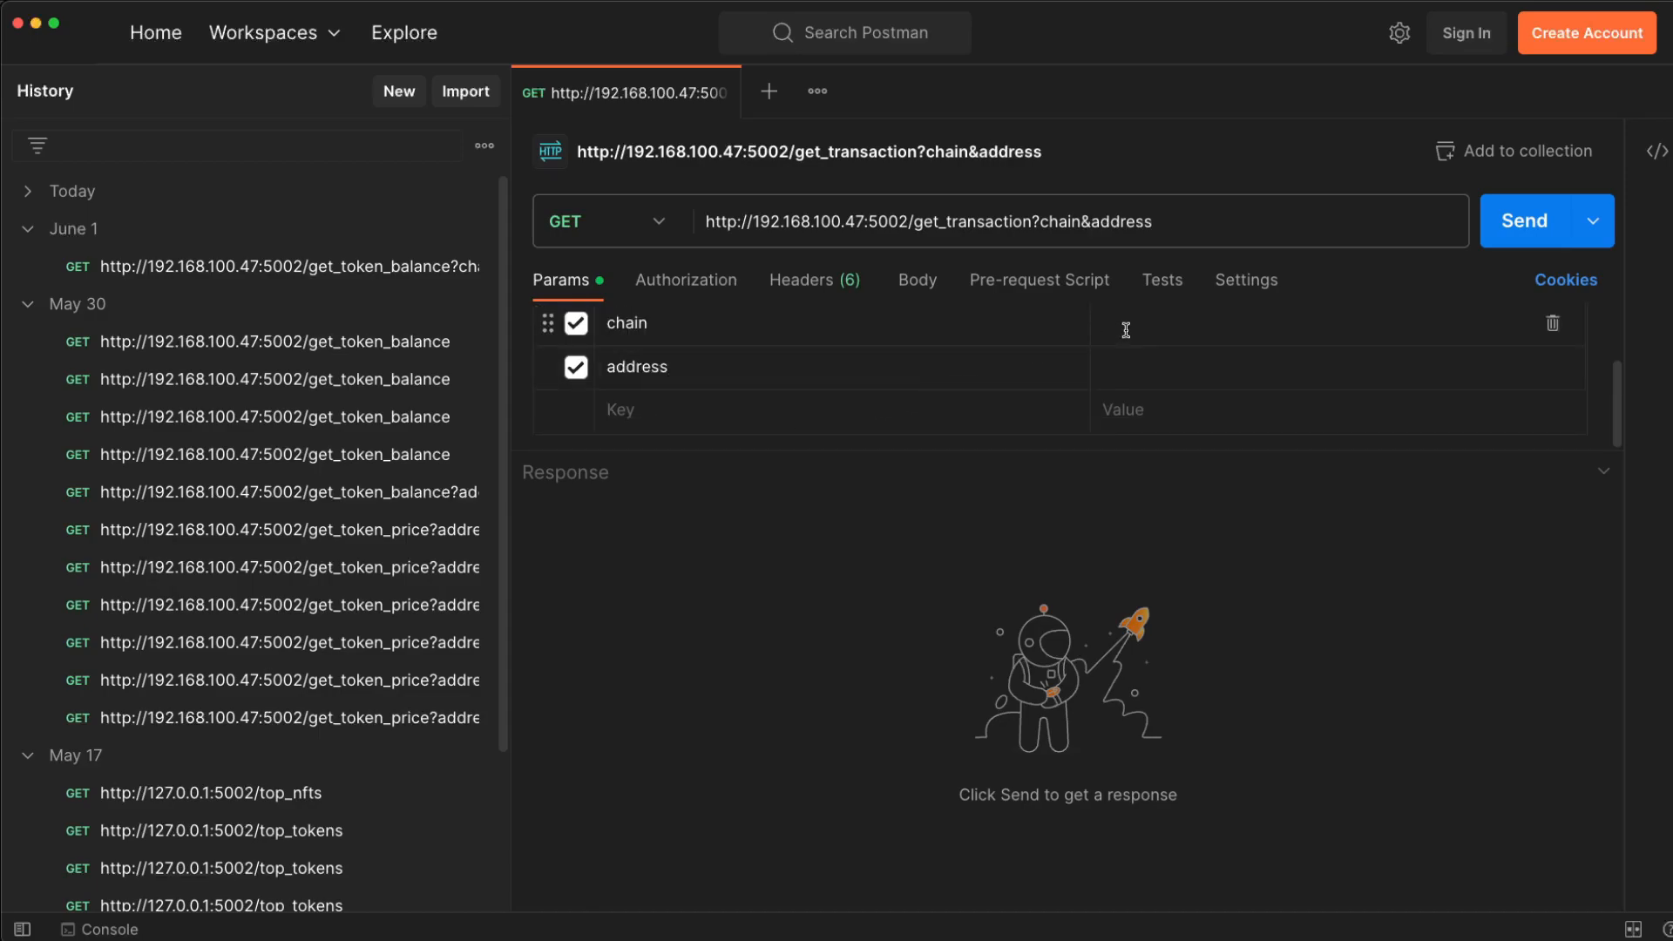
type("s")
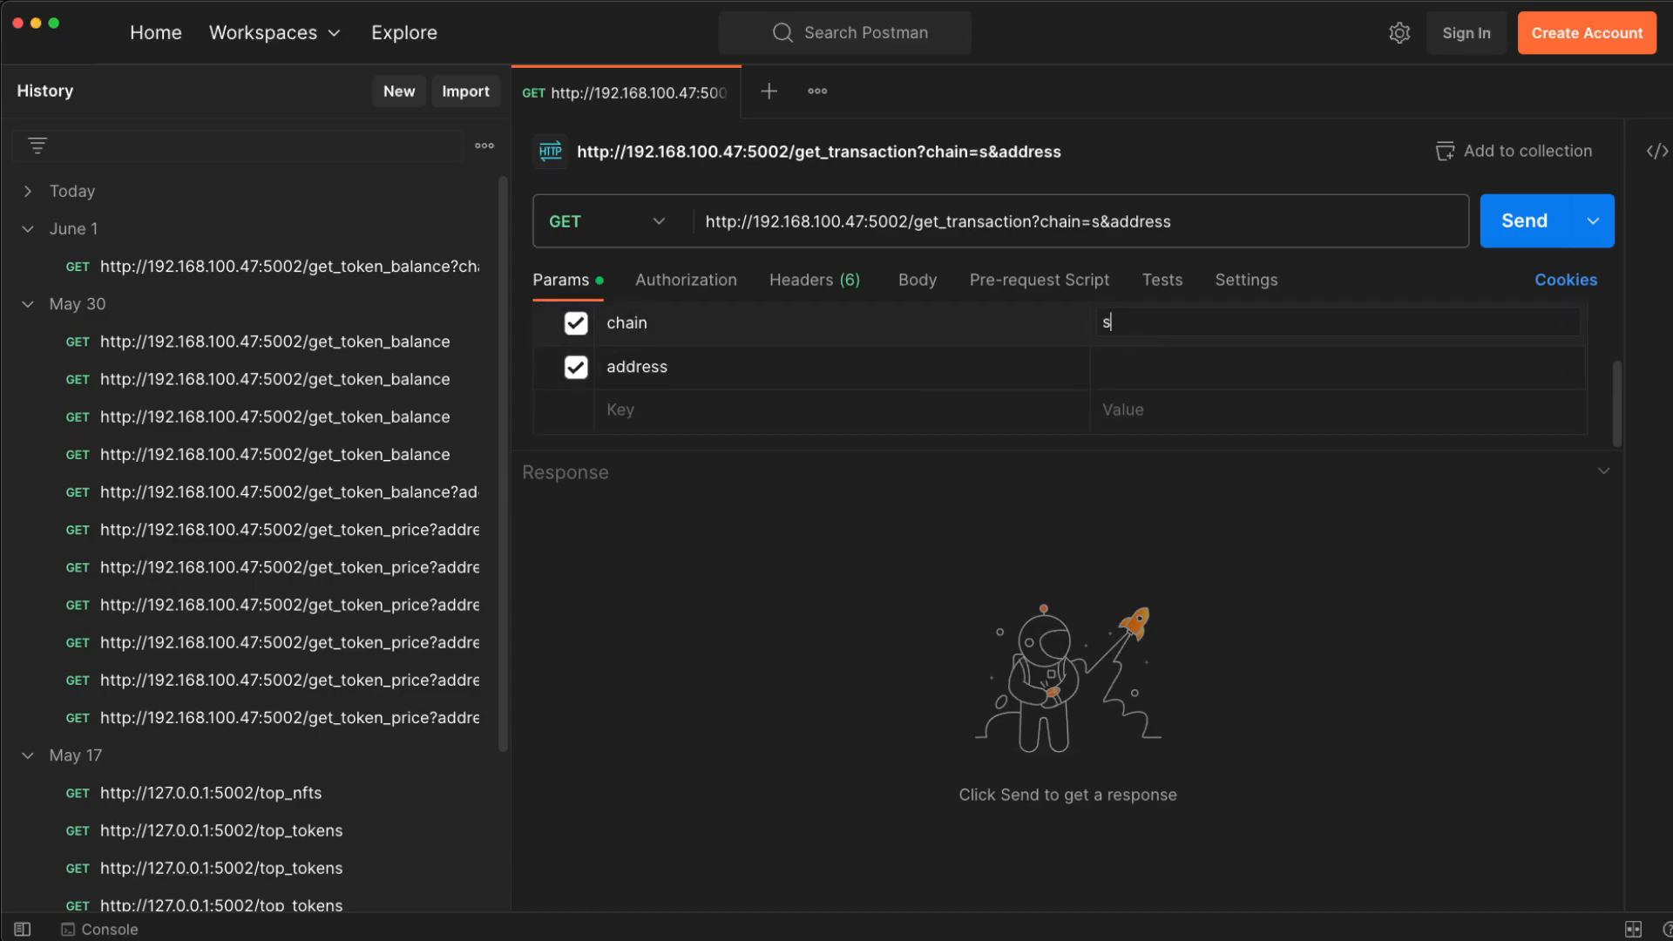
type("epolia")
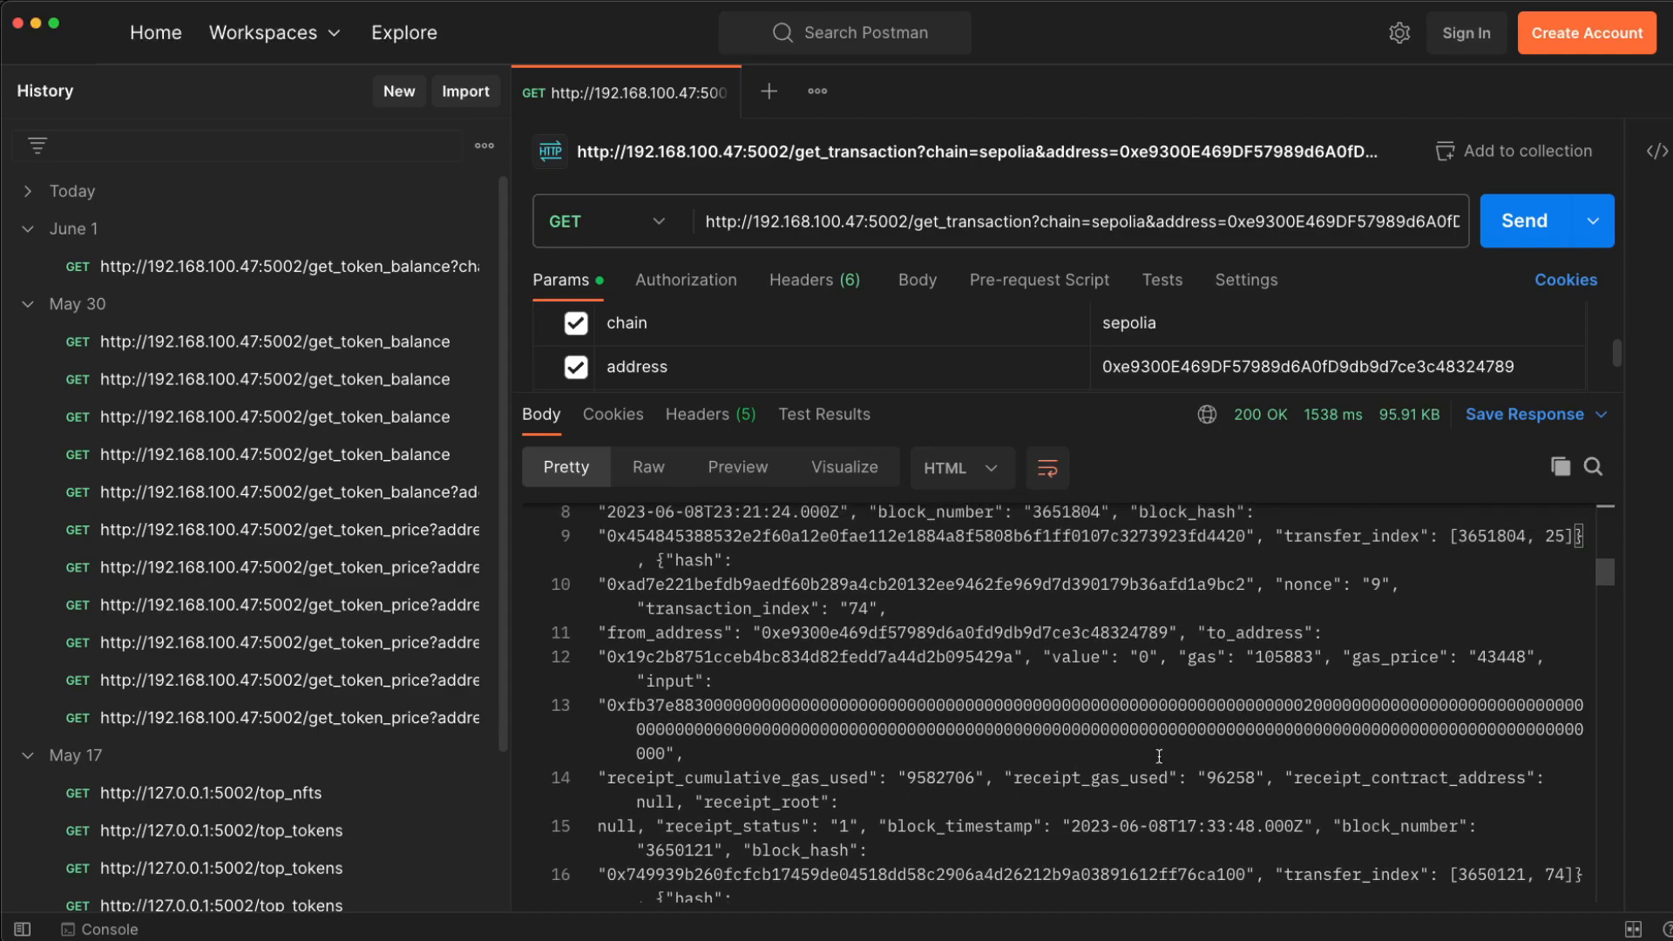
- Send the request and scroll through the 200 OK transaction JSON response
double_click(1218, 656)
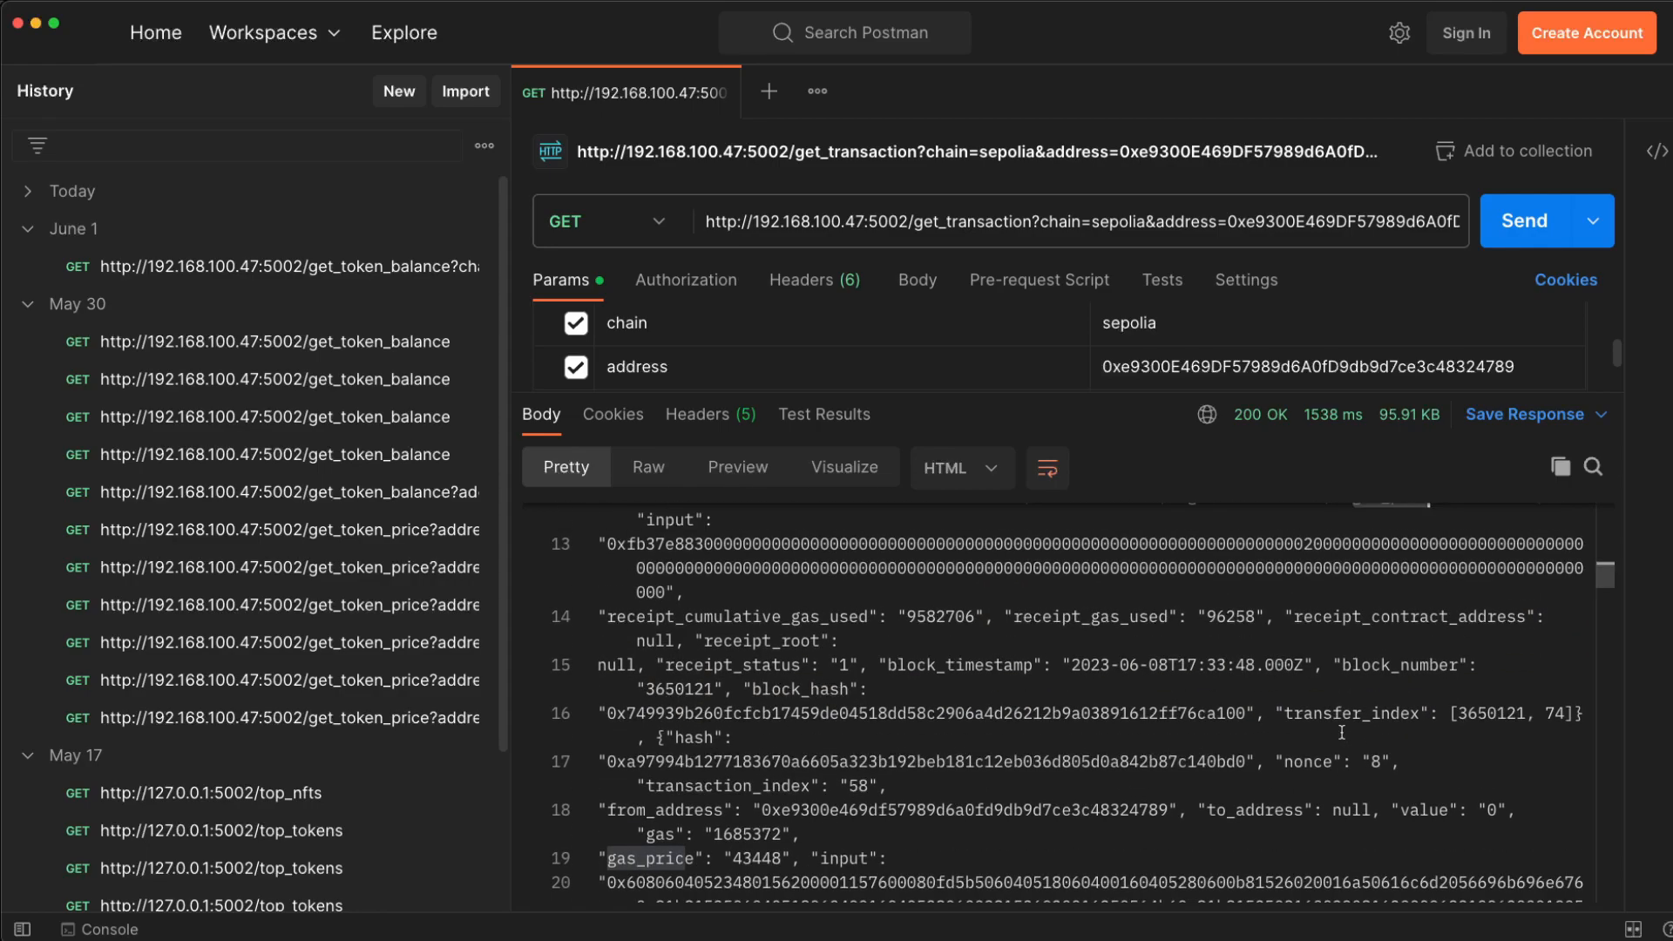
scroll("down", 3)
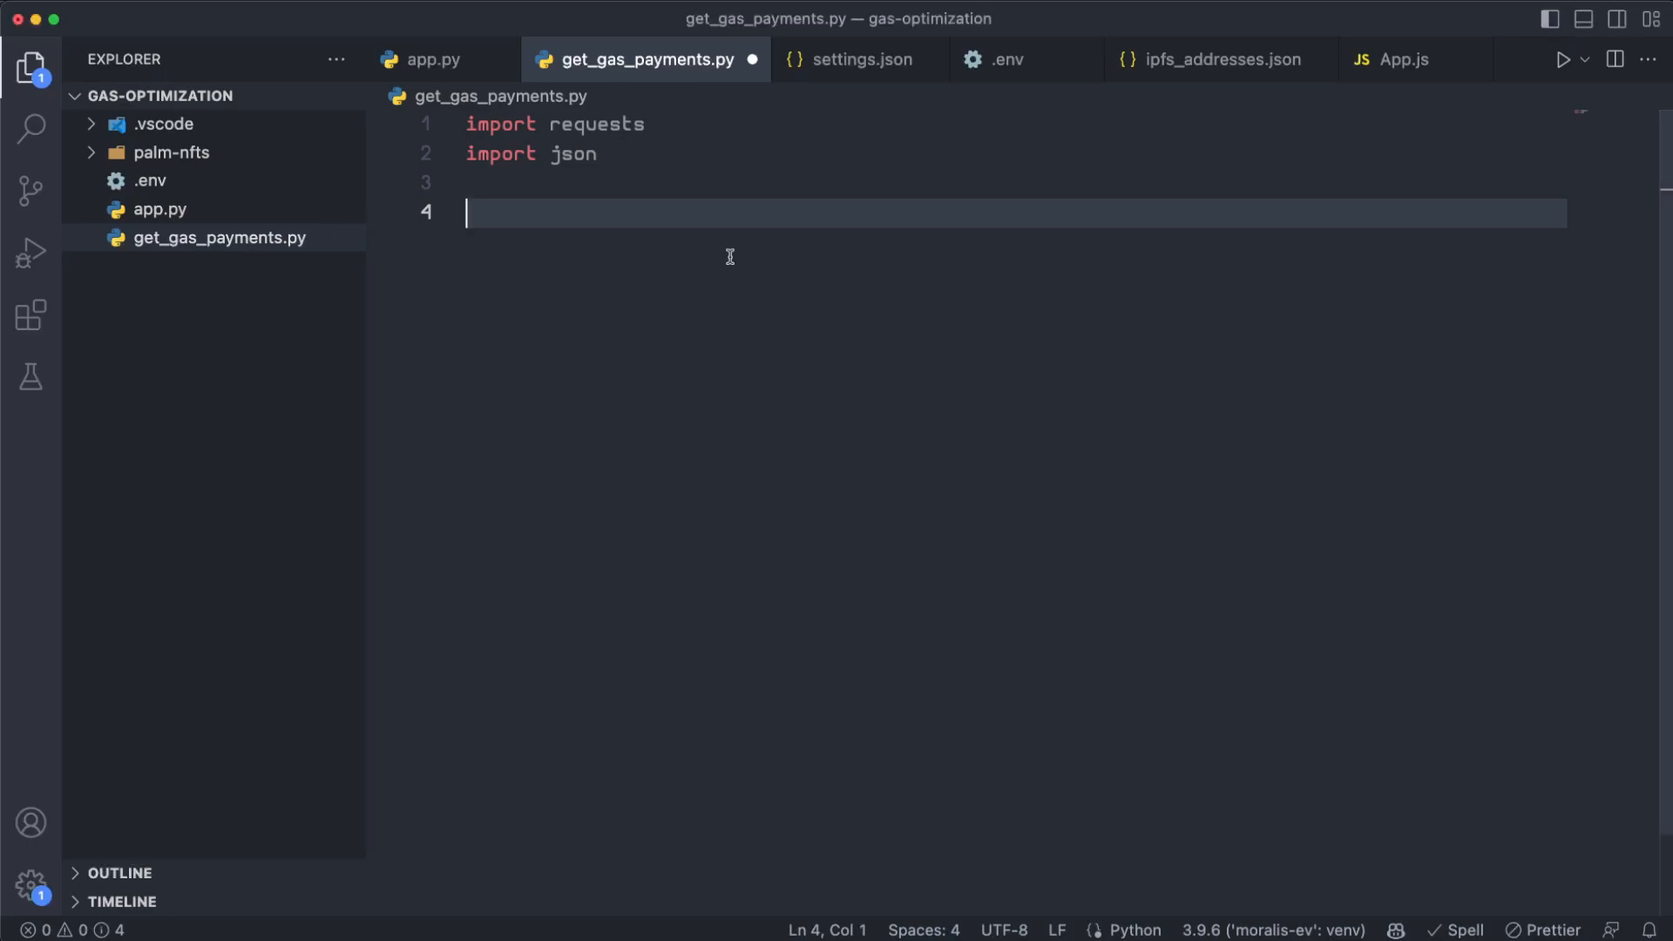
- Define the get_transaction url and params dict with sepolia chain and address 0xe9300E...4789, then start the request
type("url = 'http://192.168.100.47:5002/get_transaction'")
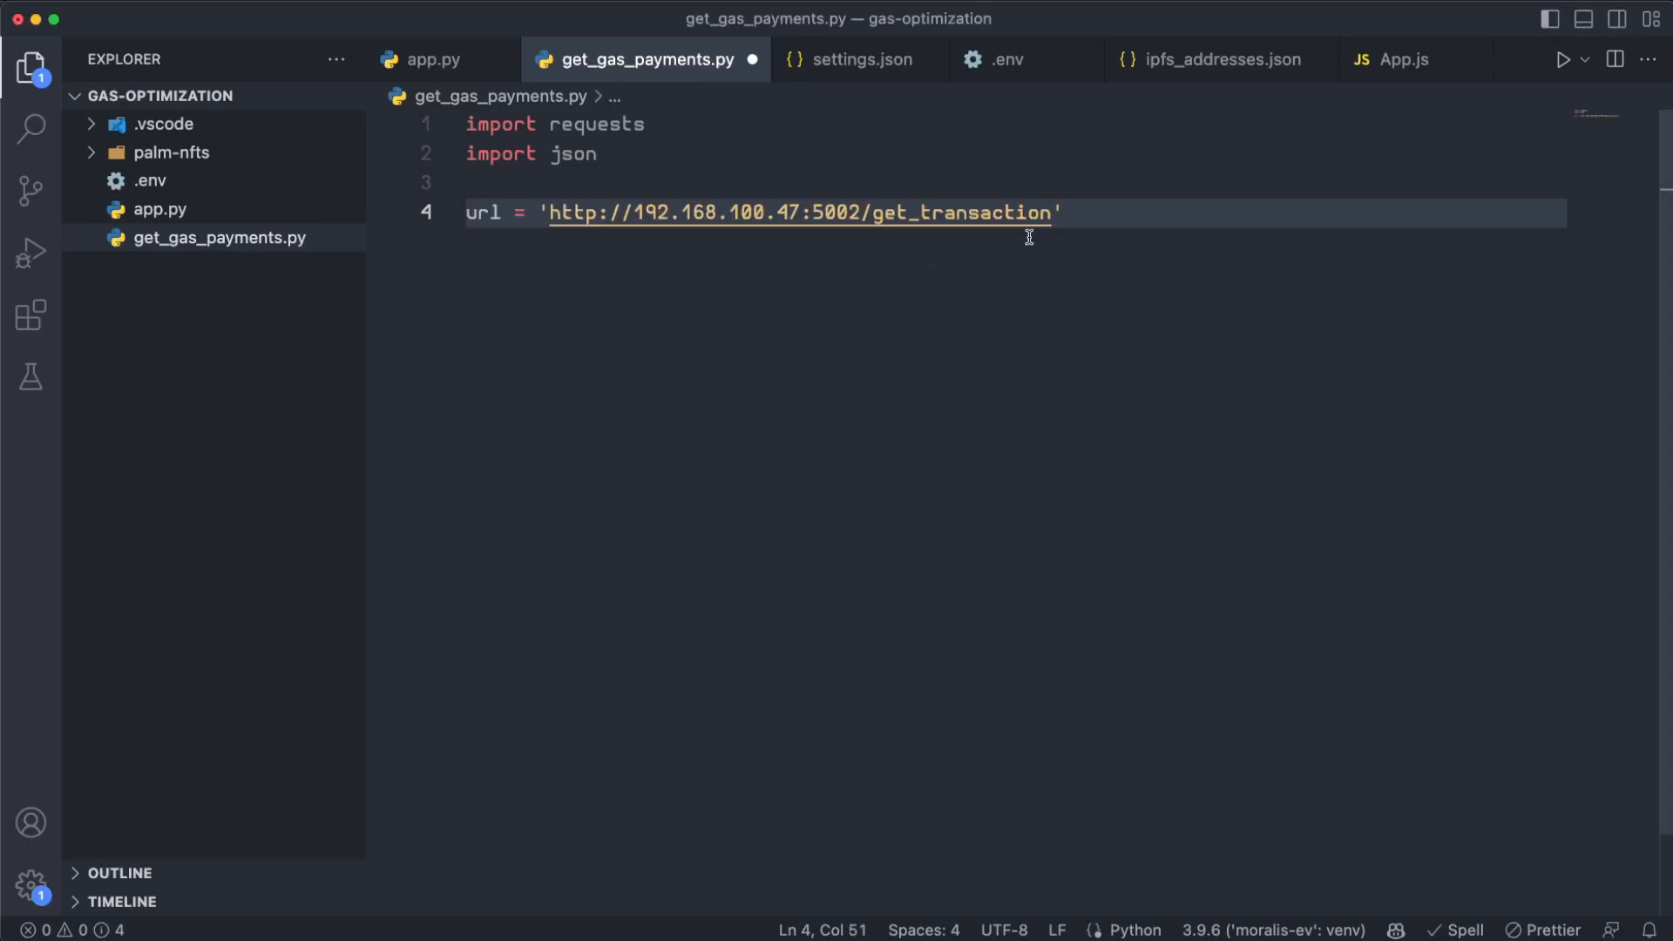
type("params = dict(")
type("'chain':")
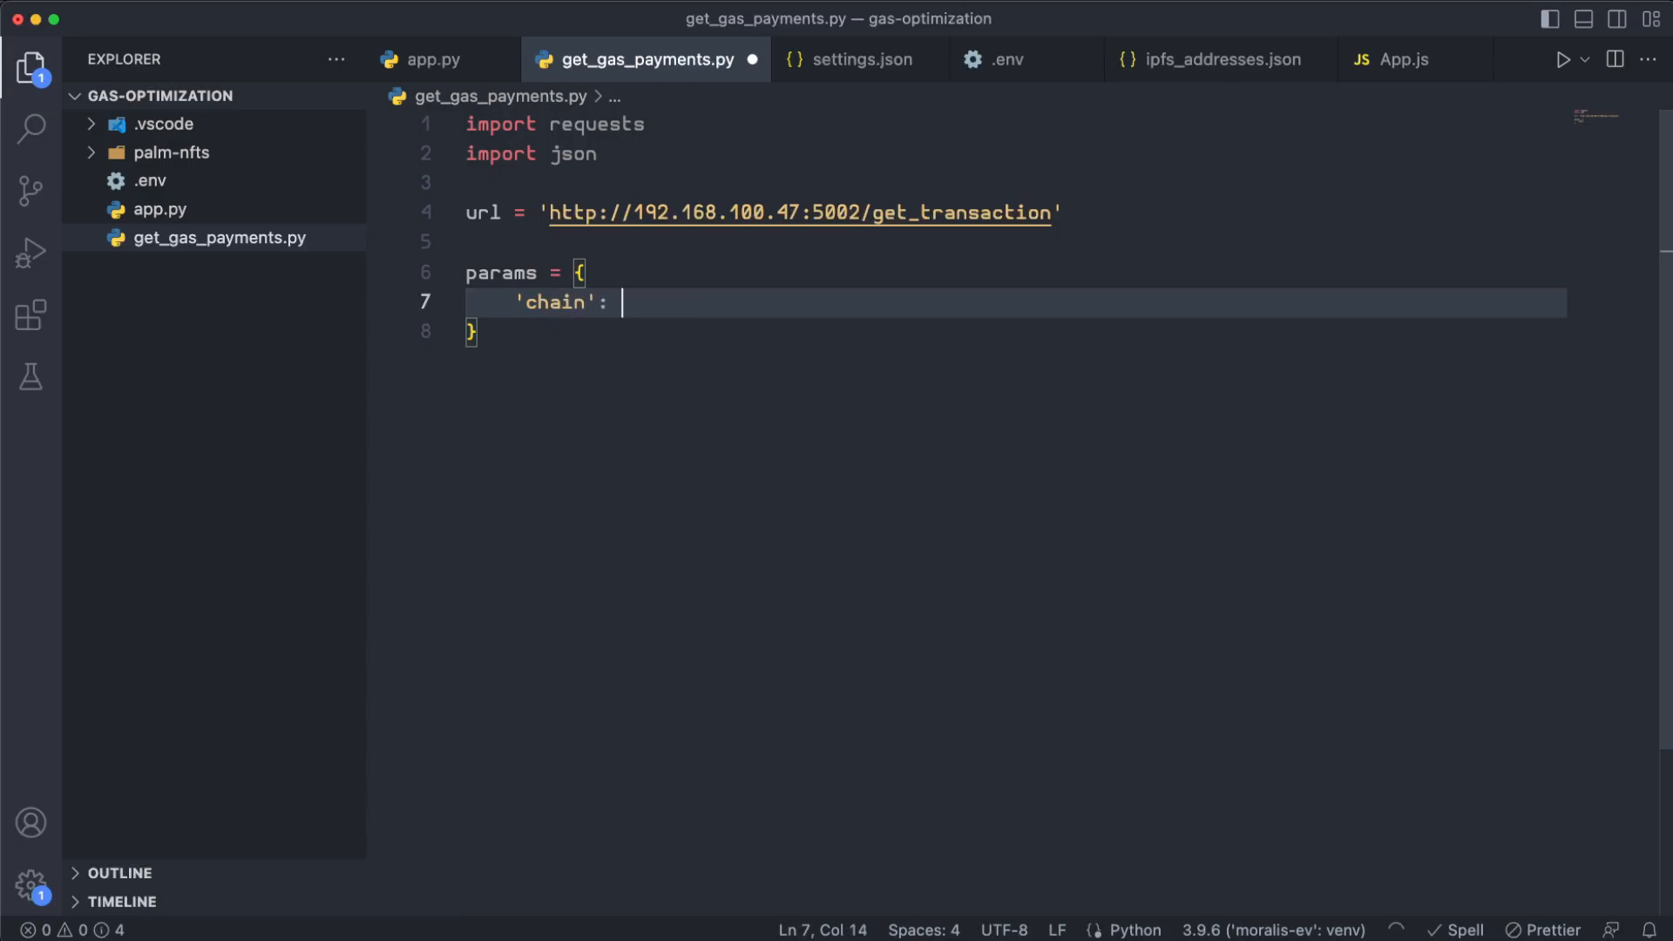
type("'sepolia',")
type("'addr")
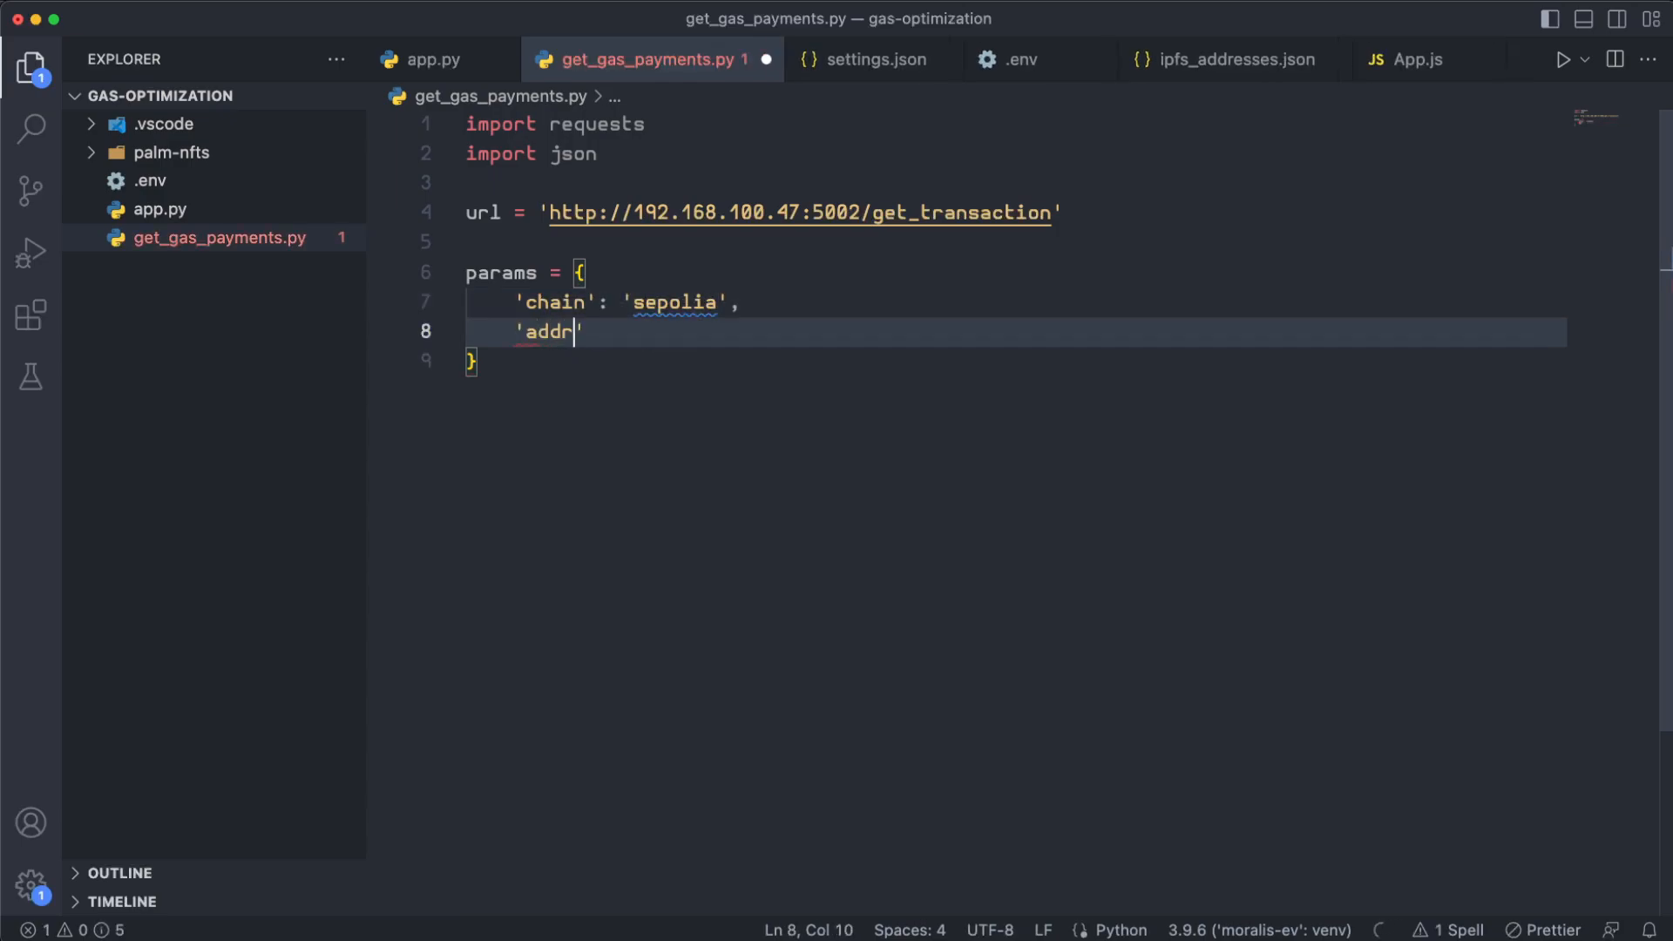
type("ess': '0xe9300E469DF57989d6A0fD9db9d7ce3c48324789'")
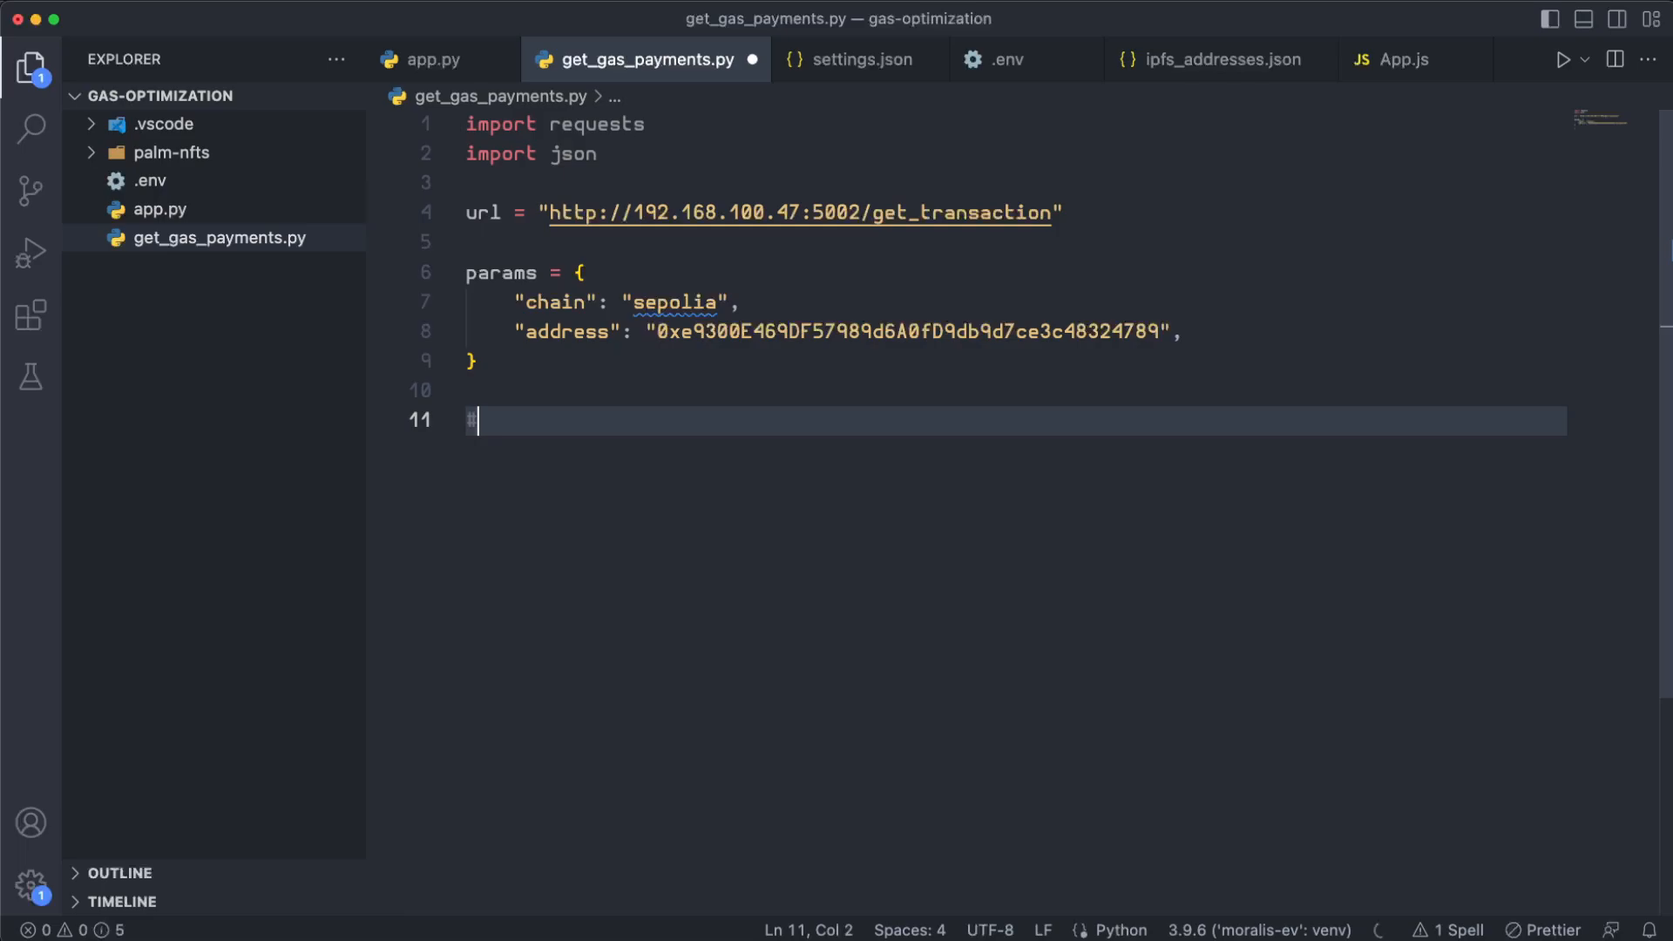
type("# Send the request ot h")
type("if response.status_code == 2")
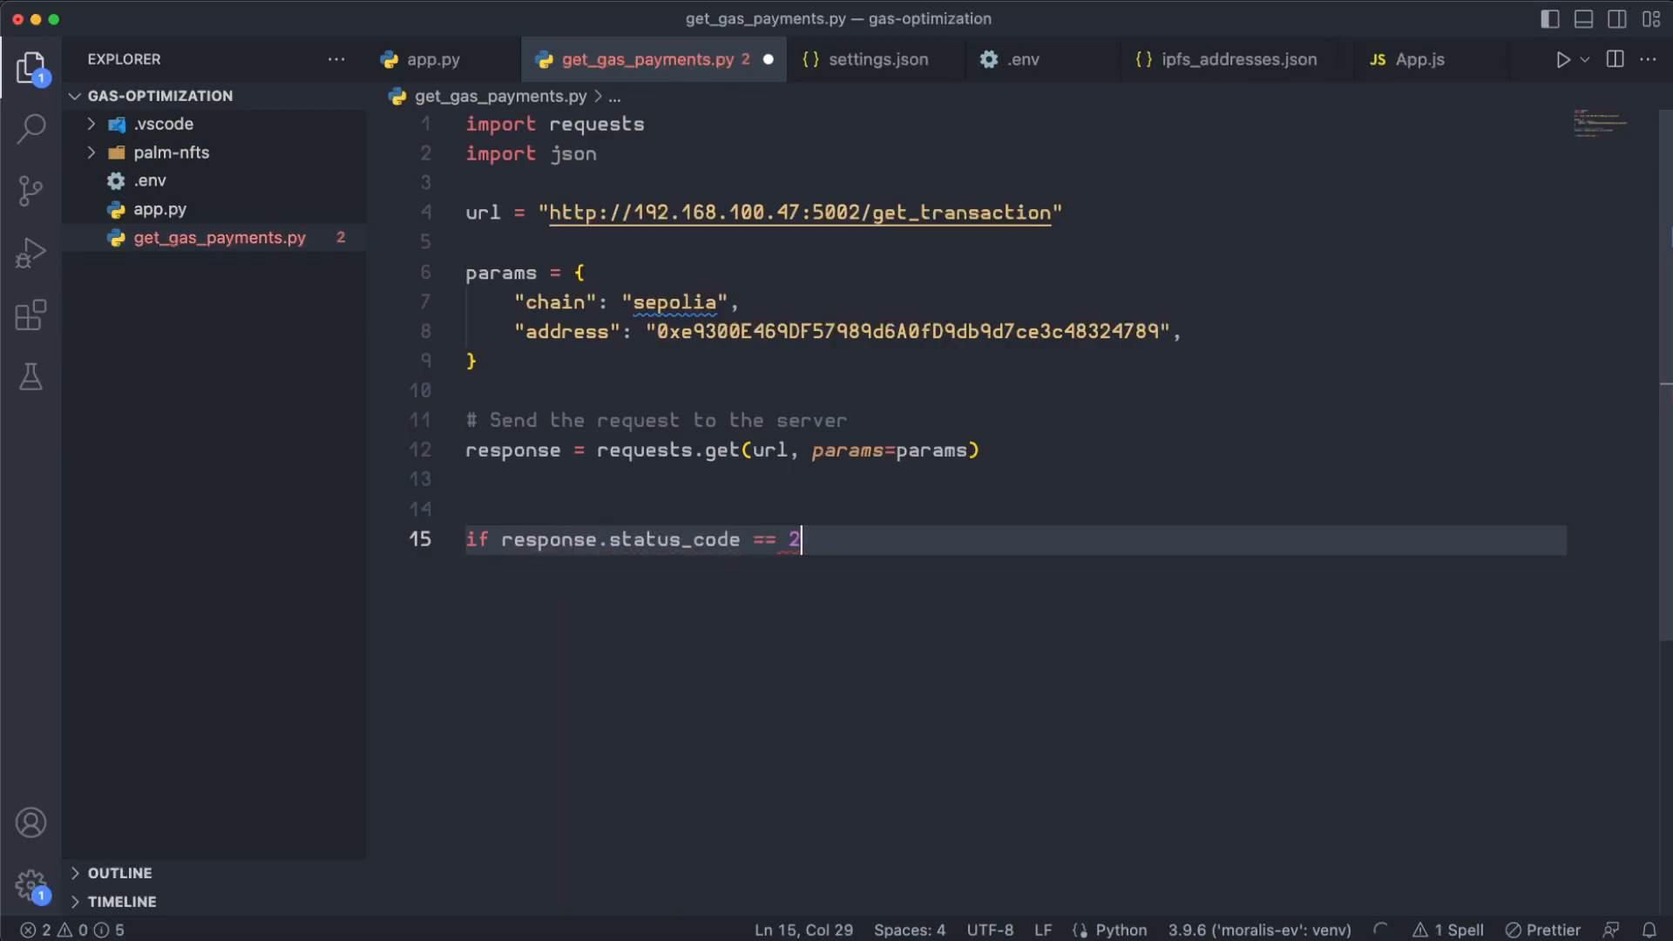
- On status 200, parse response.text with json.loads and loop over data["result"]
type("00:")
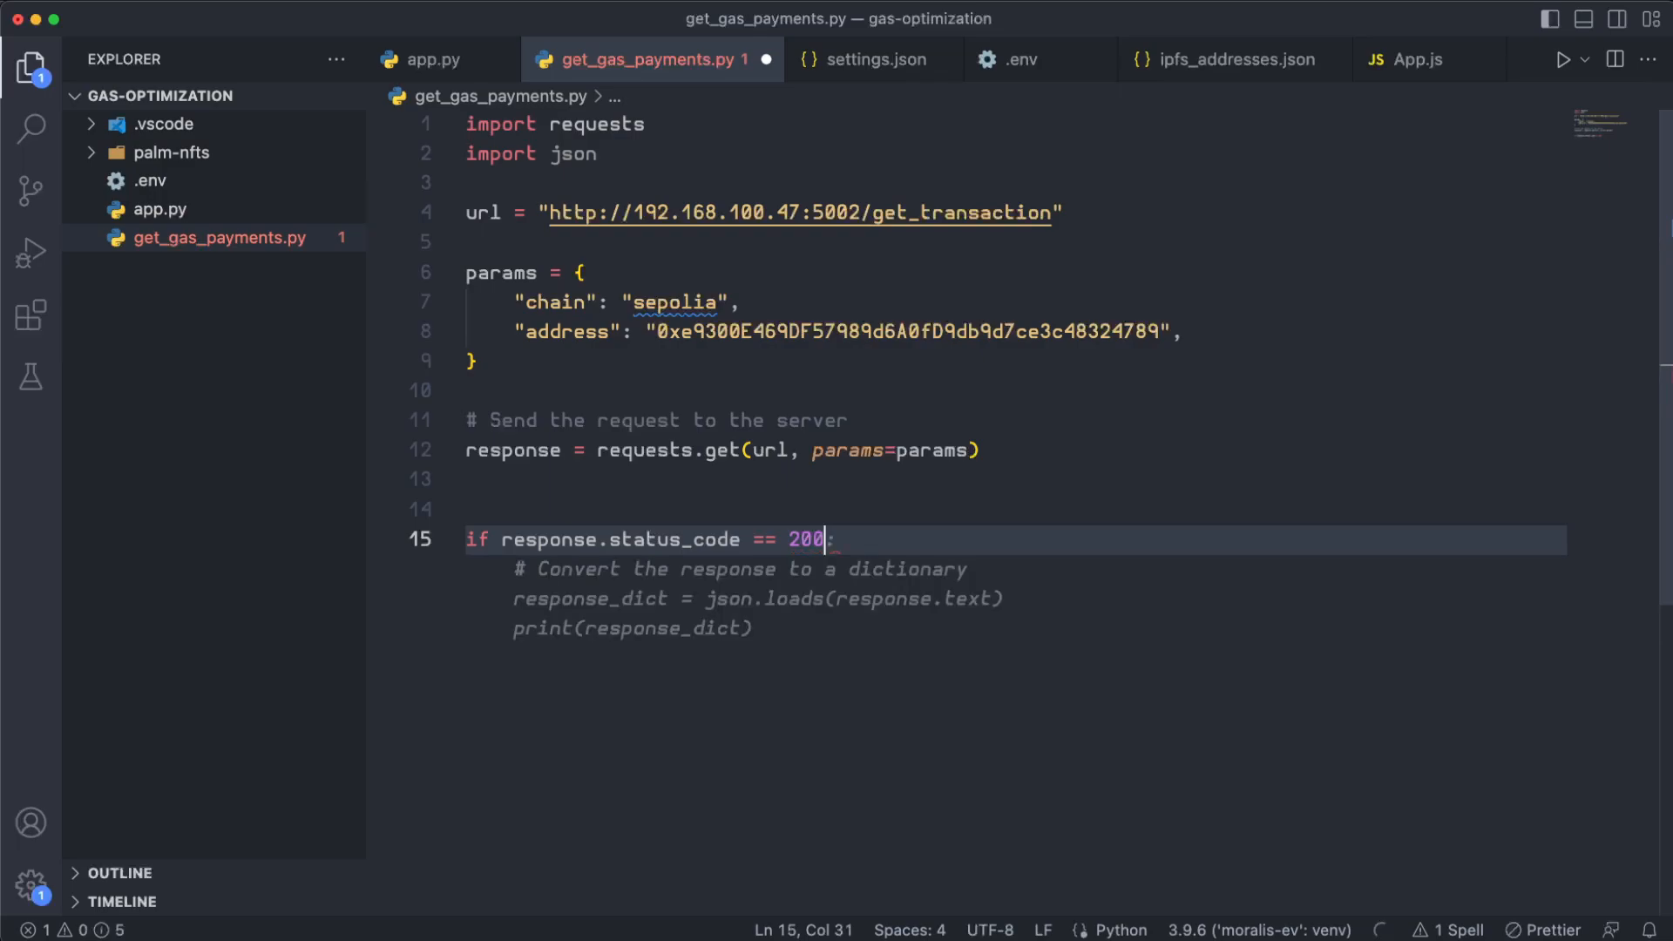
type("data = json.l")
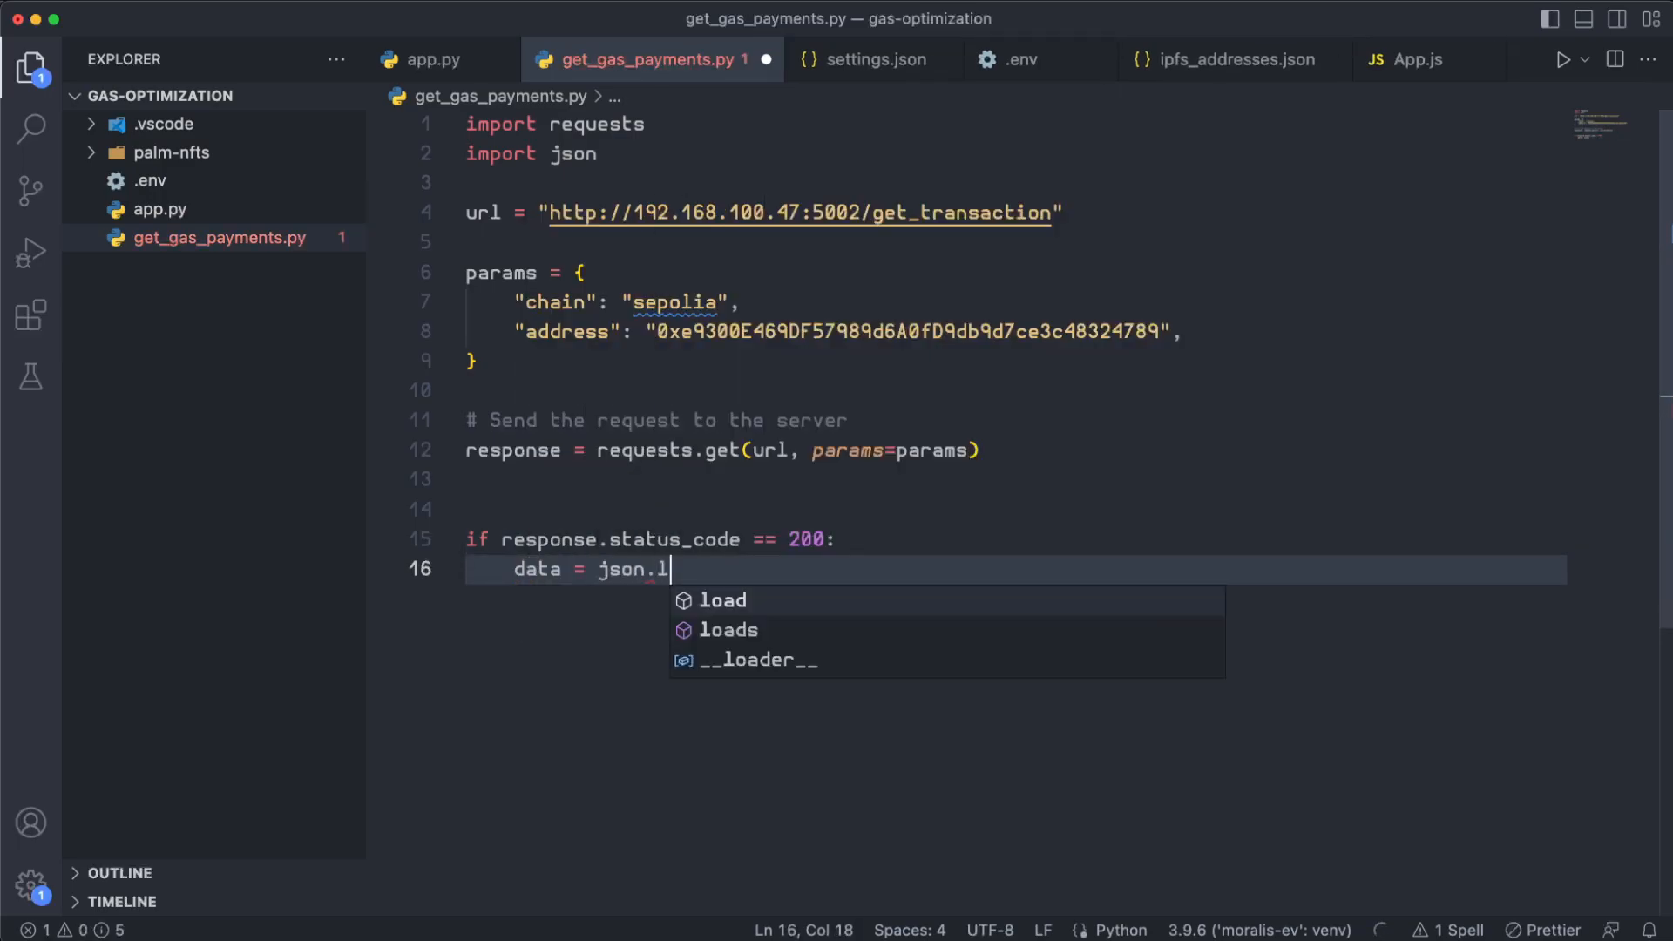
type("oads(response.d")
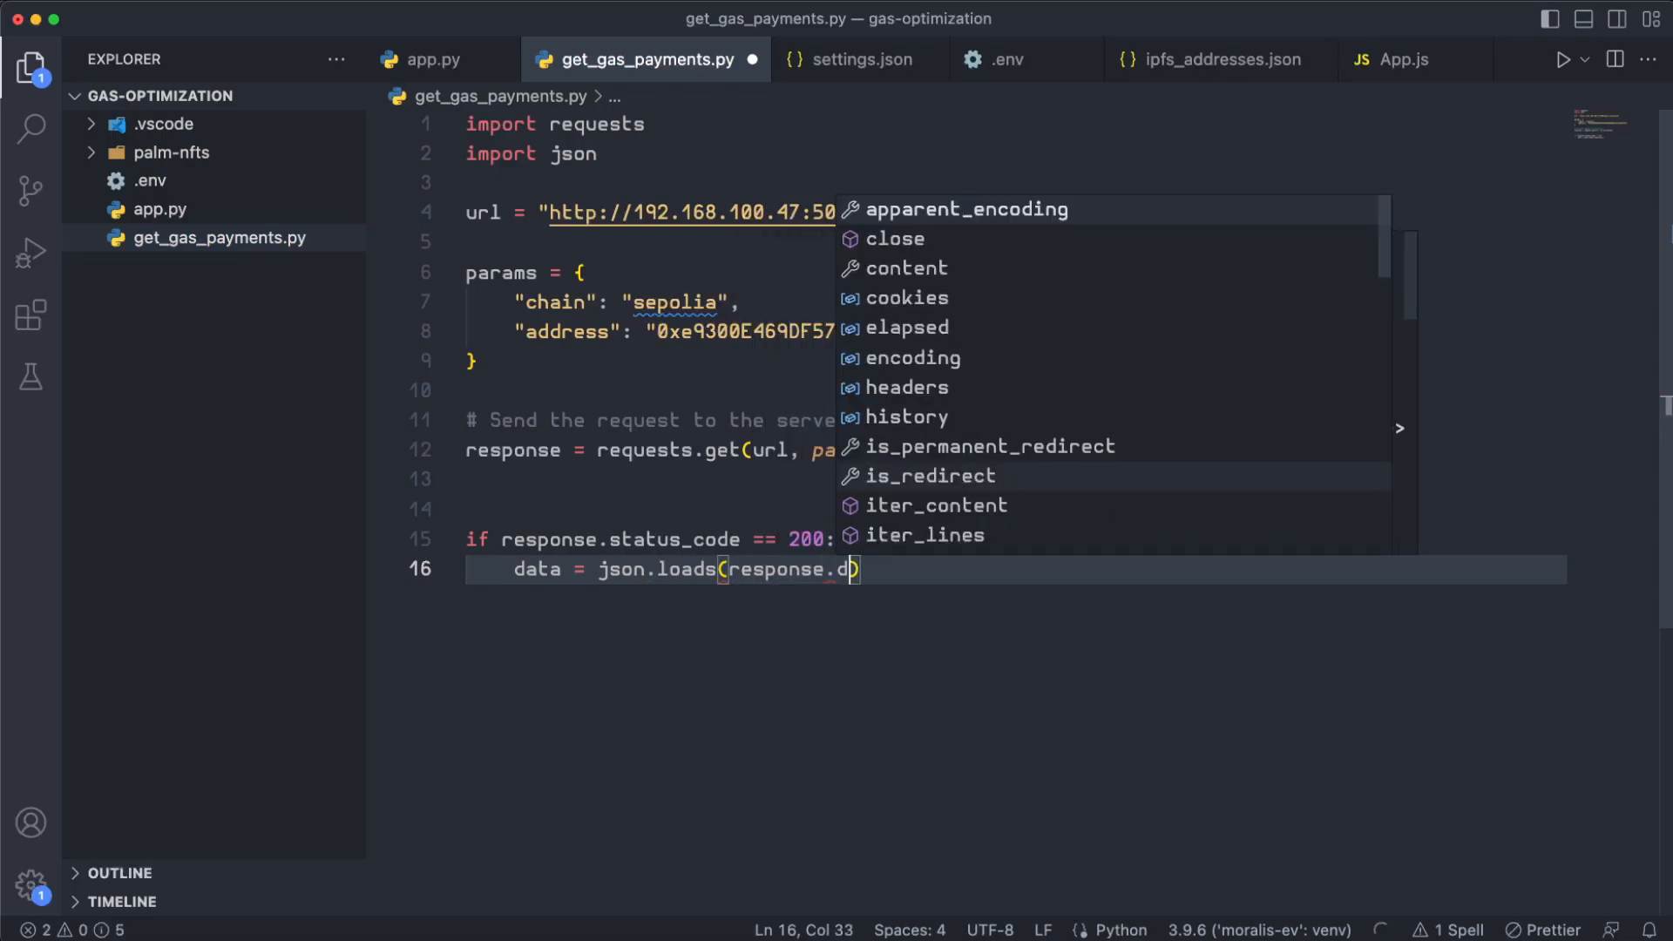
type("text")
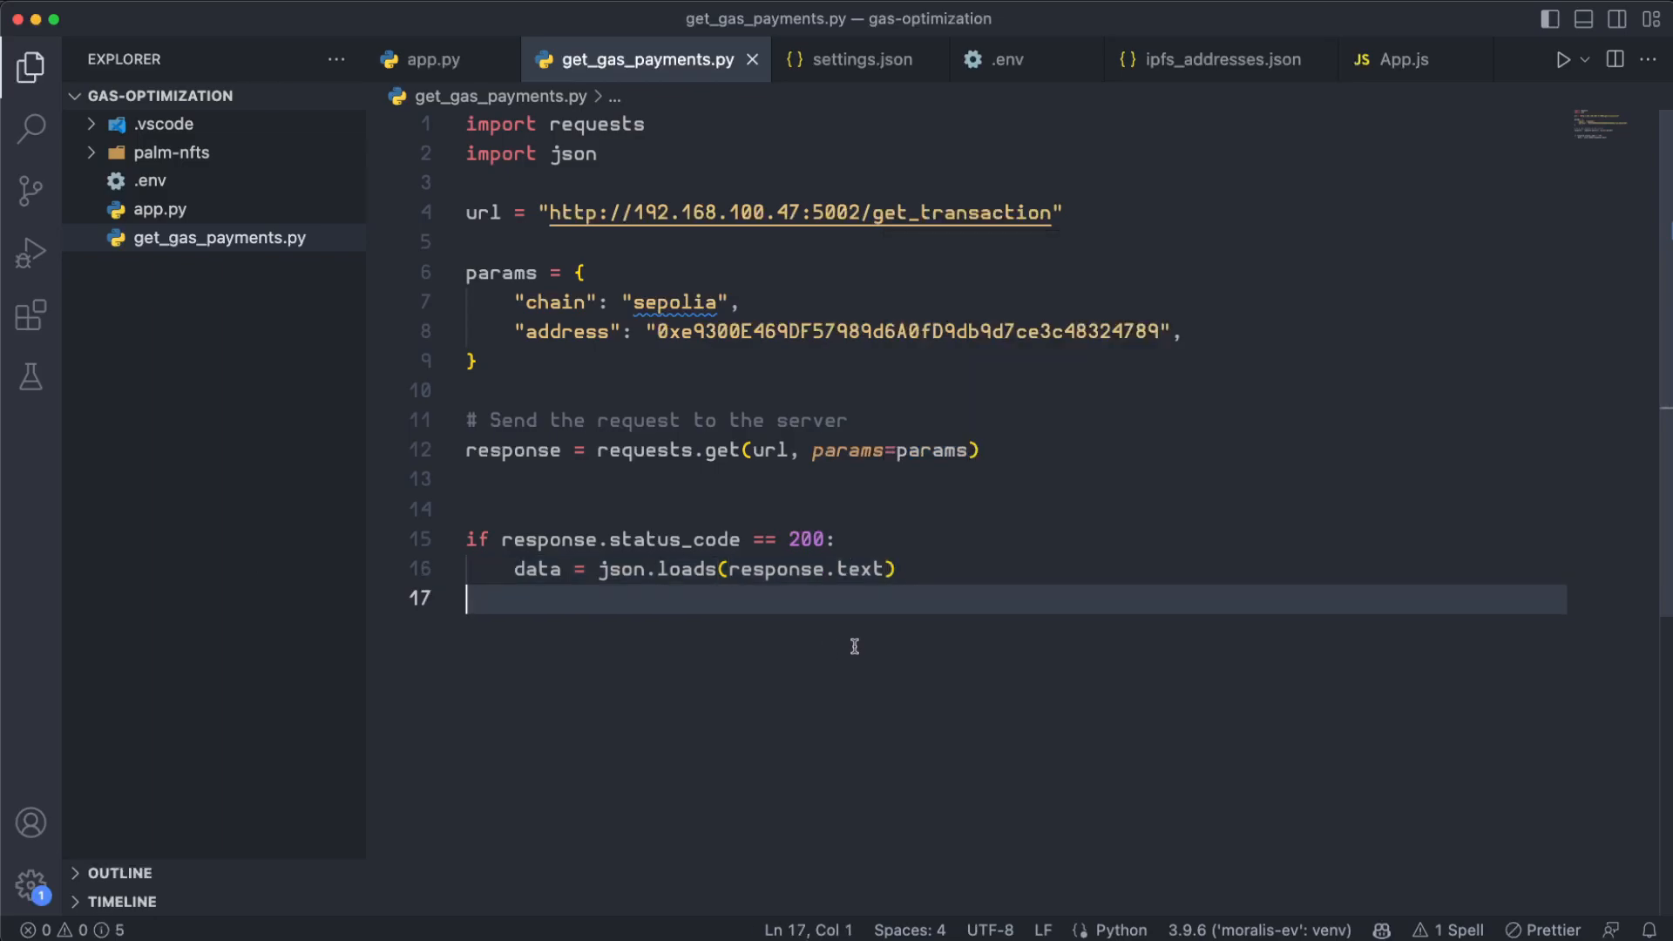
type("# Print the data returned from the server")
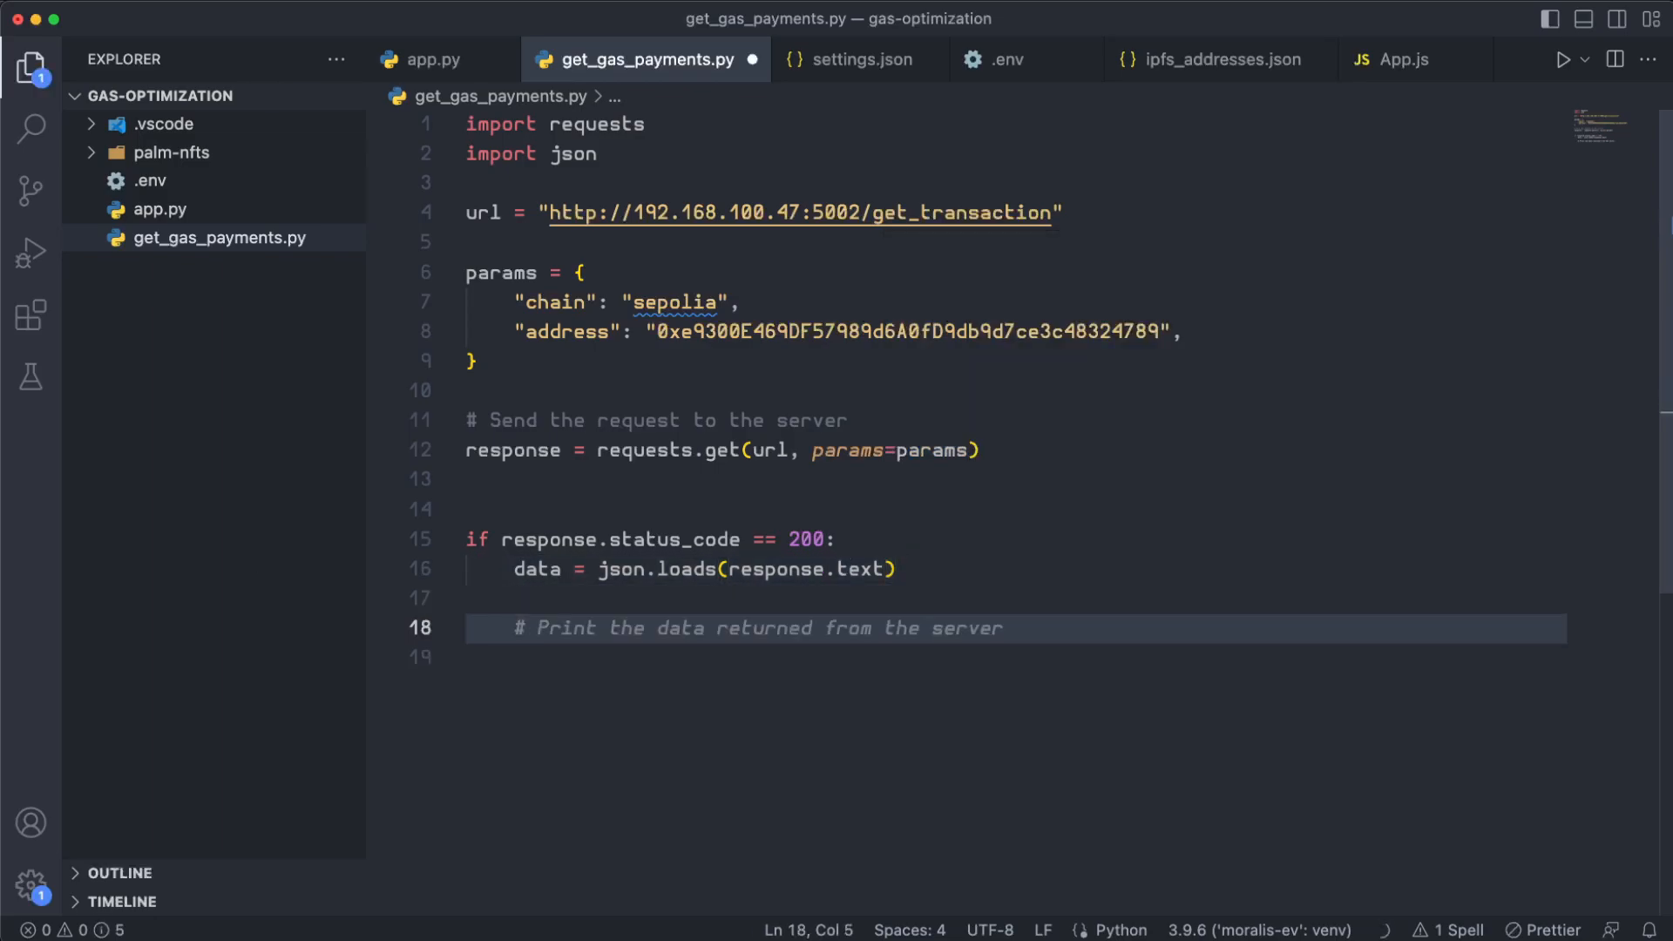
type("for")
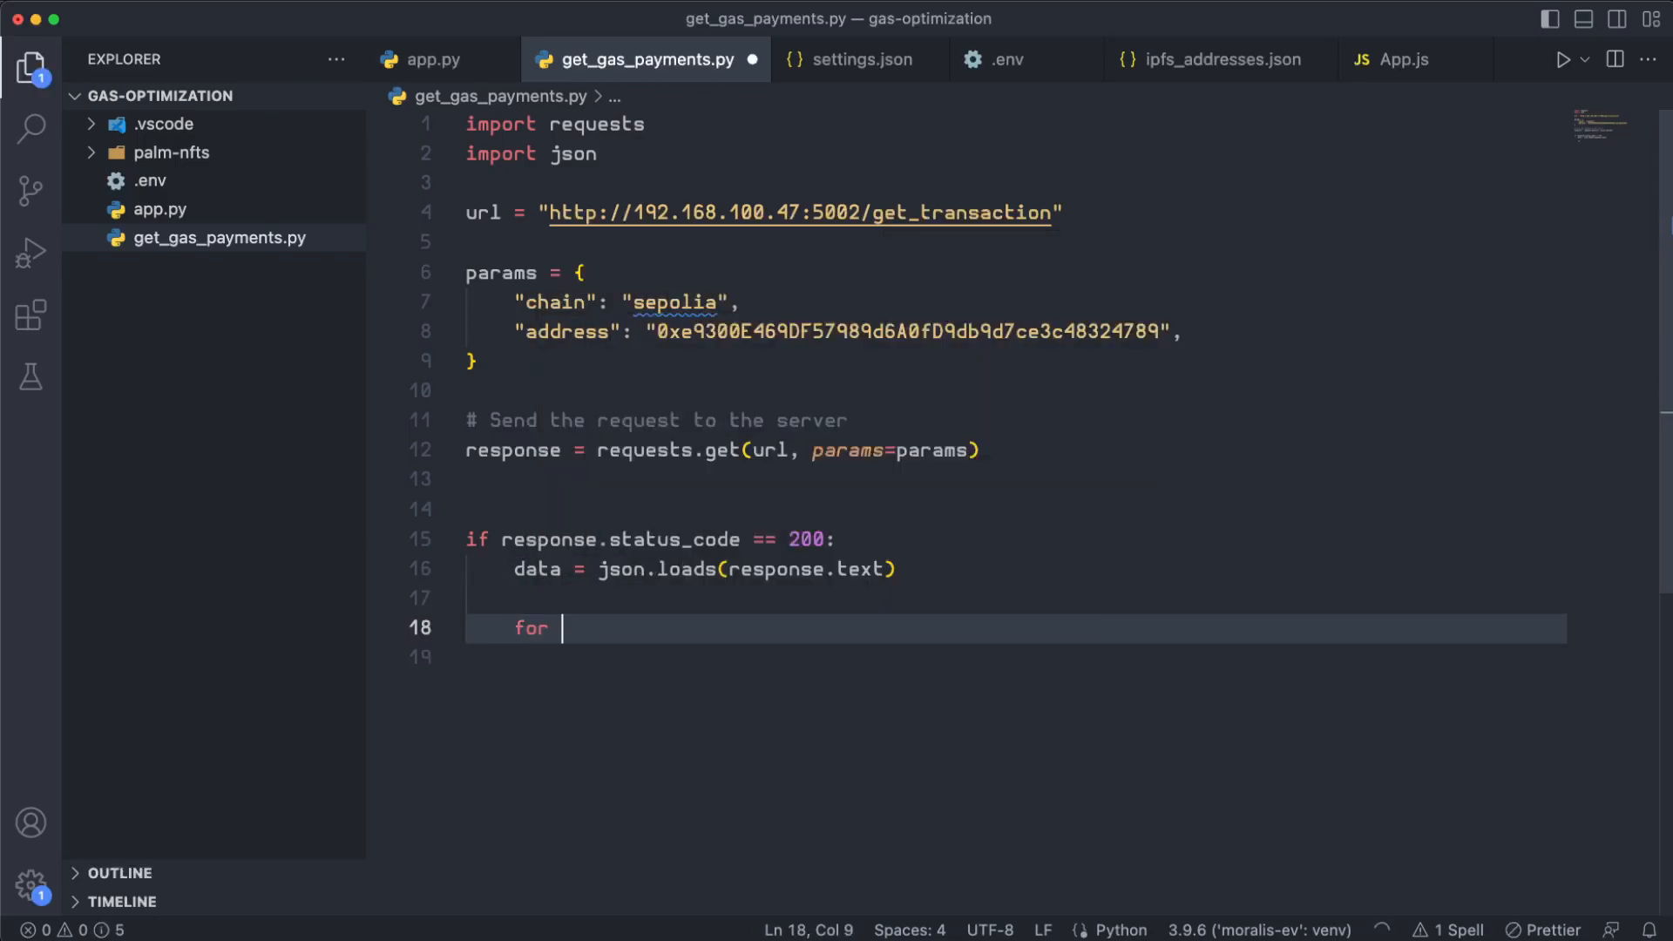
type("transaction if")
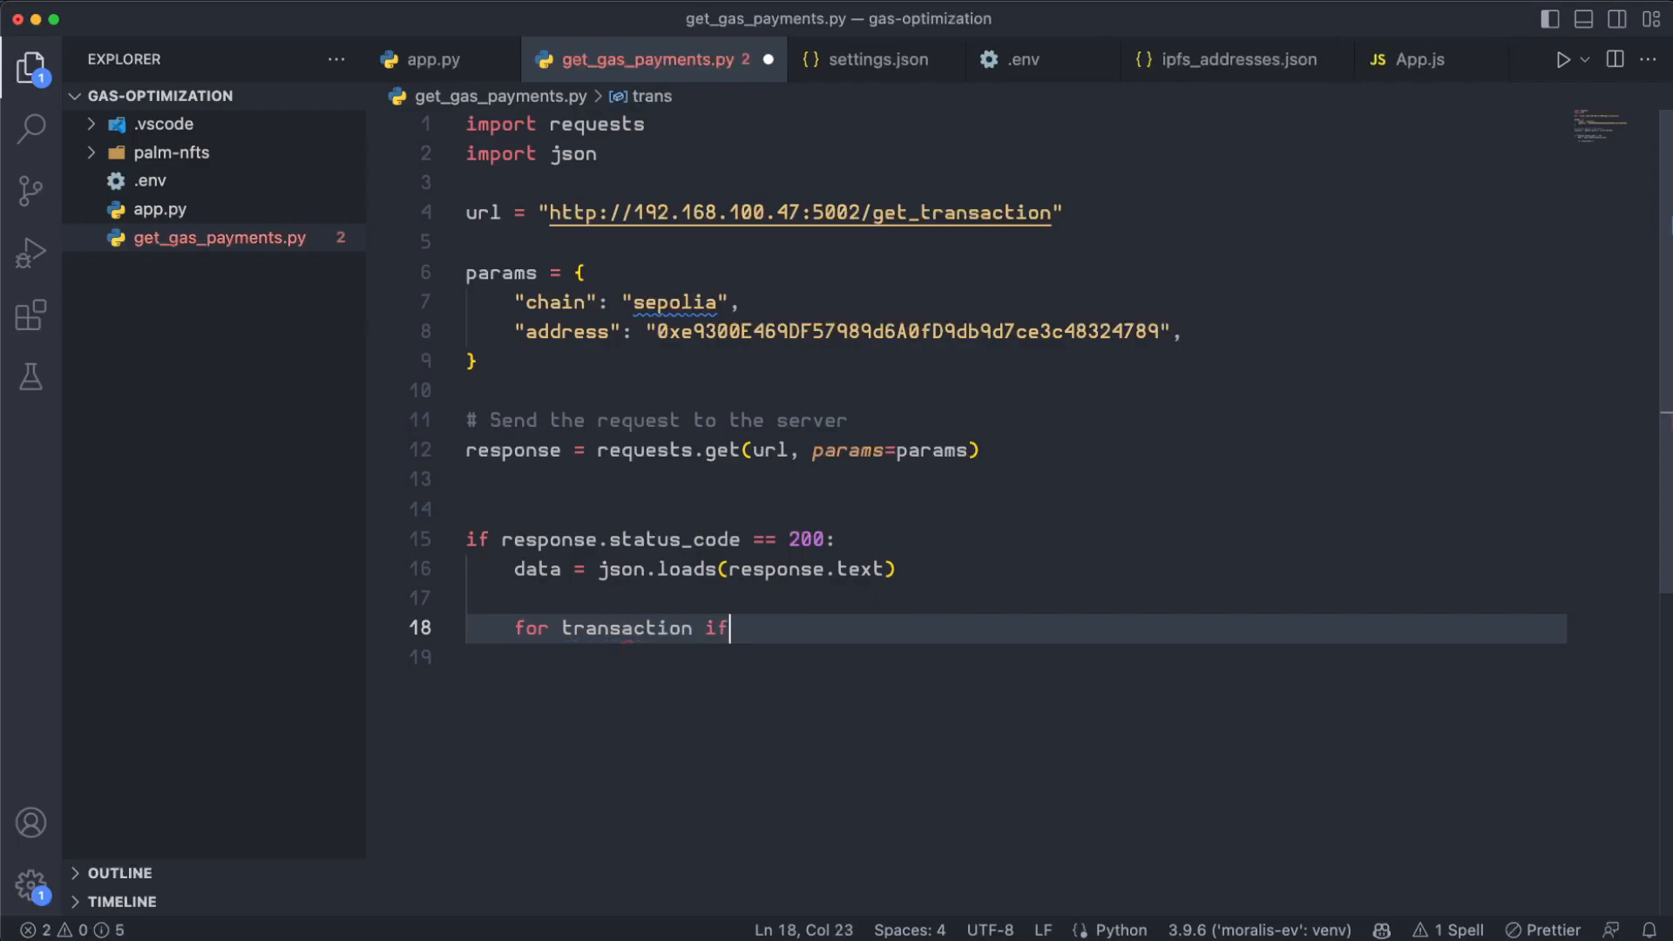
type("n data[\"result\"]:")
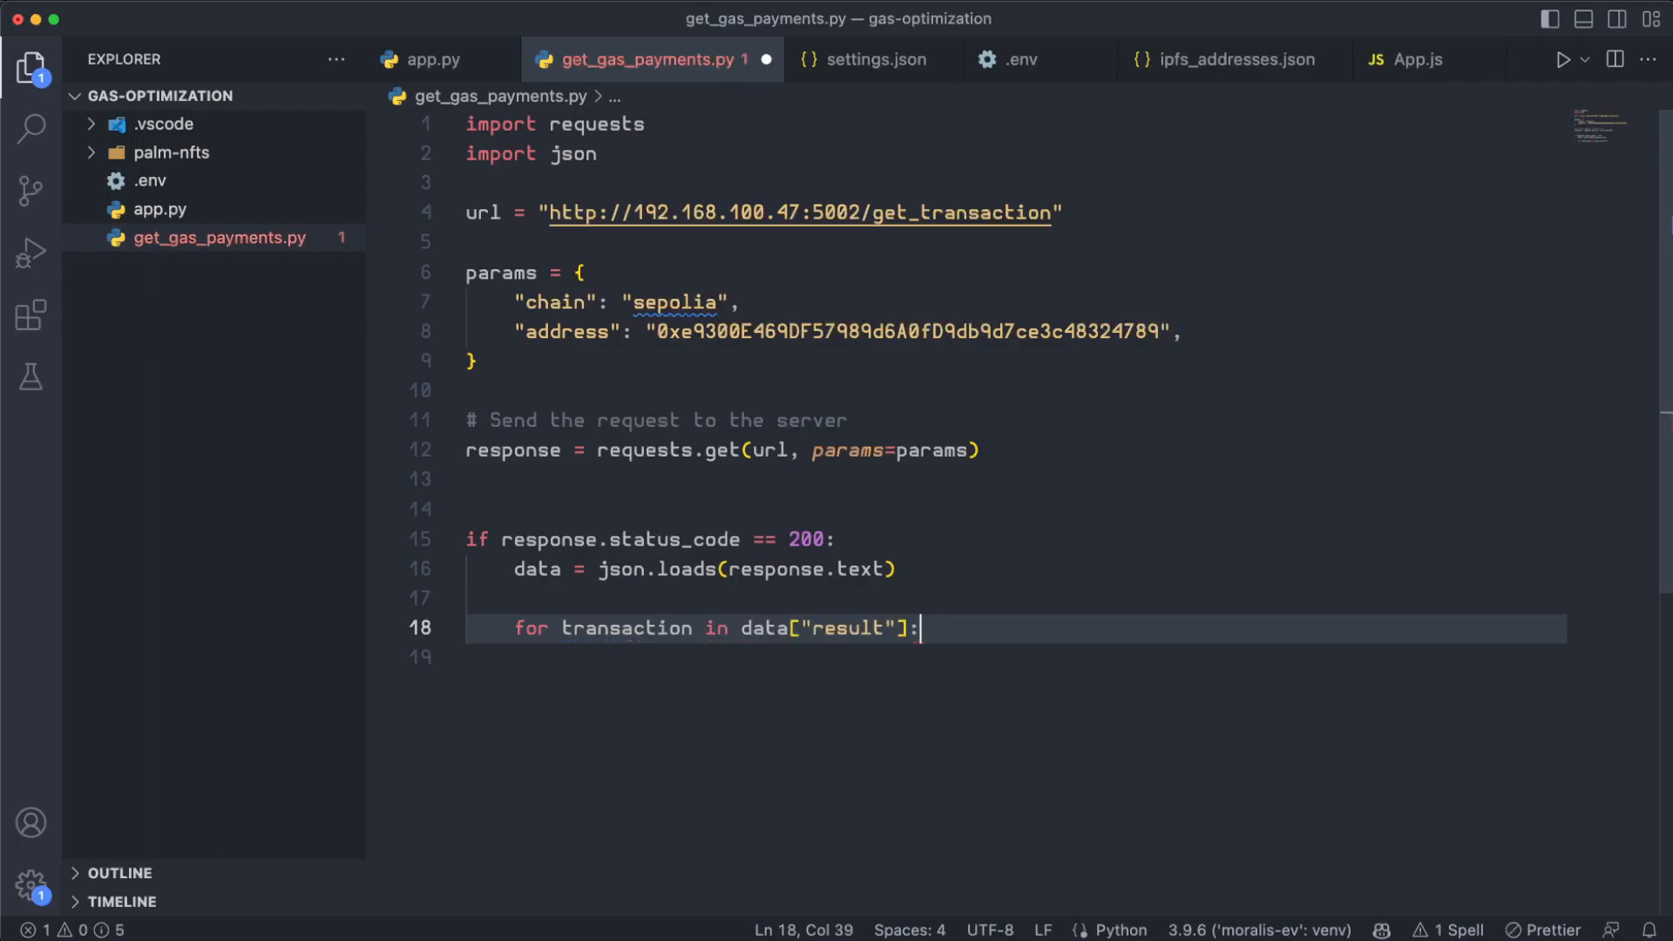
- Extract gas, gas_price and receipt_gas_used per transaction and print the gas
type("gas =")
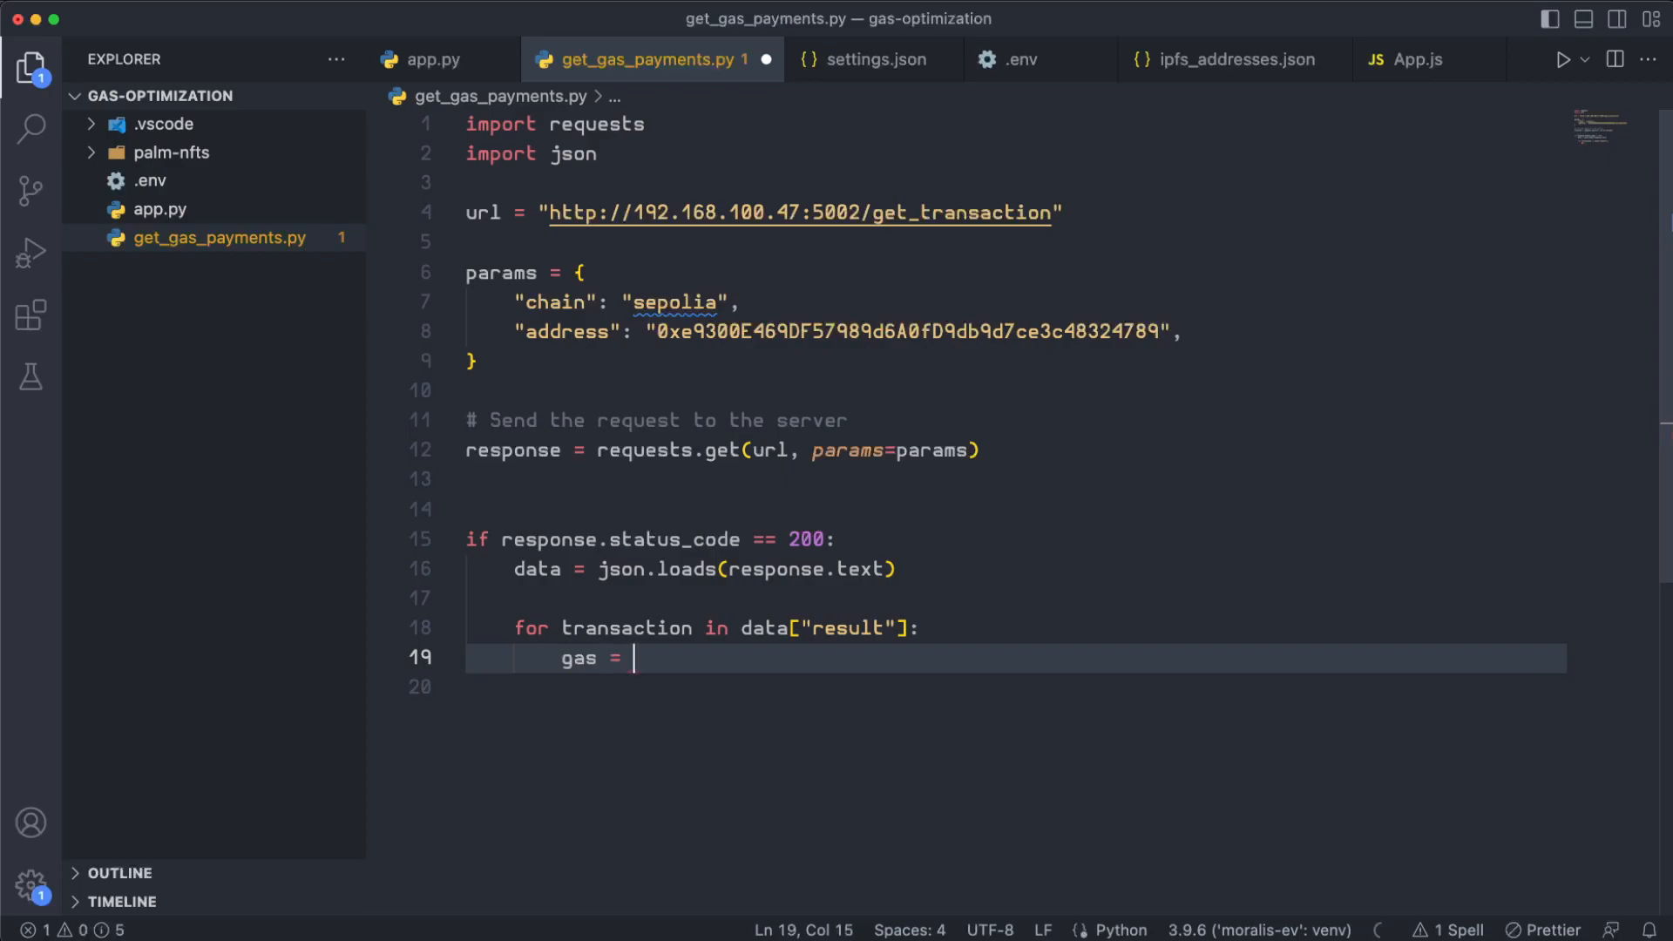
type("transaction[\"gas\"]")
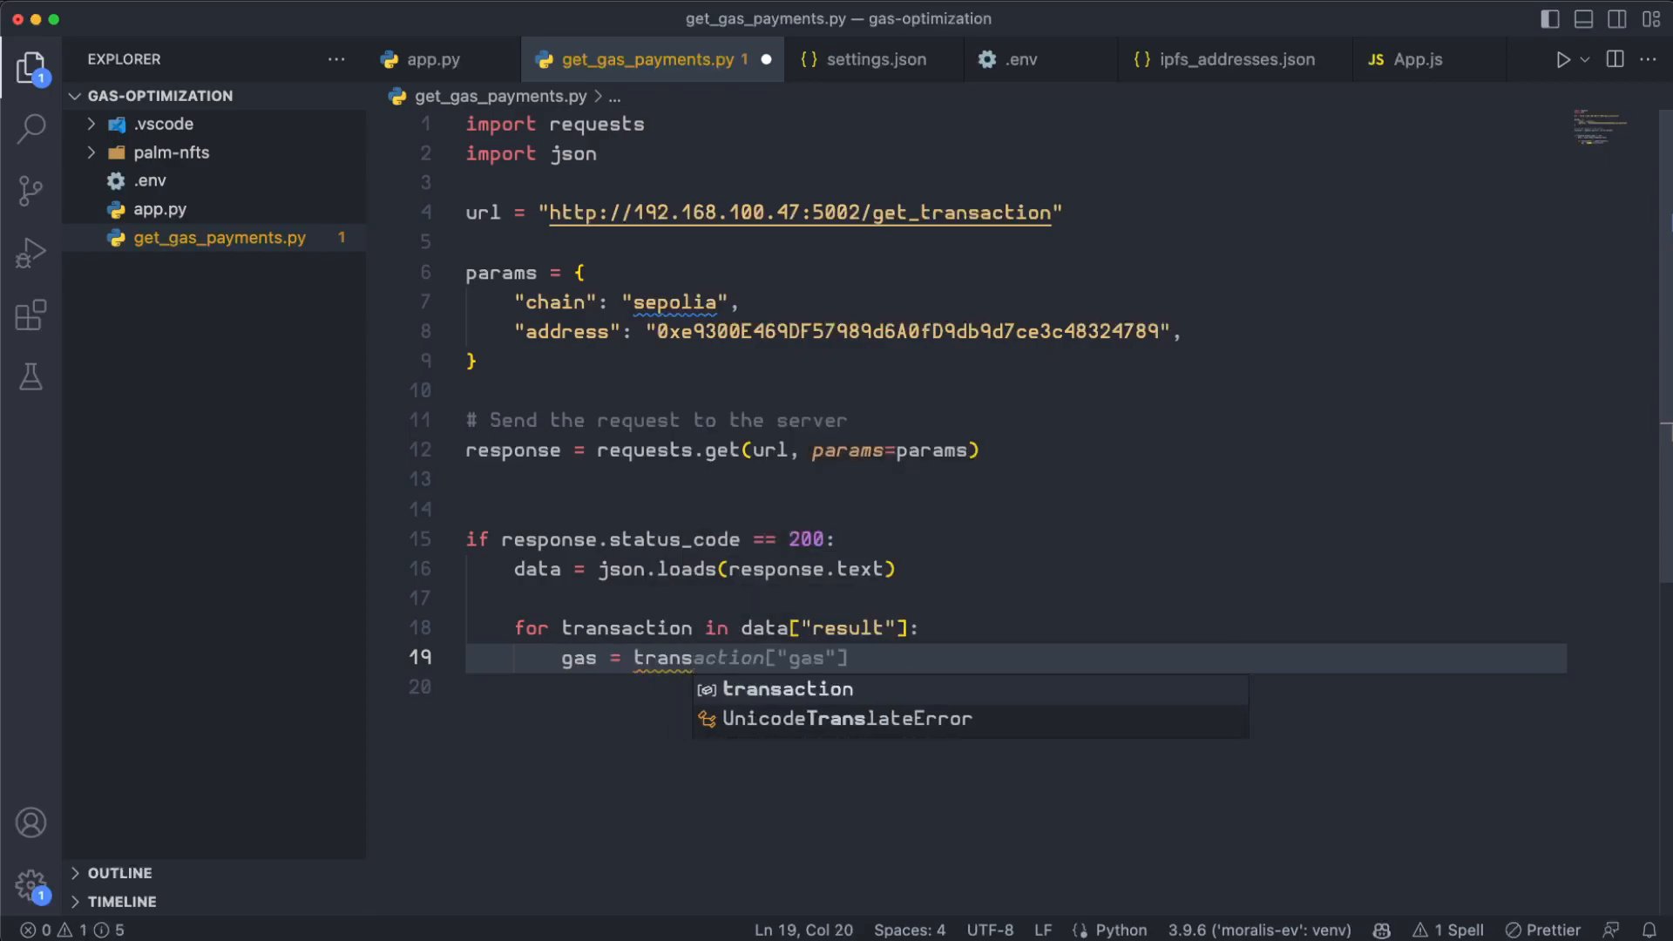
type("gas_price = transaction[\"gas_price\"]")
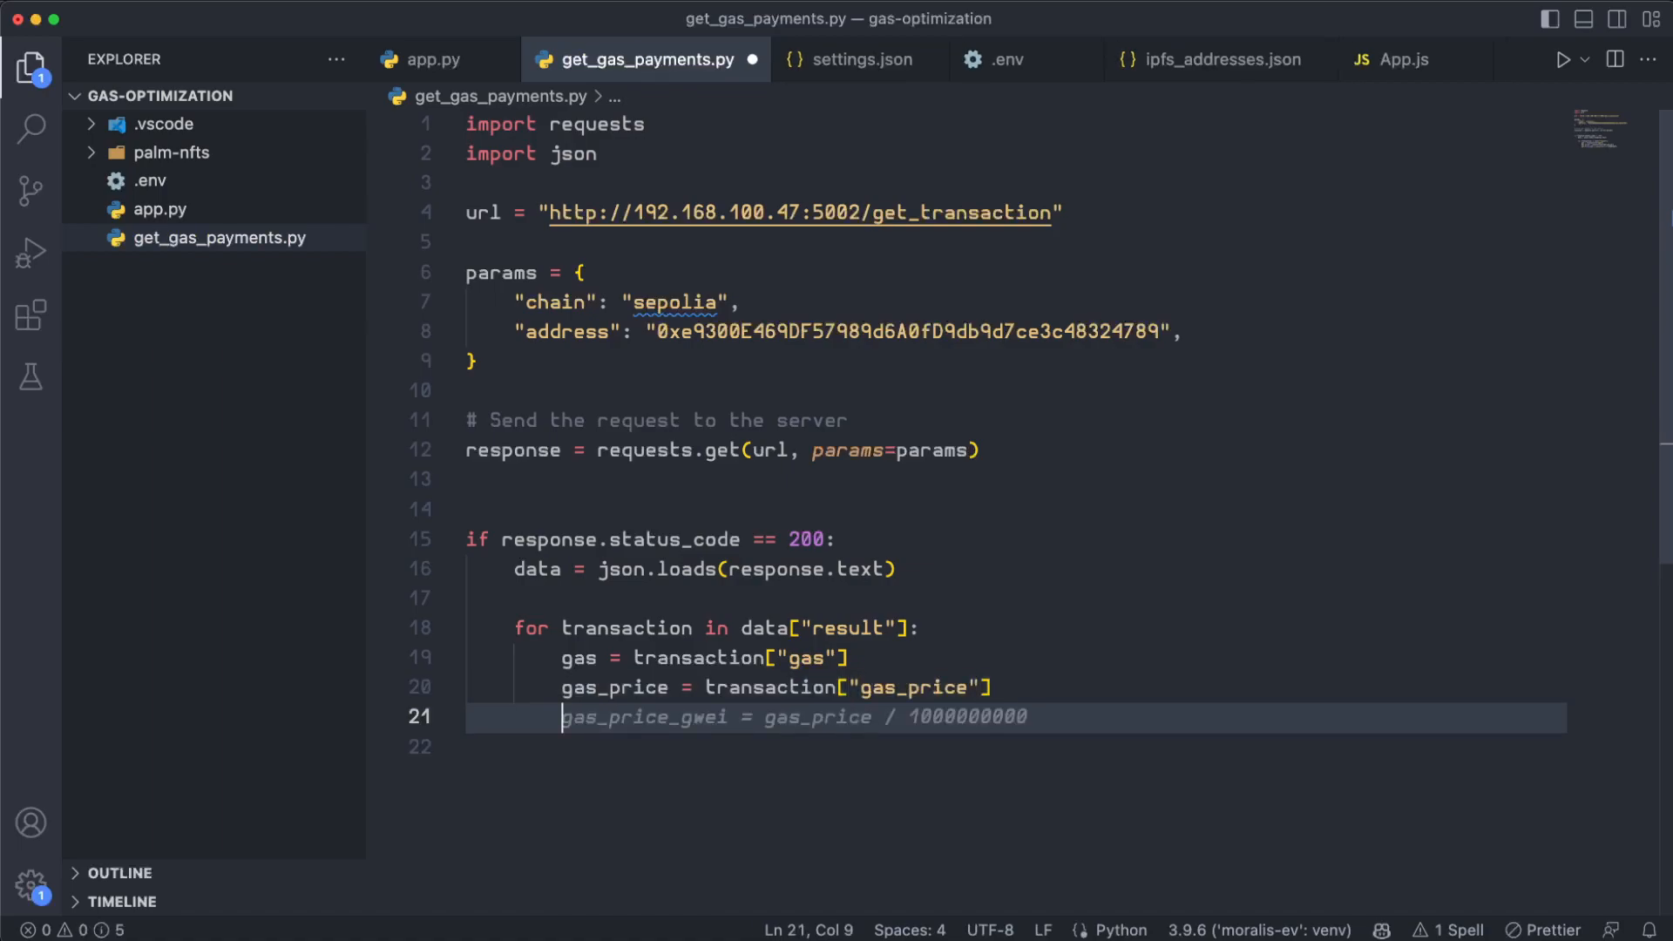
type("gas_used = transaction[\"gas_used\"]")
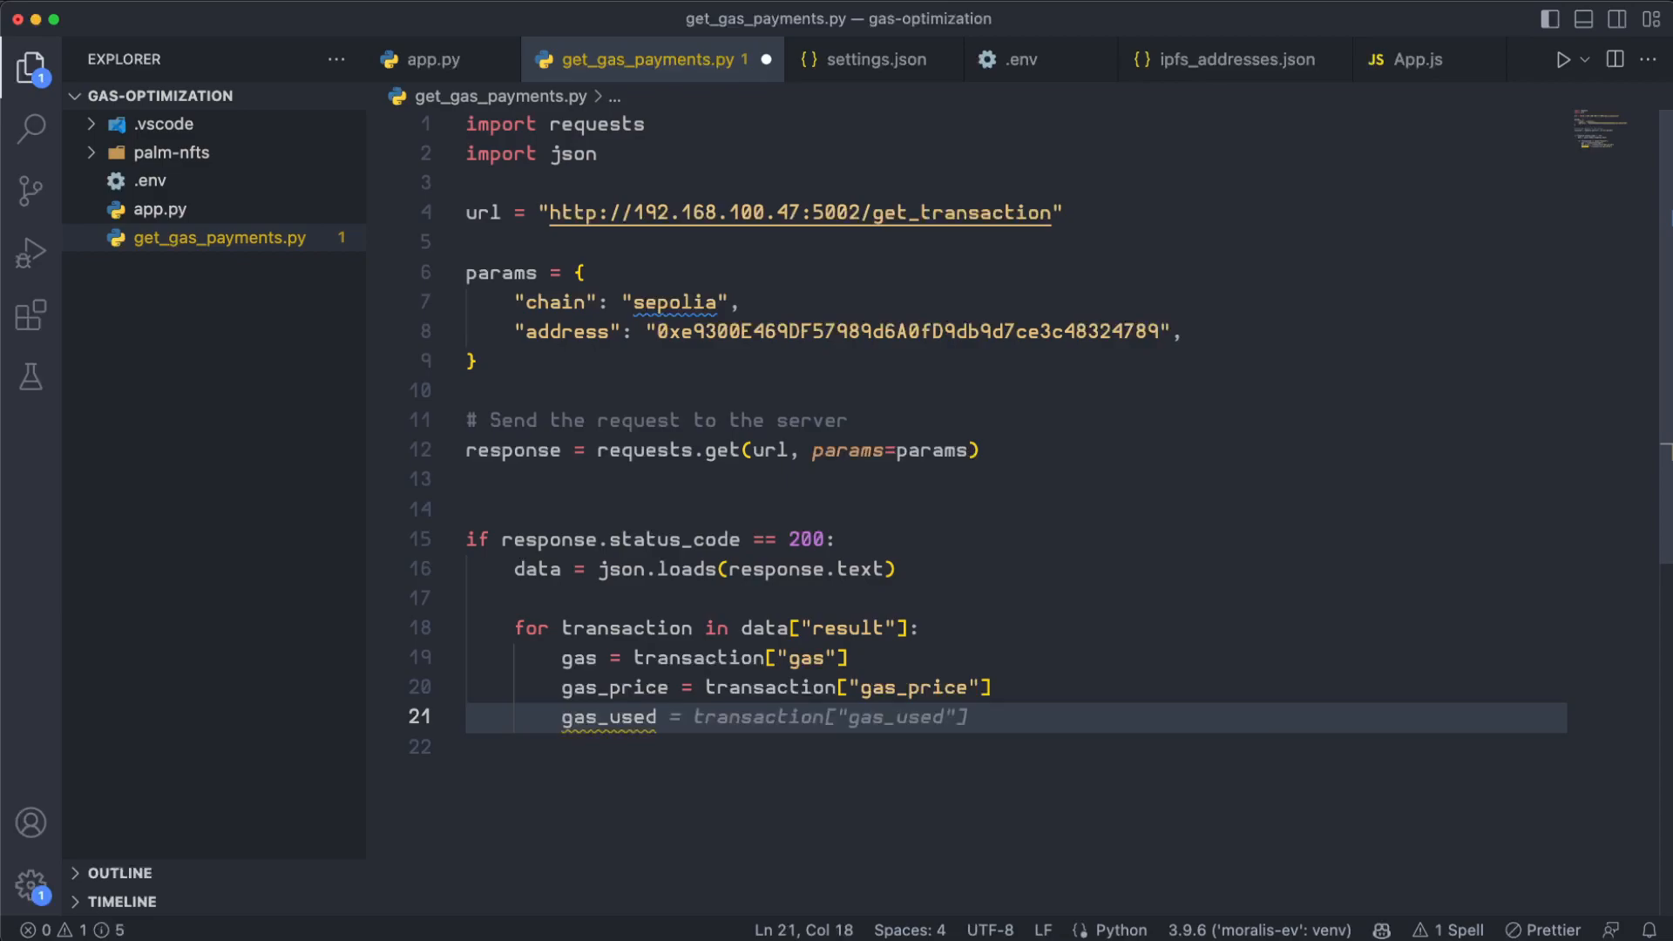
type("ransaction[\"r")
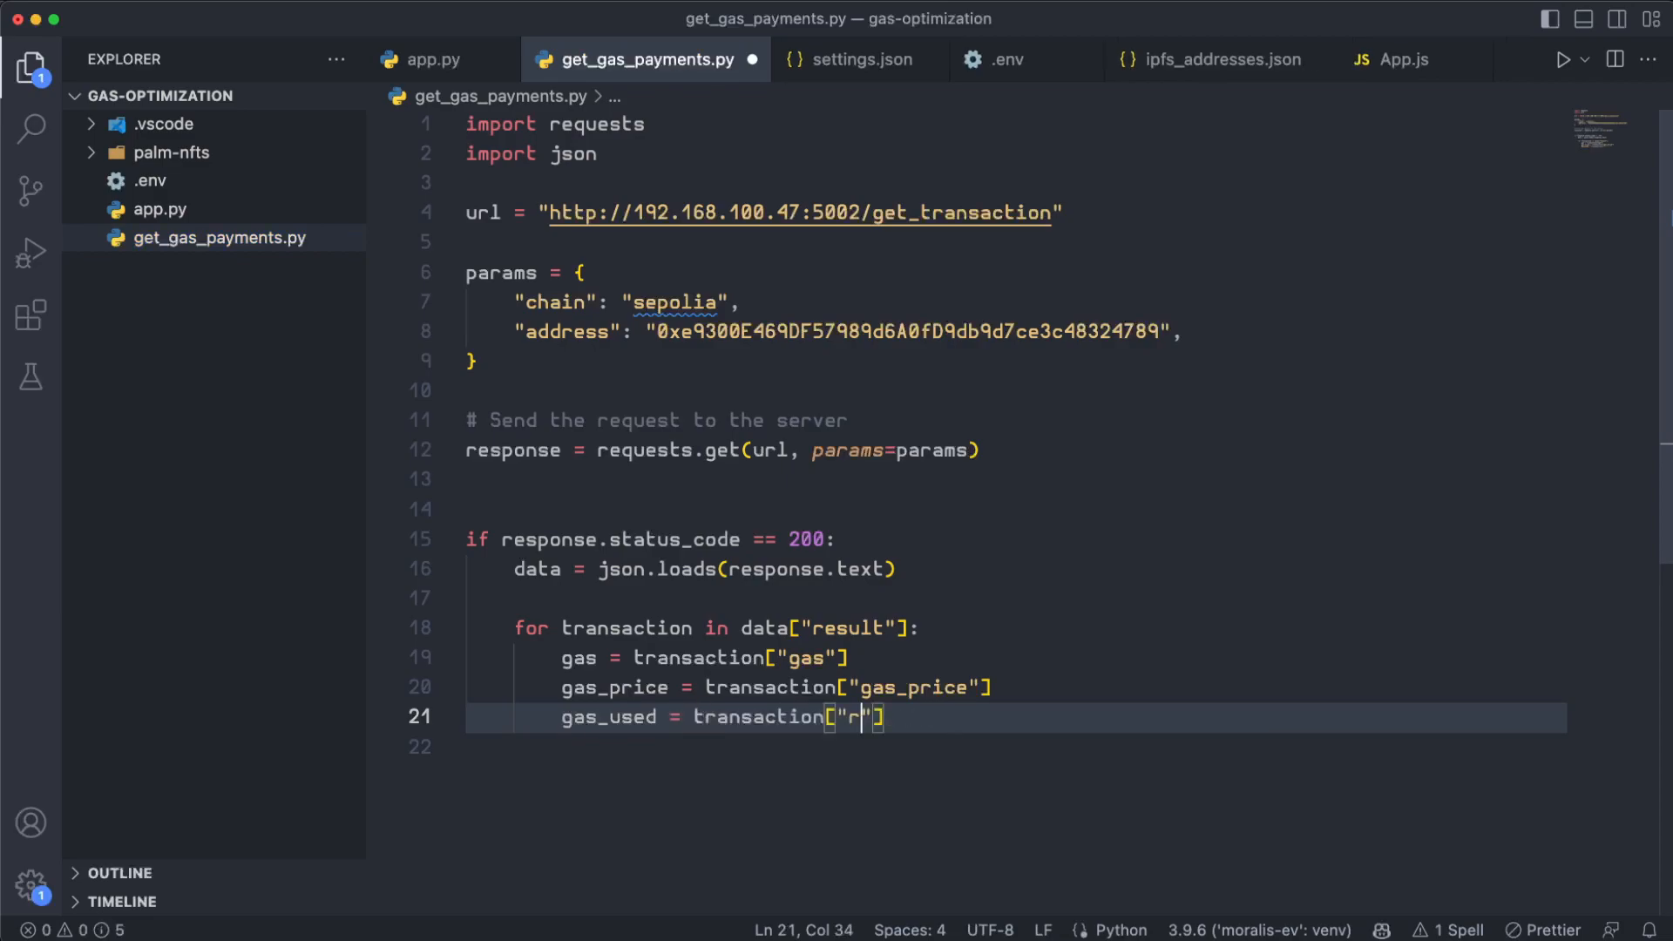
type("eceipt_gas_used")
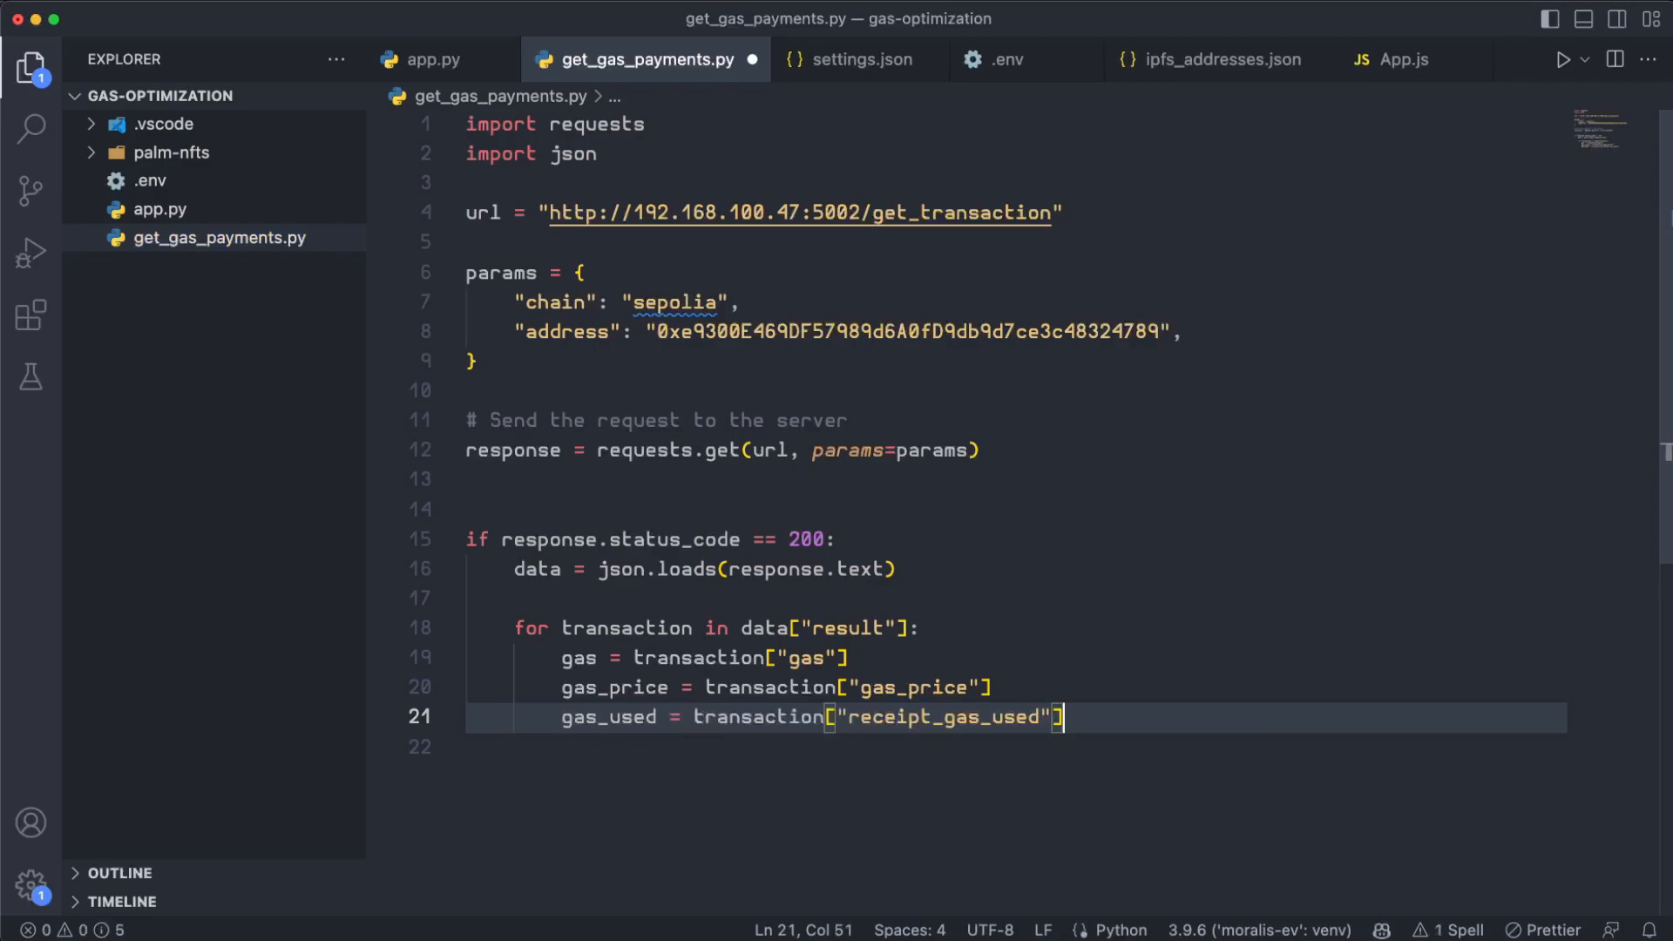
type("print(f\"Gas: {gas}\")")
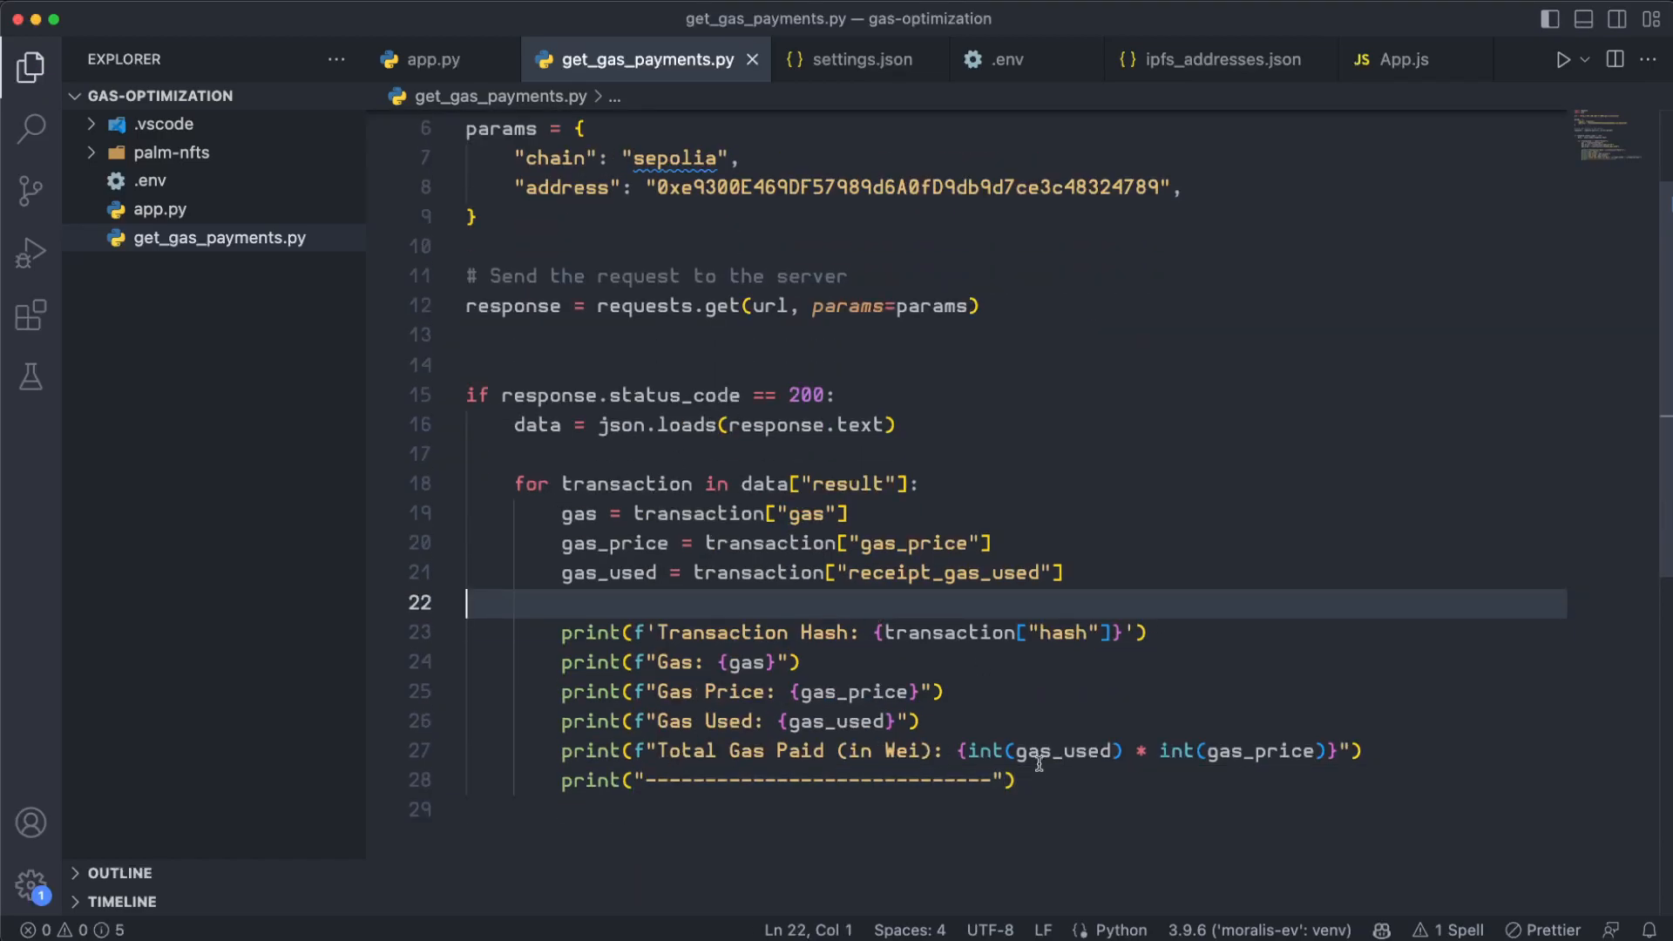
- Add the else branch for non-200 responses
type("else:")
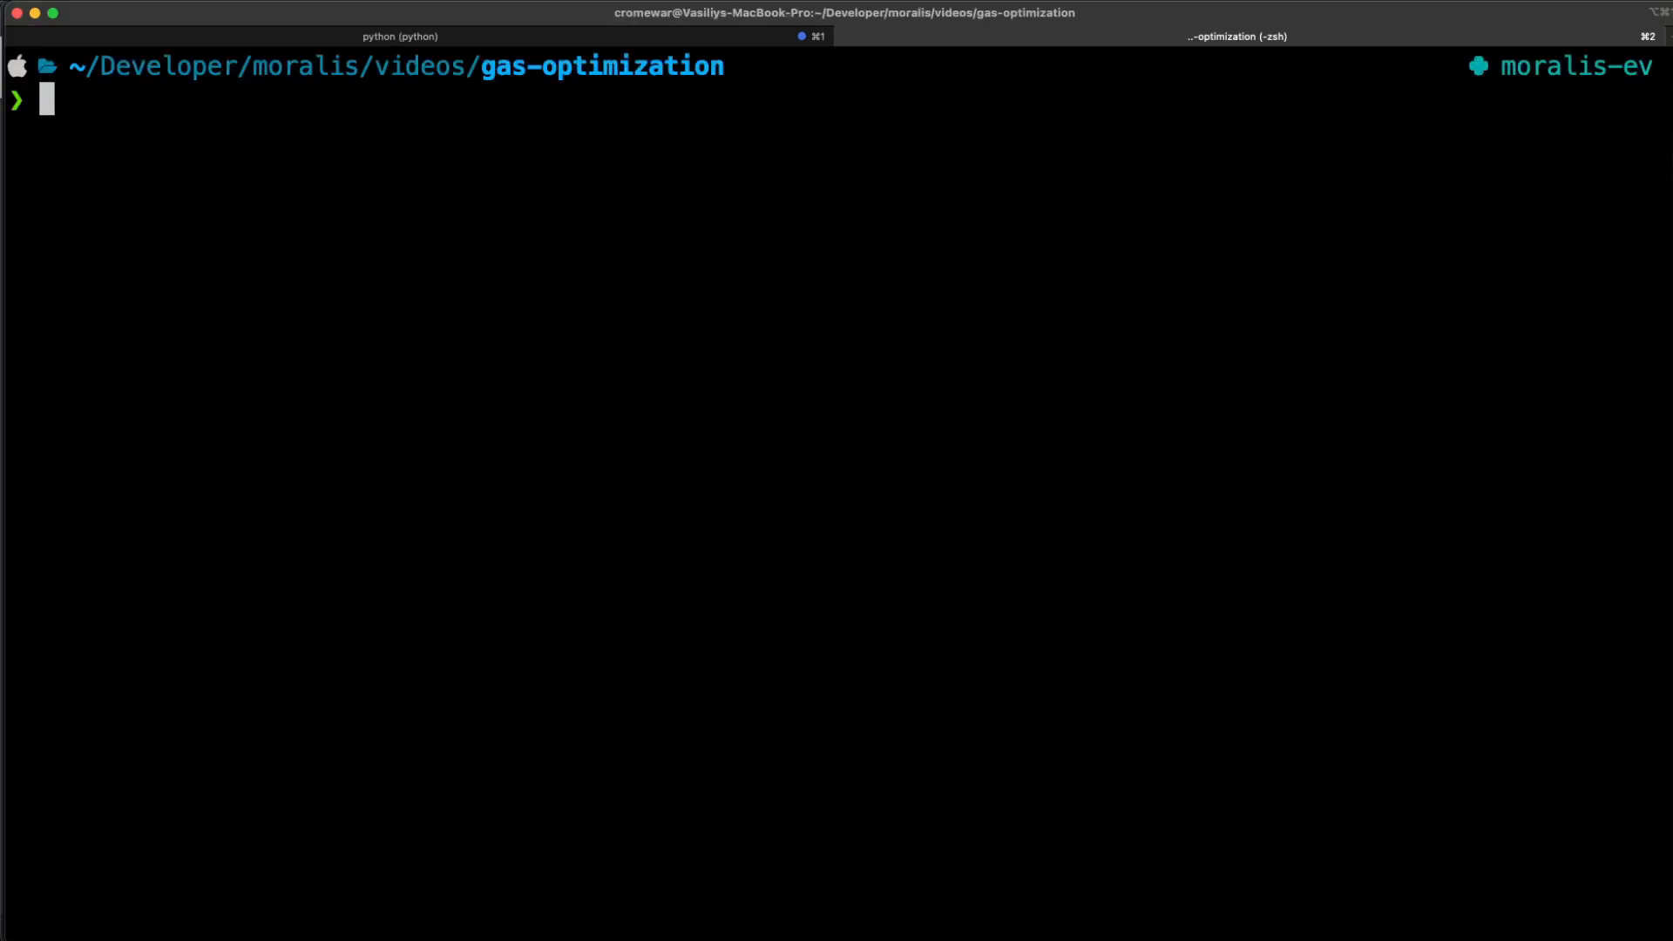
- Run python get_gas_payments.py and review each transaction's hash, gas, gas price, gas used and total paid in Wei
type("python get_gas_payments.py")
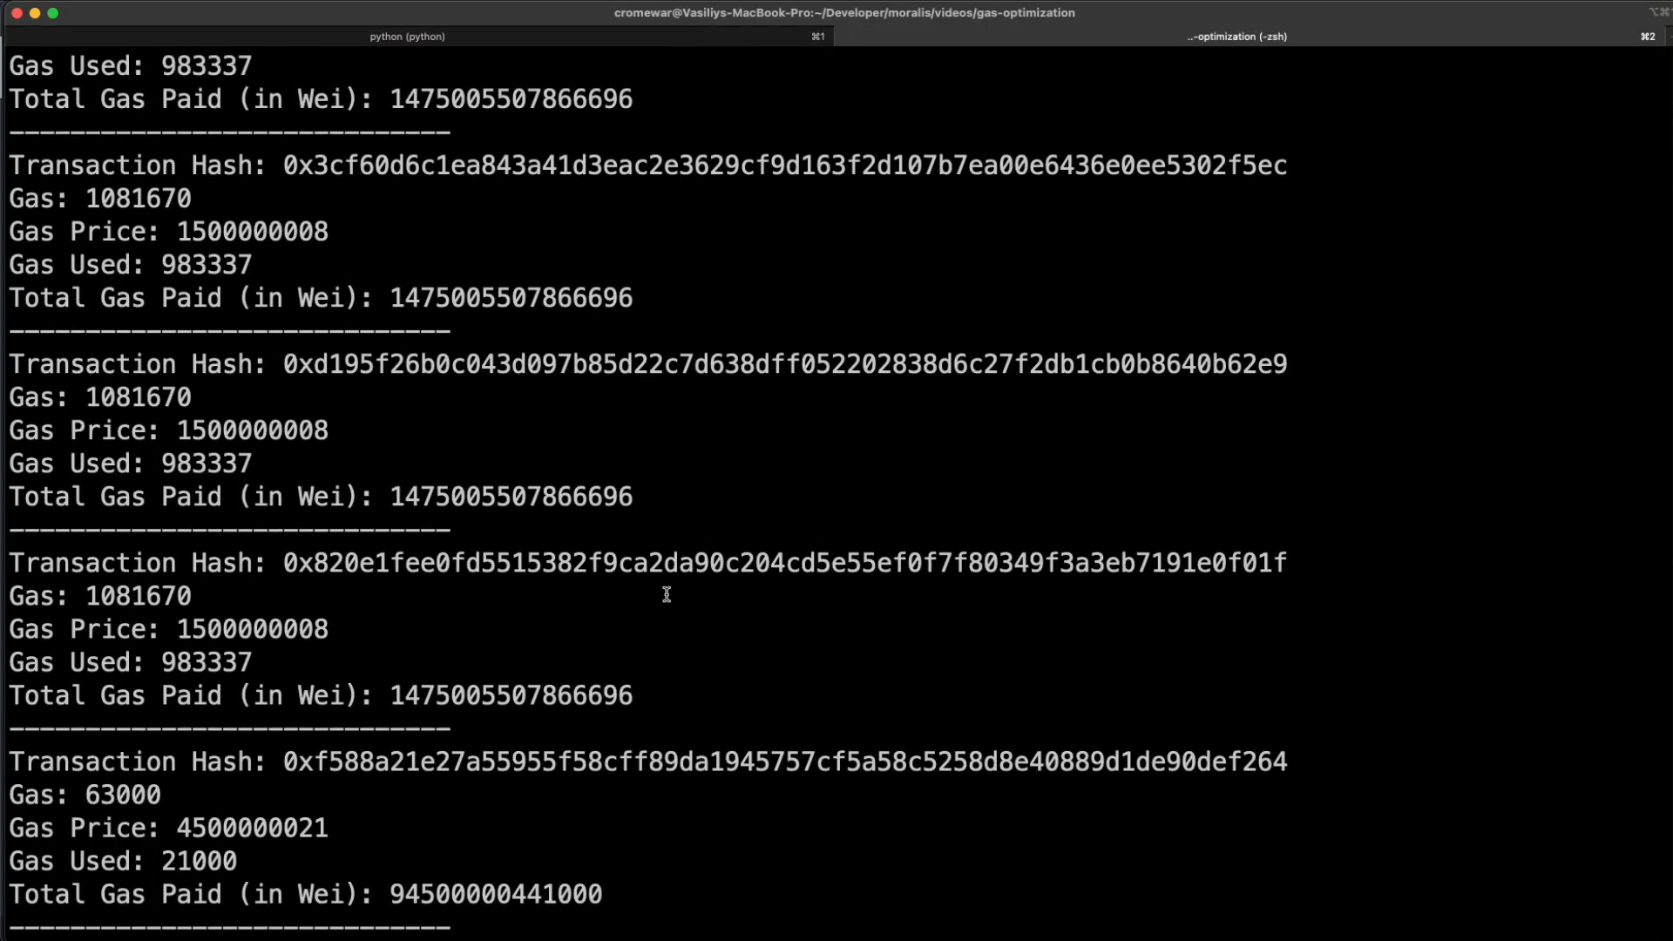
scroll("down", 3)
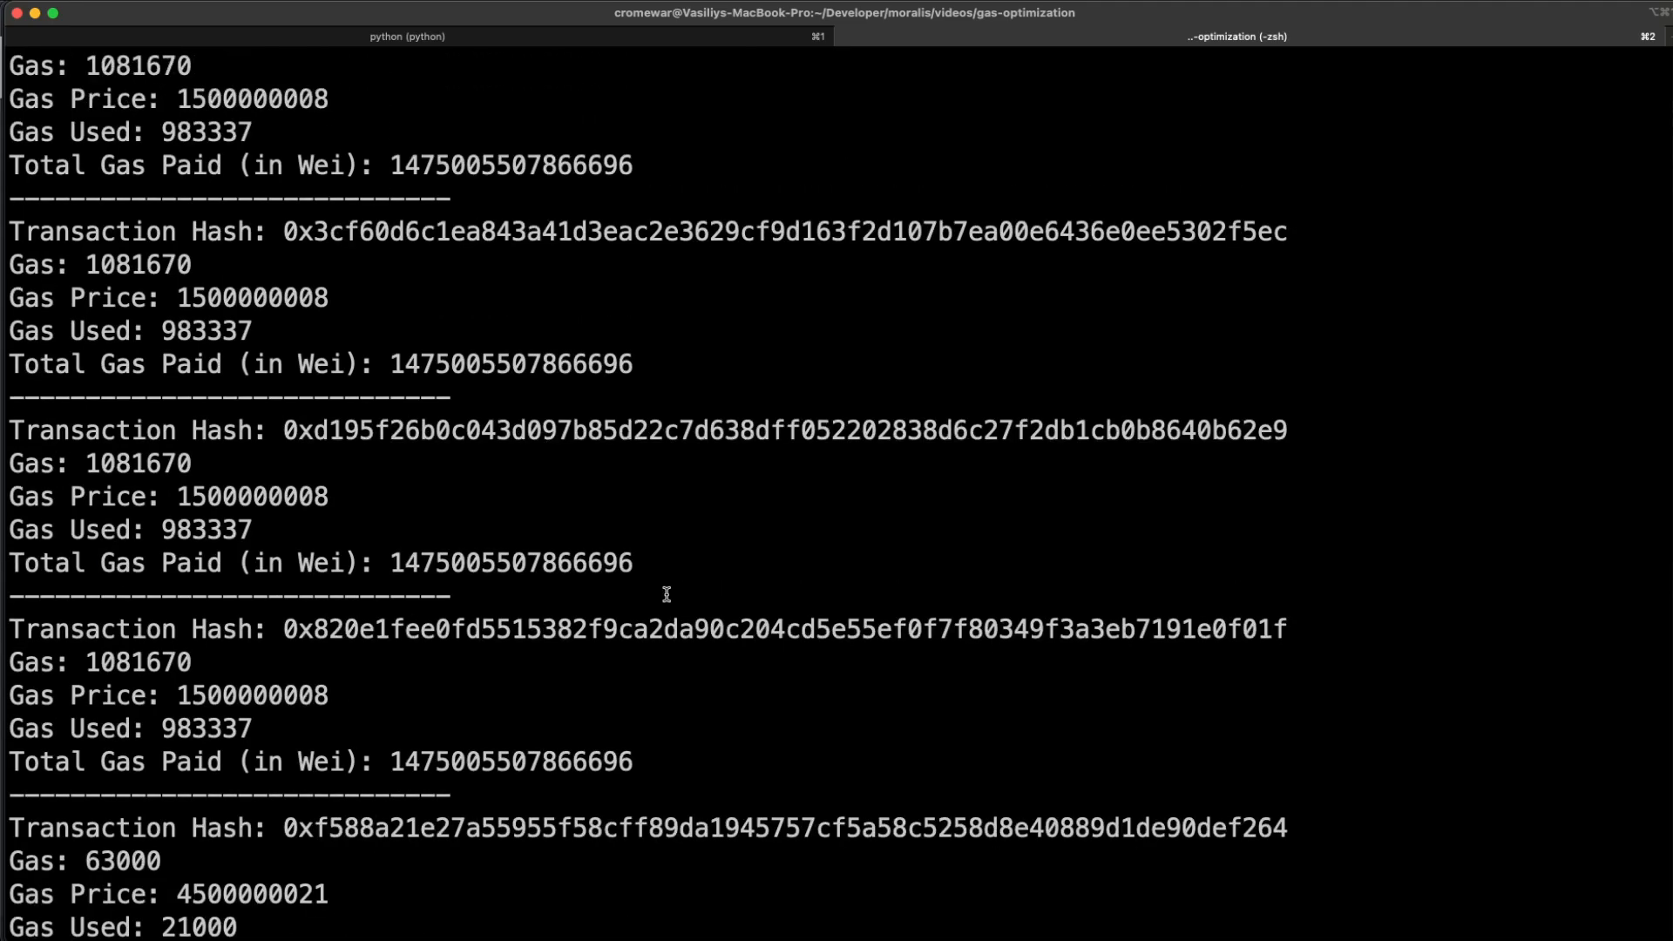
scroll("down", 3)
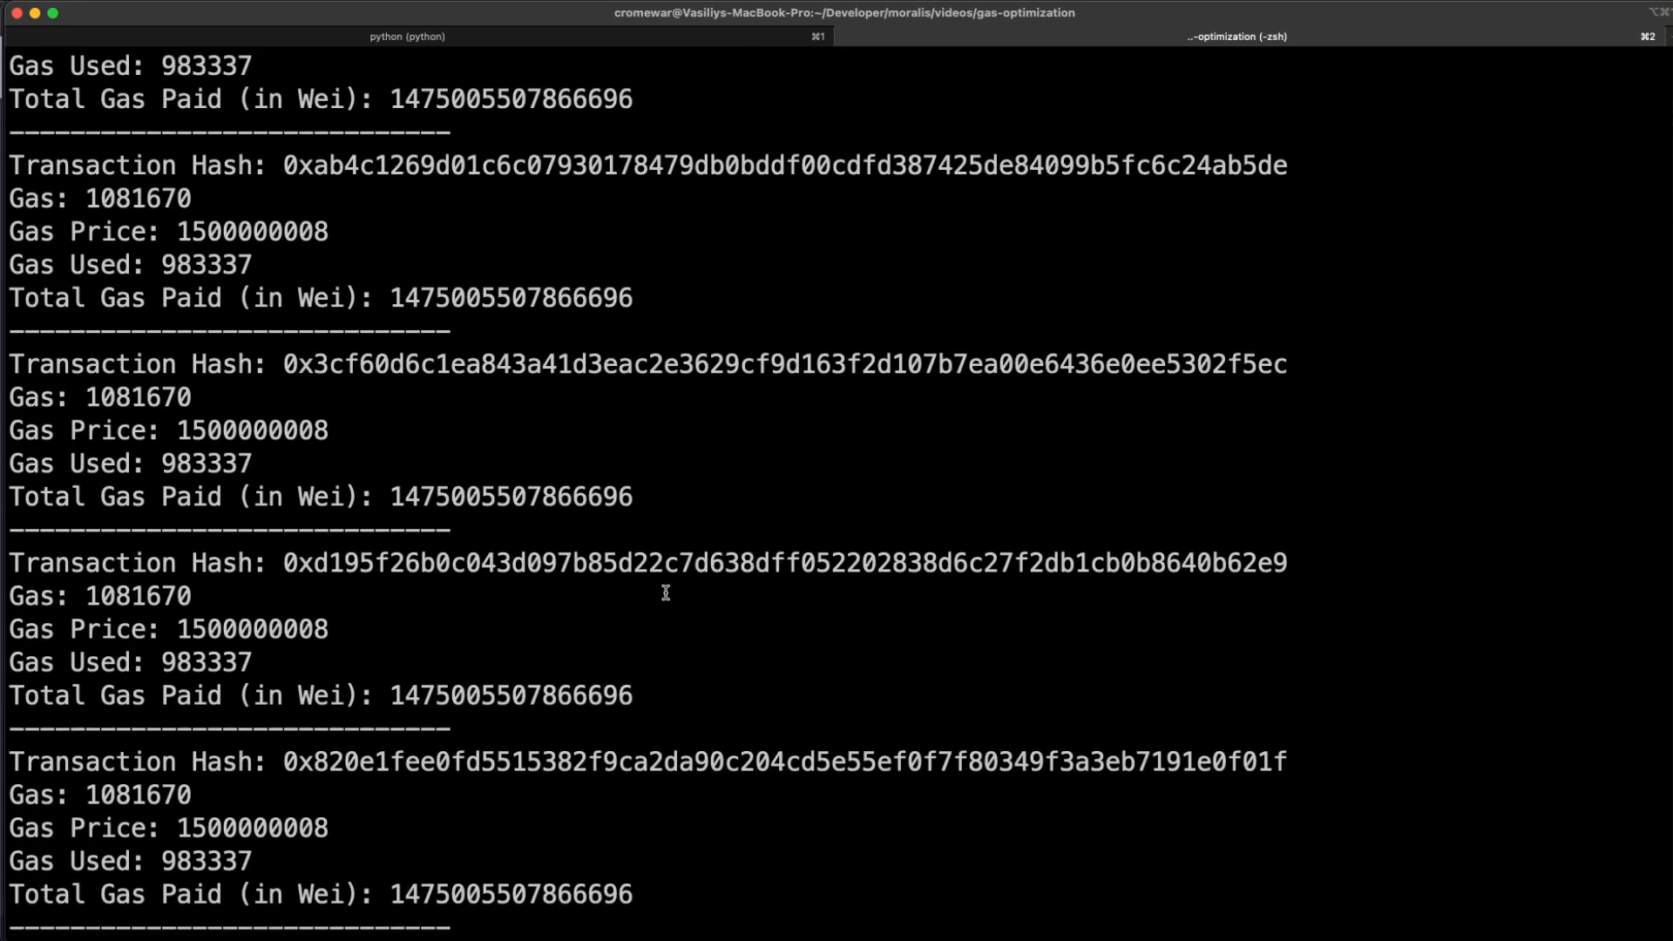